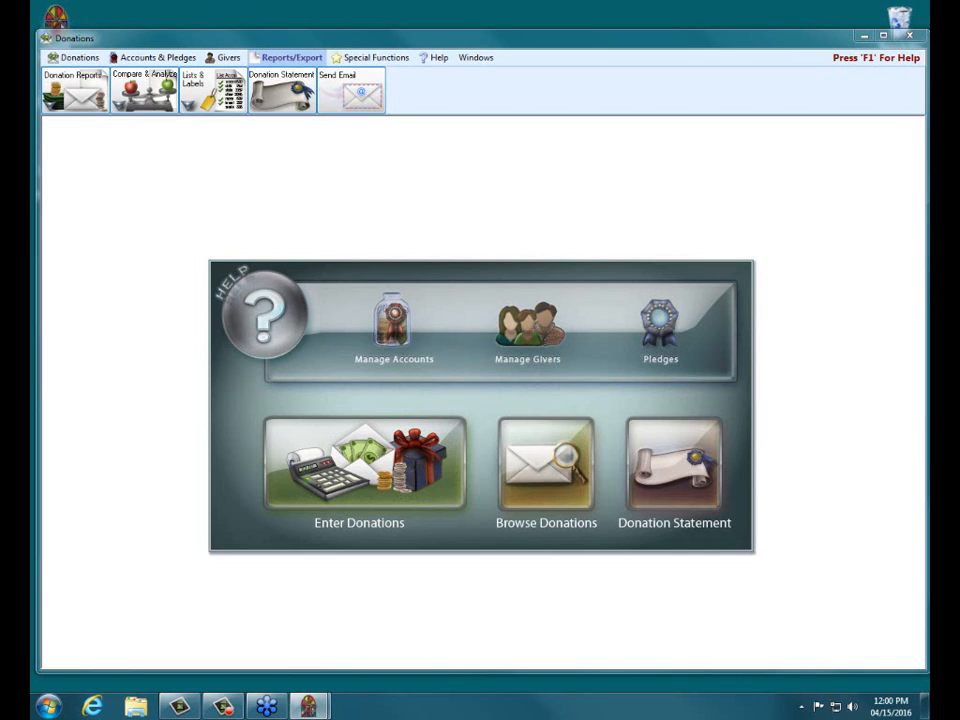
mouse_move(611, 50)
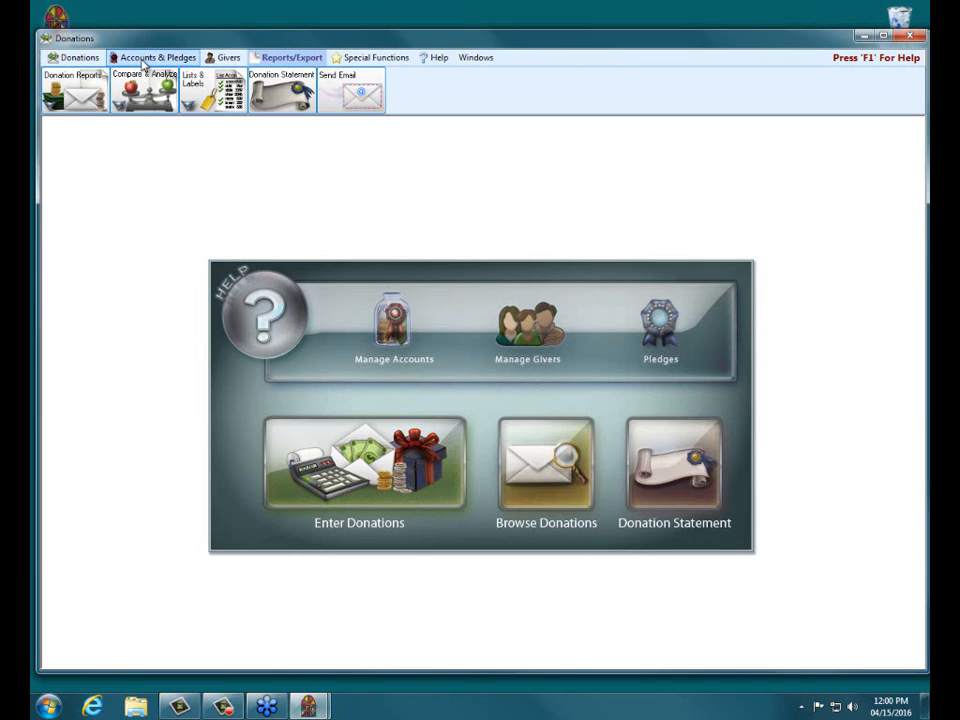
- Switch Donations to the Accounts & Pledges tools
left_click(159, 57)
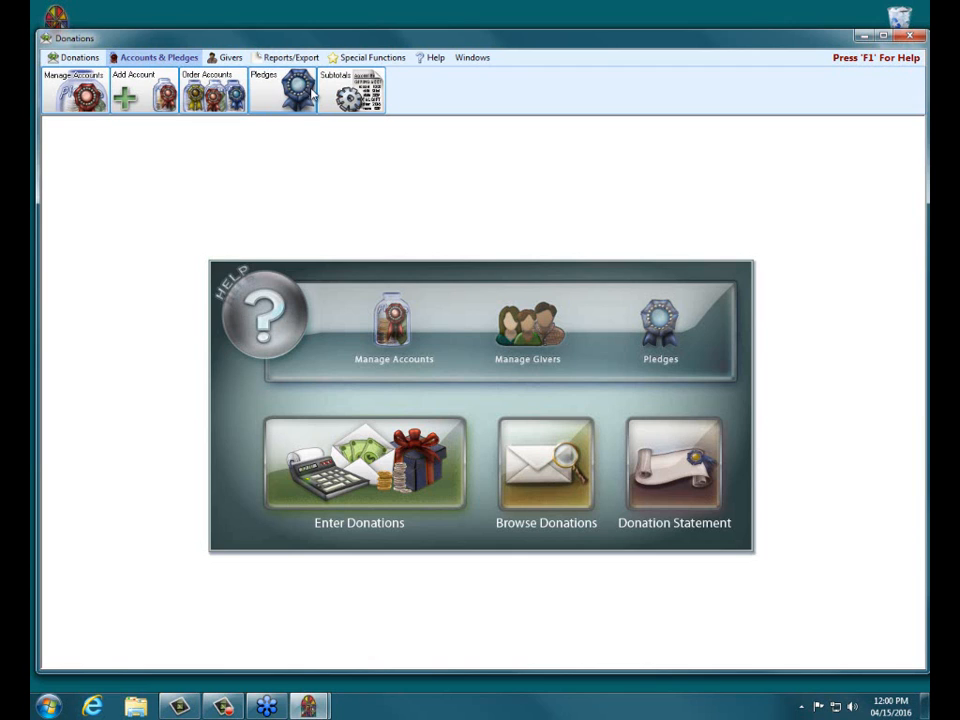
mouse_move(228, 95)
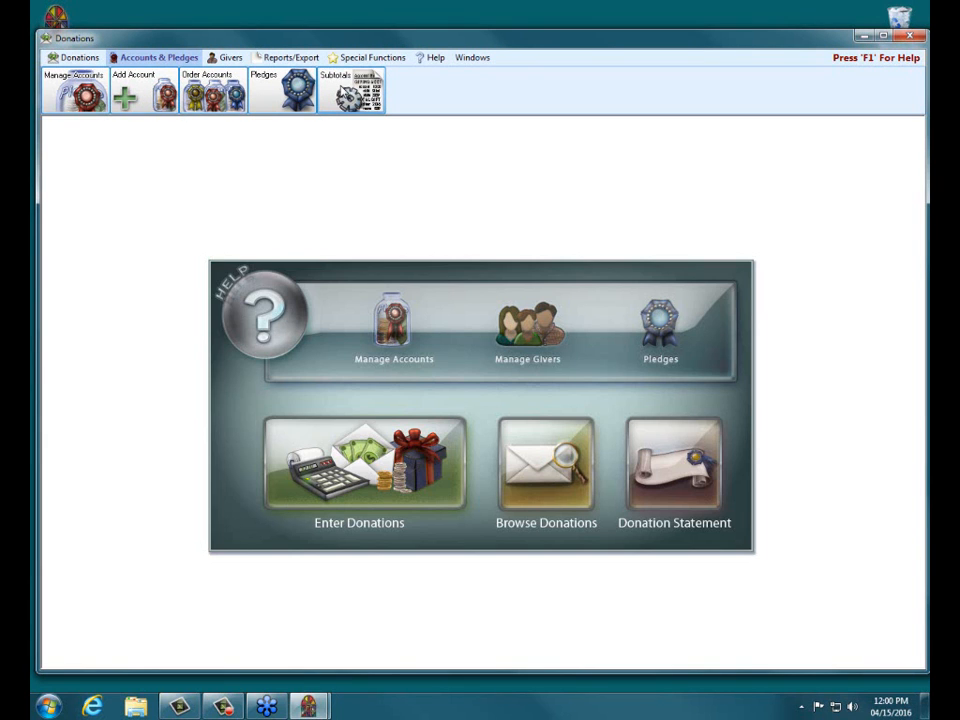
- Open Subtotals and expand Total Giving Accounts into its five child subtotals
left_click(350, 90)
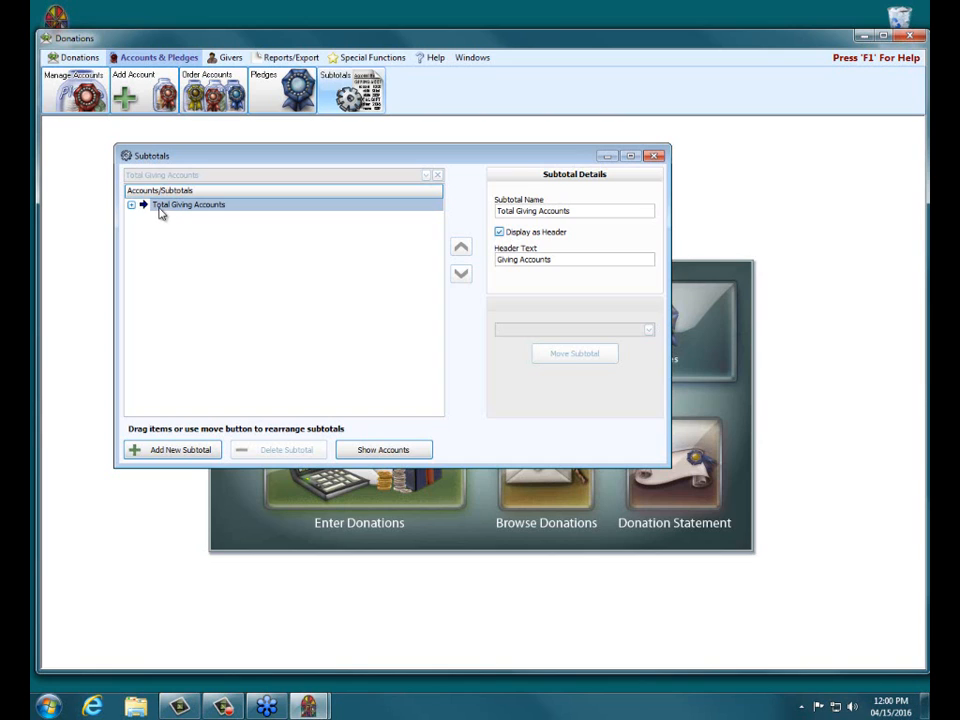
mouse_move(166, 213)
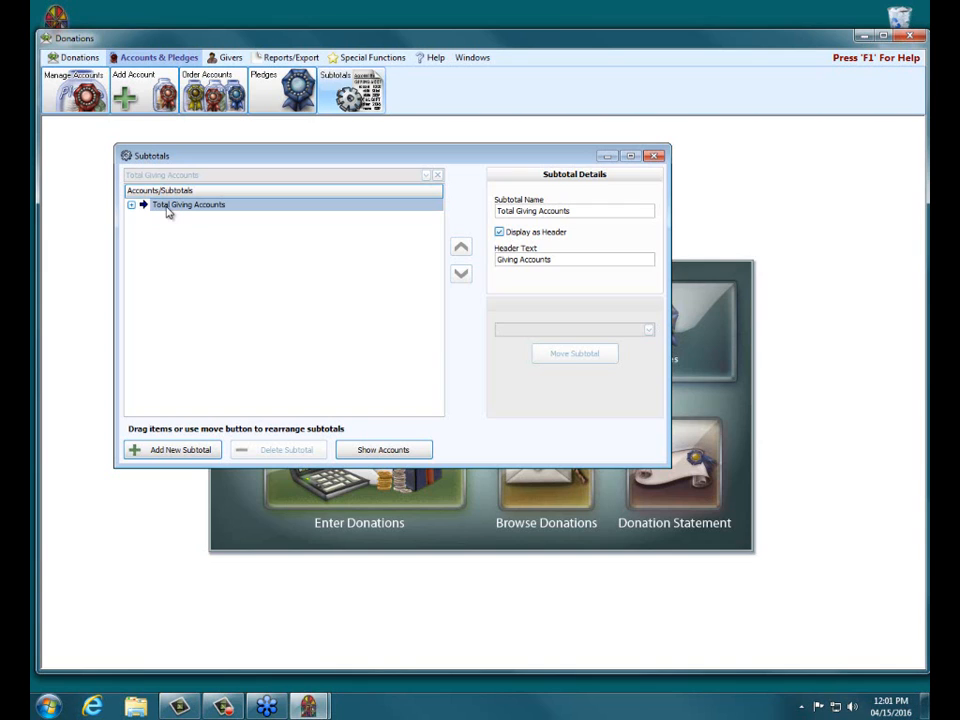
mouse_move(144, 210)
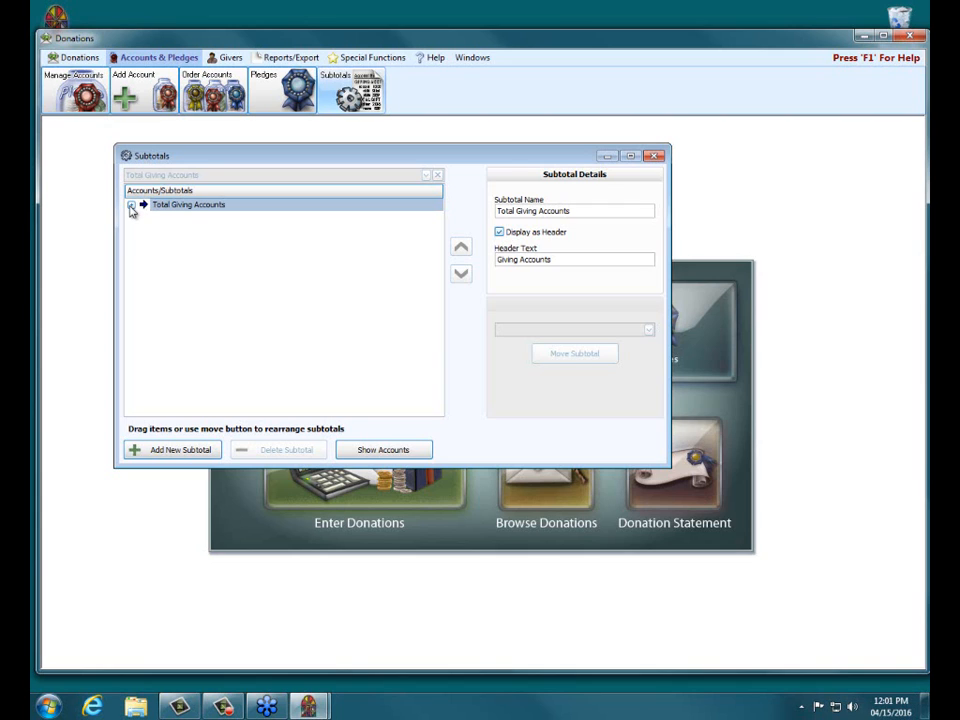
left_click(131, 205)
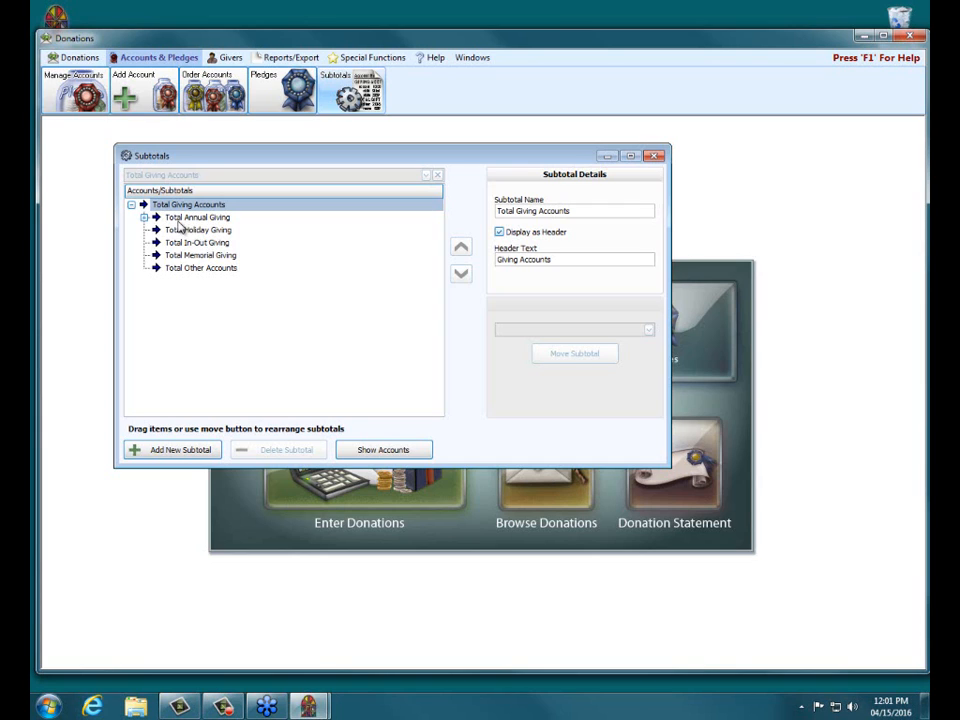
mouse_move(204, 237)
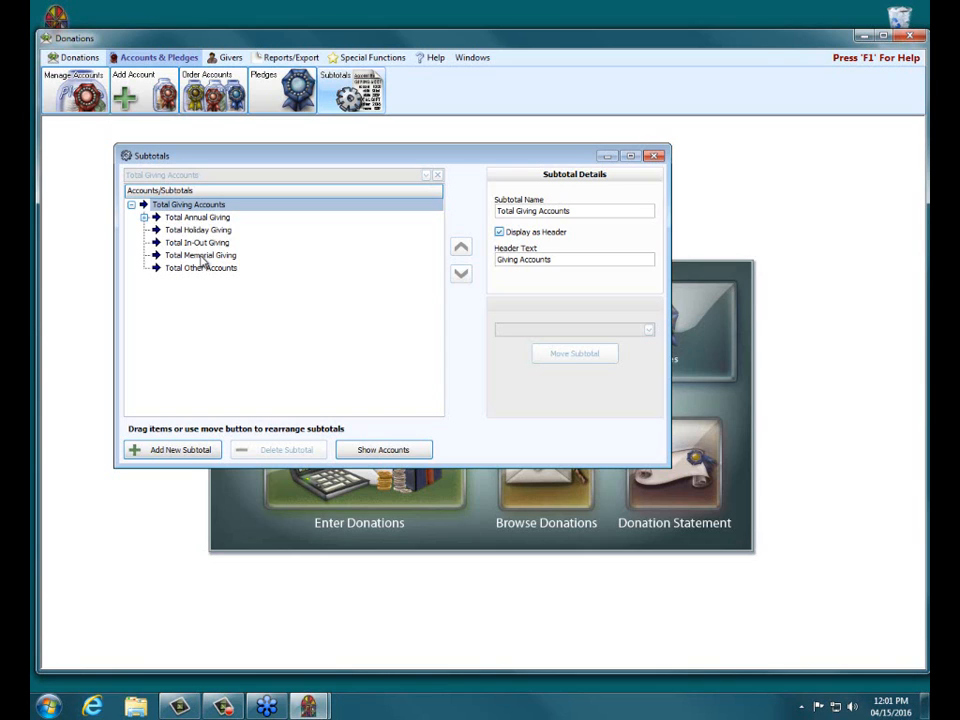
mouse_move(388, 447)
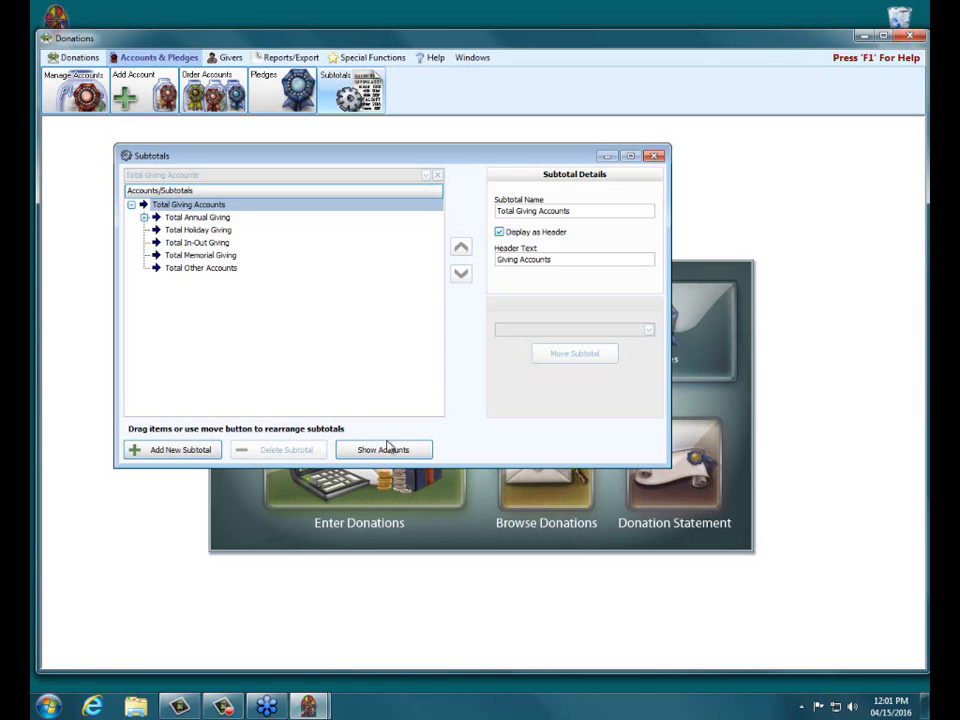
- Show accounts in the tree and expand Total Annual Giving to list General Fund, Missions, Flowers
left_click(383, 449)
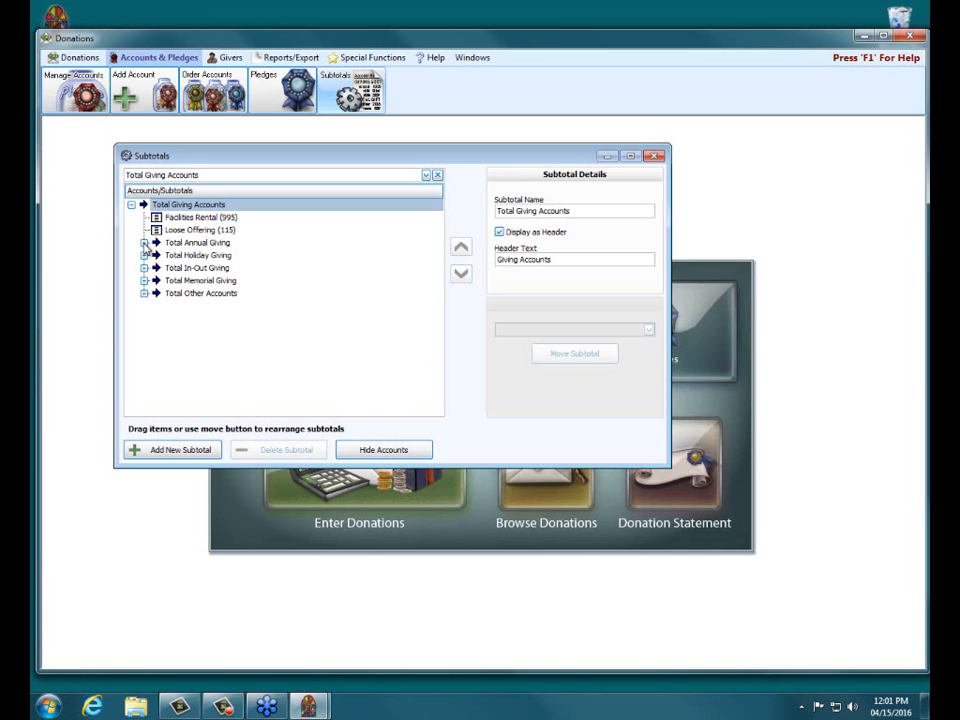
left_click(144, 242)
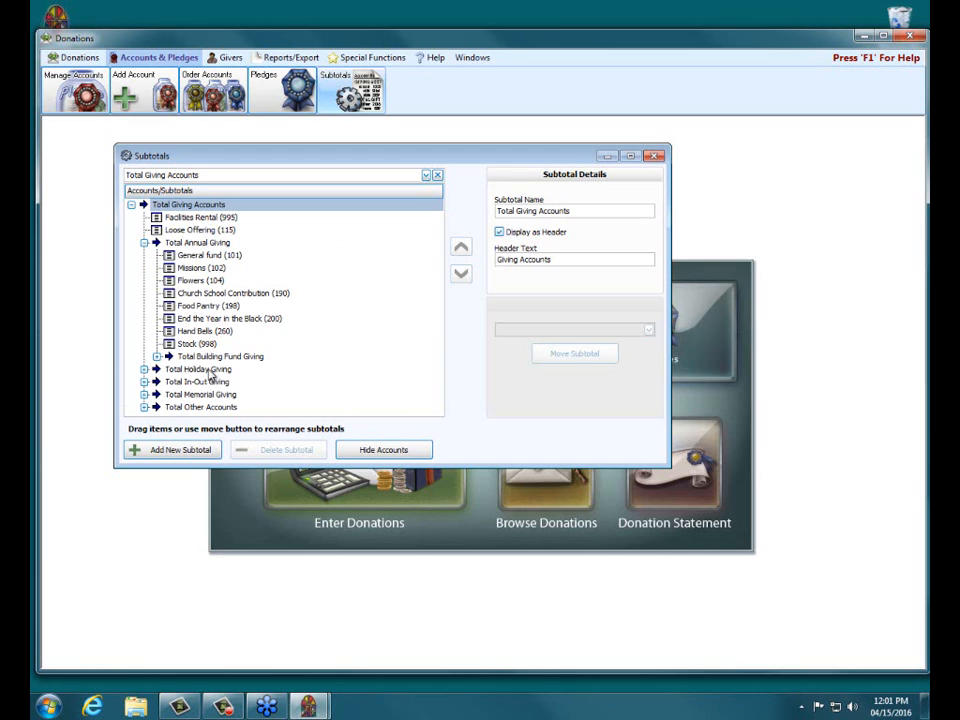
mouse_move(197, 395)
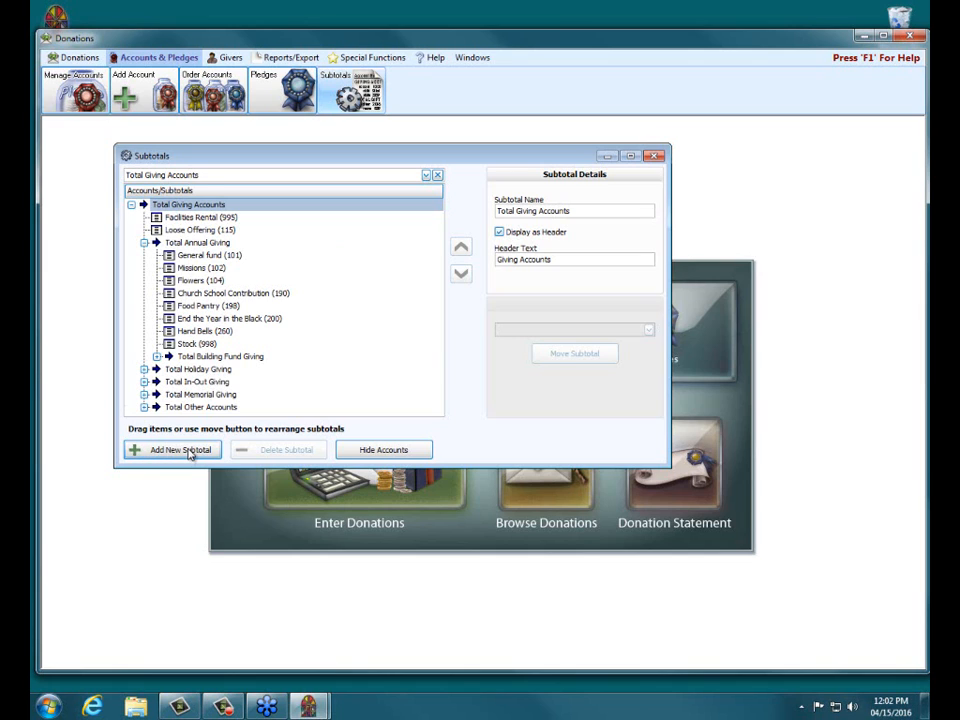
- Add a new subtotal named 'Total test giving'
left_click(171, 449)
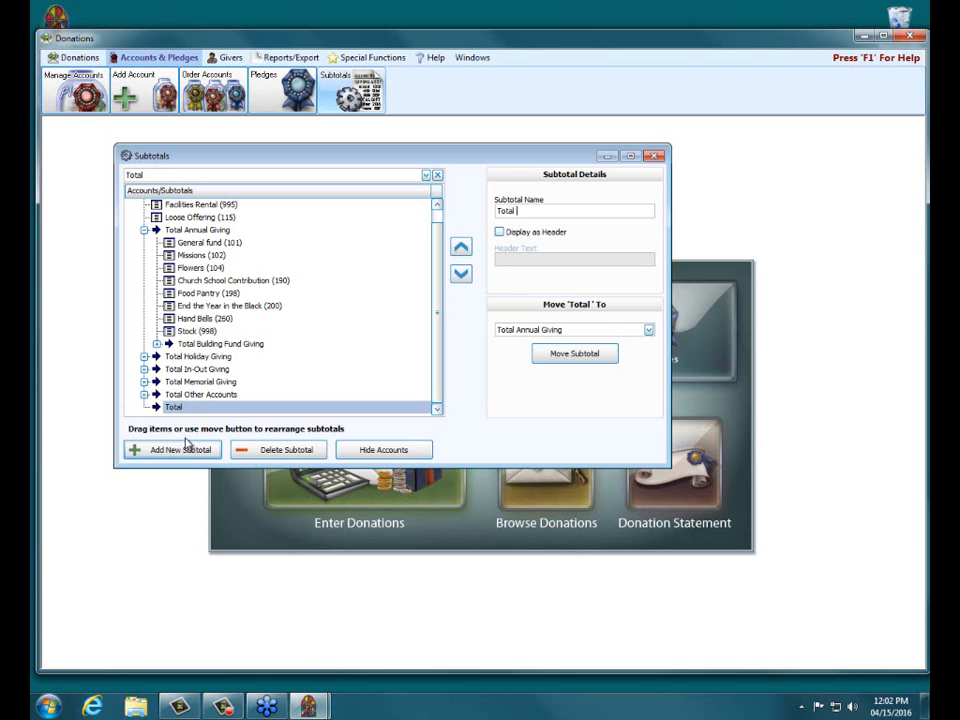
mouse_move(457, 320)
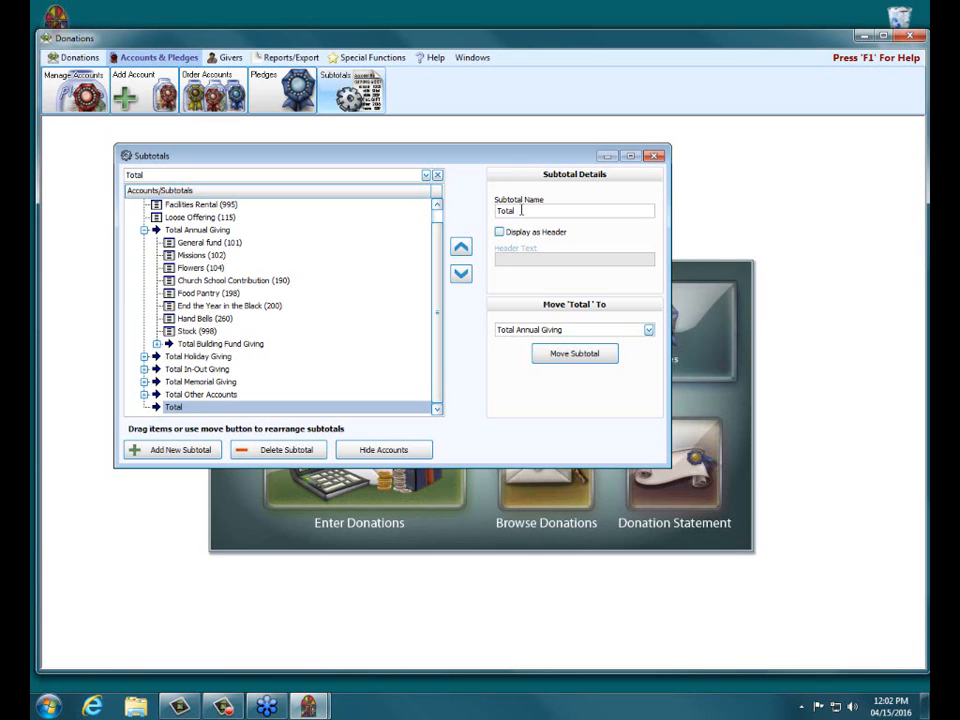
type("test")
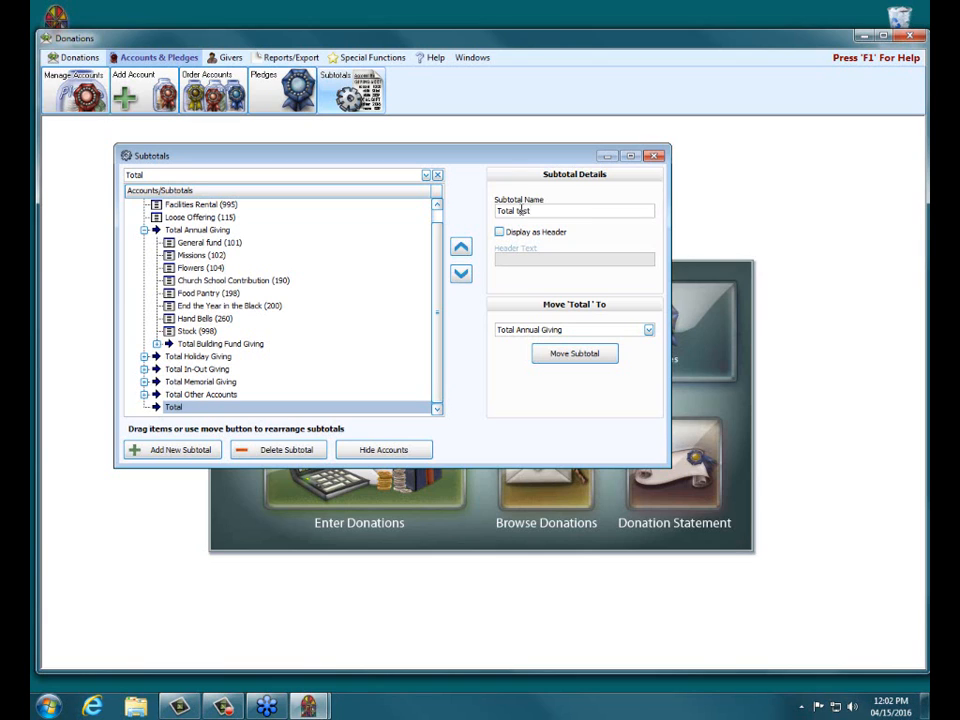
type("giving")
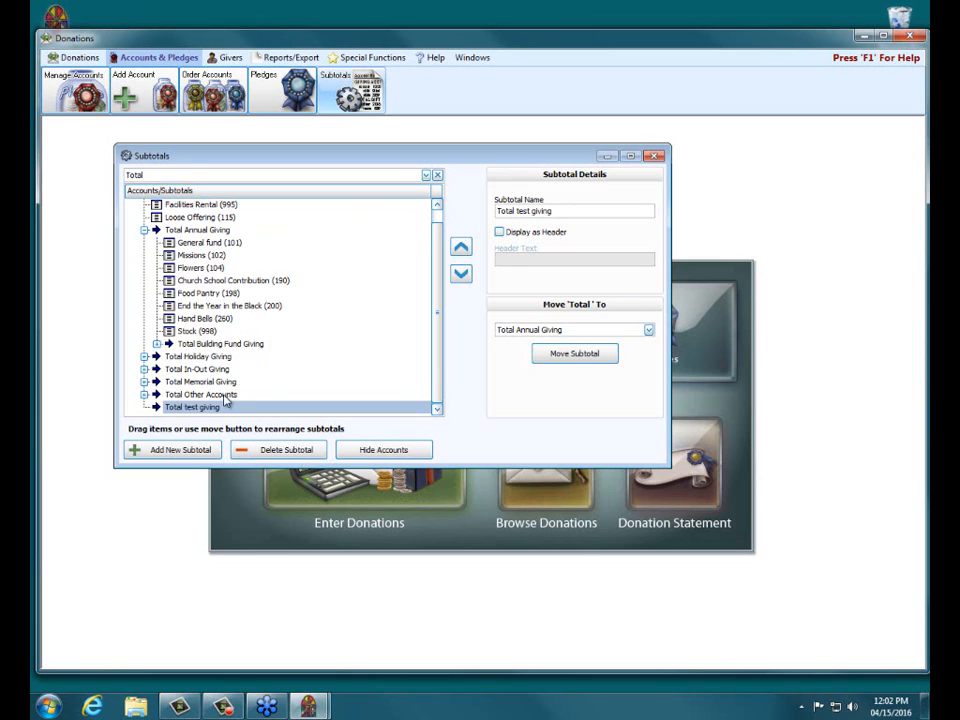
left_click(200, 394)
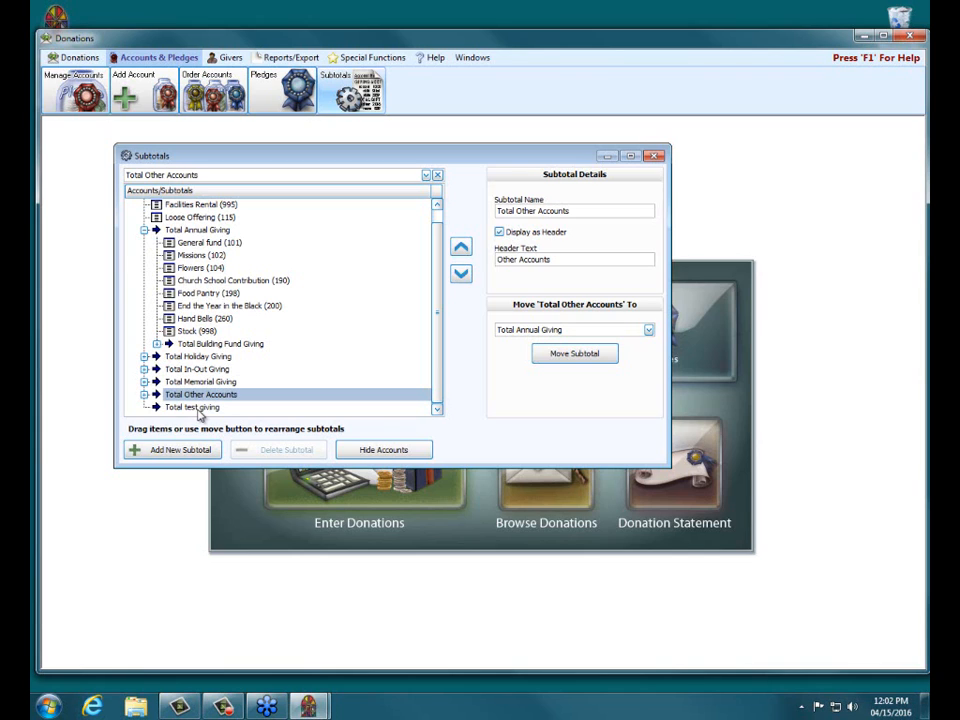
mouse_move(417, 296)
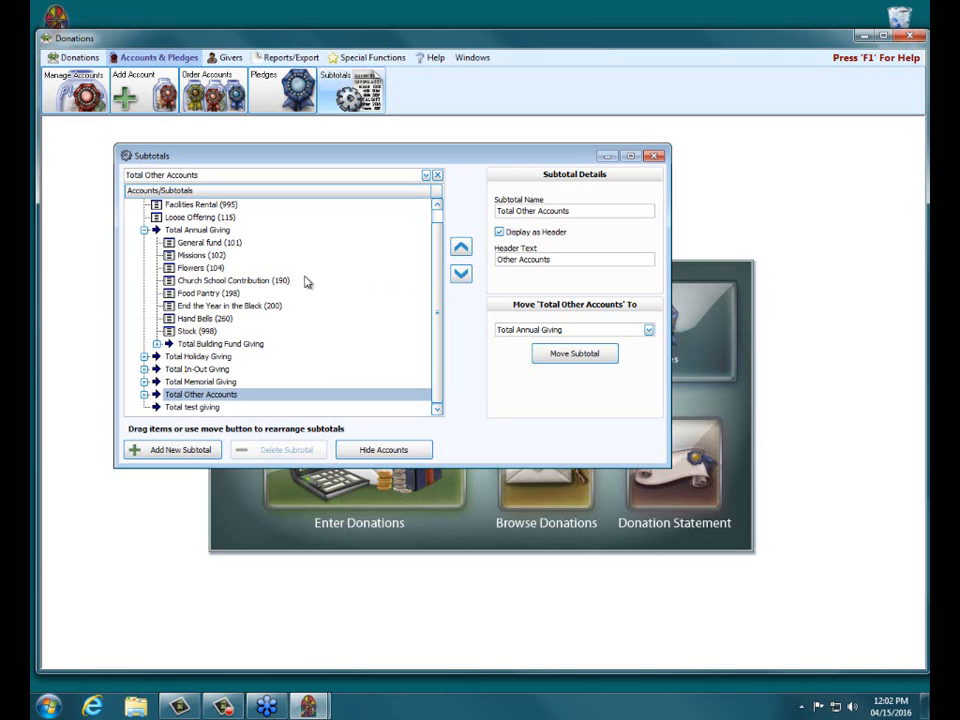
- Move General fund (101) from Total Annual Giving into Total test giving
left_click(207, 242)
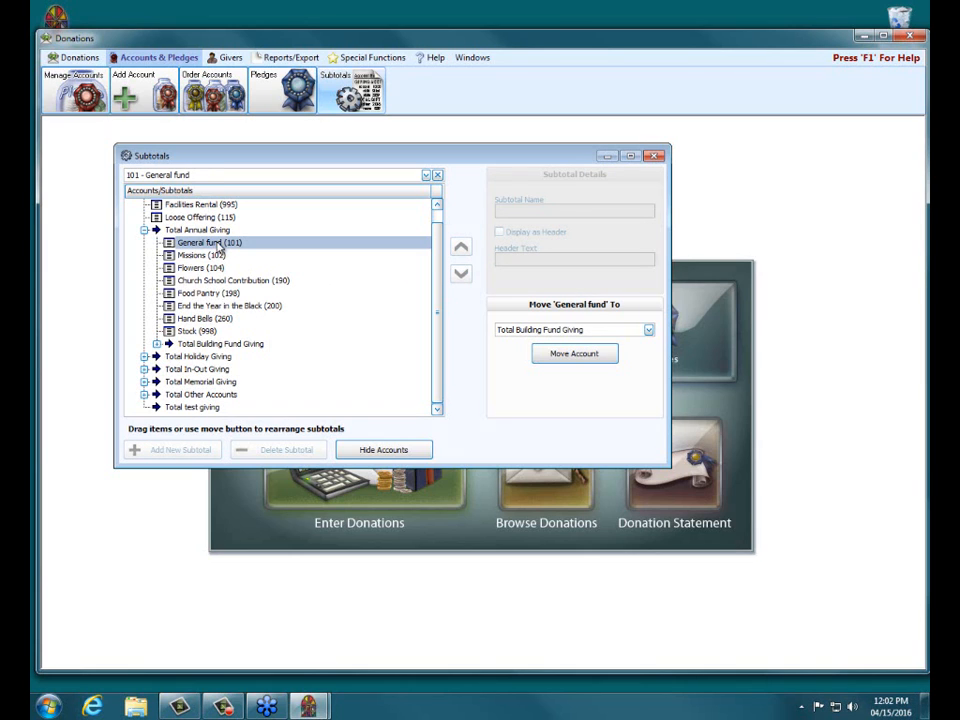
mouse_move(190, 246)
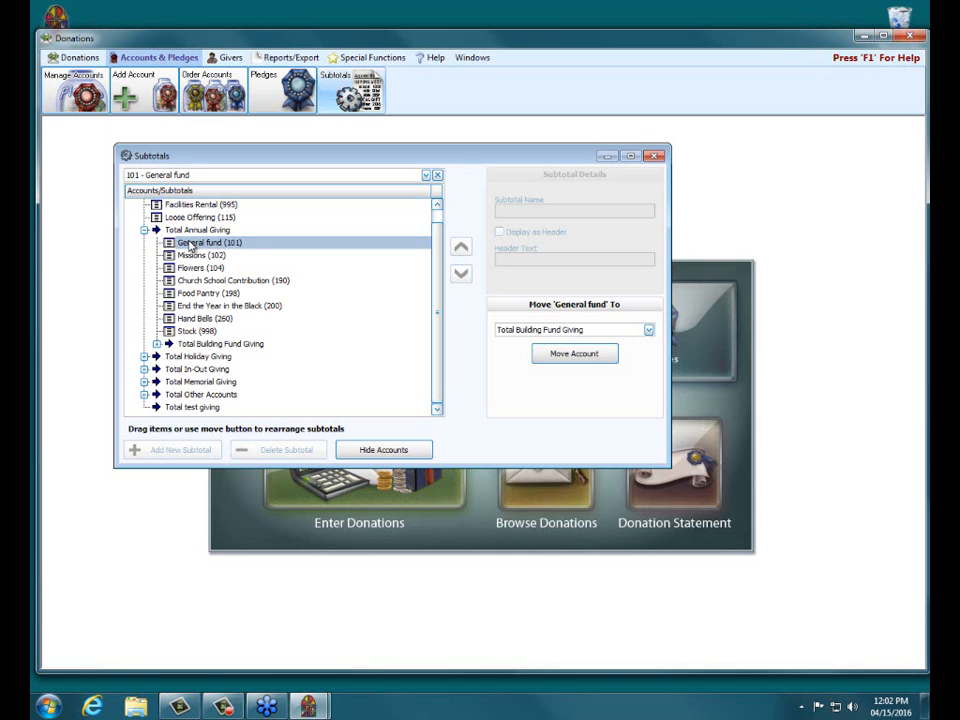
left_click_drag(190, 242, 210, 256)
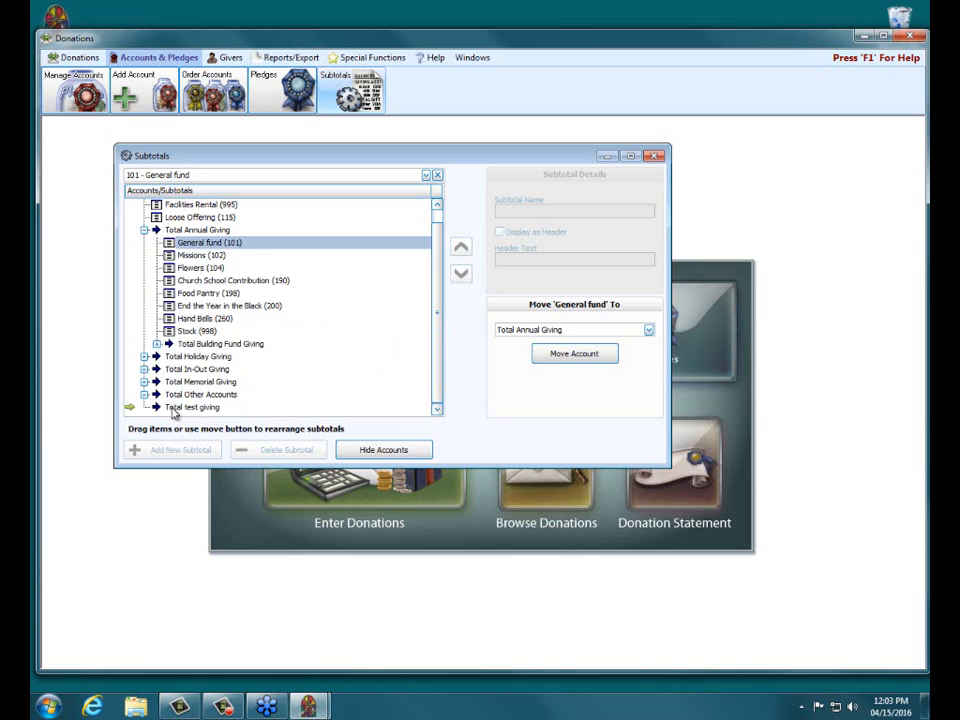
left_click(574, 353)
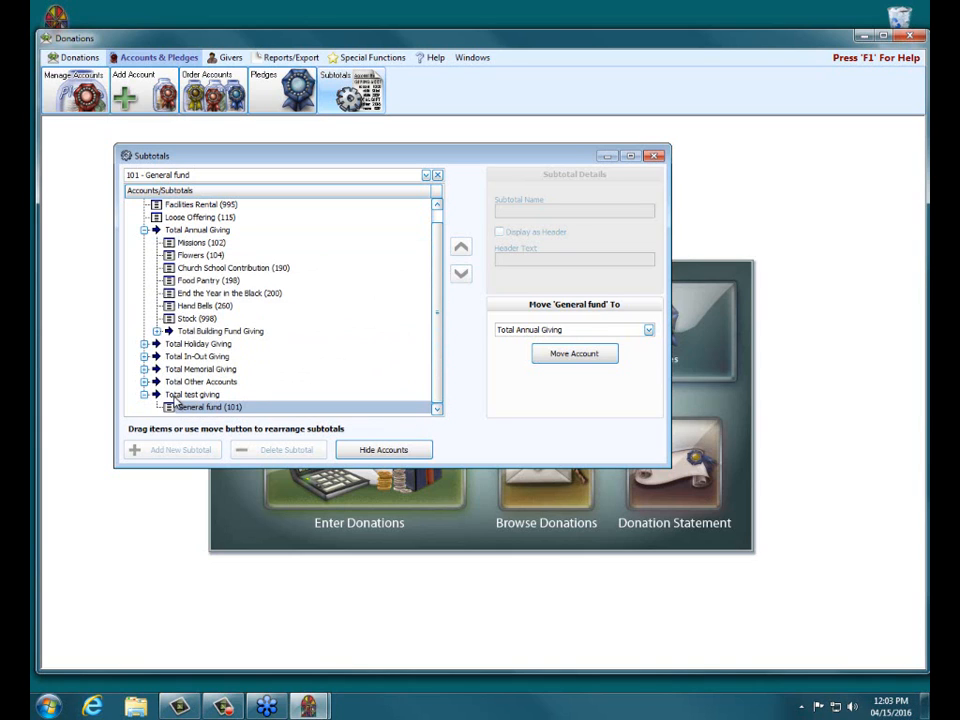
mouse_move(187, 413)
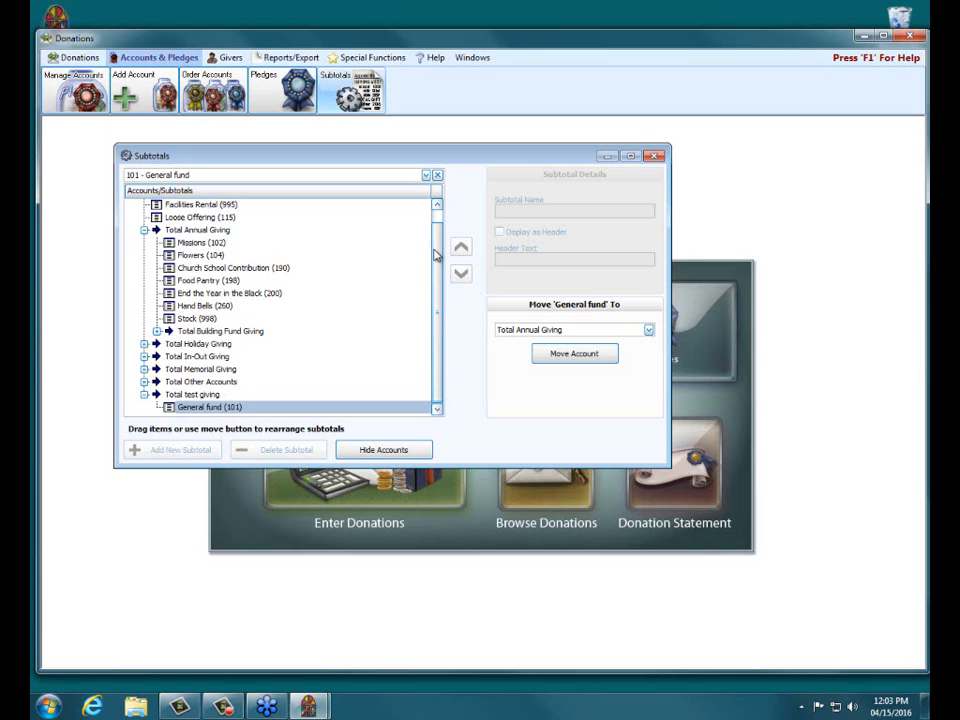
scroll("up", 3)
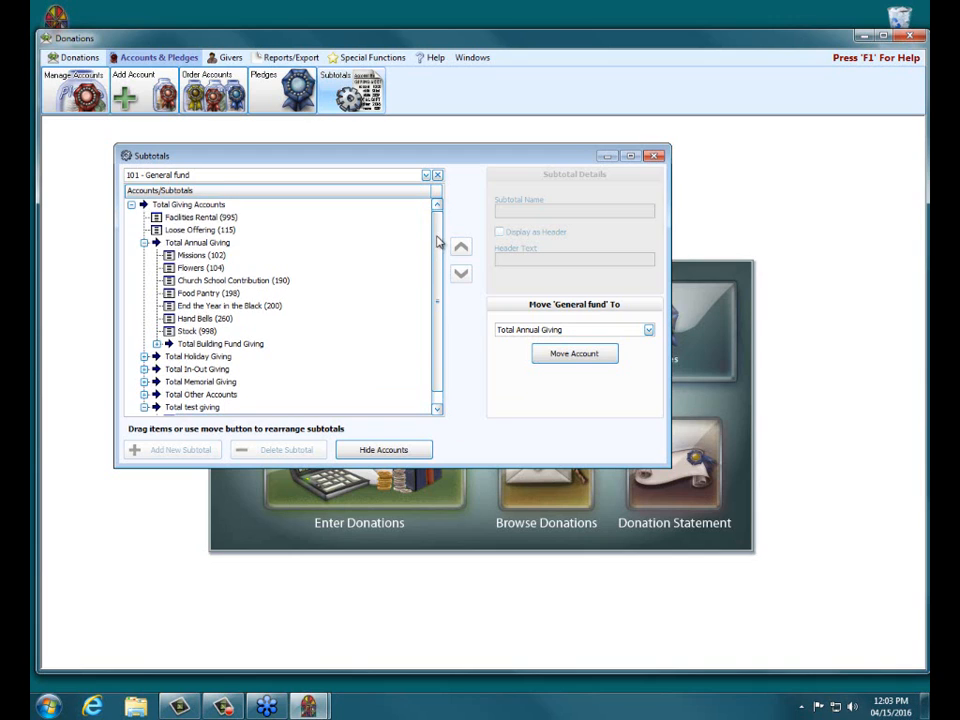
- Move Facilities Rental (995) into Total test giving using the Move To dropdown
left_click(200, 217)
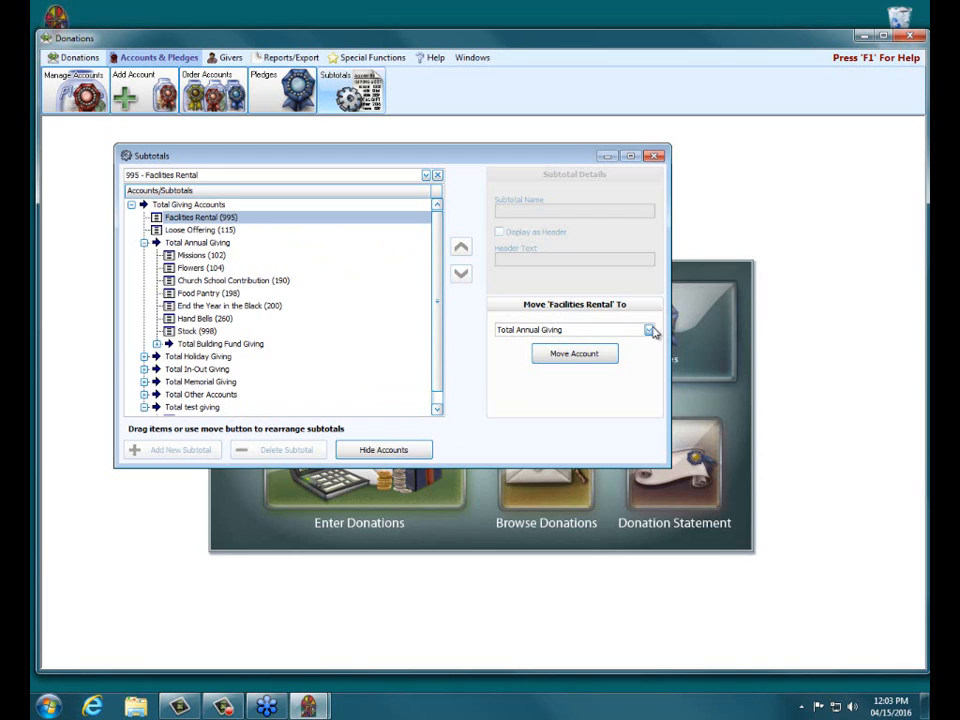
mouse_move(548, 316)
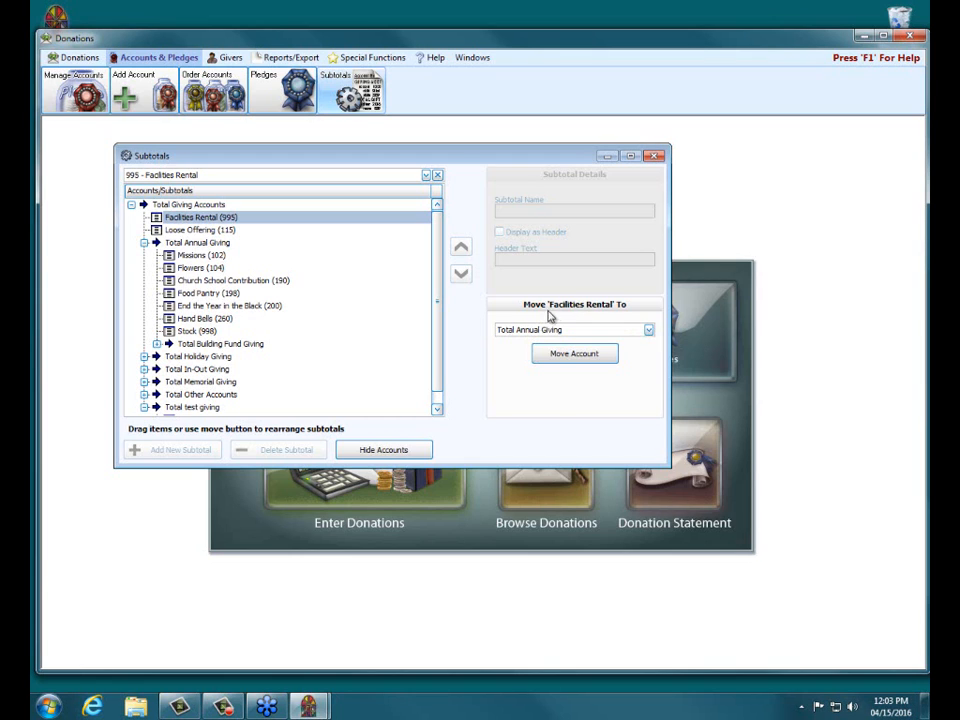
mouse_move(638, 310)
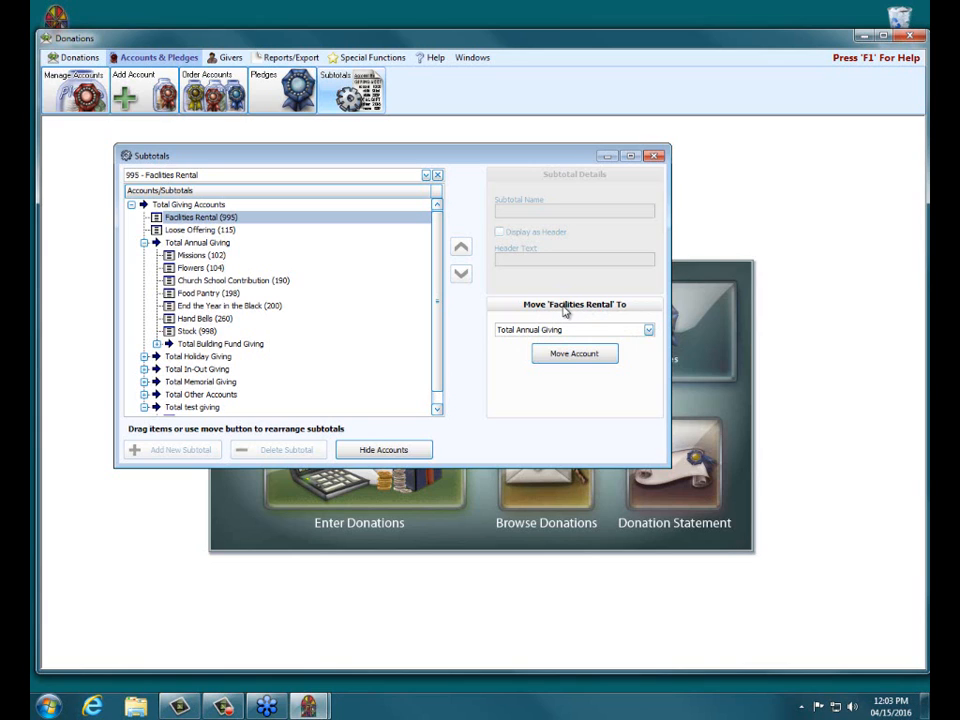
mouse_move(648, 330)
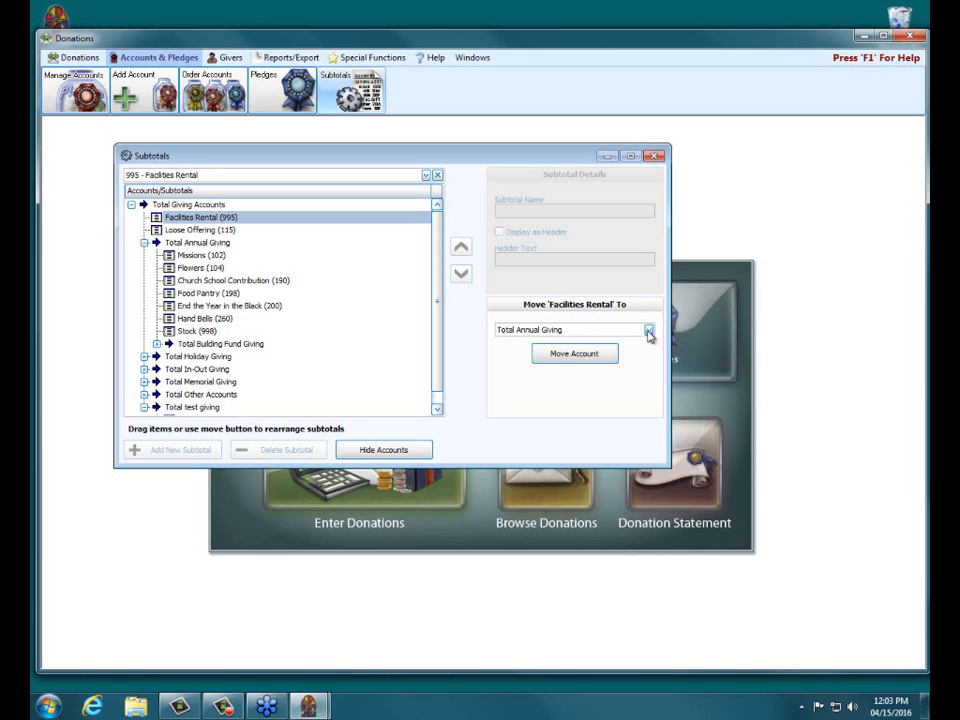
left_click(648, 330)
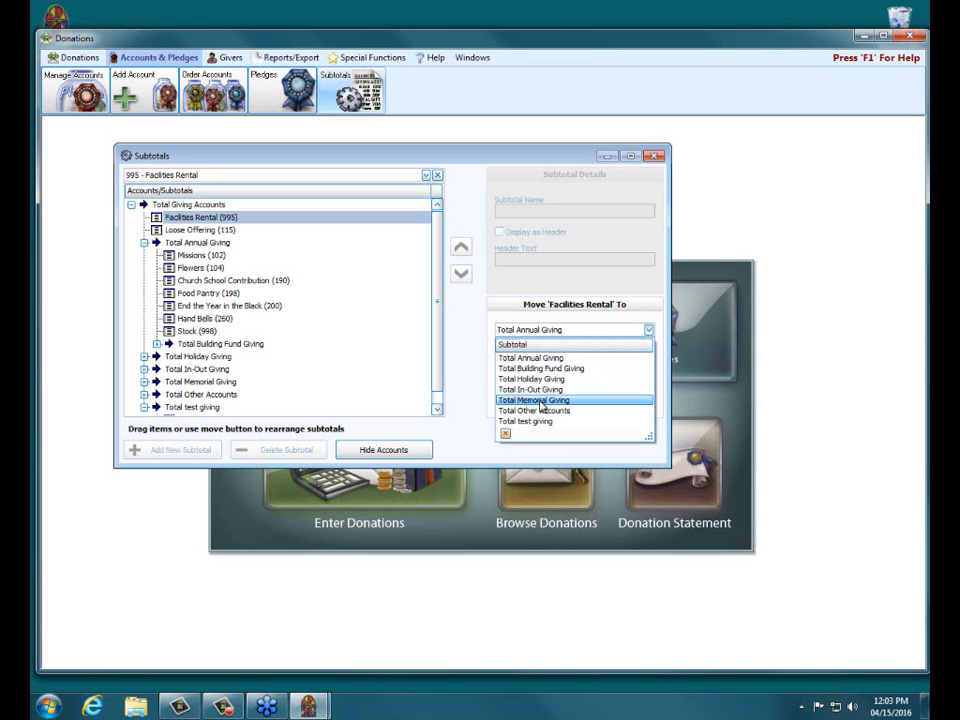
left_click(524, 421)
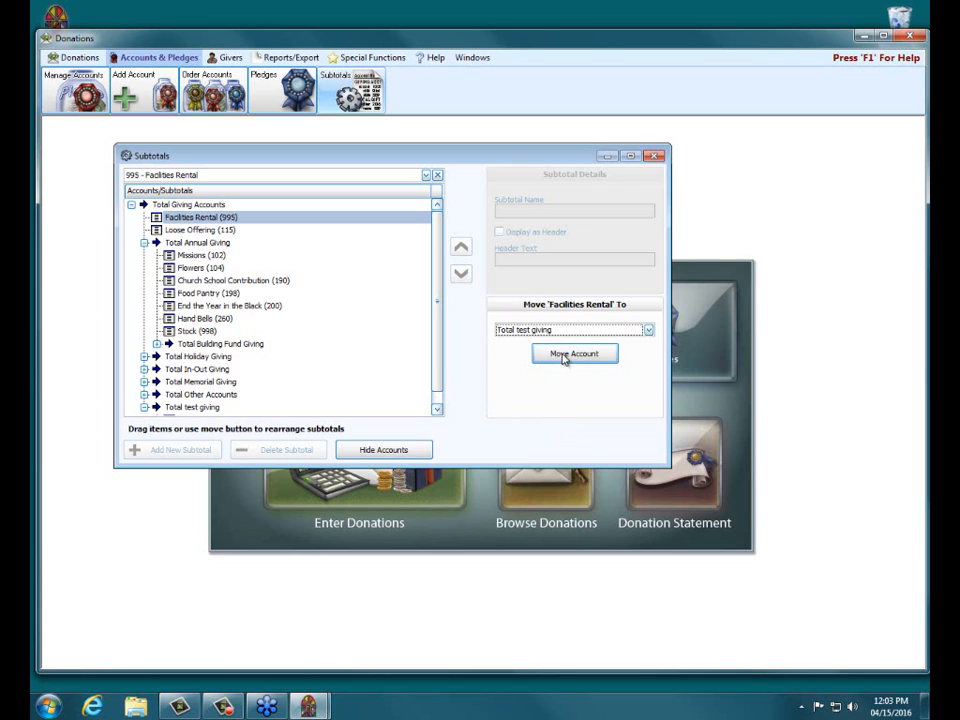
left_click(574, 353)
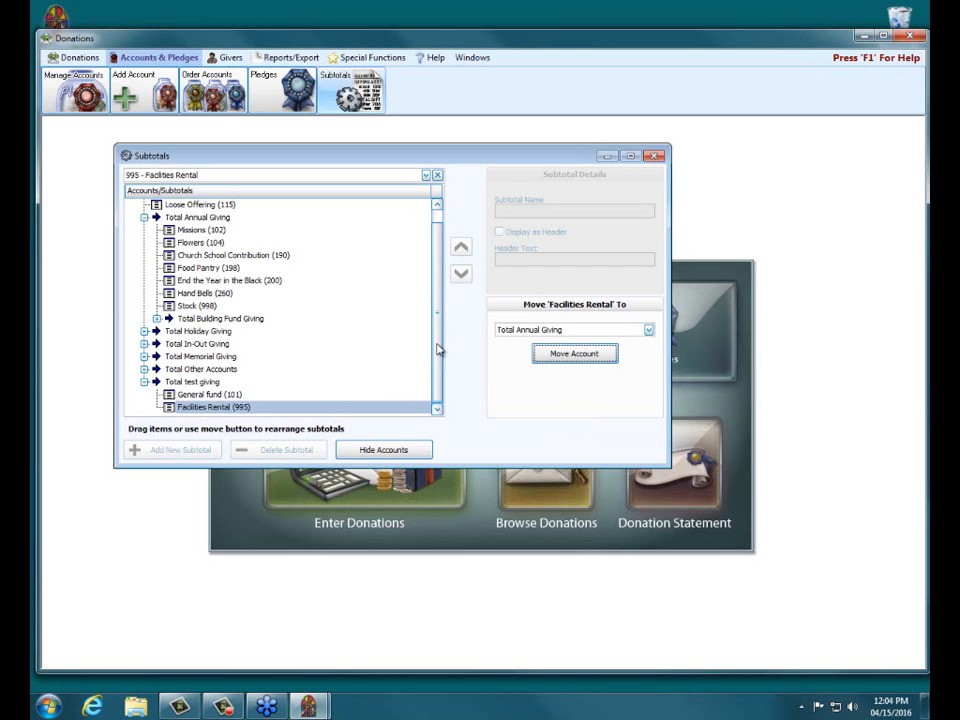
scroll("up", 3)
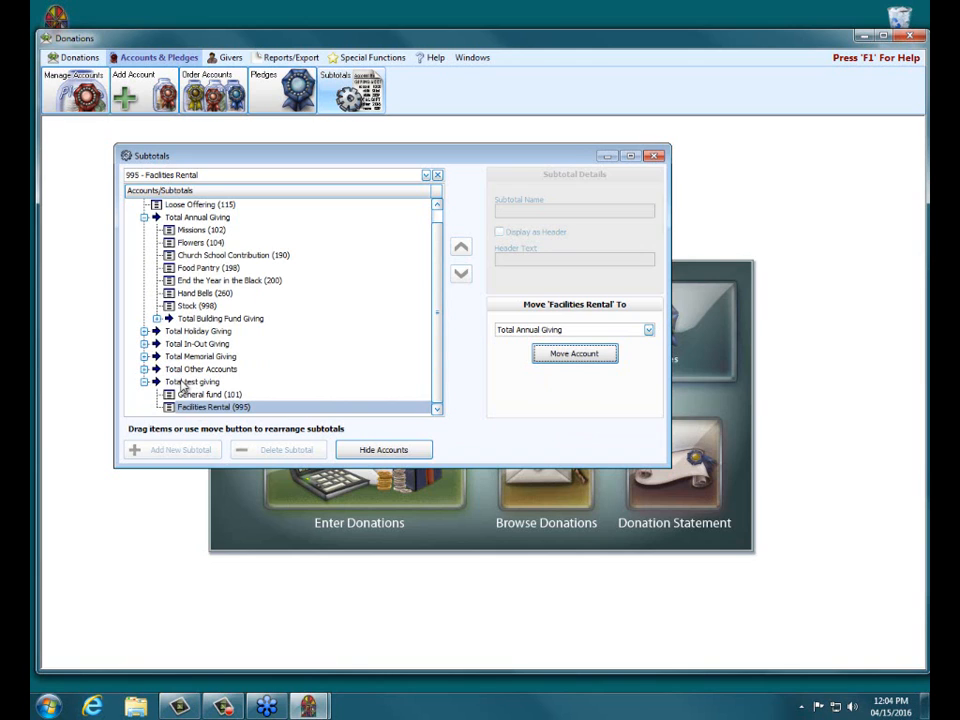
- Move Missions (102) and Flowers (104) into Total test giving, then select that subtotal
left_click(193, 381)
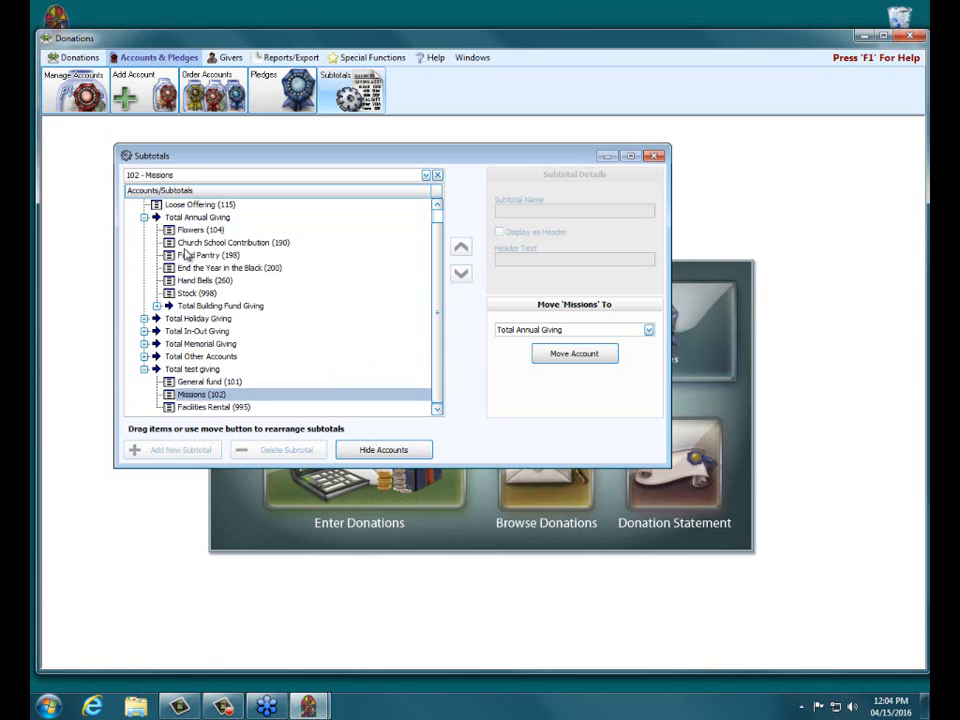
left_click(648, 330)
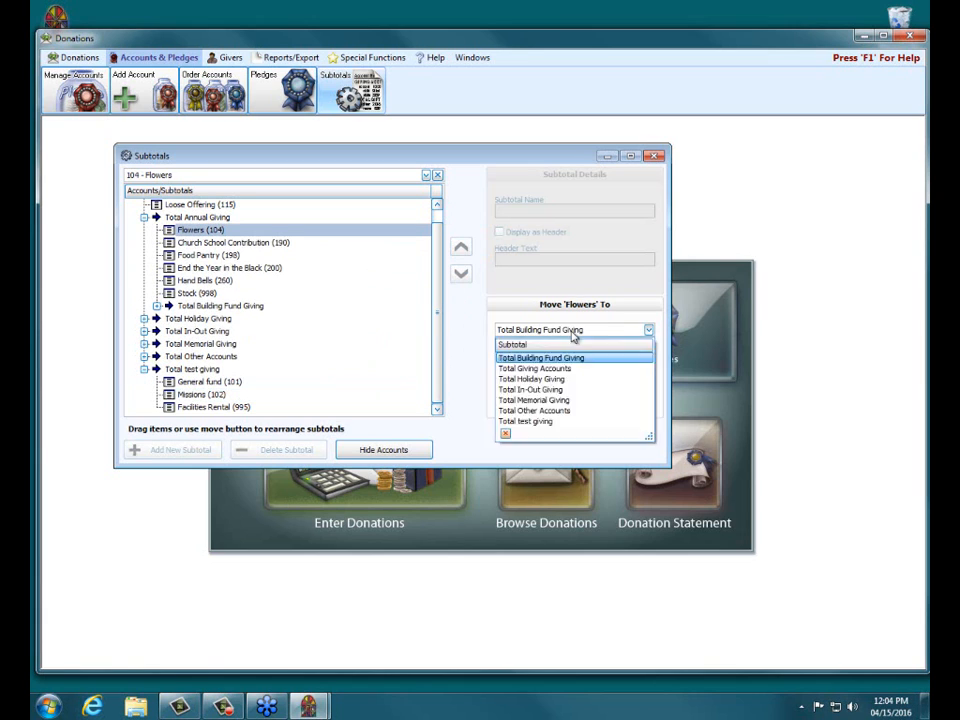
left_click(525, 421)
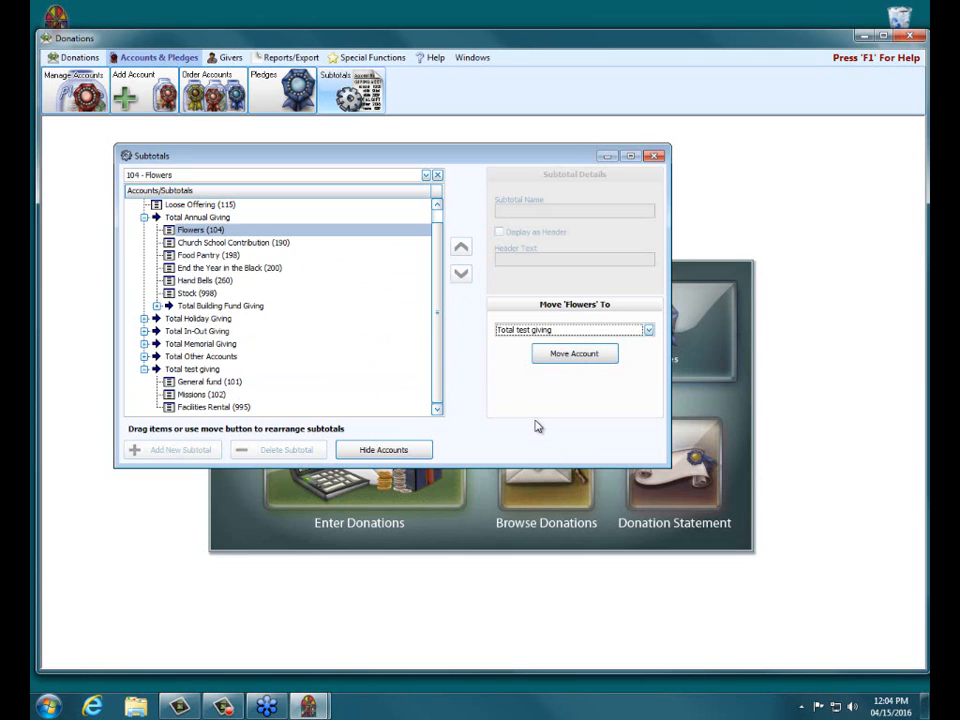
left_click(574, 354)
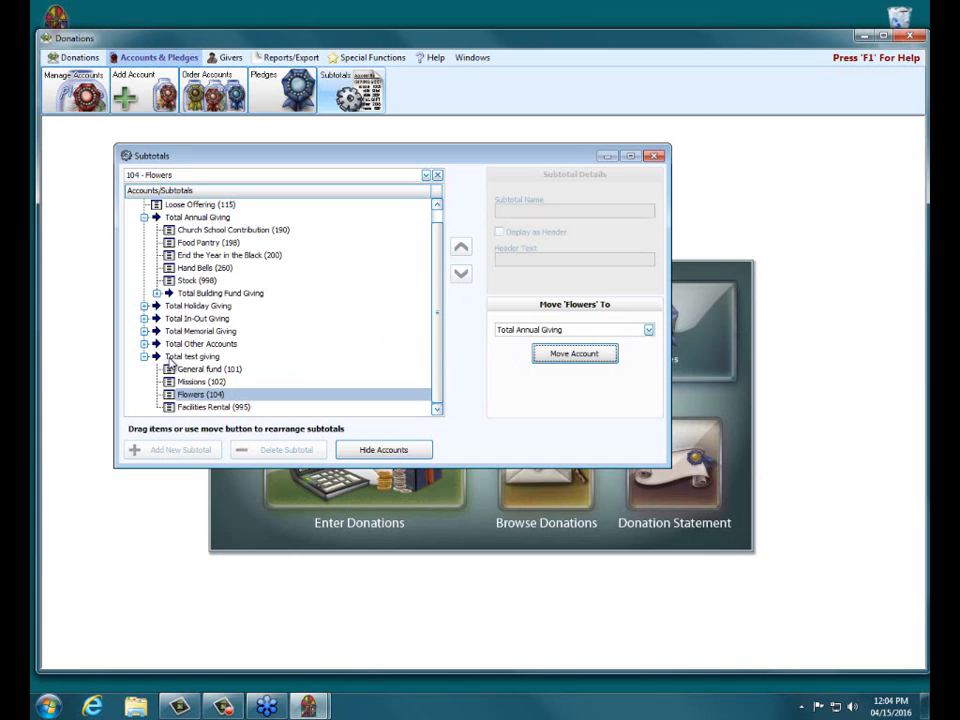
left_click(193, 356)
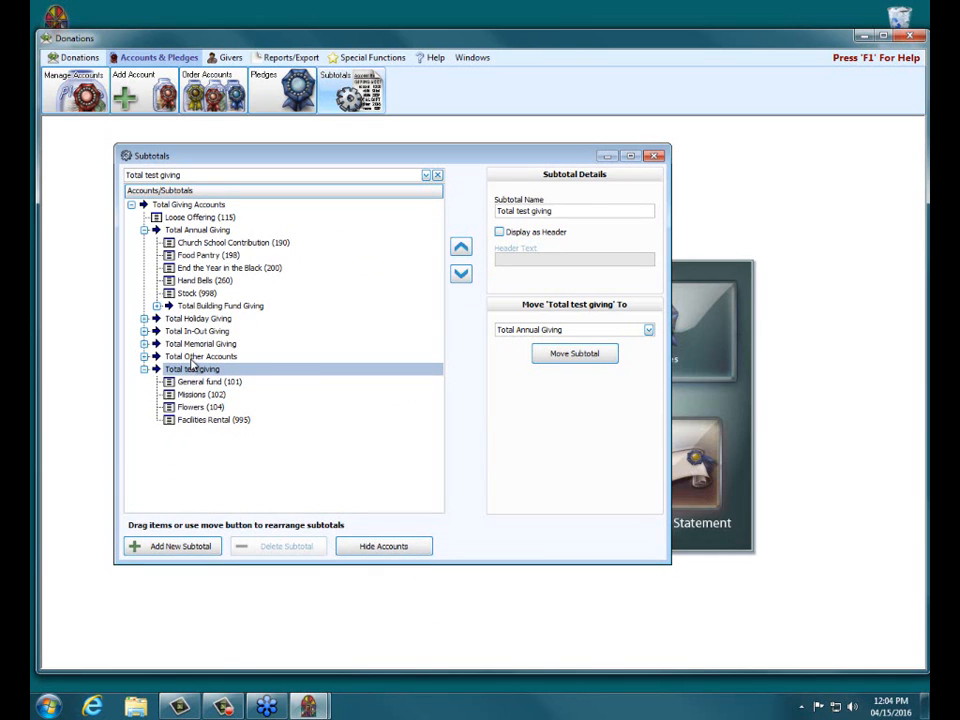
mouse_move(195, 370)
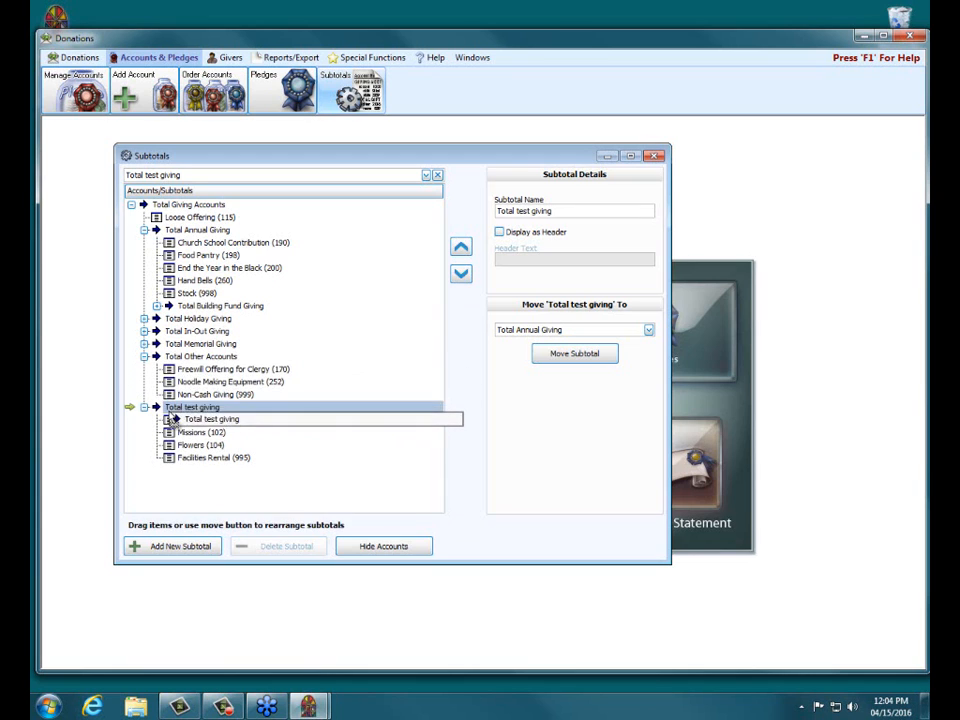
- Drag Total test giving under Total Other Accounts and collapse its four accounts
left_click_drag(213, 418, 213, 398)
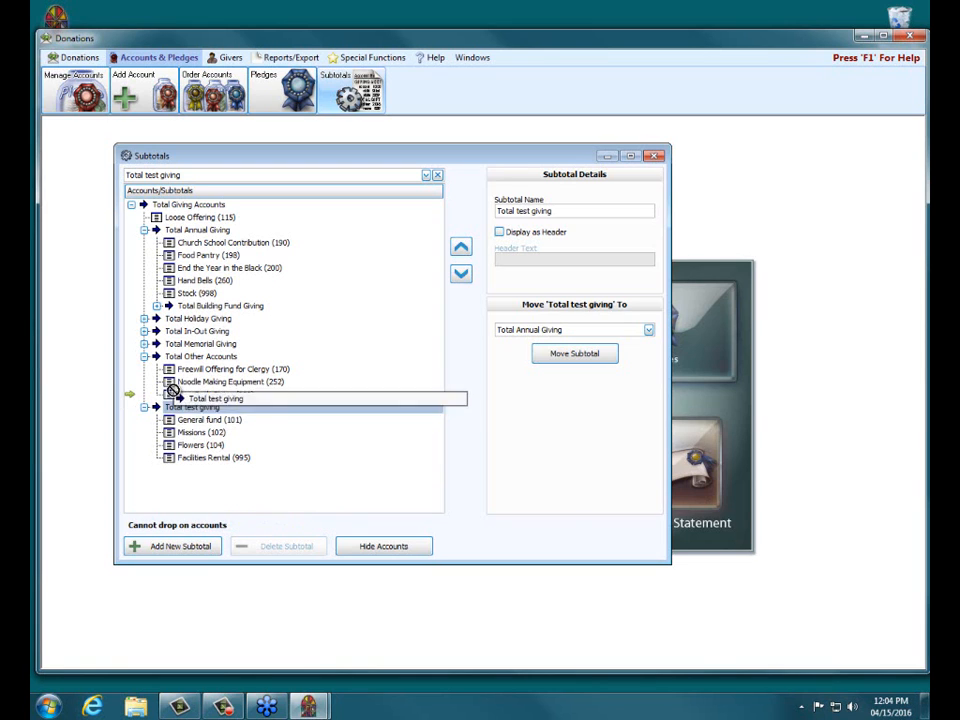
left_click_drag(216, 398, 216, 362)
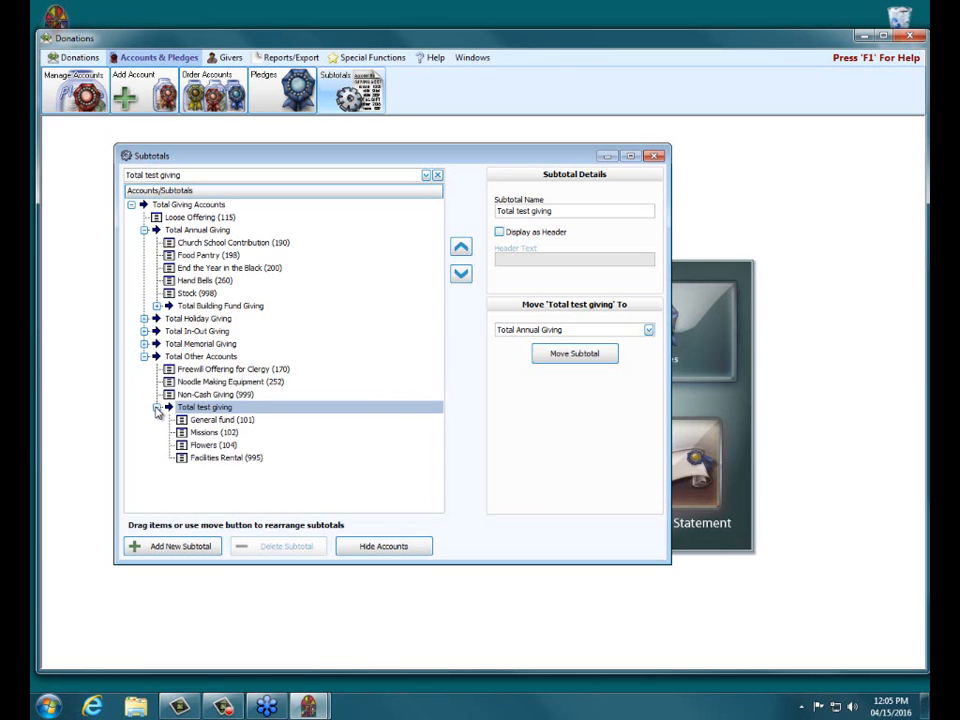
left_click(157, 407)
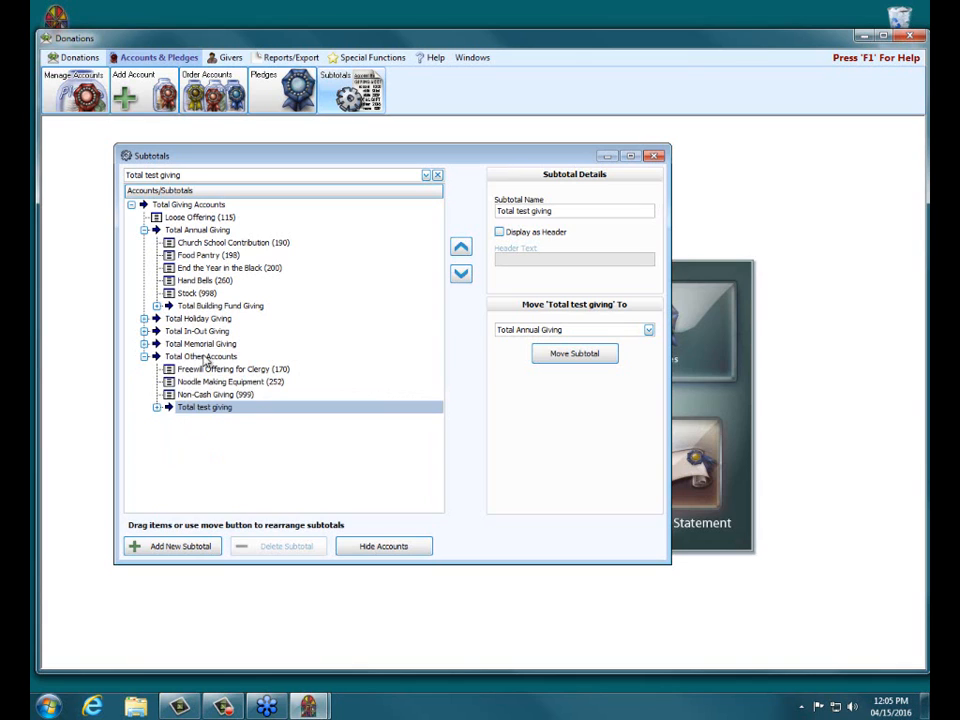
mouse_move(143, 421)
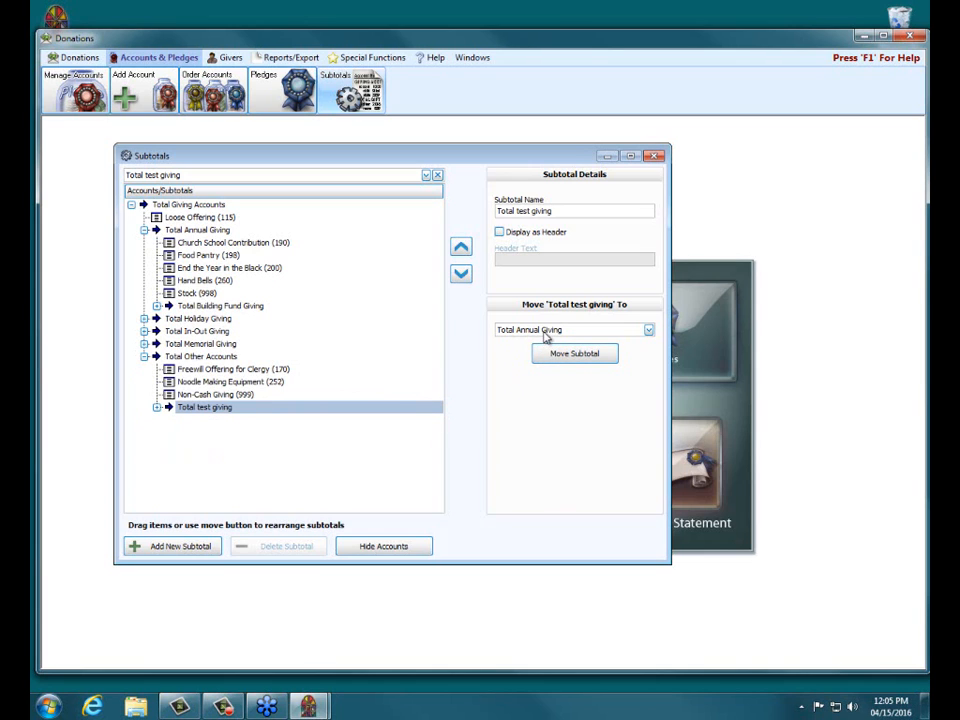
left_click(648, 329)
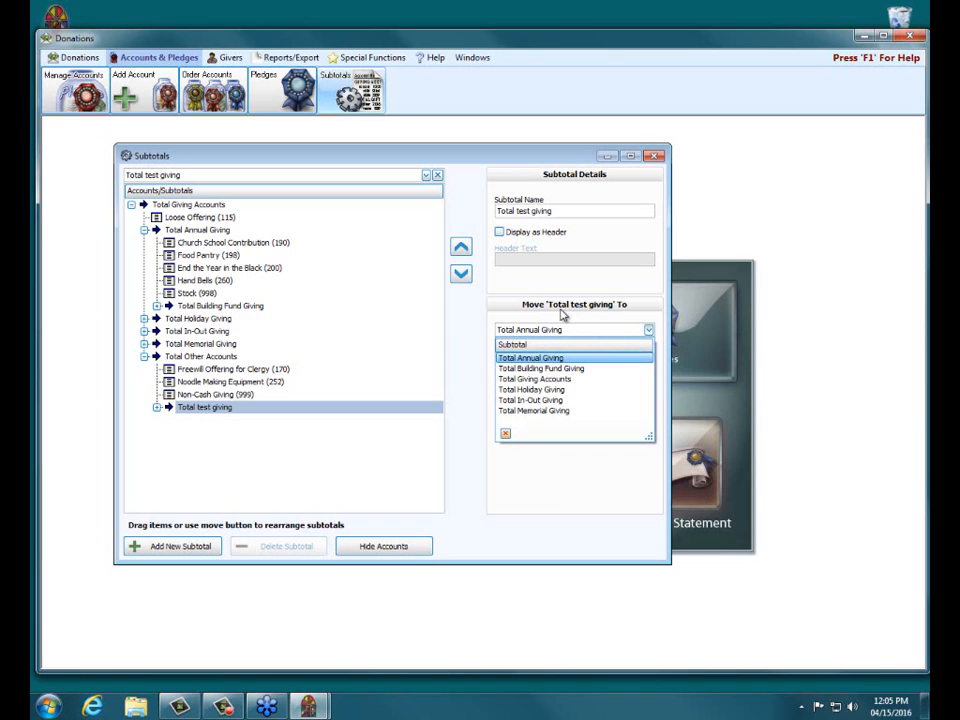
mouse_move(530, 389)
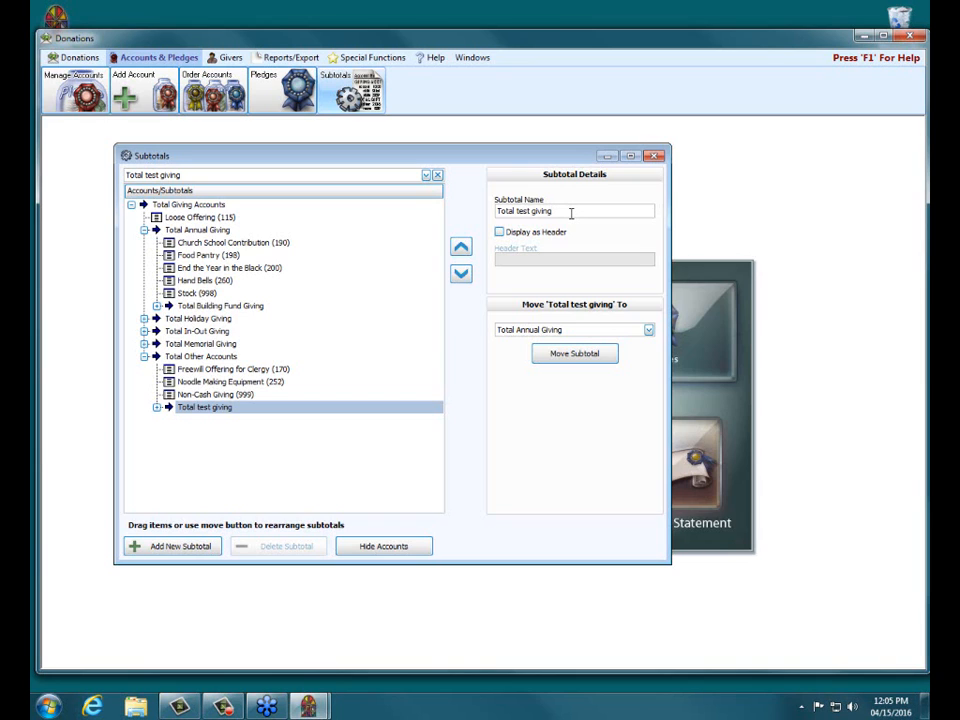
- Retype the subtotal name as 'Total Test Giving', commit it, and reselect the subtotal
double_click(535, 211)
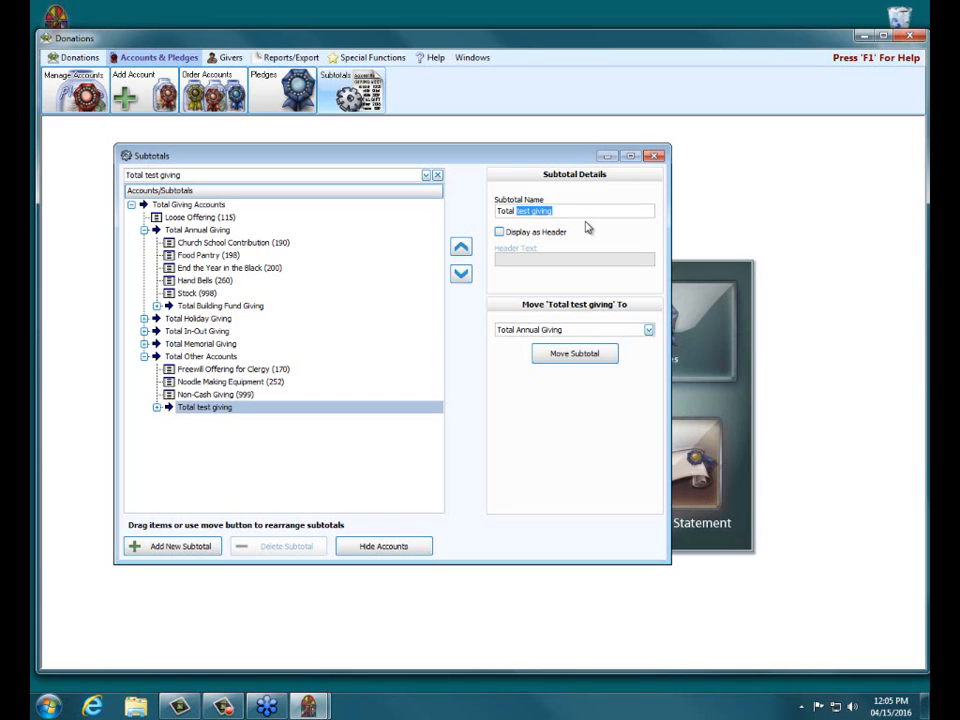
type("Total Test")
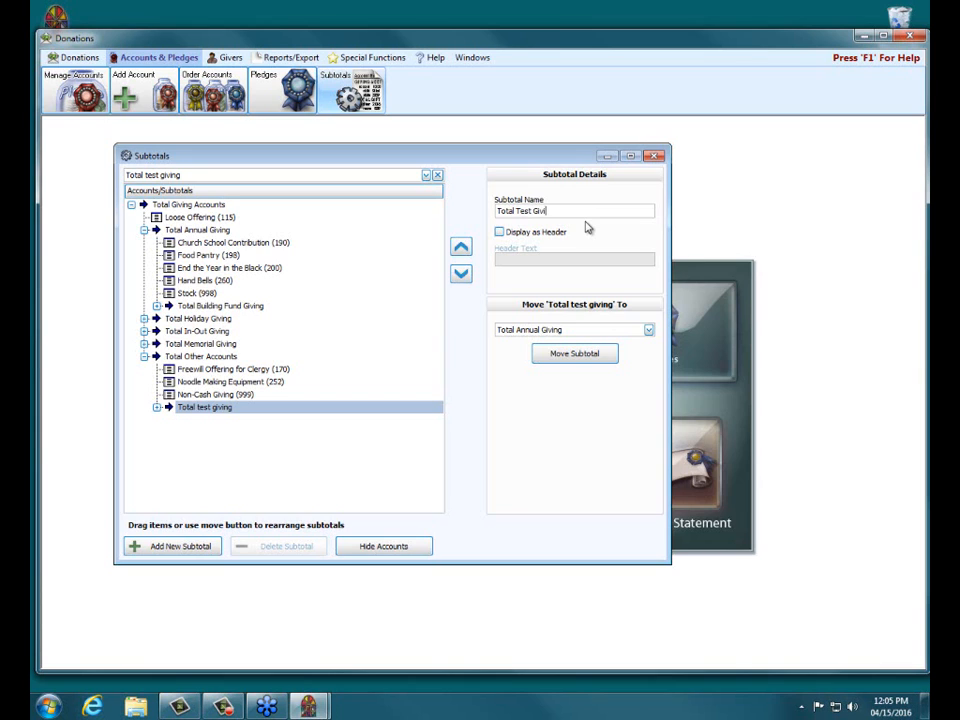
type("ng")
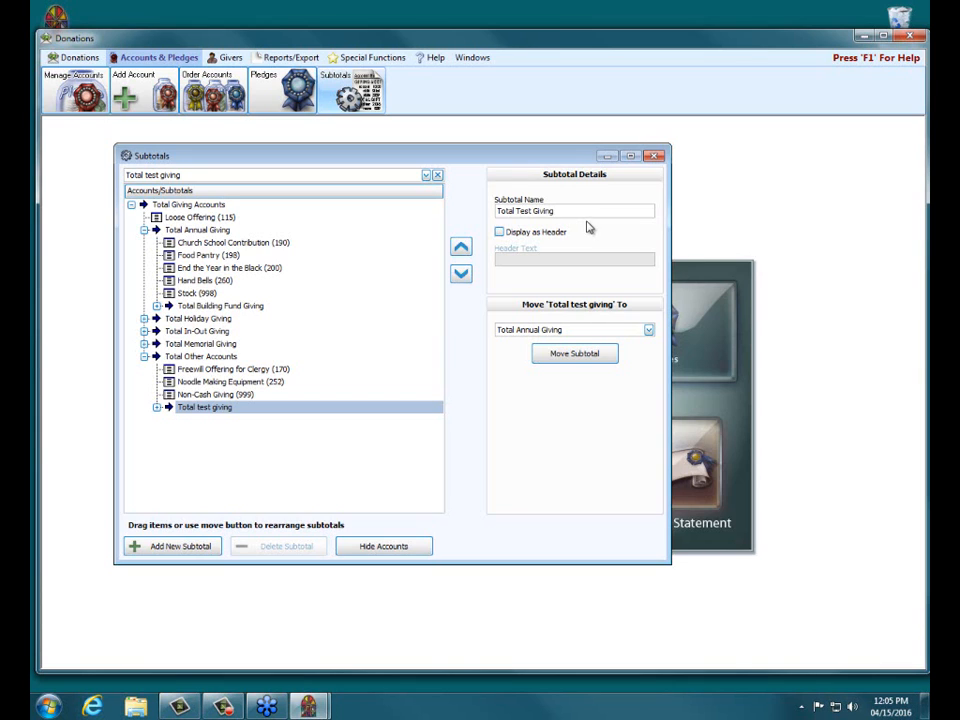
left_click(214, 394)
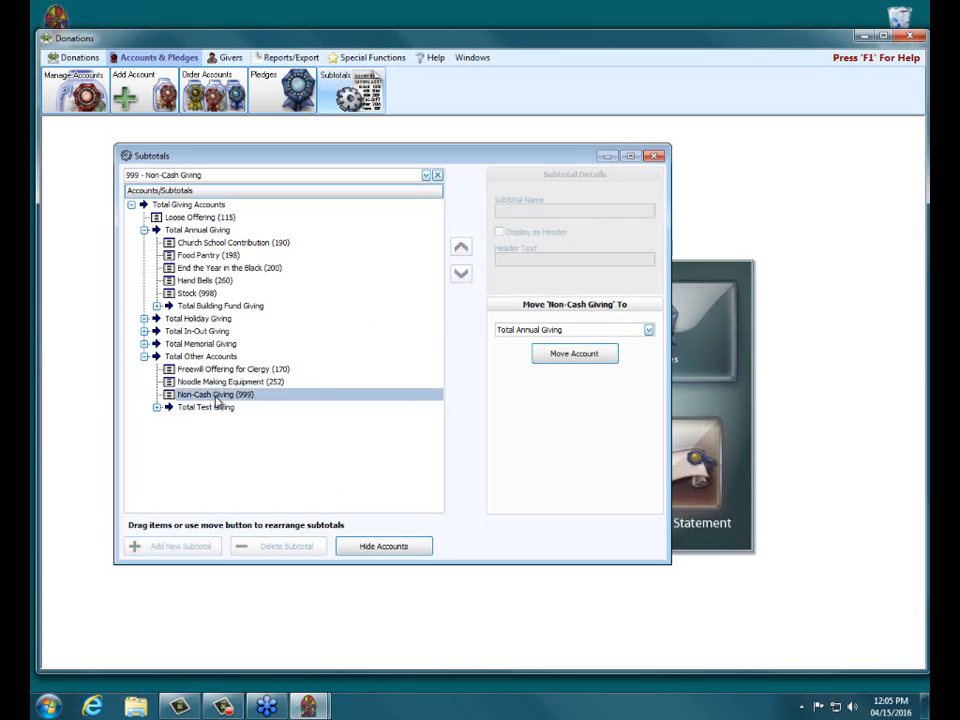
mouse_move(424, 314)
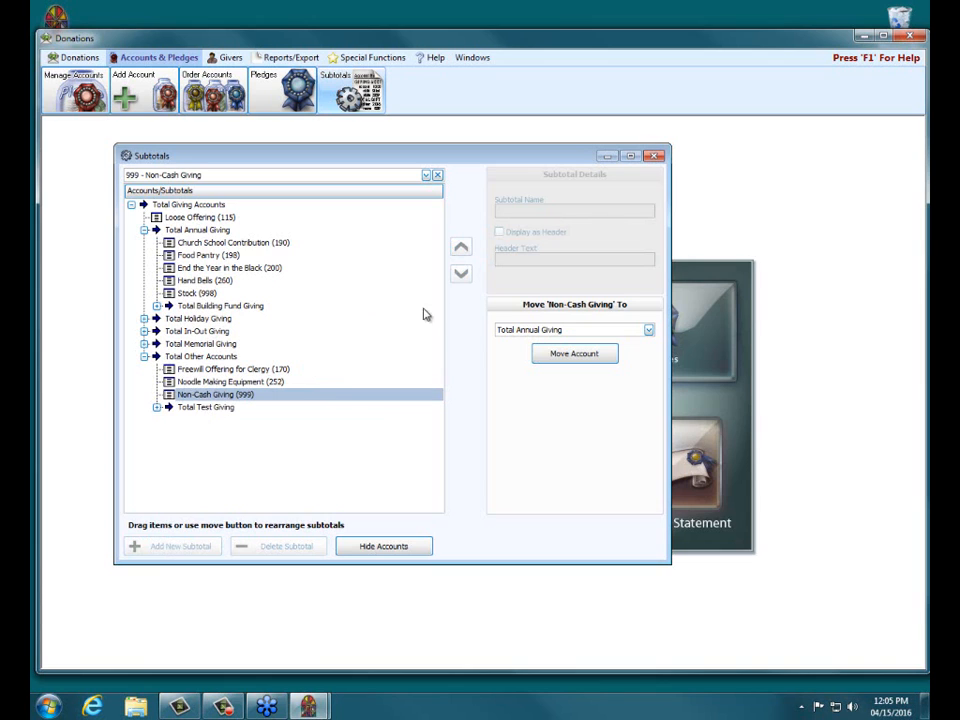
left_click(206, 407)
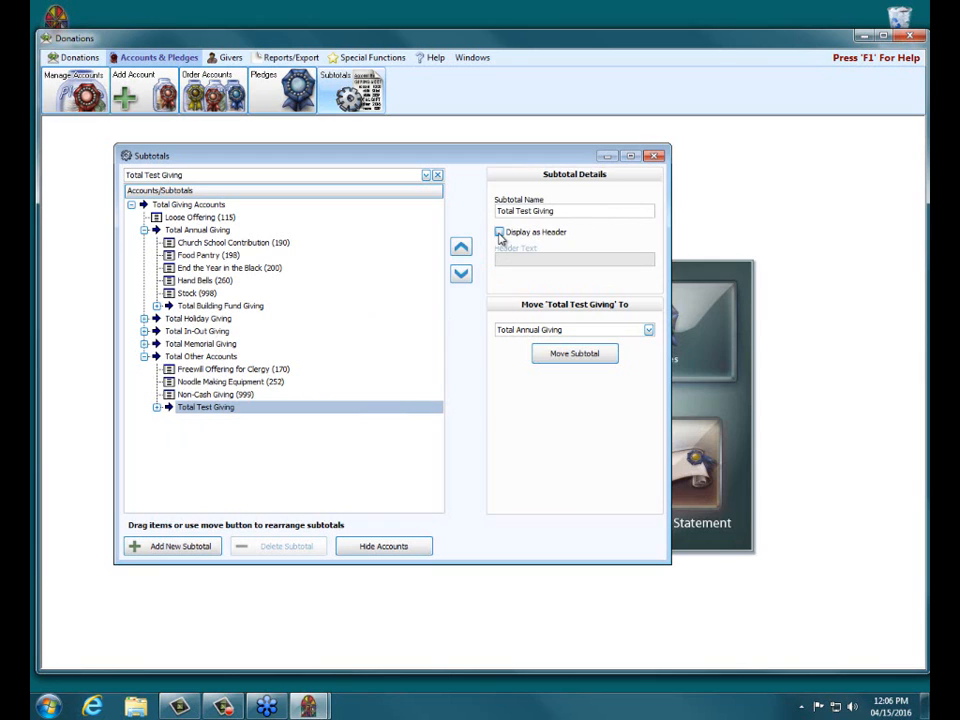
- Turn on Display as Header for Total Test Giving with header text 'Test Giving'
left_click(499, 232)
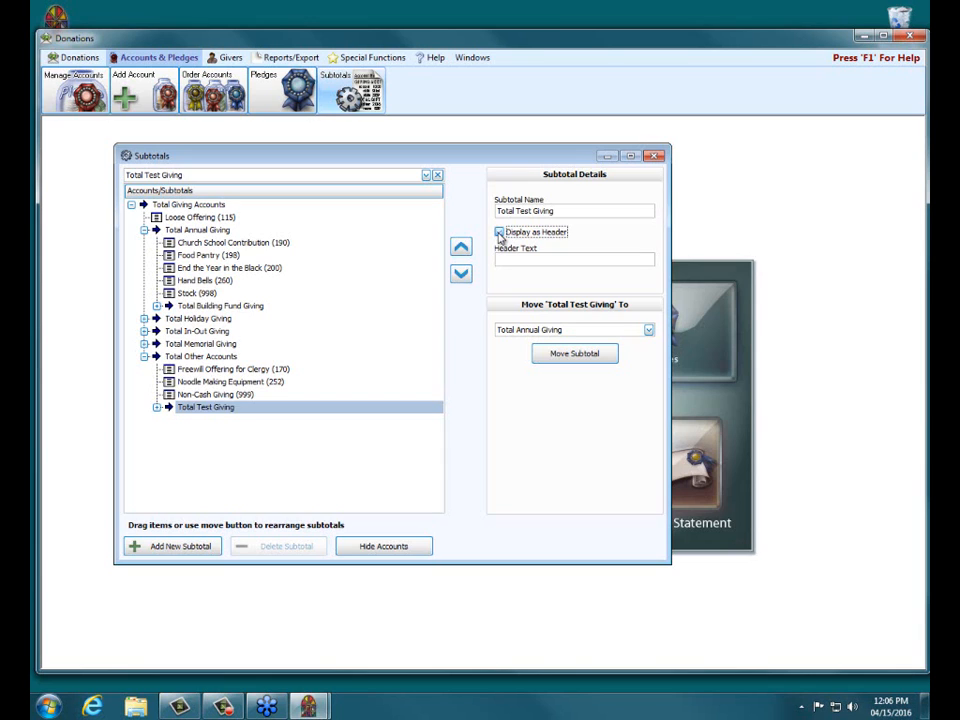
left_click(499, 231)
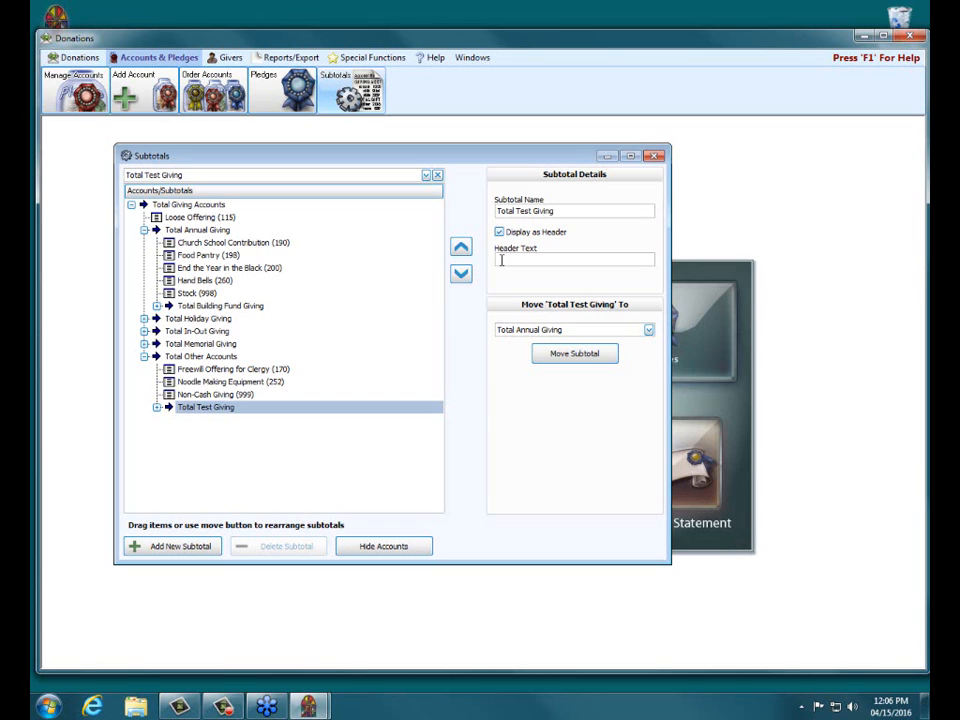
type("Test")
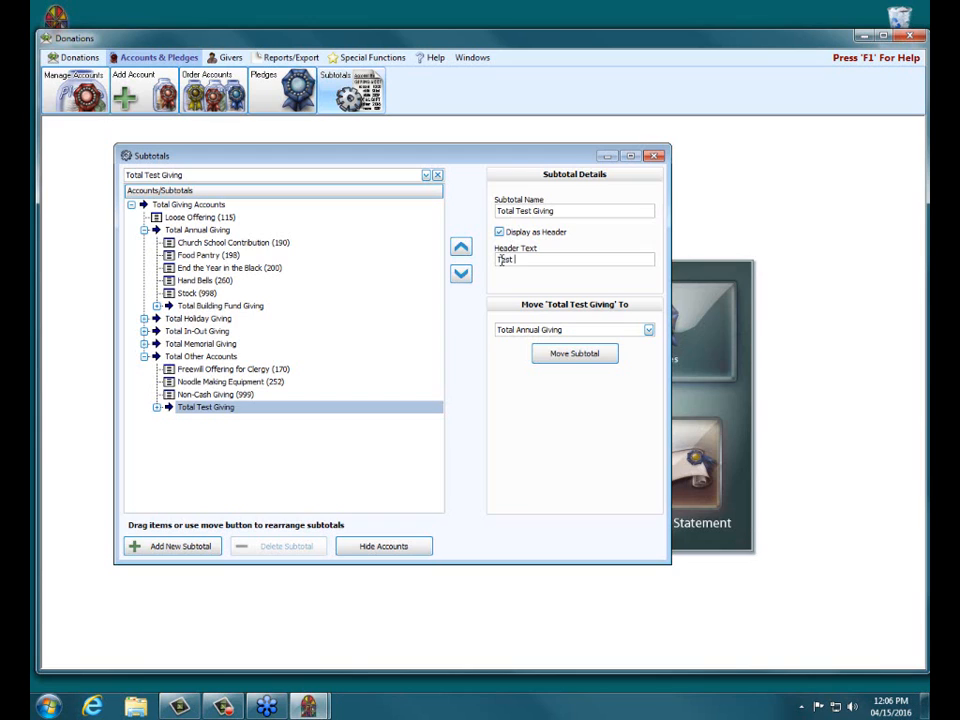
type("Givi")
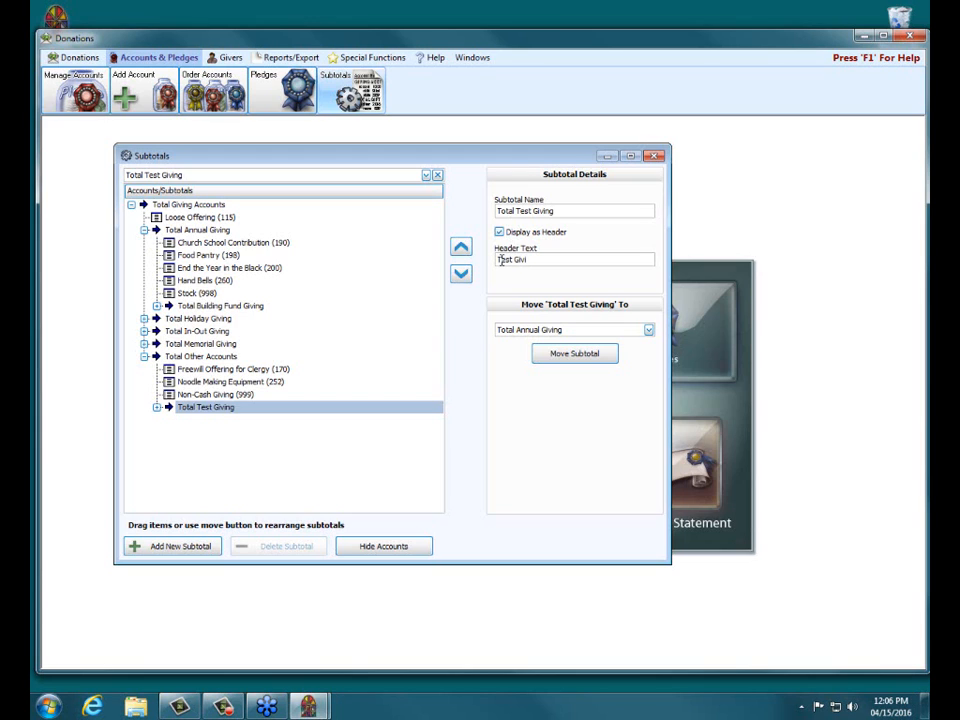
type("ng")
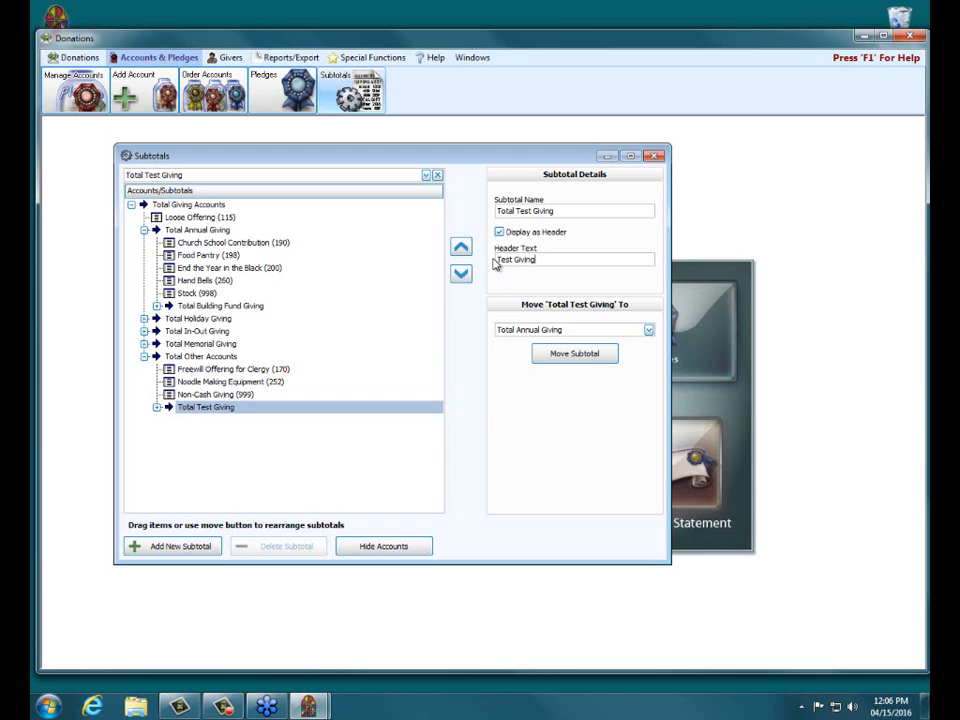
left_click(214, 394)
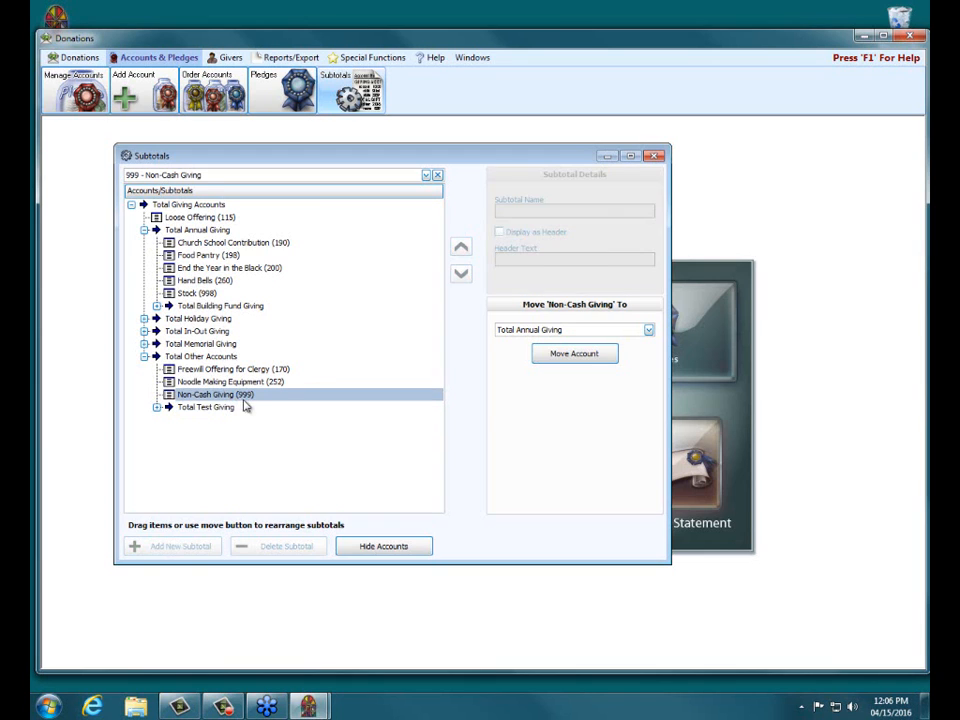
left_click(206, 407)
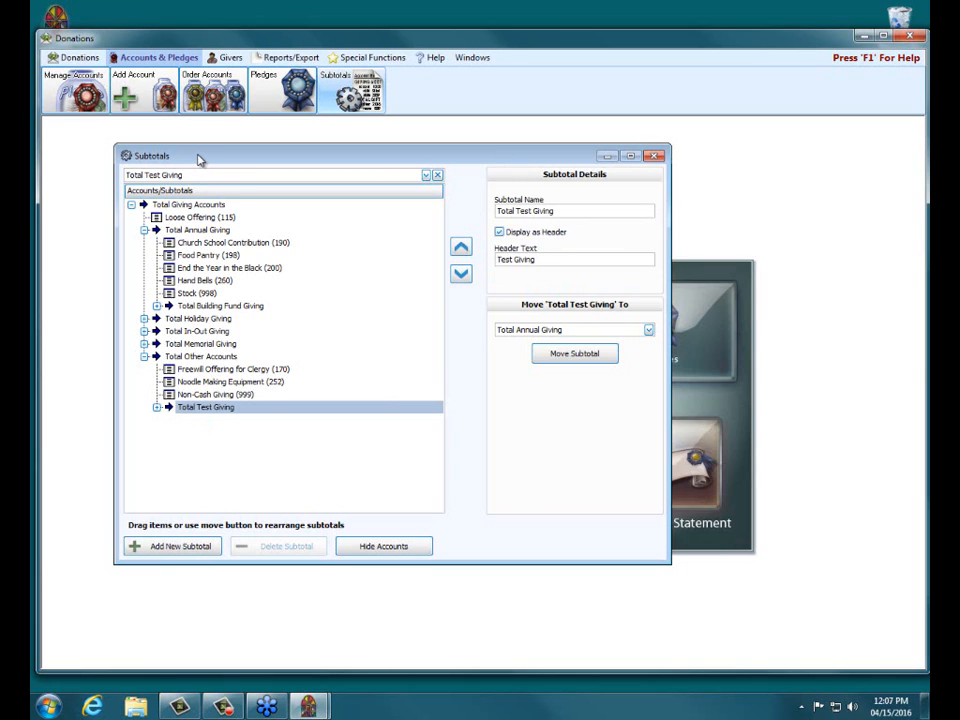
mouse_move(318, 150)
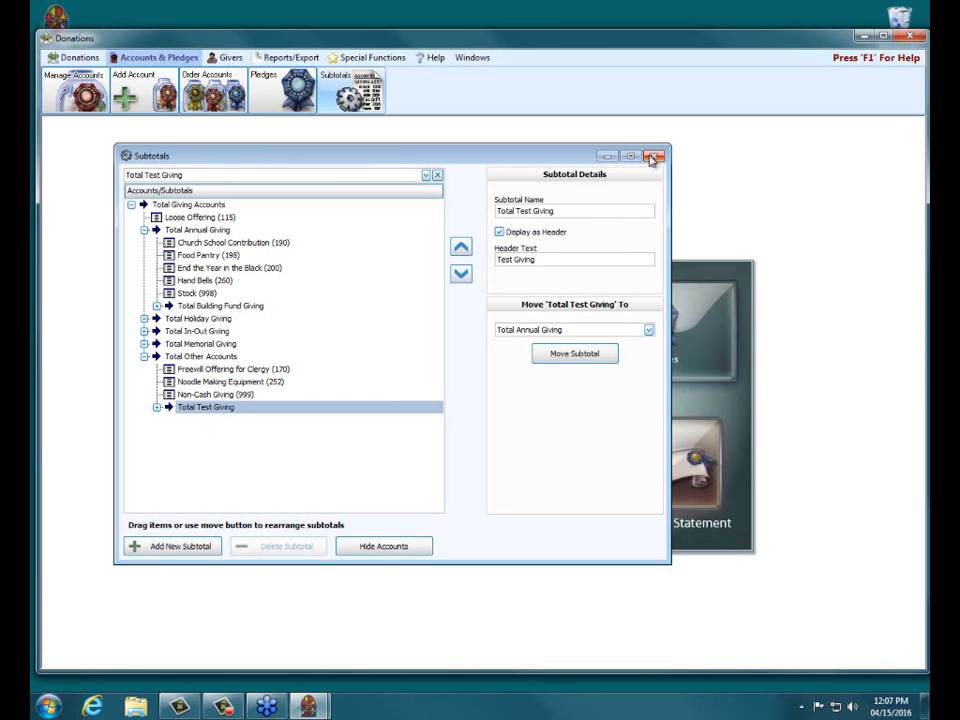
mouse_move(653, 156)
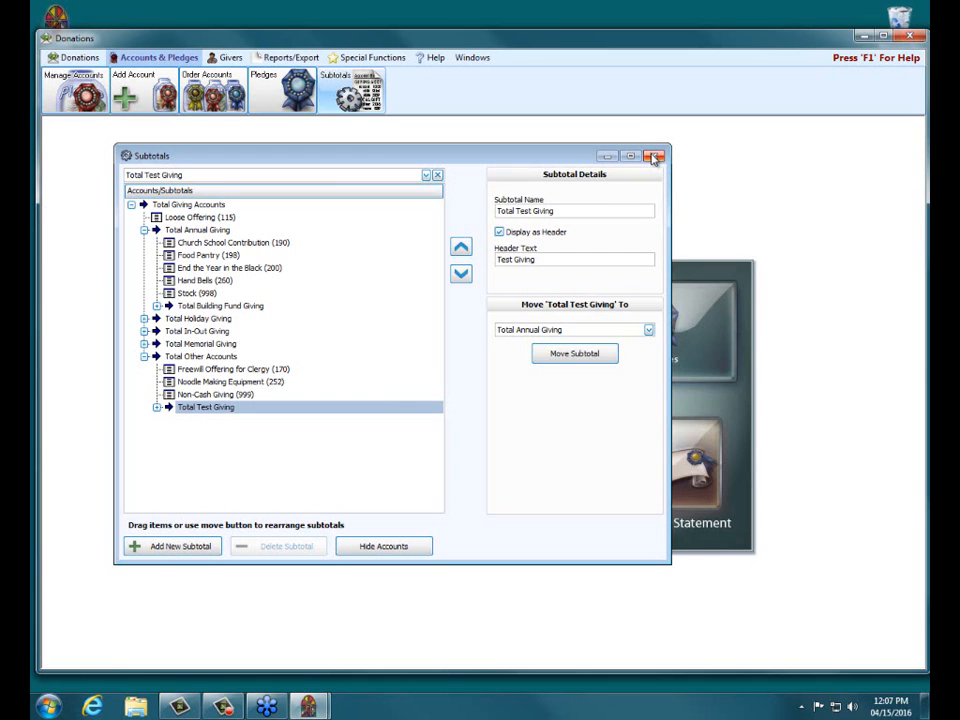
mouse_move(183, 211)
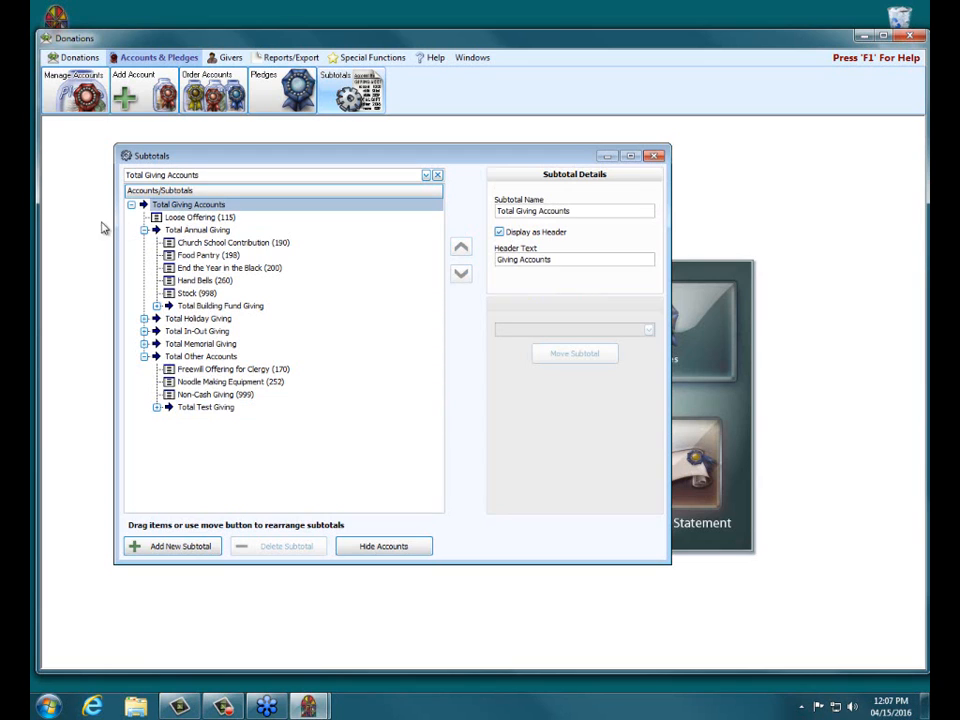
mouse_move(198, 227)
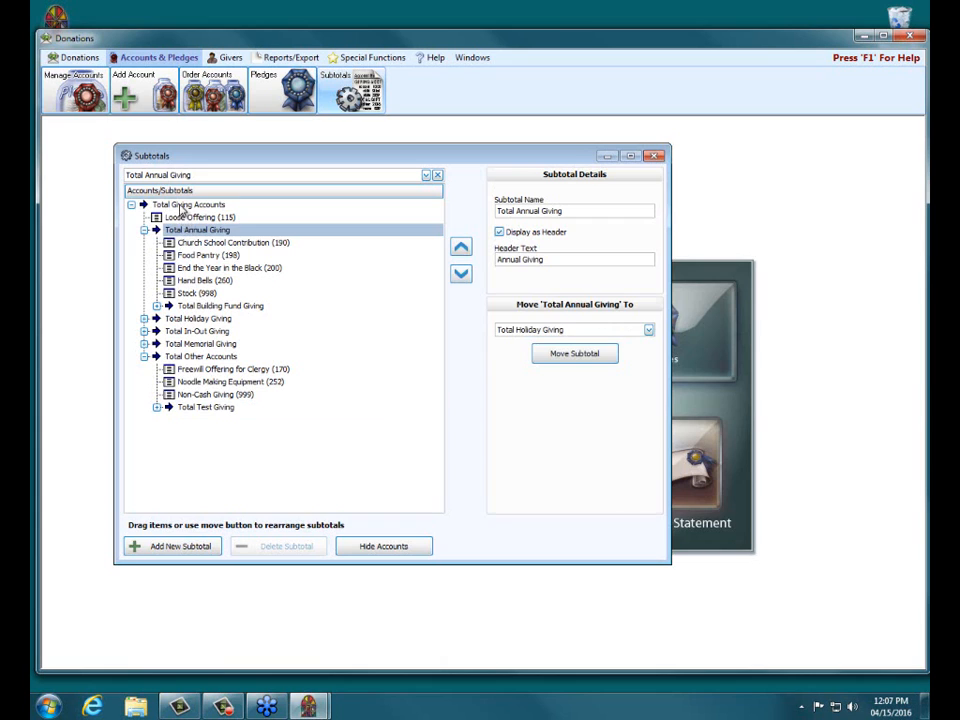
- Inspect the Total Giving Accounts, Total Annual Giving and Total Memorial Giving subtotals, then close Subtotals
left_click(188, 204)
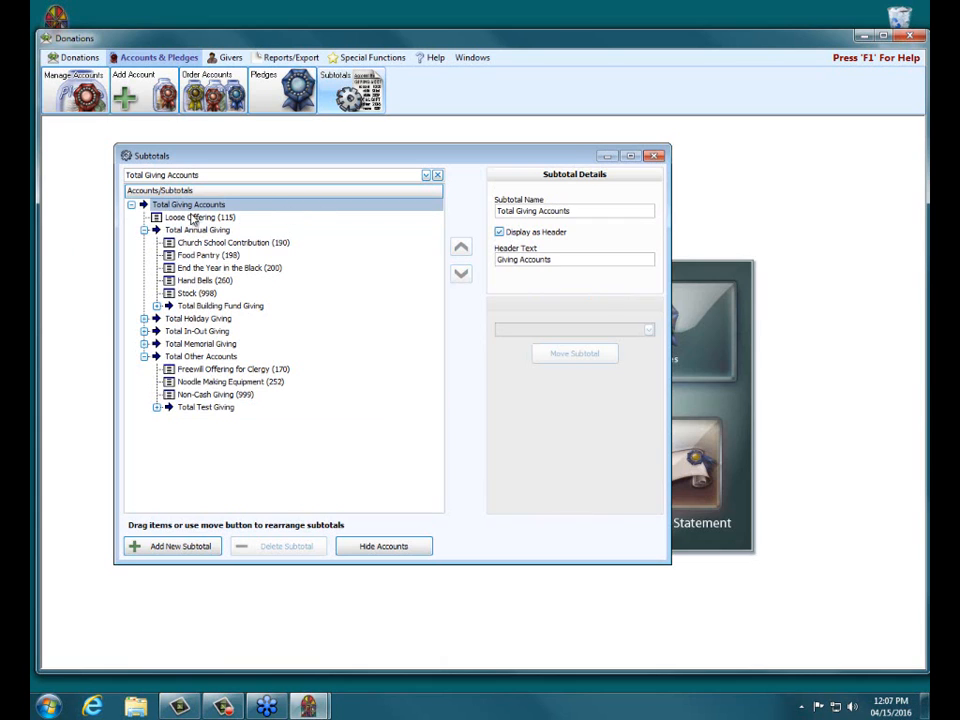
left_click(197, 229)
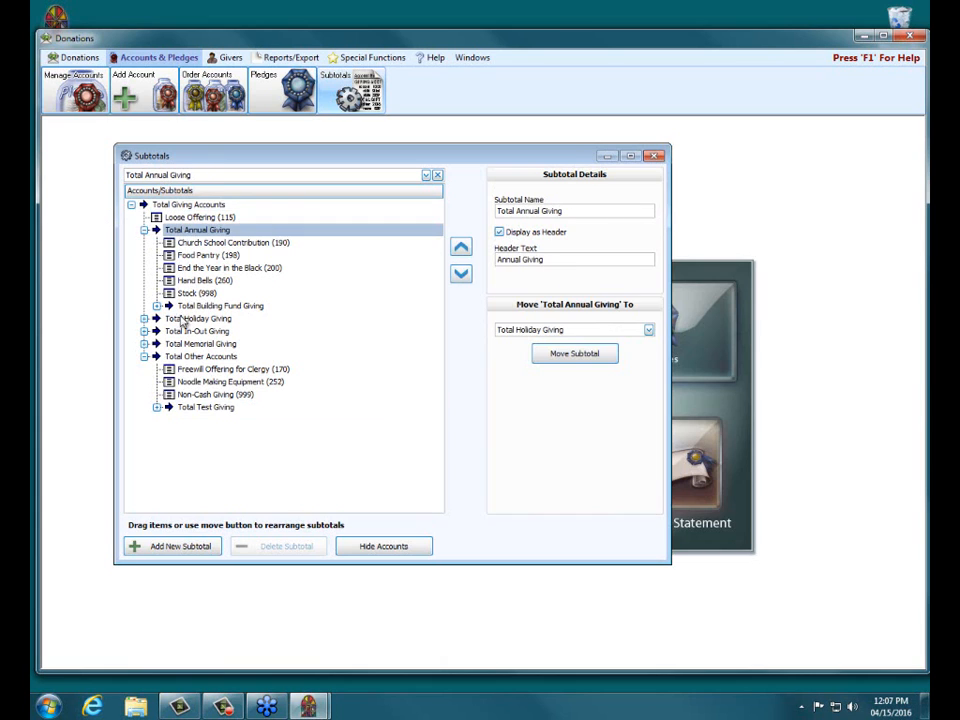
left_click(200, 343)
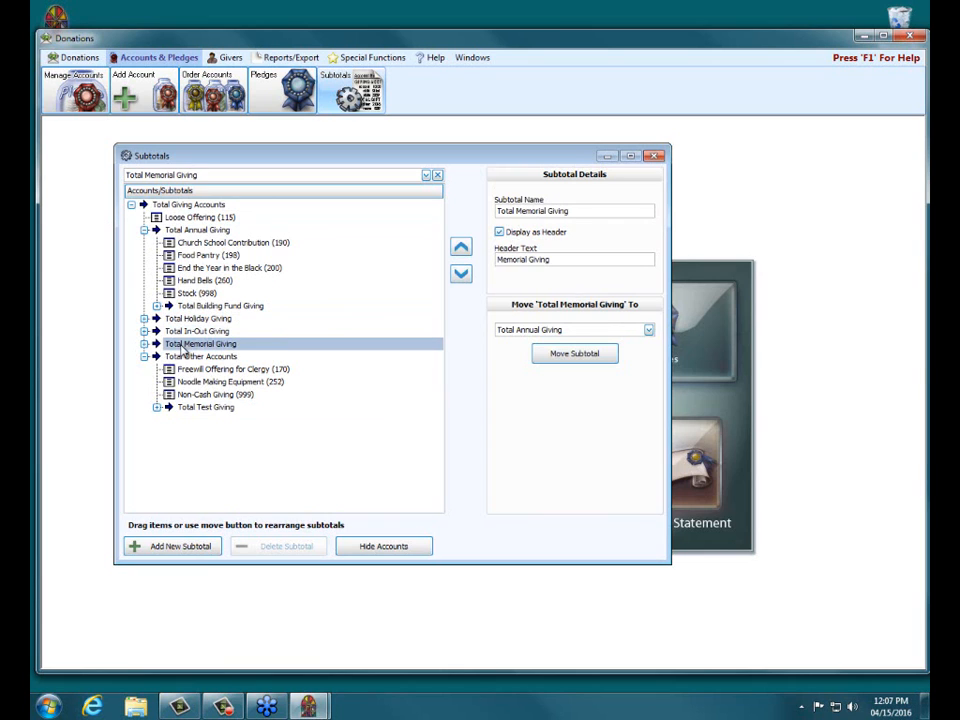
left_click(201, 356)
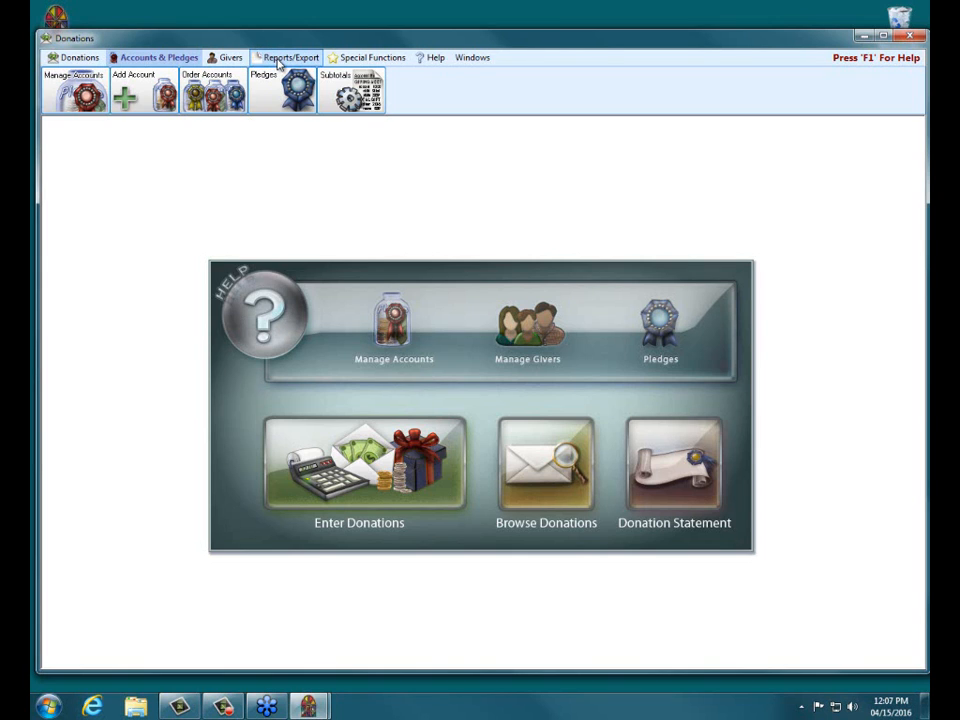
- Open the List Account Balances report from Reports/Export, Lists & Labels
left_click(290, 57)
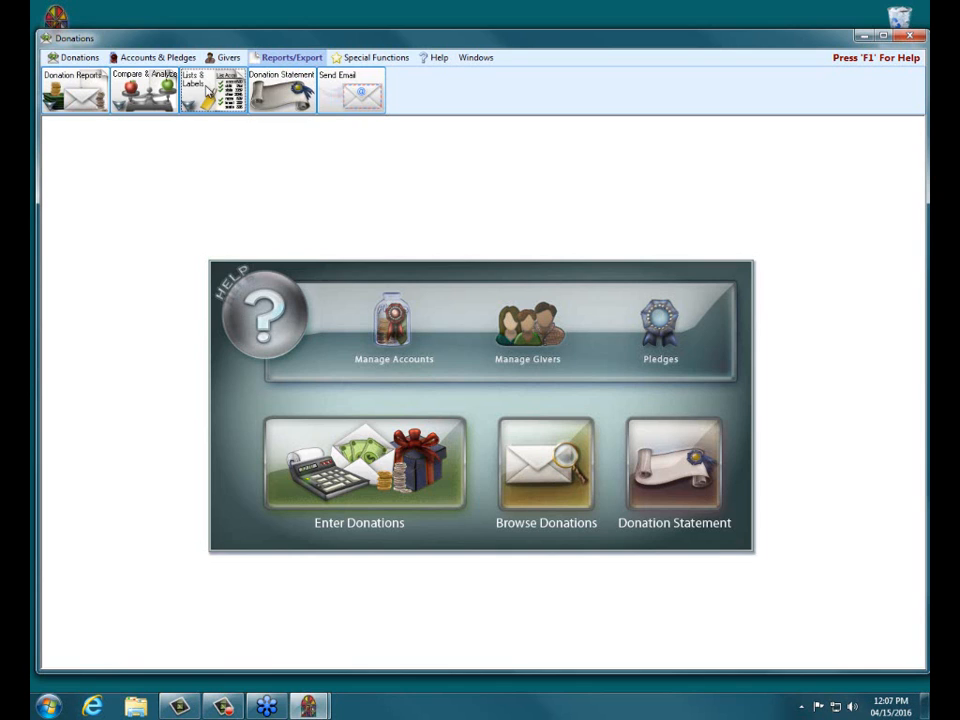
left_click(211, 90)
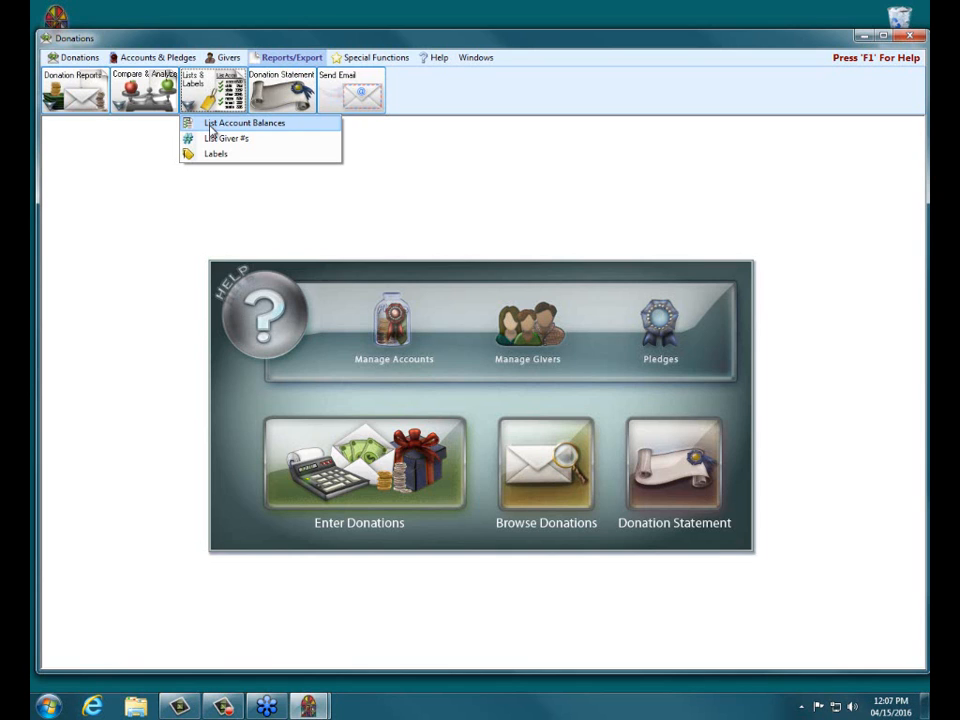
left_click(244, 122)
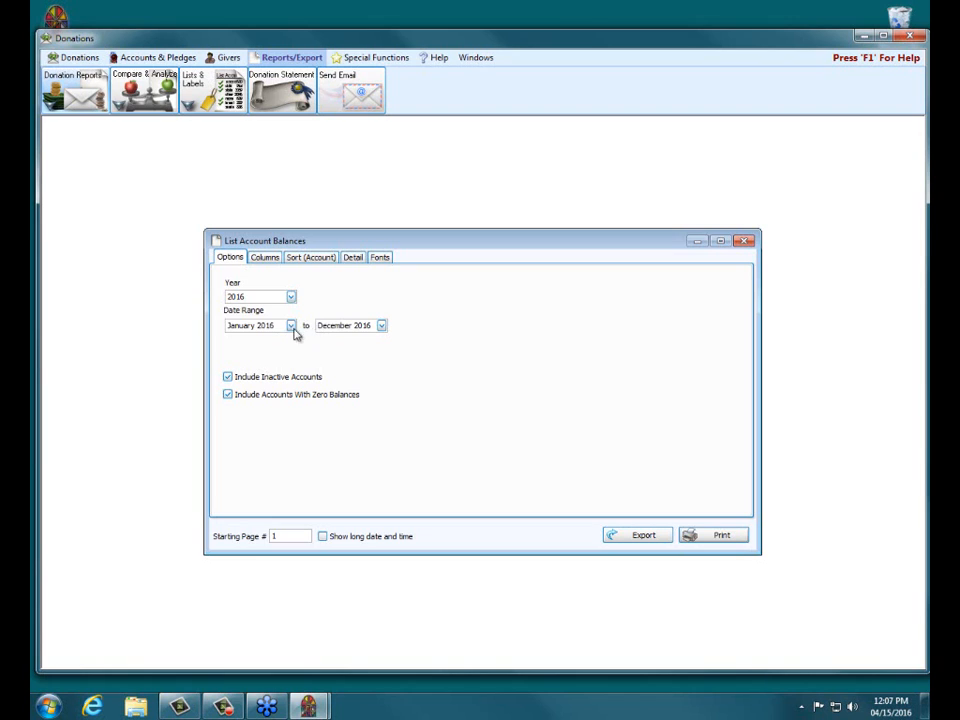
mouse_move(403, 328)
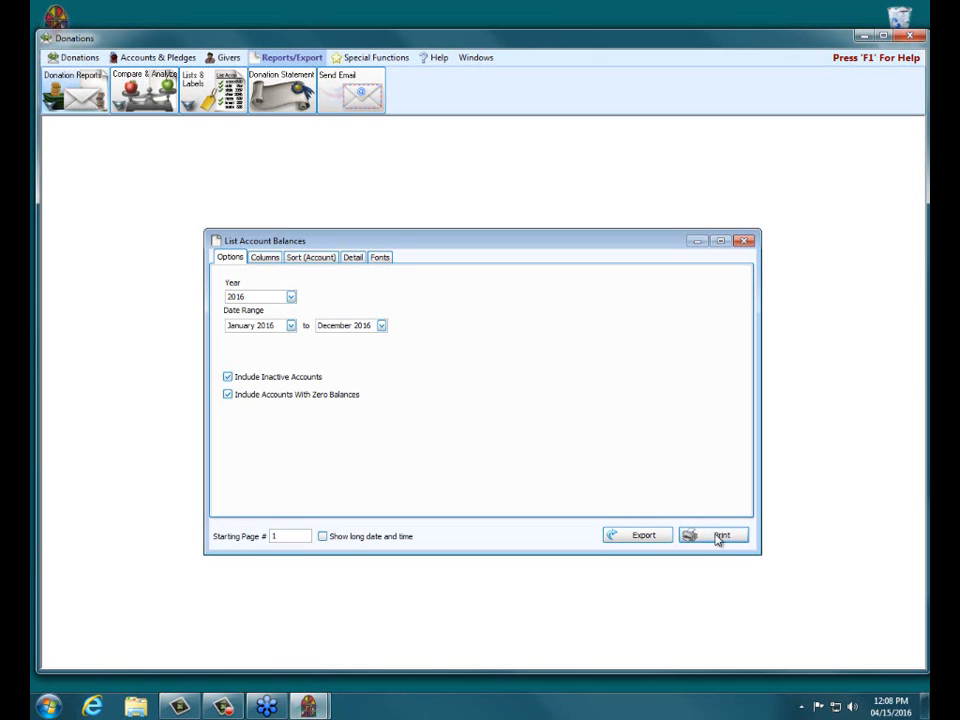
- Generate the 2016 account balances preview and scroll through its first page
left_click(721, 534)
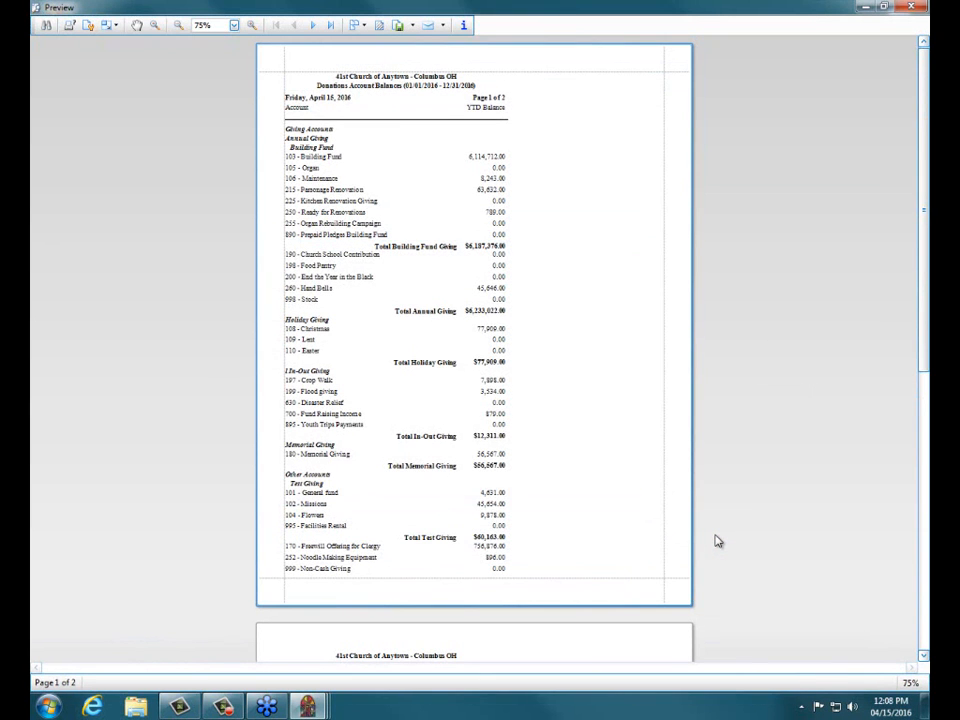
mouse_move(692, 522)
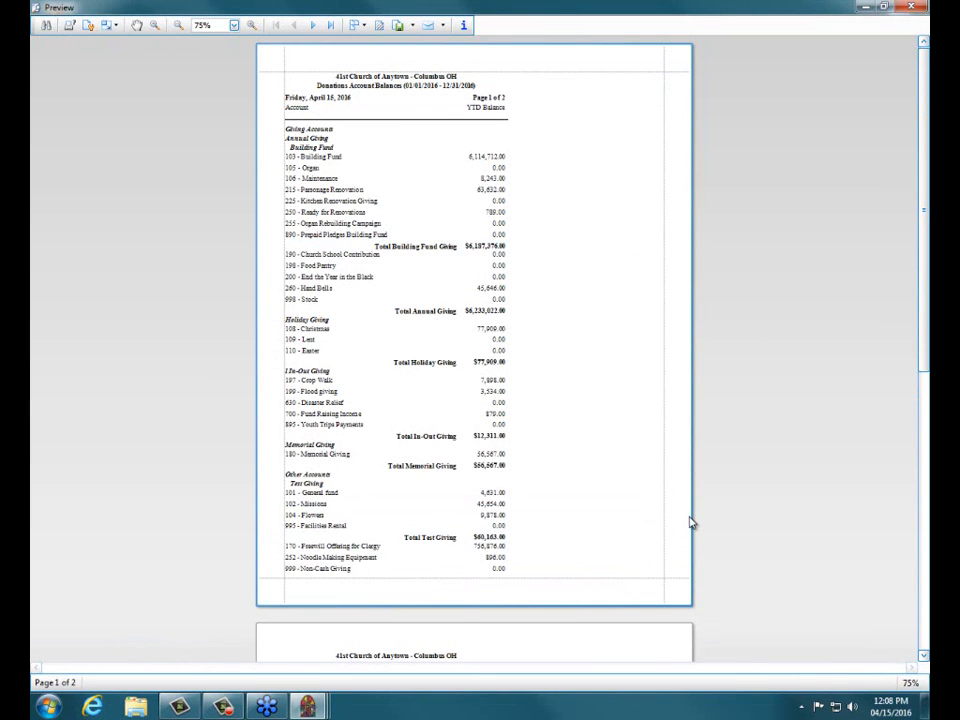
mouse_move(537, 304)
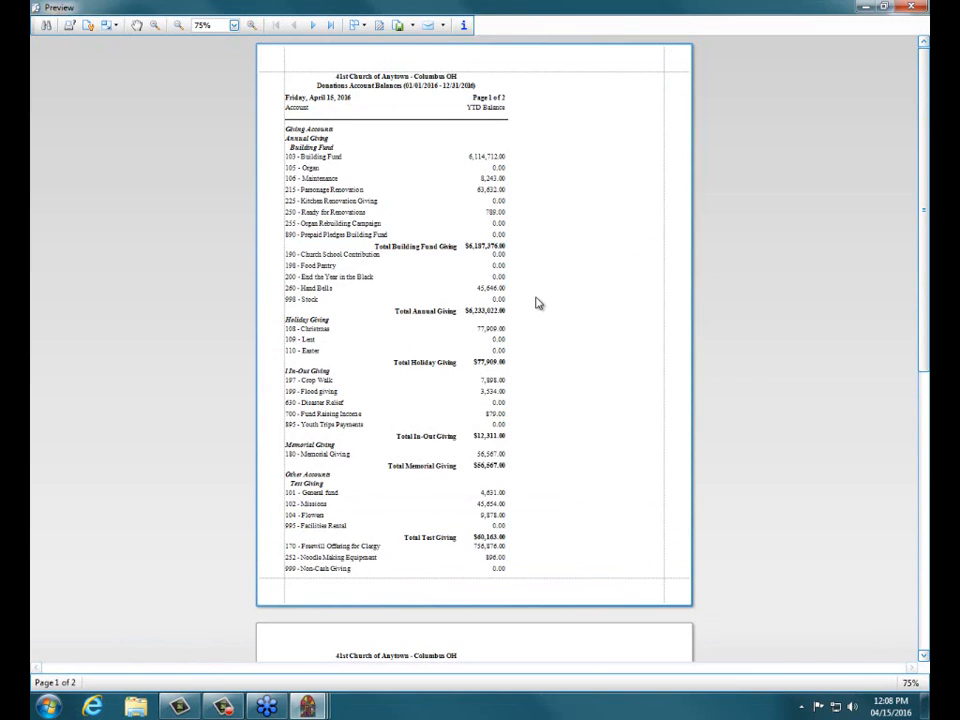
mouse_move(415, 238)
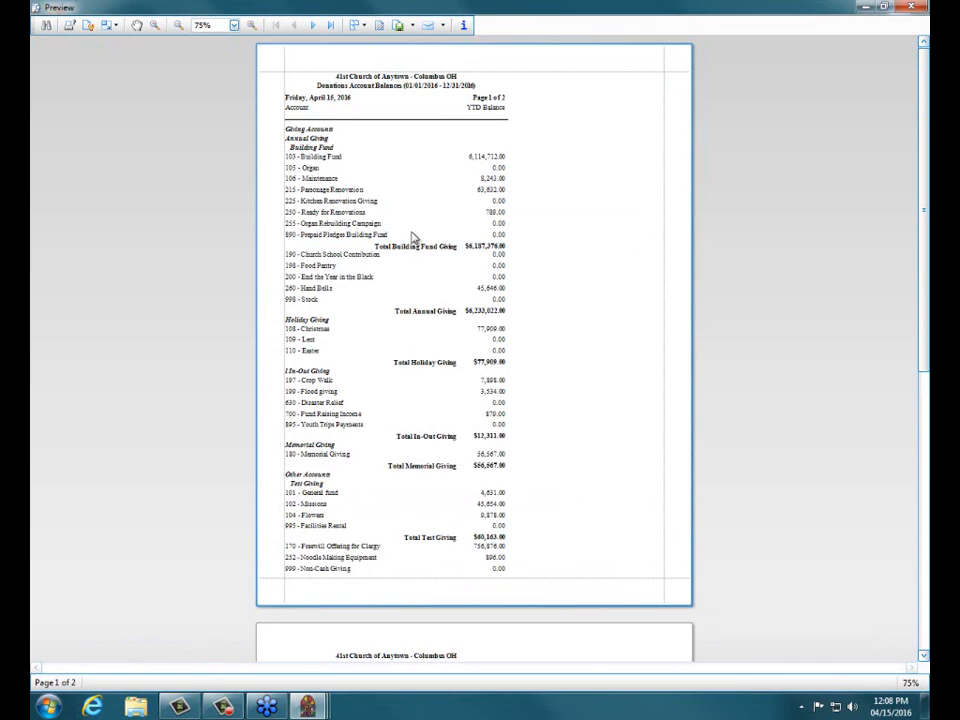
mouse_move(480, 173)
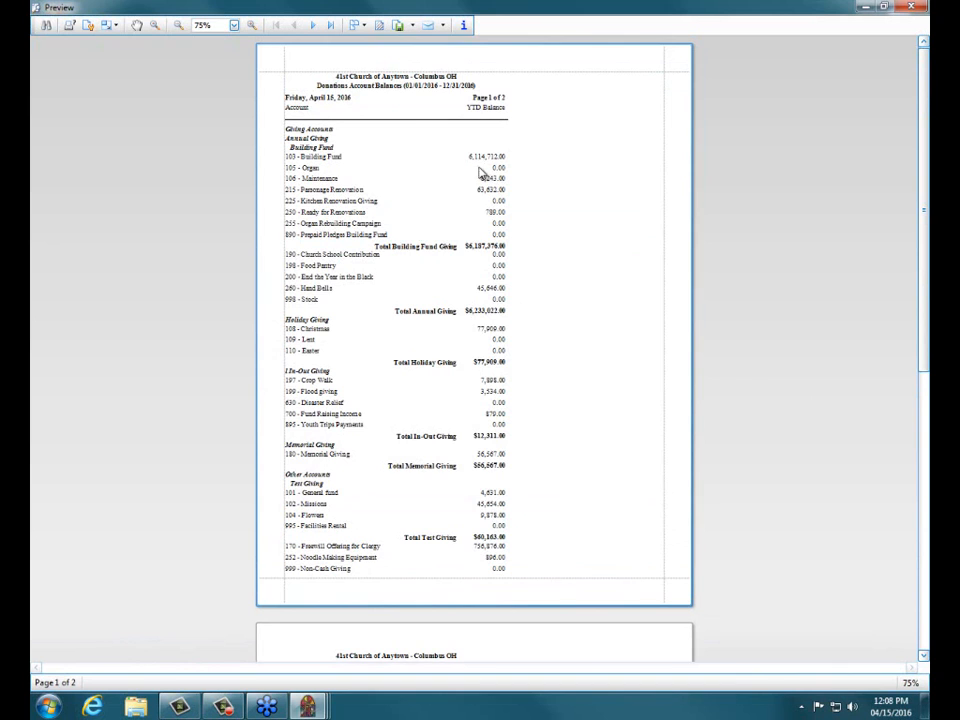
scroll("down", 3)
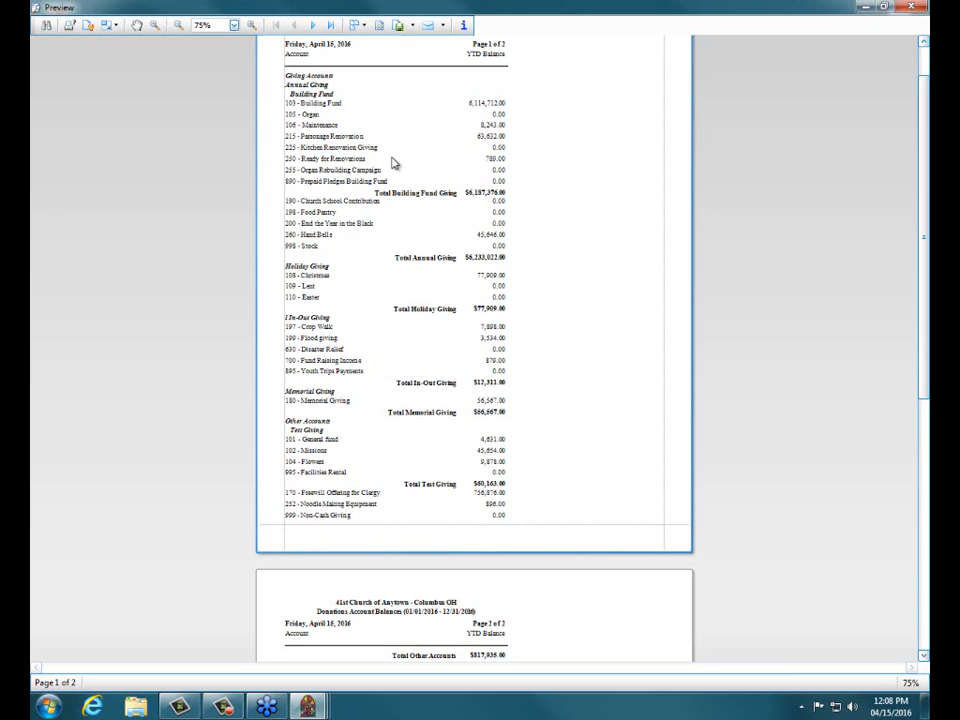
mouse_move(363, 223)
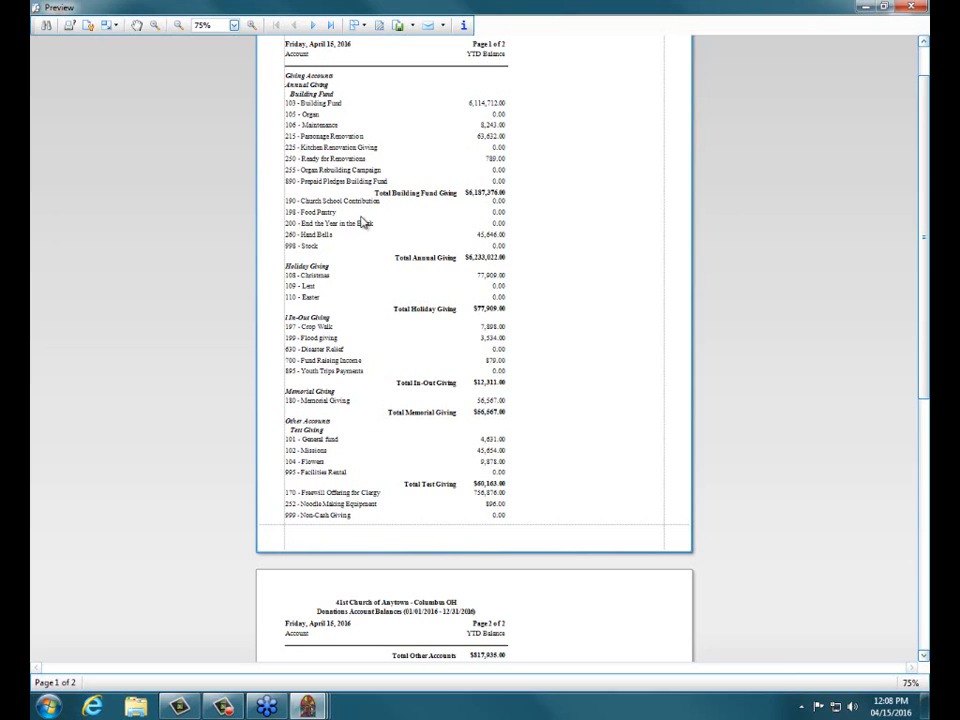
mouse_move(435, 485)
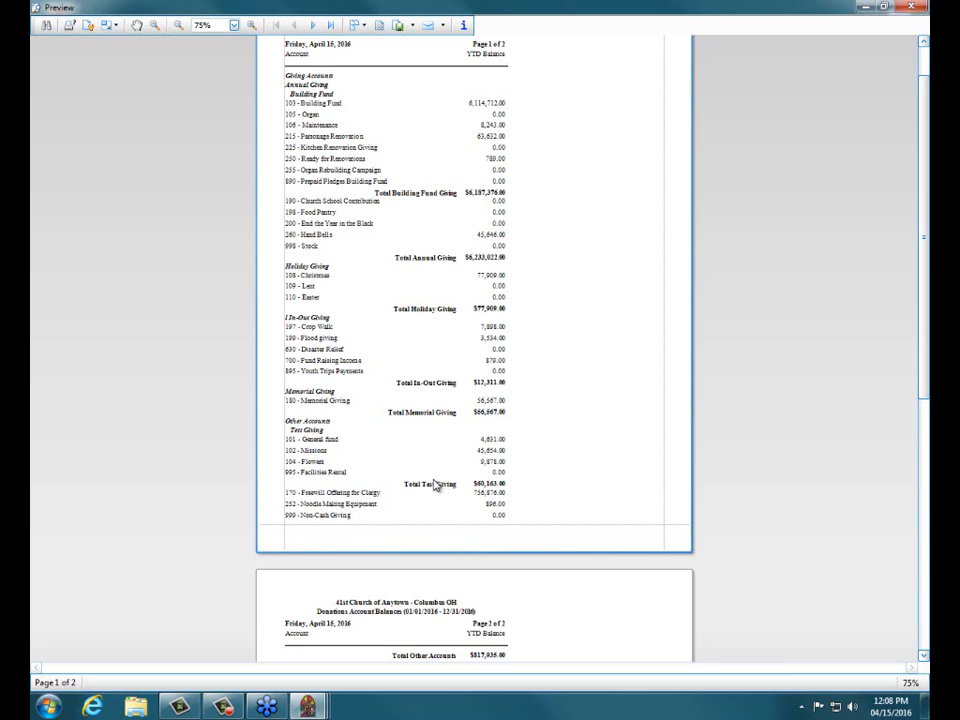
mouse_move(348, 470)
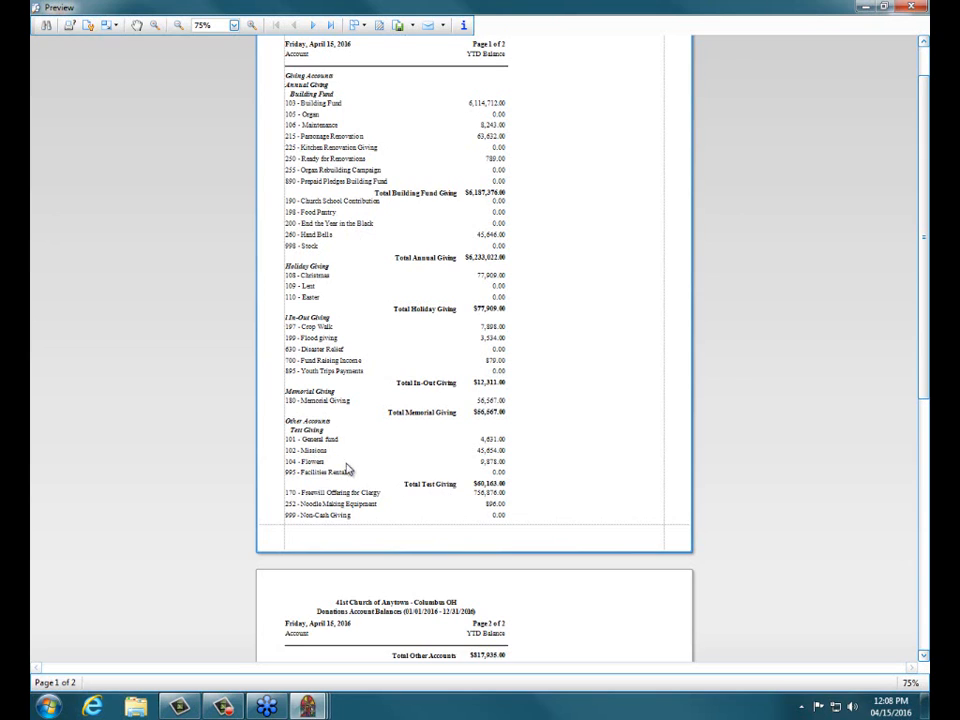
mouse_move(318, 450)
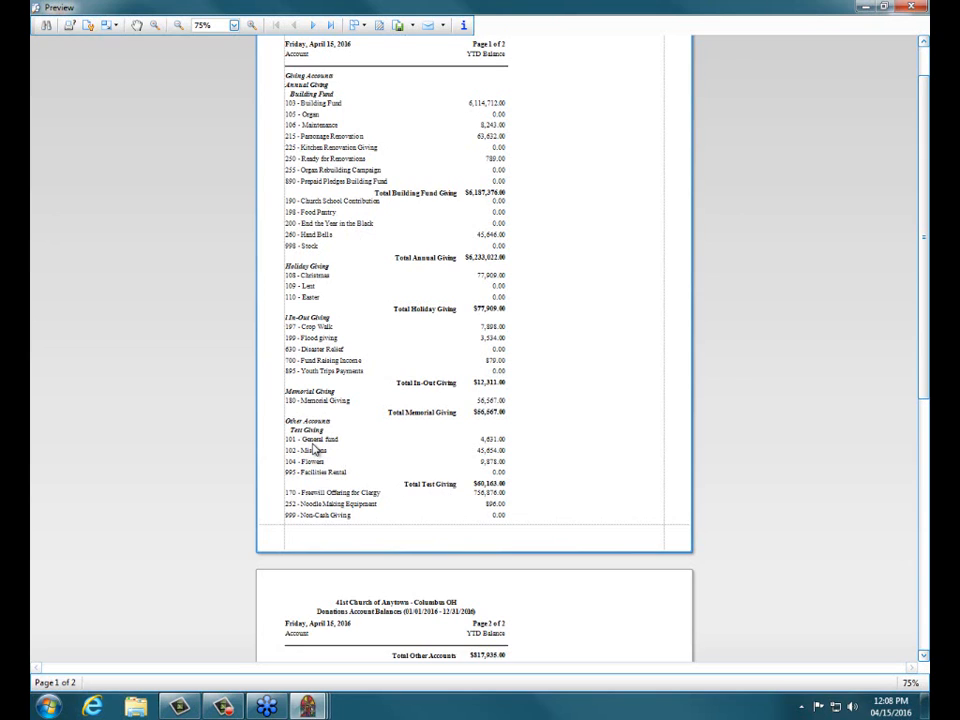
mouse_move(473, 448)
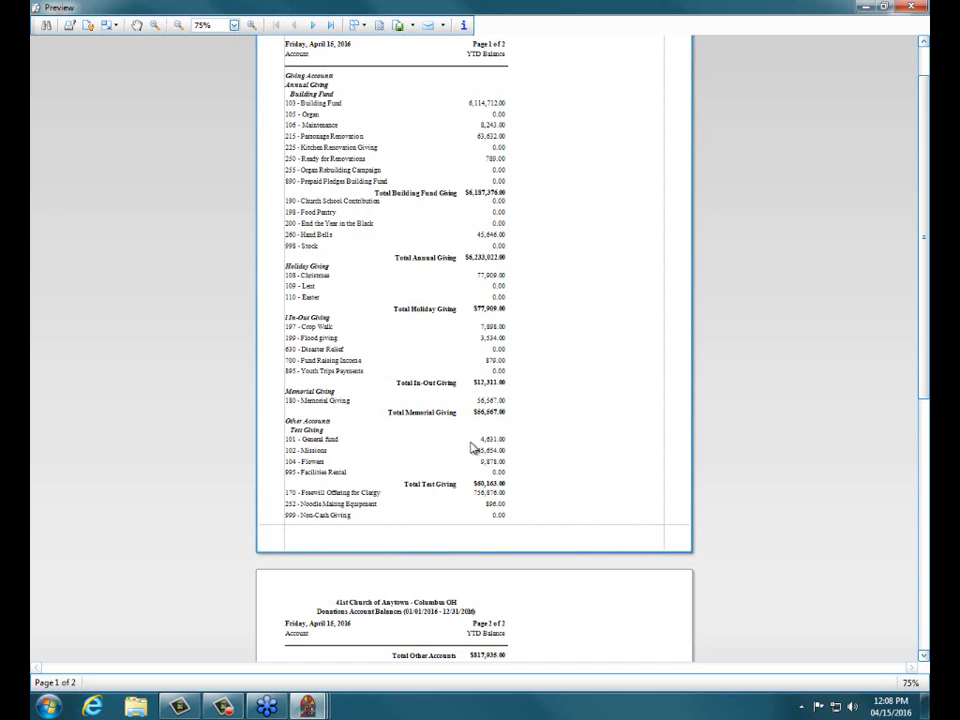
left_click_drag(485, 438, 485, 472)
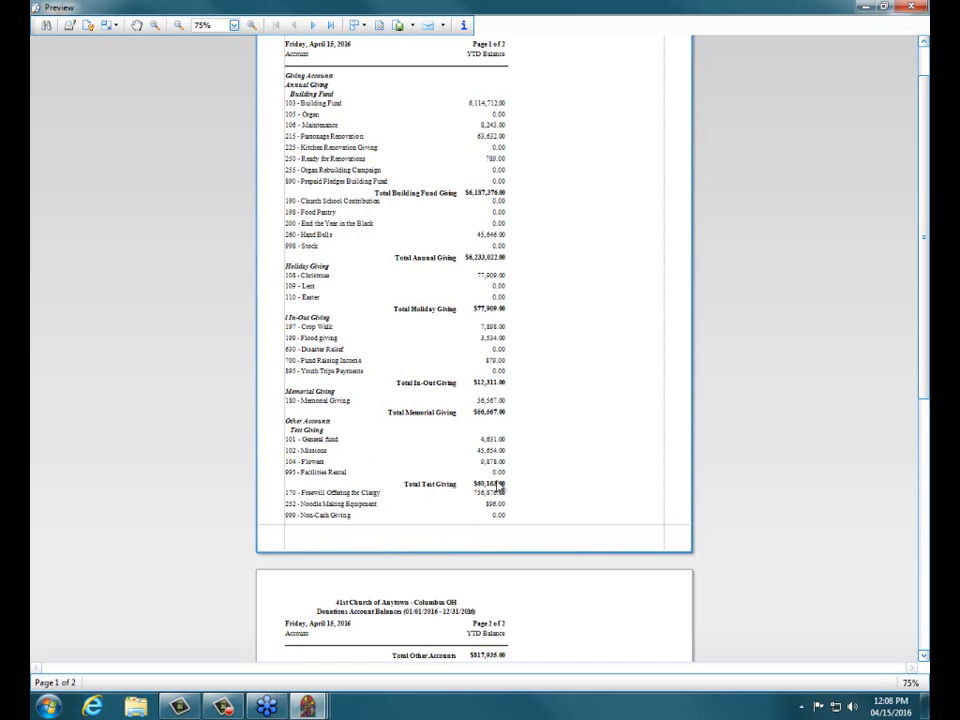
double_click(485, 484)
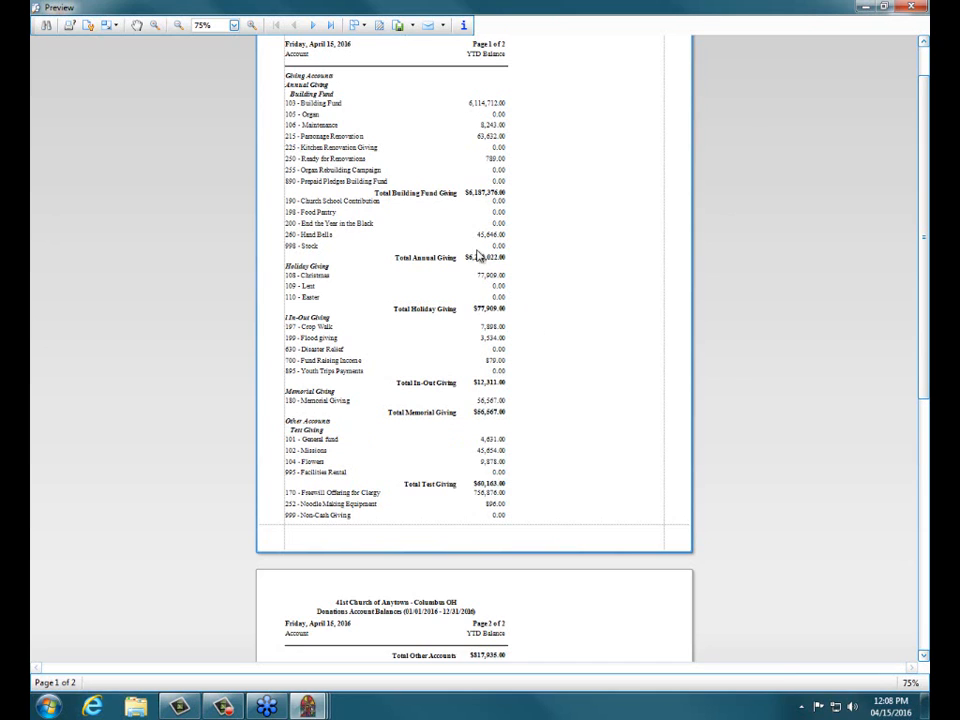
mouse_move(512, 106)
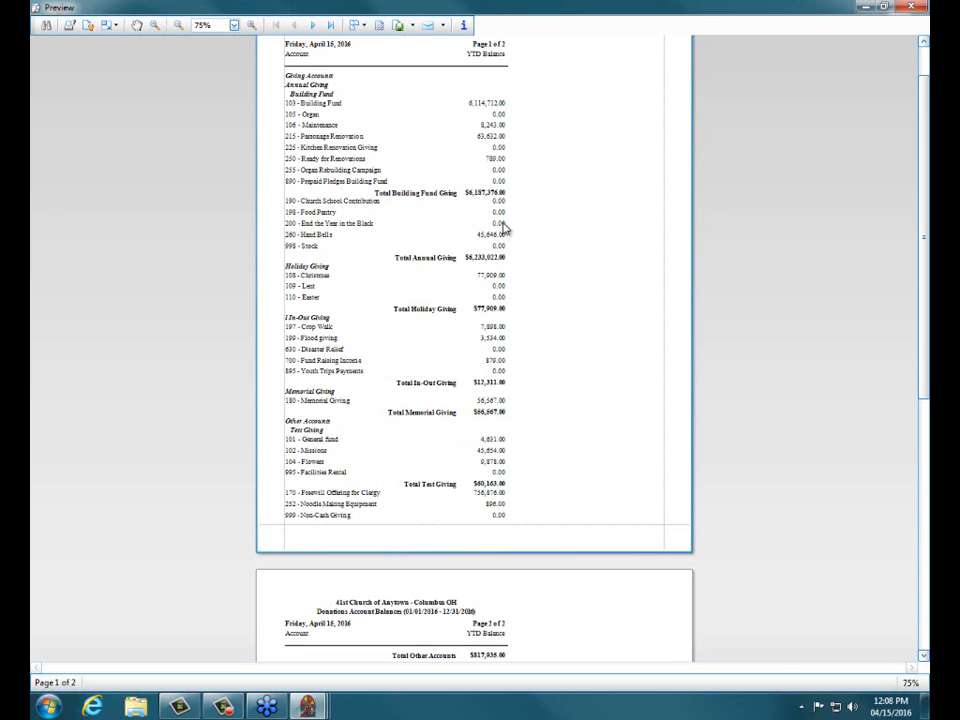
mouse_move(315, 58)
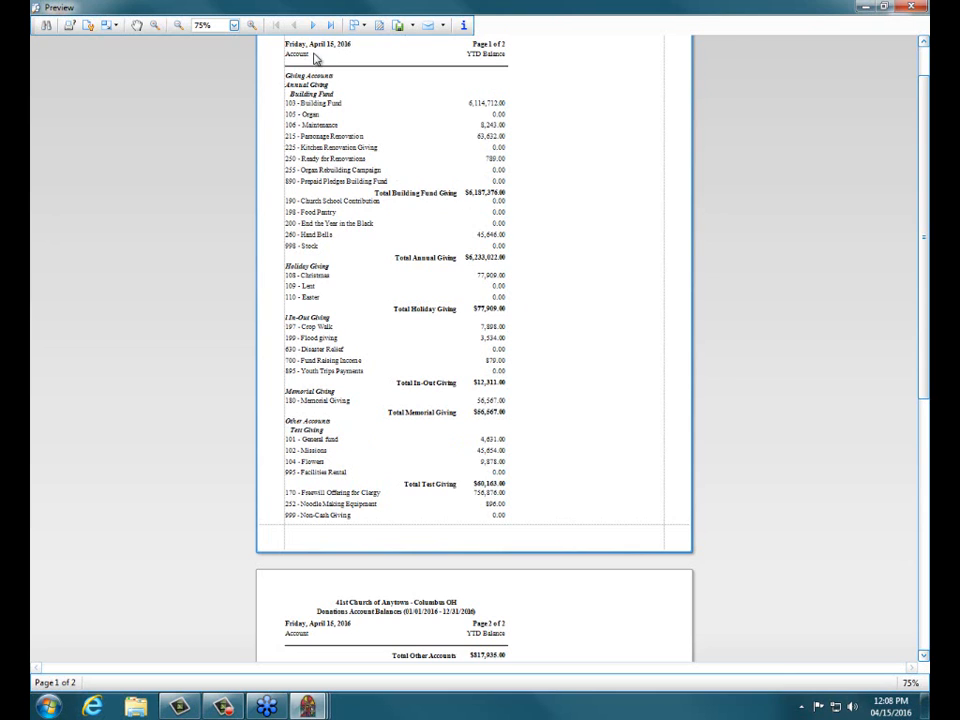
- Scroll to page 2 and highlight the Total Giving Accounts grand total
scroll("down", 3)
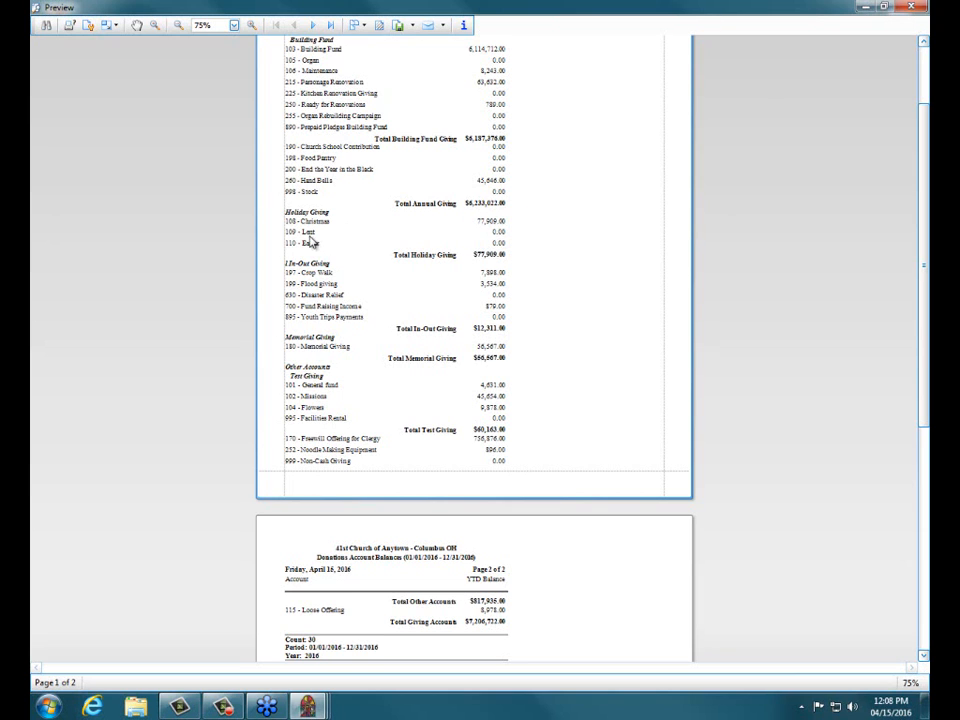
mouse_move(517, 301)
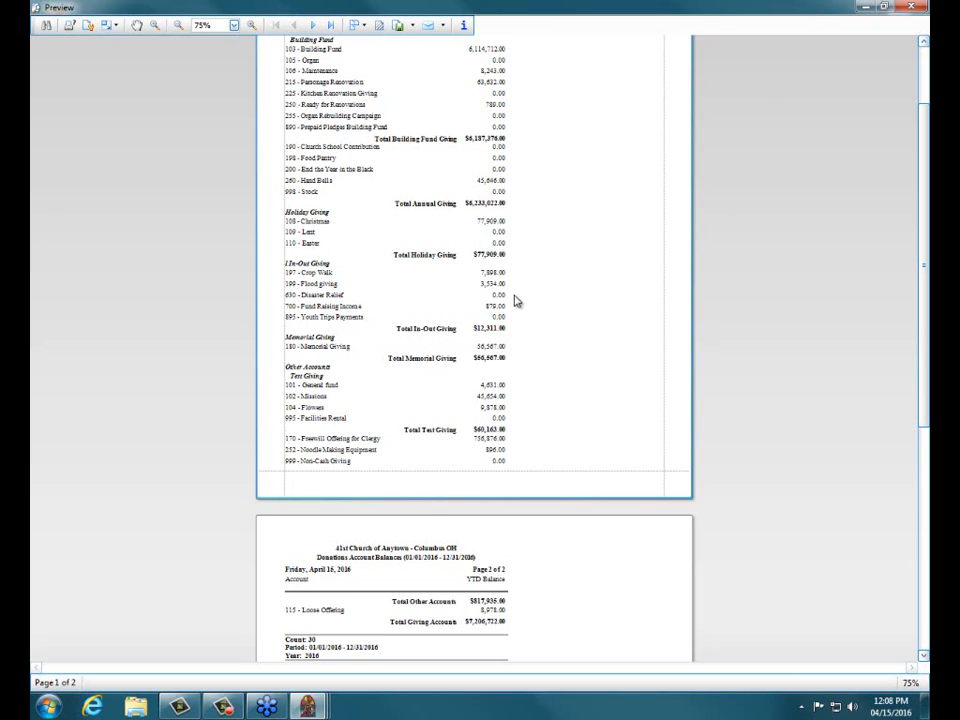
scroll("down", 3)
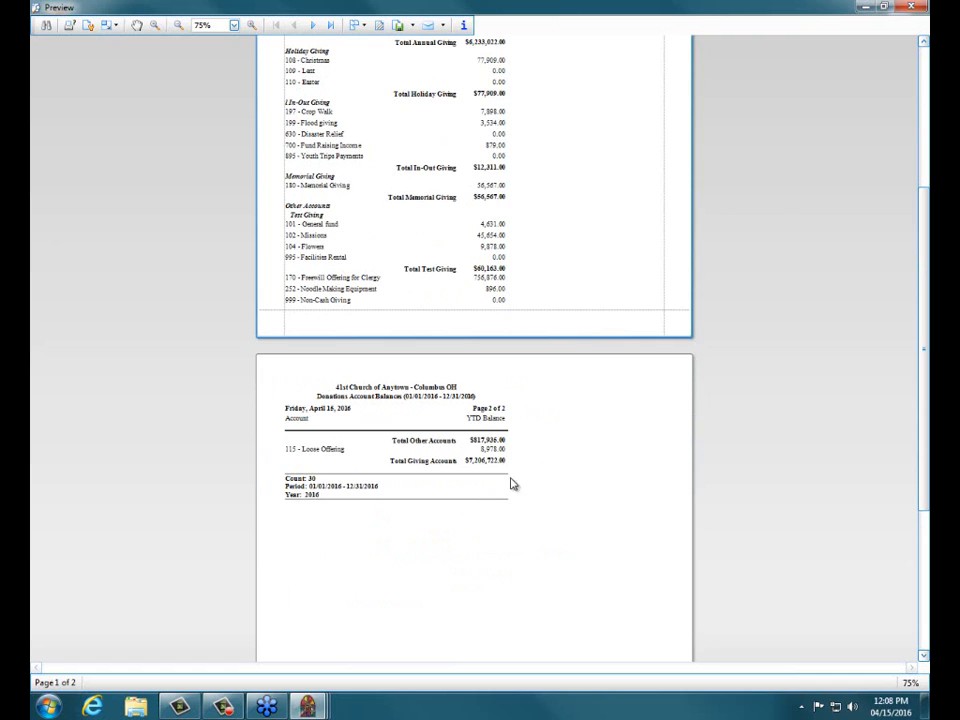
double_click(485, 461)
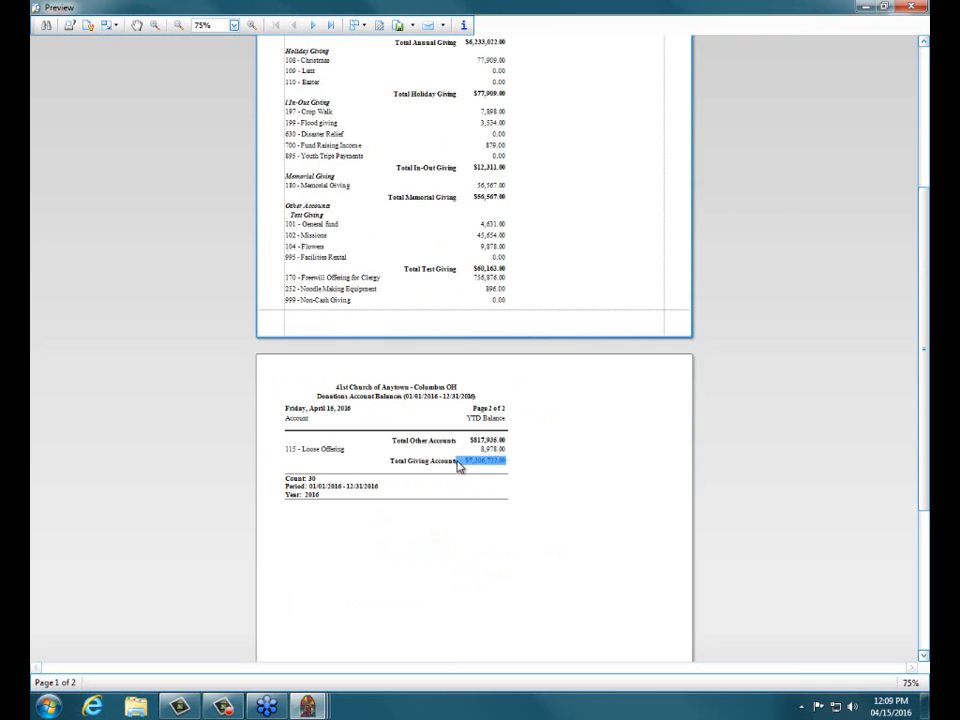
scroll("down", 3)
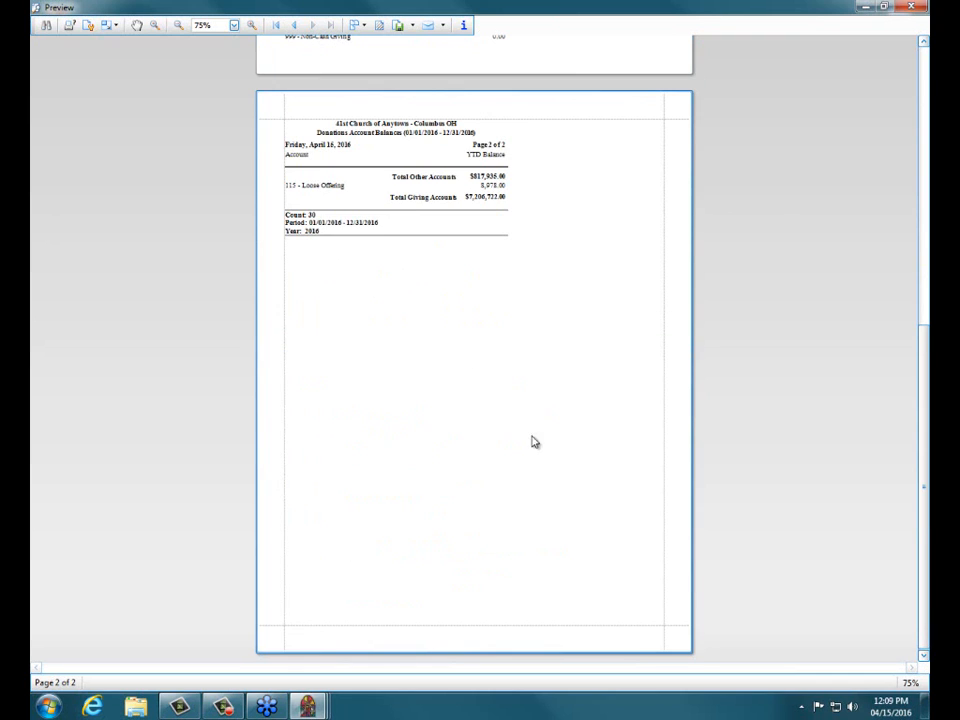
scroll("up", 3)
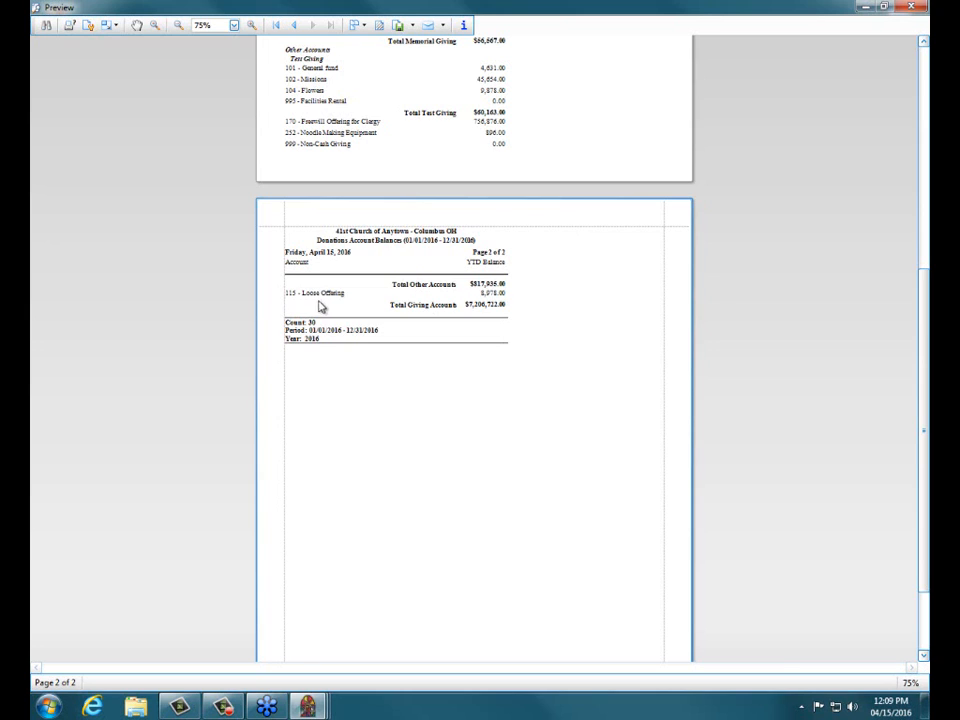
mouse_move(285, 300)
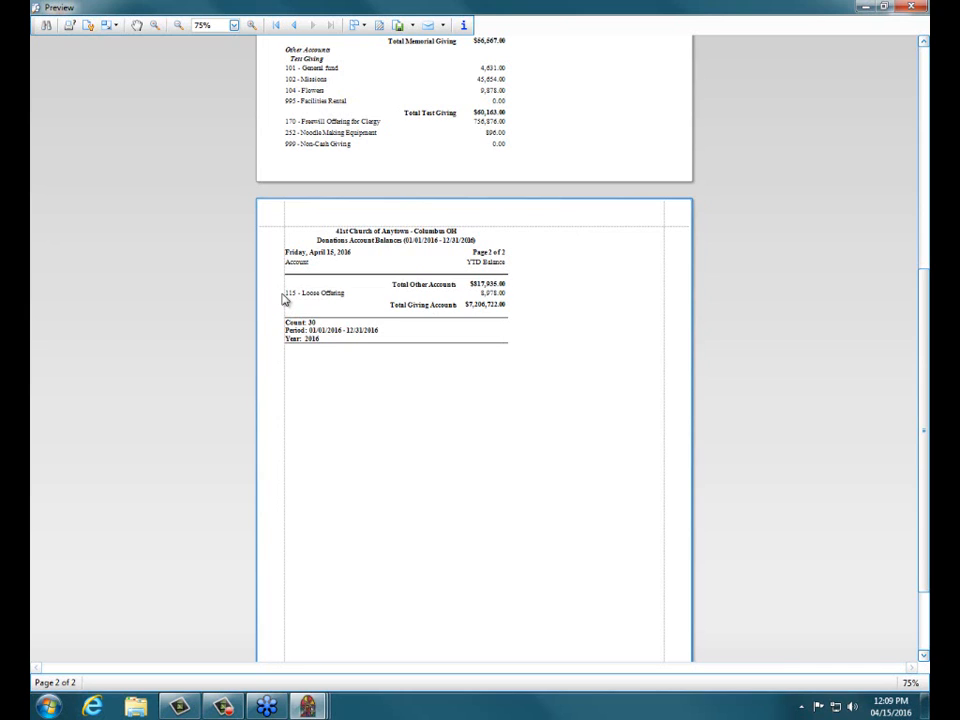
mouse_move(311, 297)
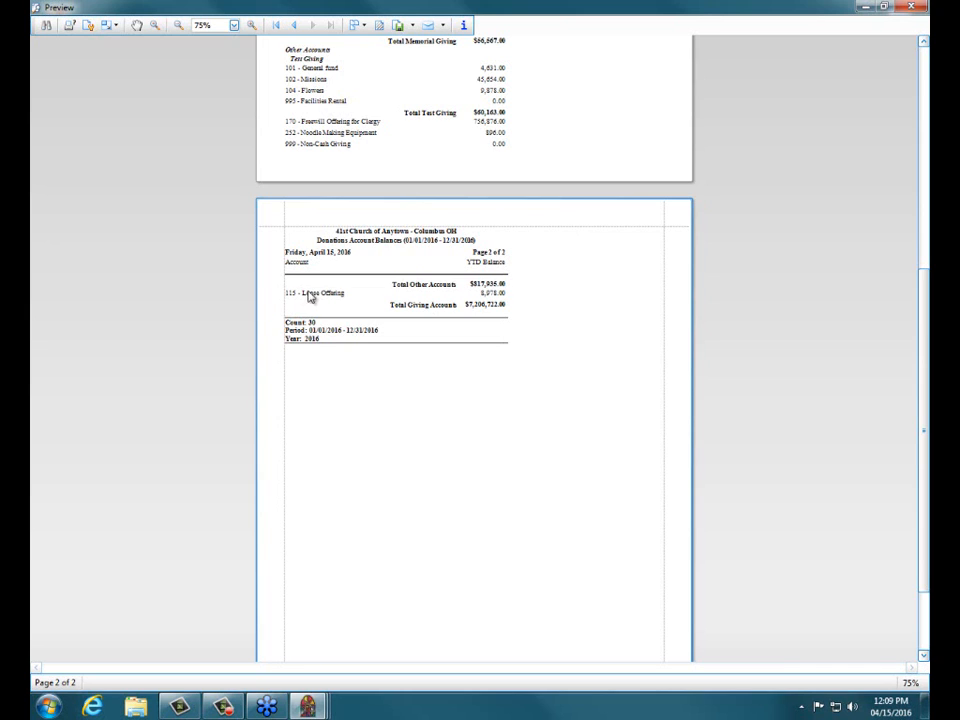
mouse_move(425, 312)
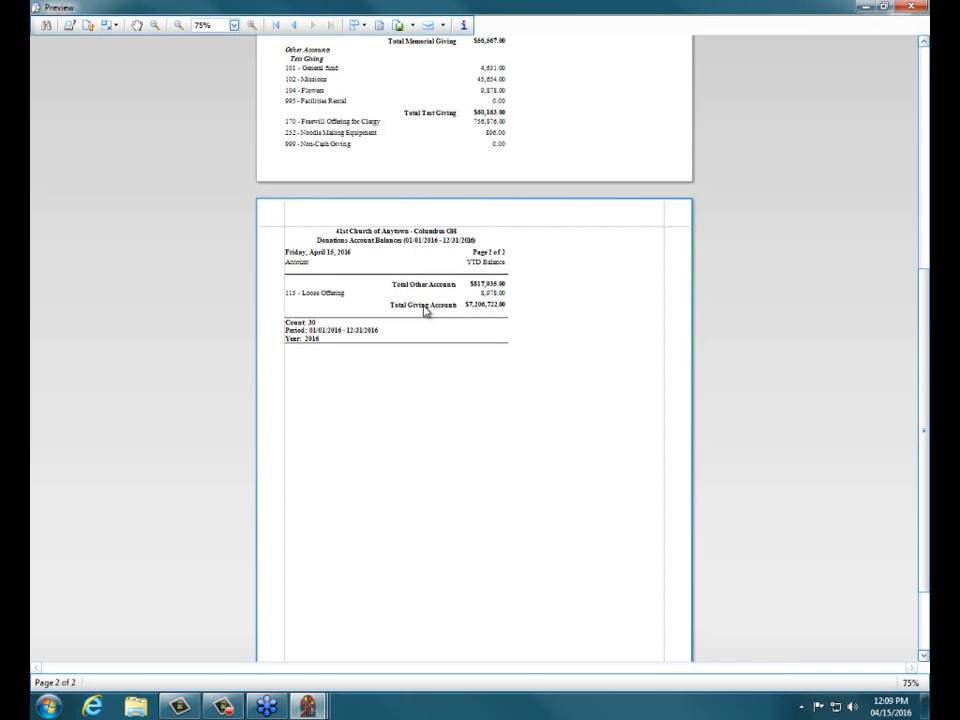
mouse_move(508, 307)
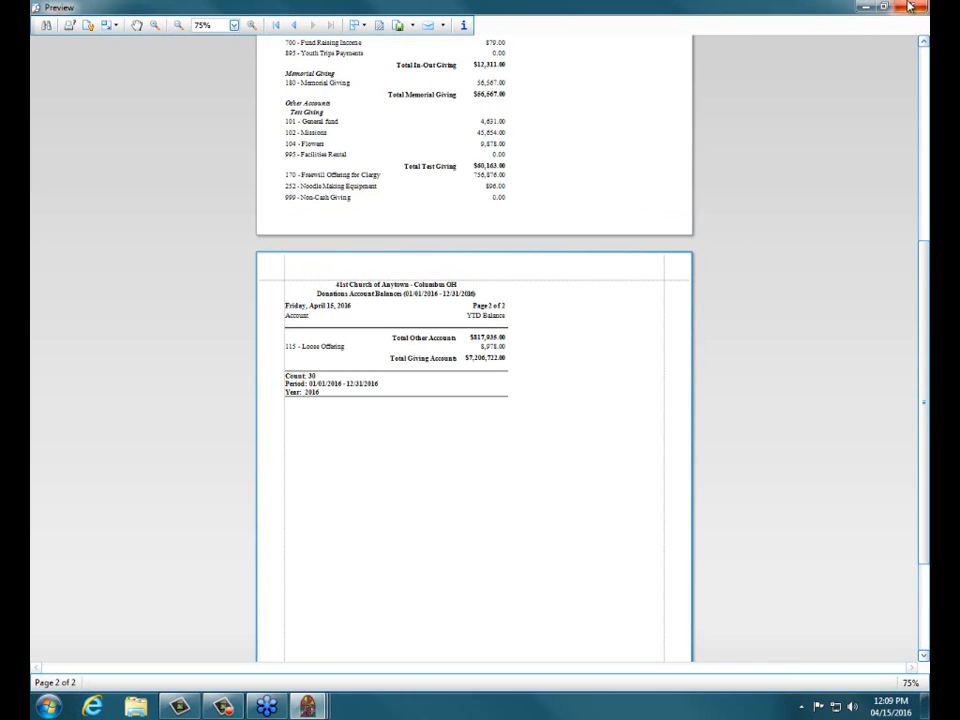
- Close the preview and, under Detail, turn off all subtotal detail except Total Holiday Giving
left_click(910, 7)
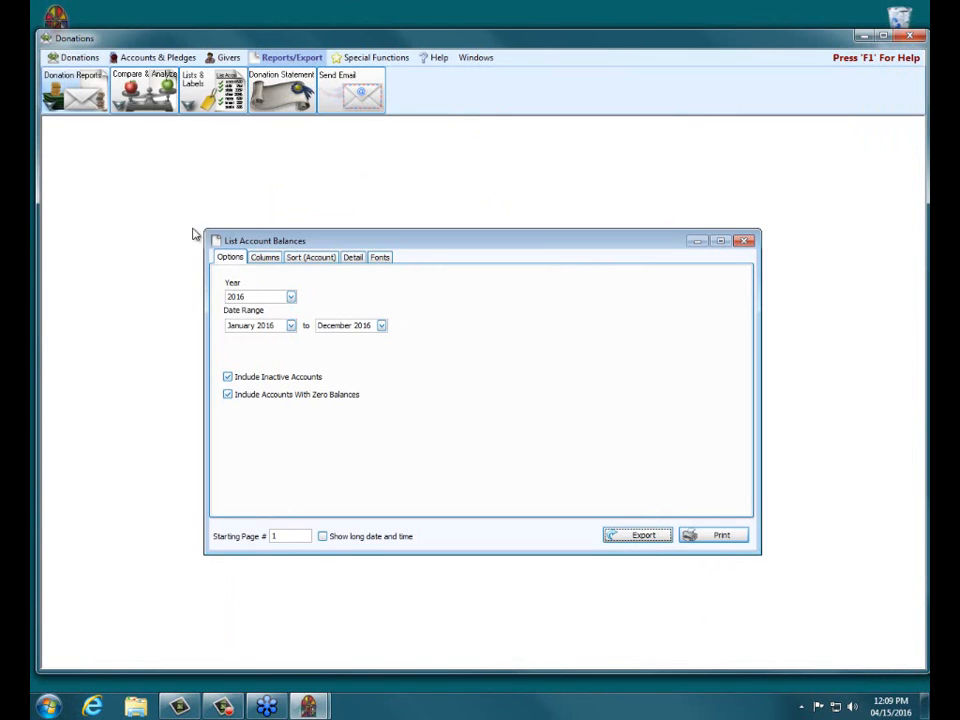
mouse_move(281, 231)
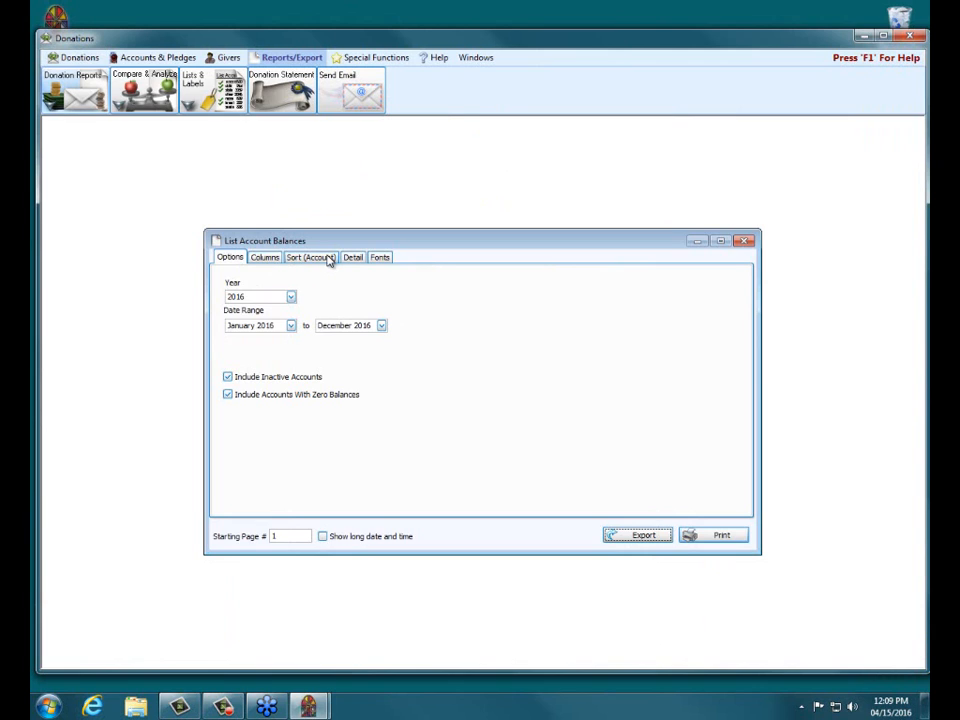
mouse_move(310, 257)
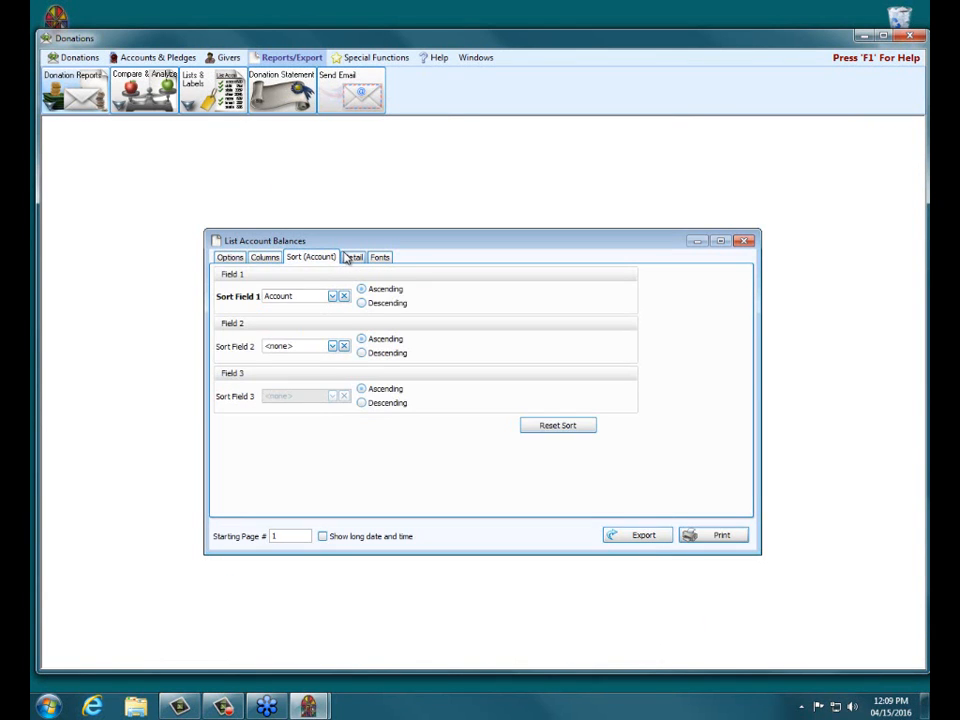
left_click(352, 257)
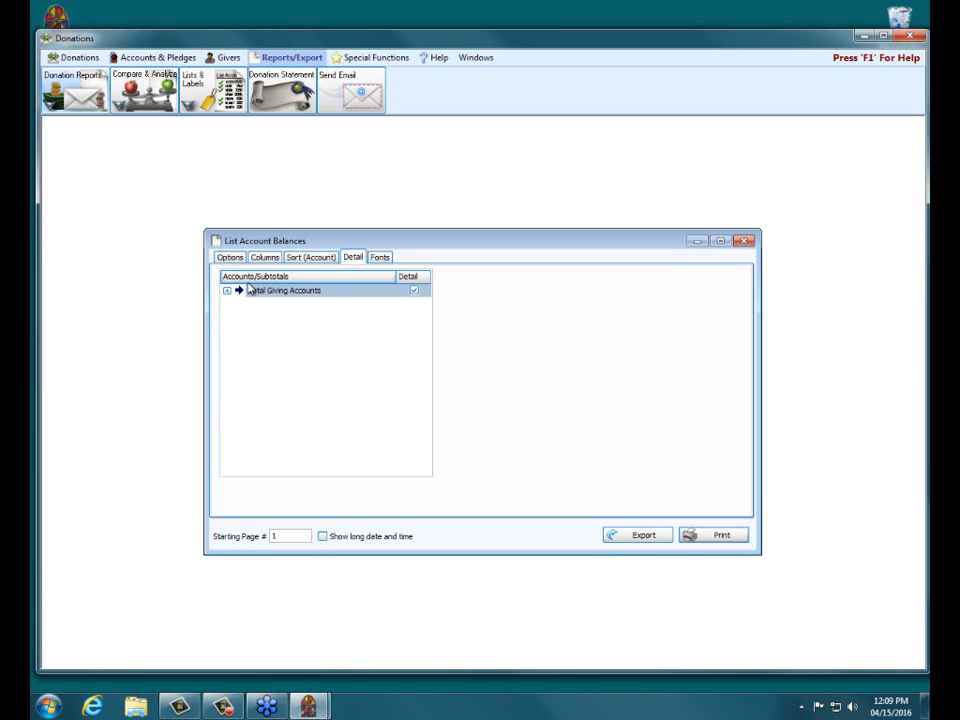
left_click(227, 290)
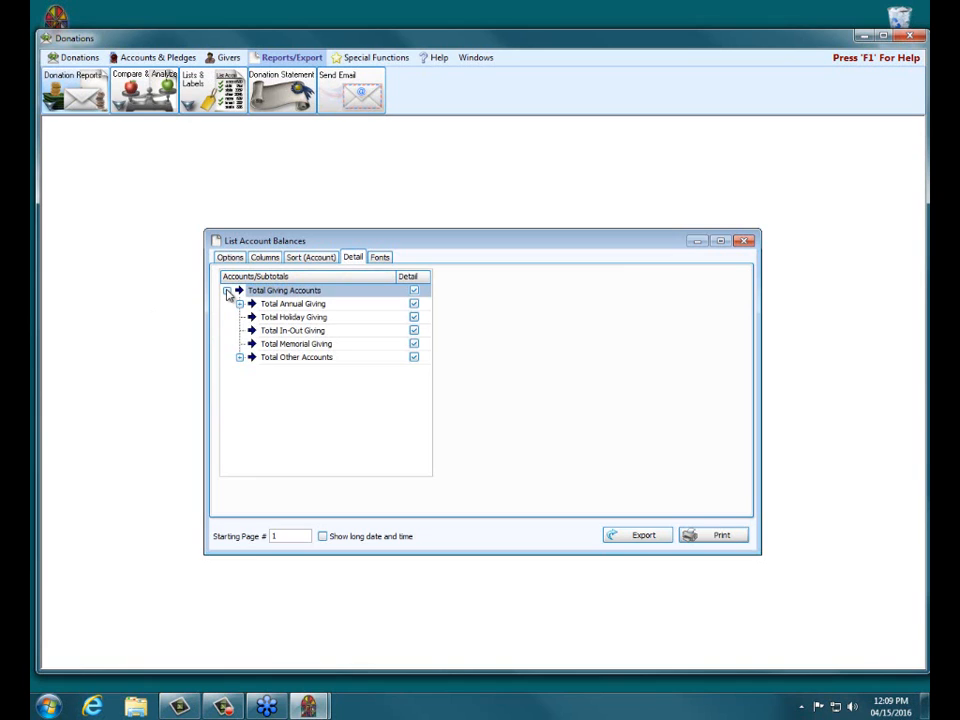
left_click(227, 290)
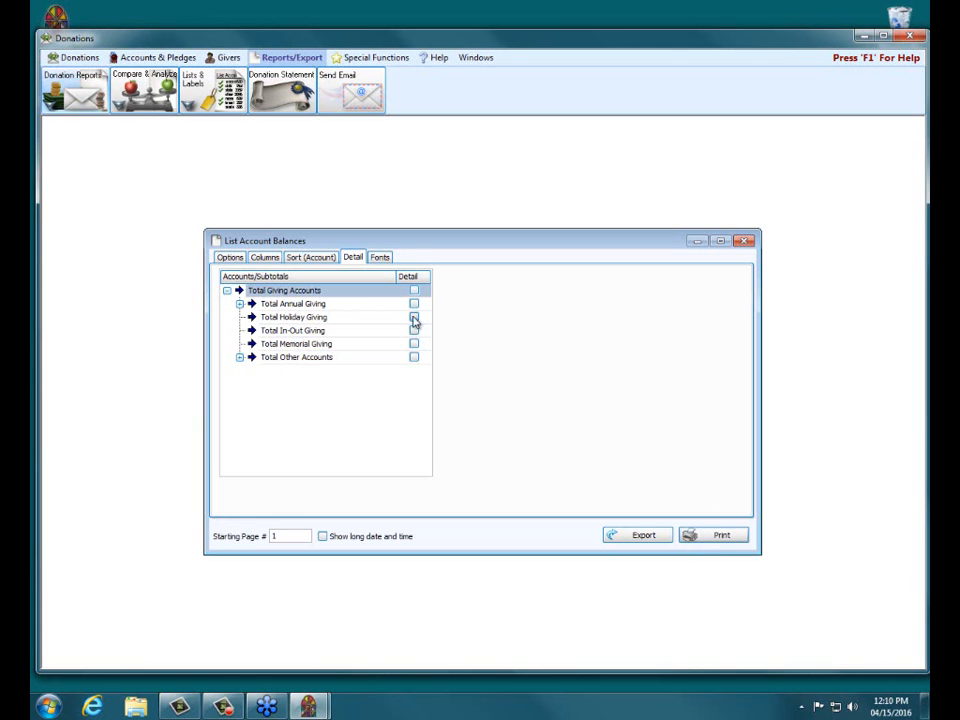
left_click(414, 317)
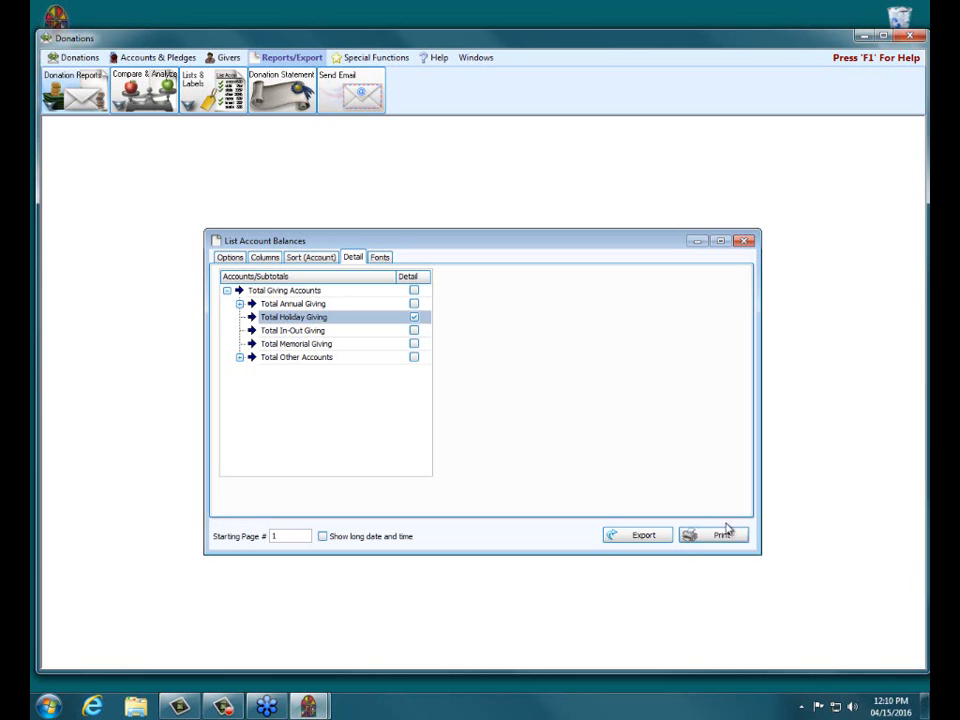
left_click(721, 534)
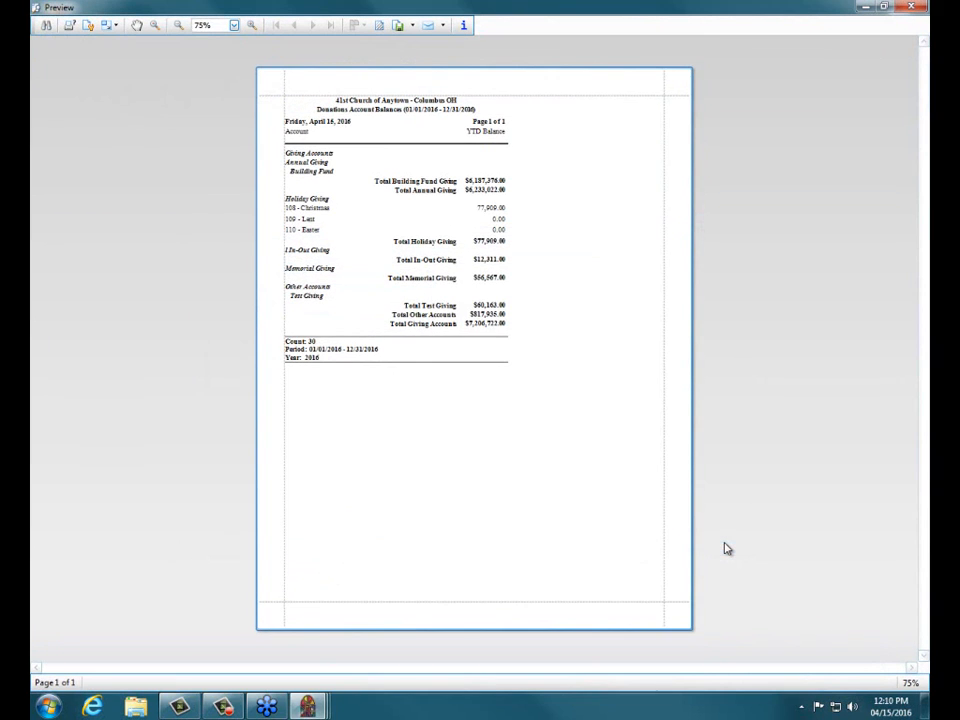
mouse_move(725, 540)
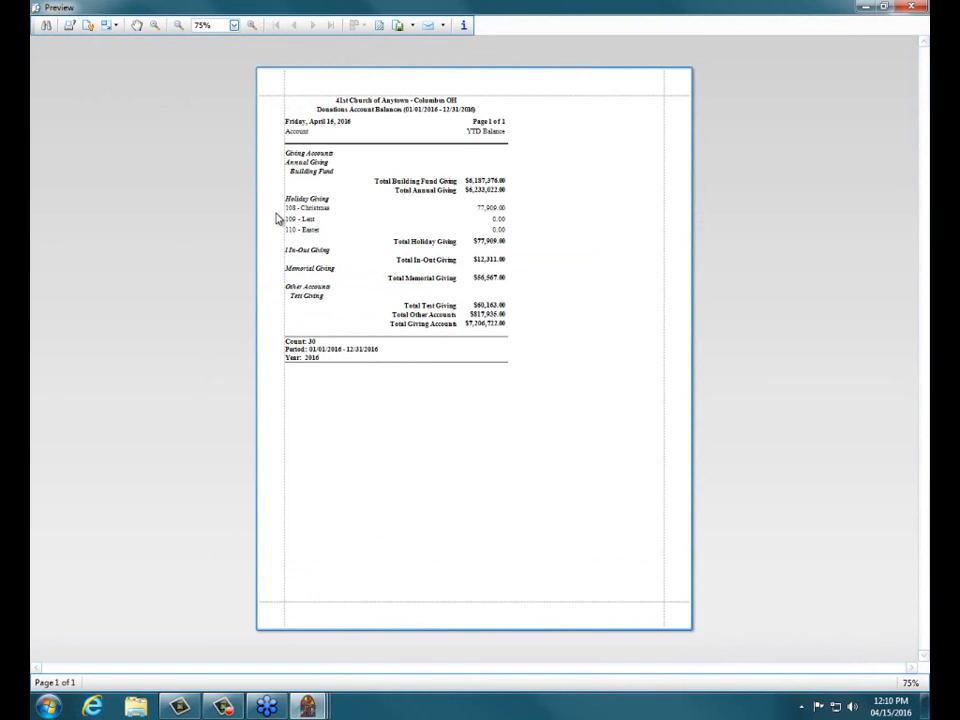
left_click_drag(285, 198, 535, 235)
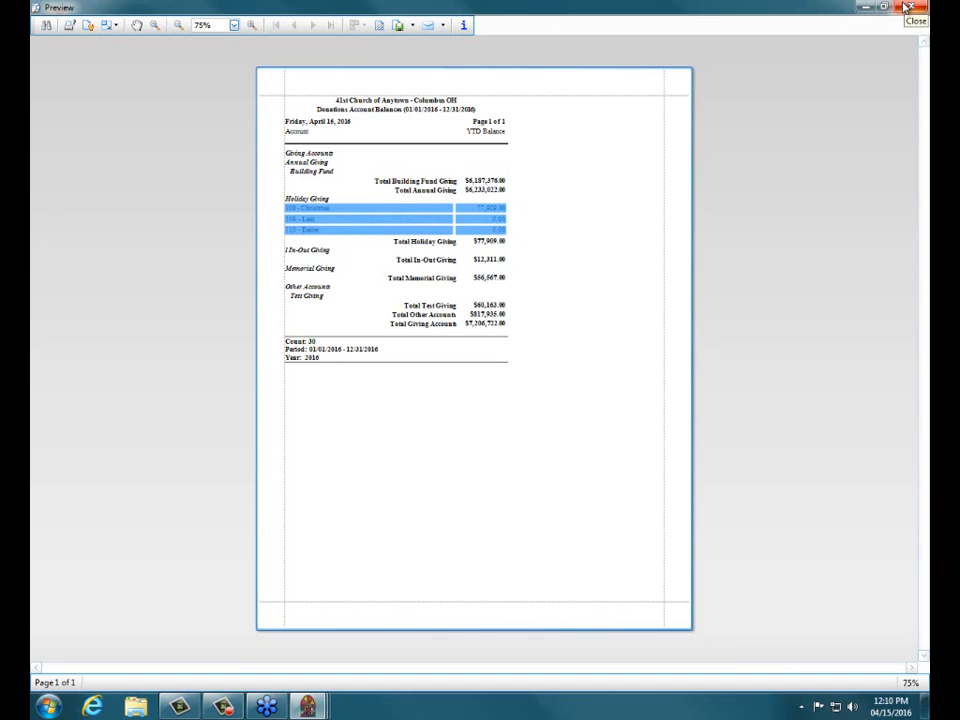
left_click(915, 20)
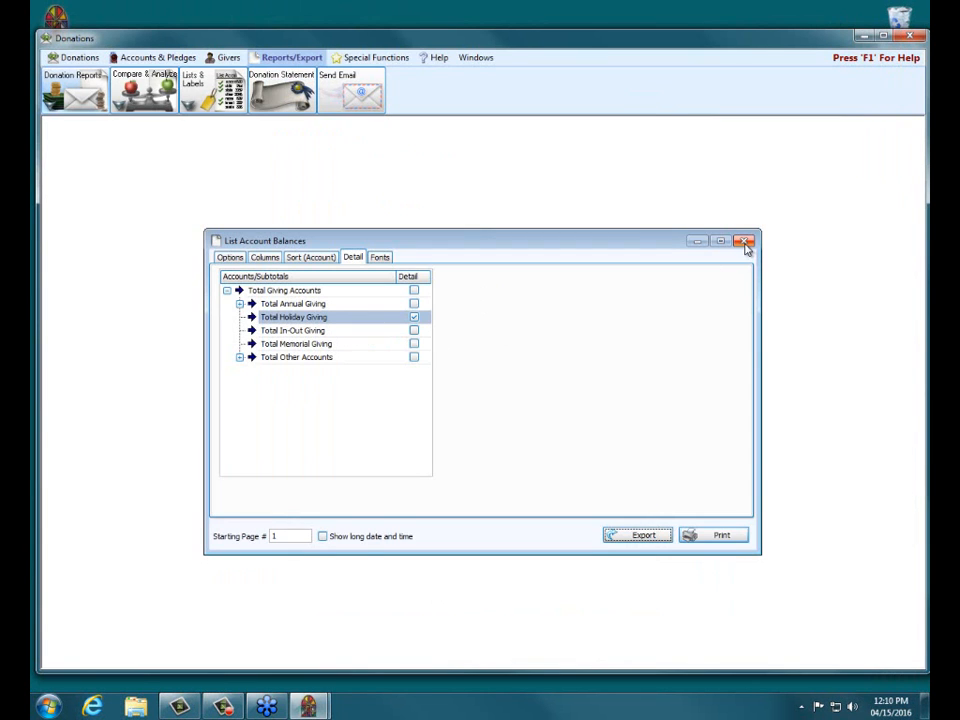
- Close List Account Balances and open Subtotals from Accounts & Pledges
left_click(745, 241)
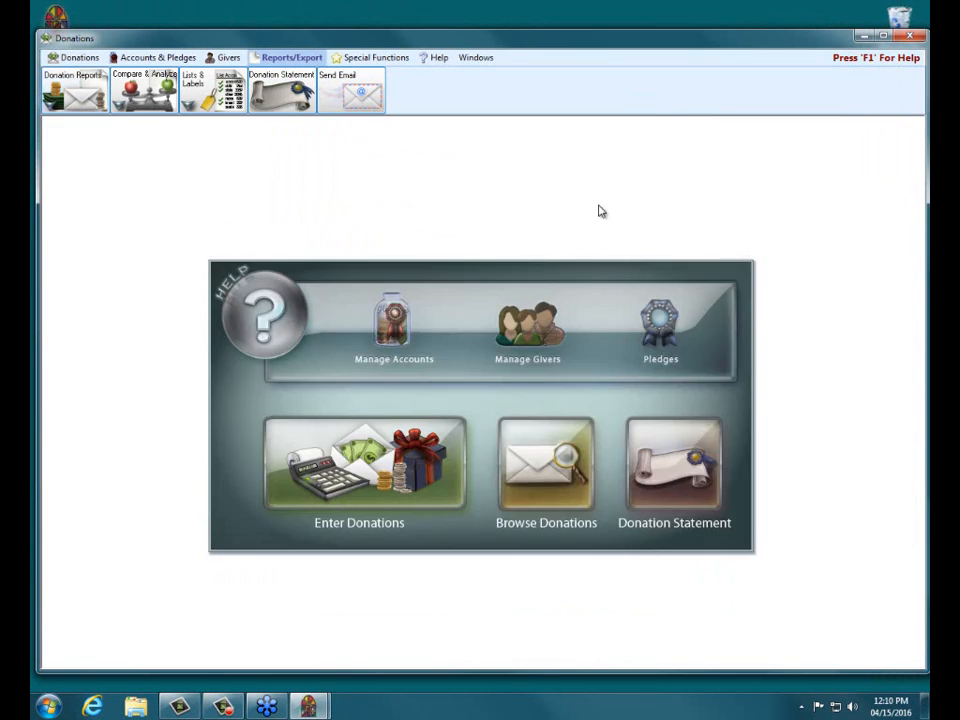
mouse_move(280, 42)
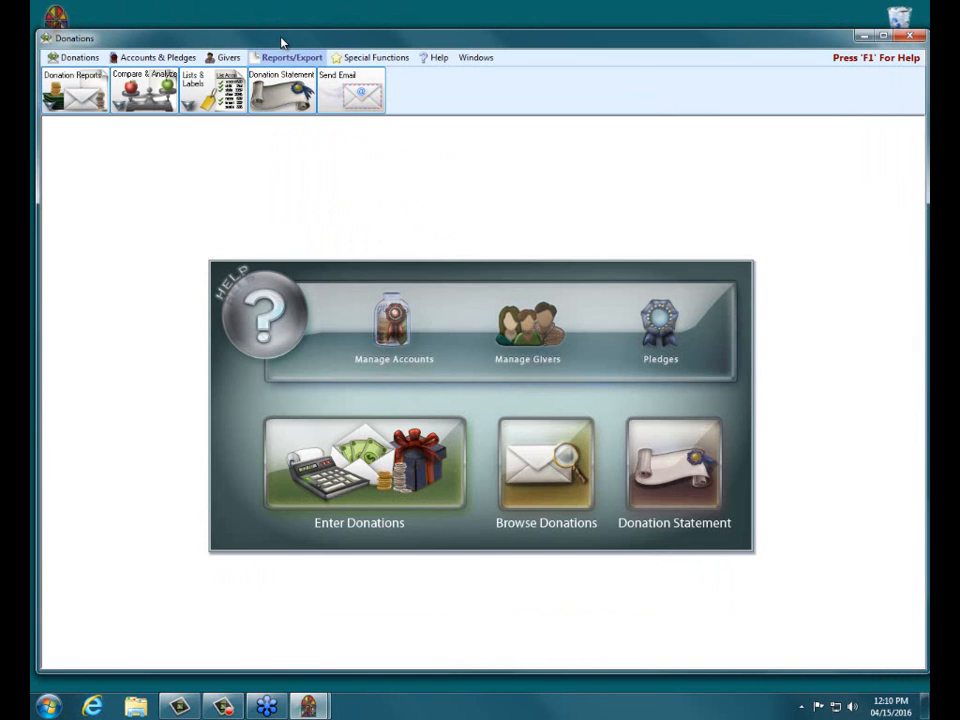
mouse_move(153, 57)
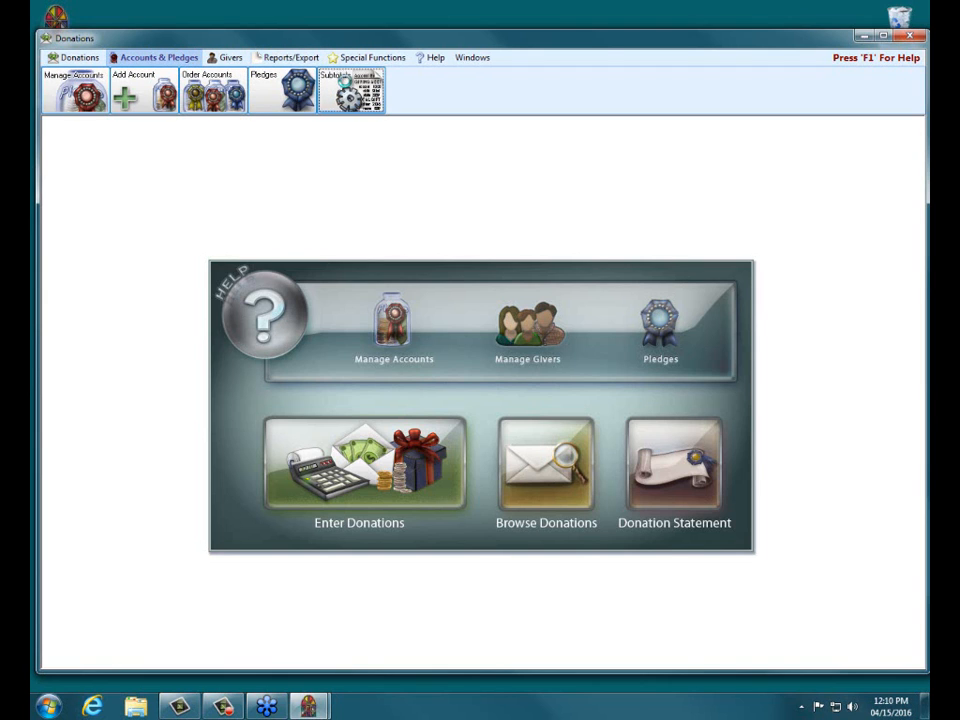
left_click(351, 90)
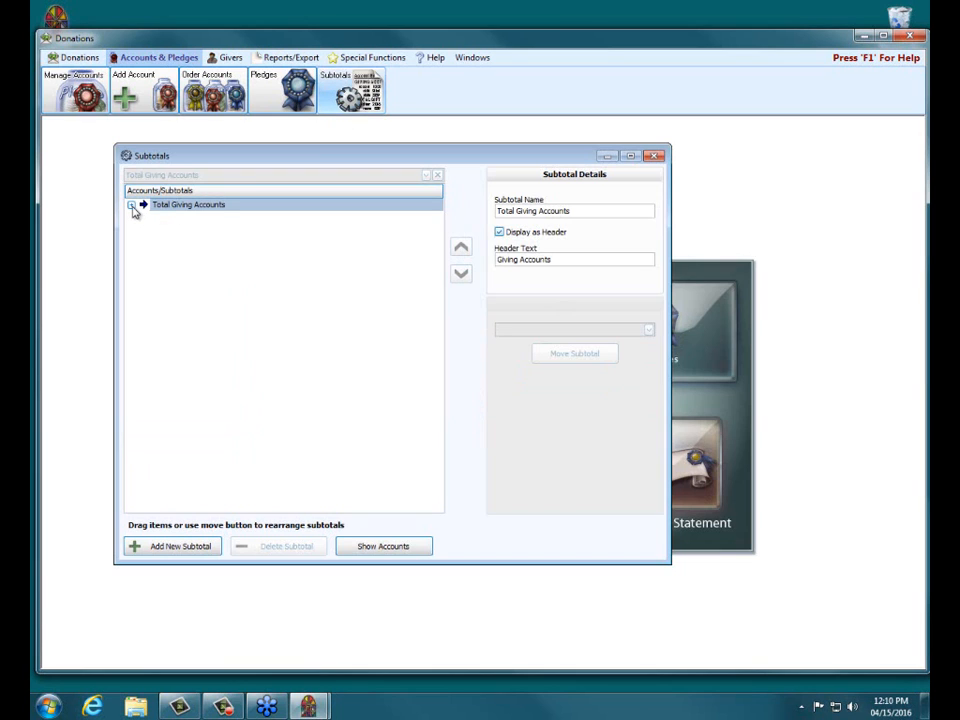
- Expand Total Giving Accounts, enable Show Accounts, and expand Total Other Accounts and Total Test Giving
left_click(133, 205)
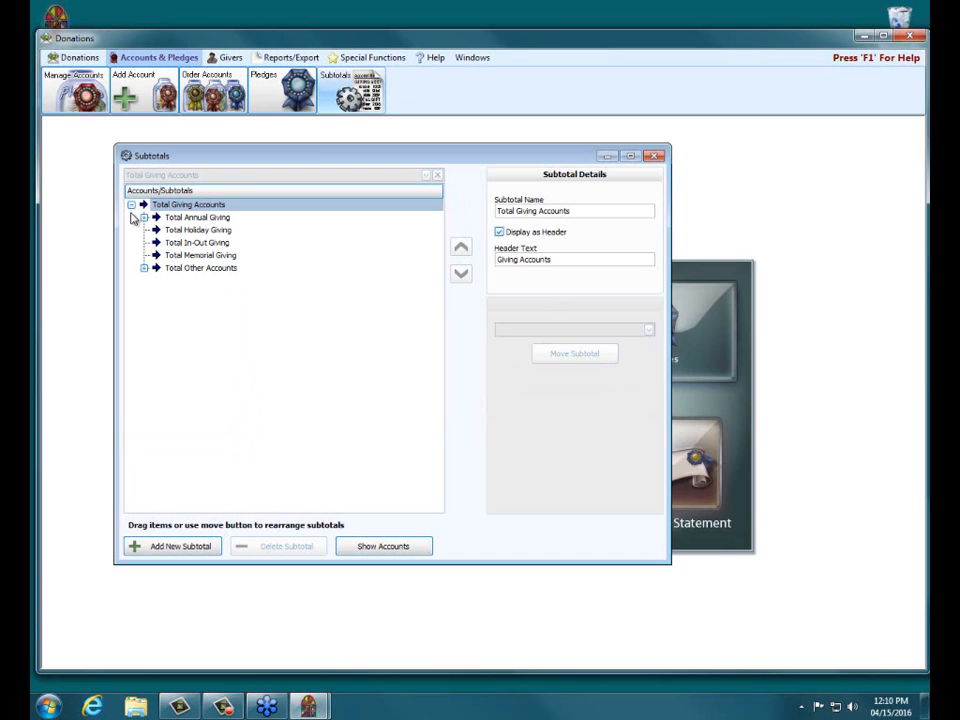
mouse_move(408, 628)
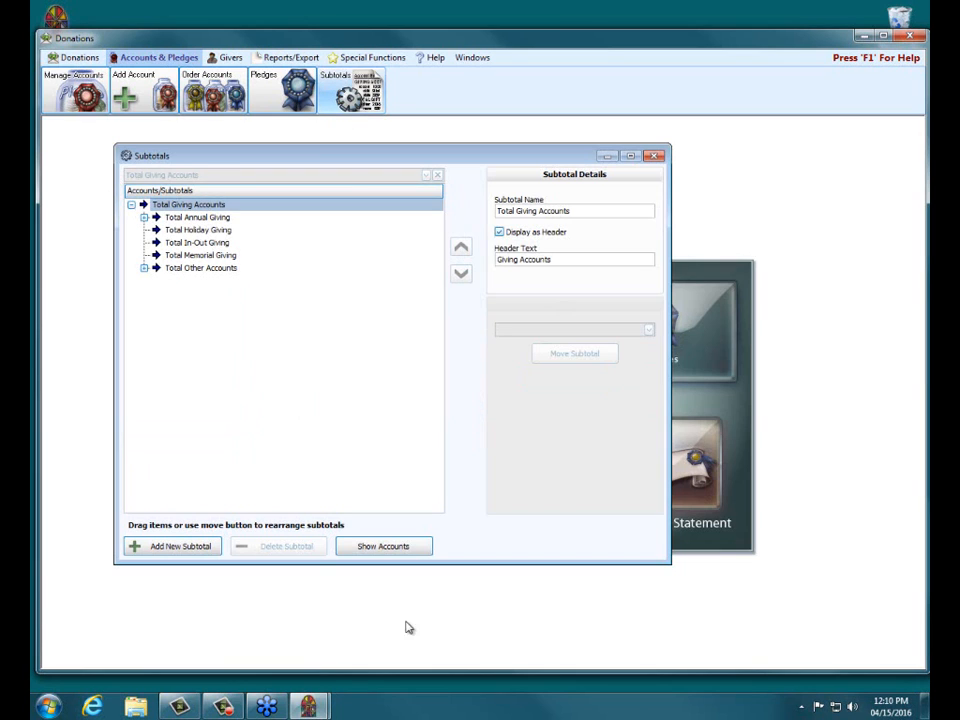
left_click(383, 546)
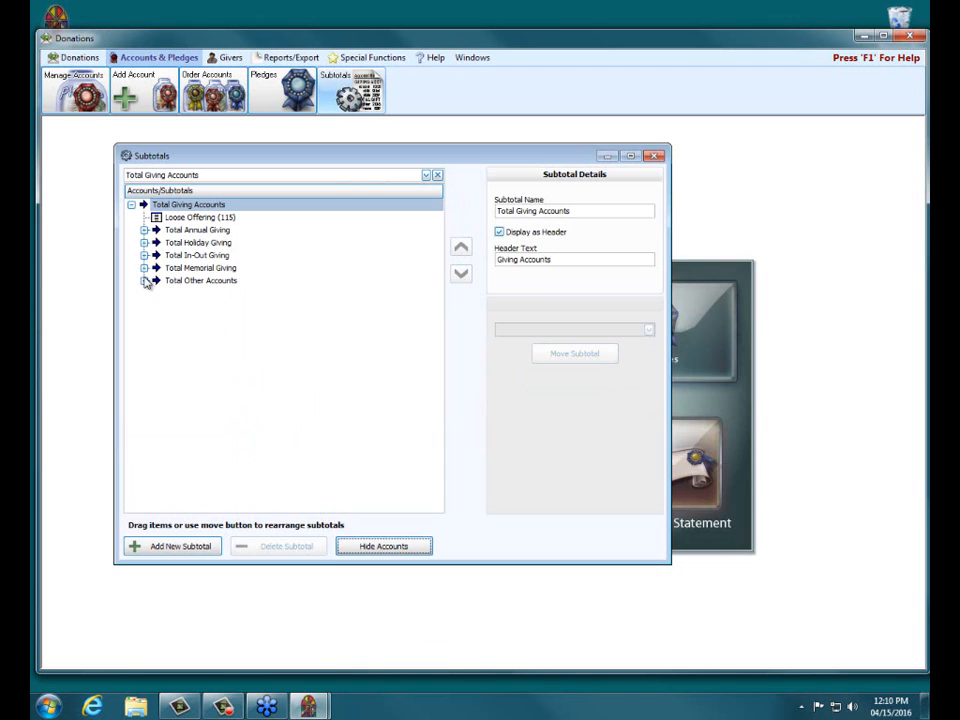
left_click(144, 280)
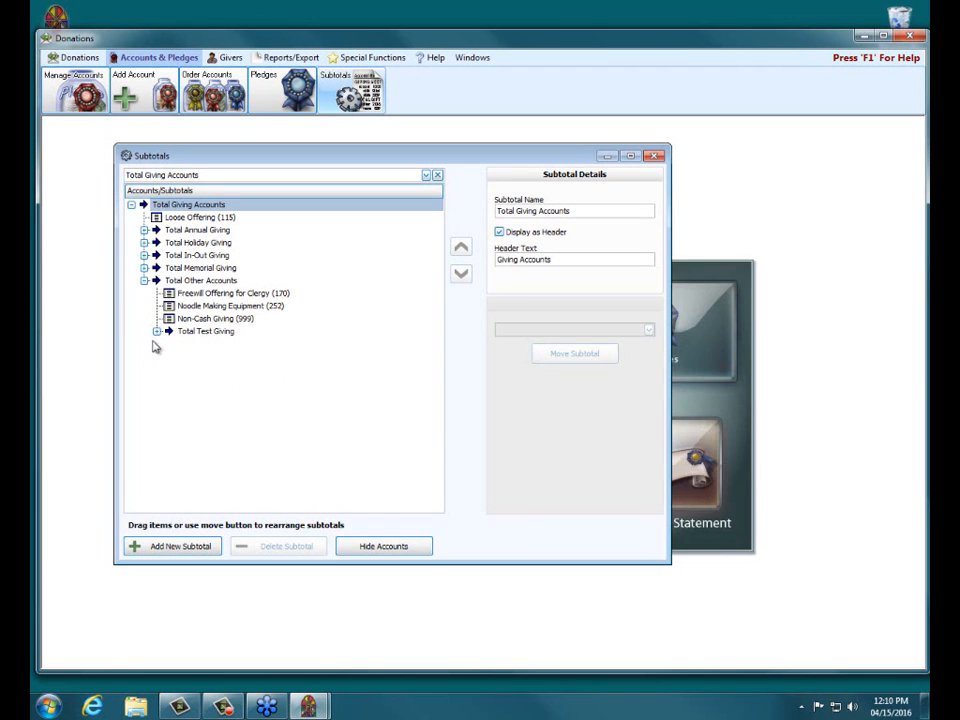
left_click(157, 331)
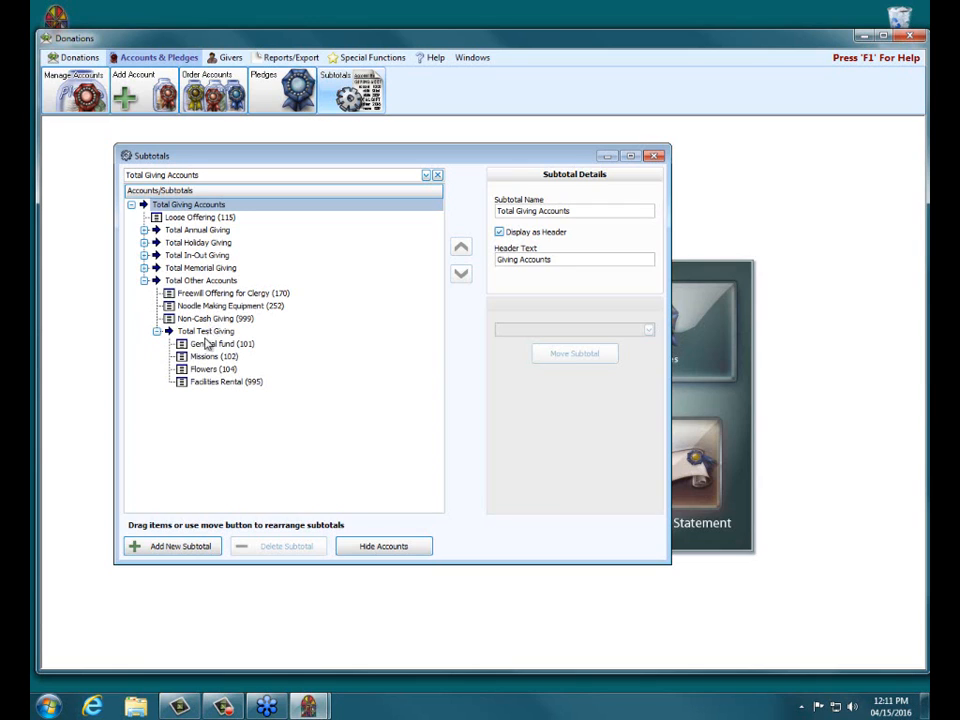
- Move Flowers (104) into Total Giving Accounts using the Move To dropdown
left_click(224, 344)
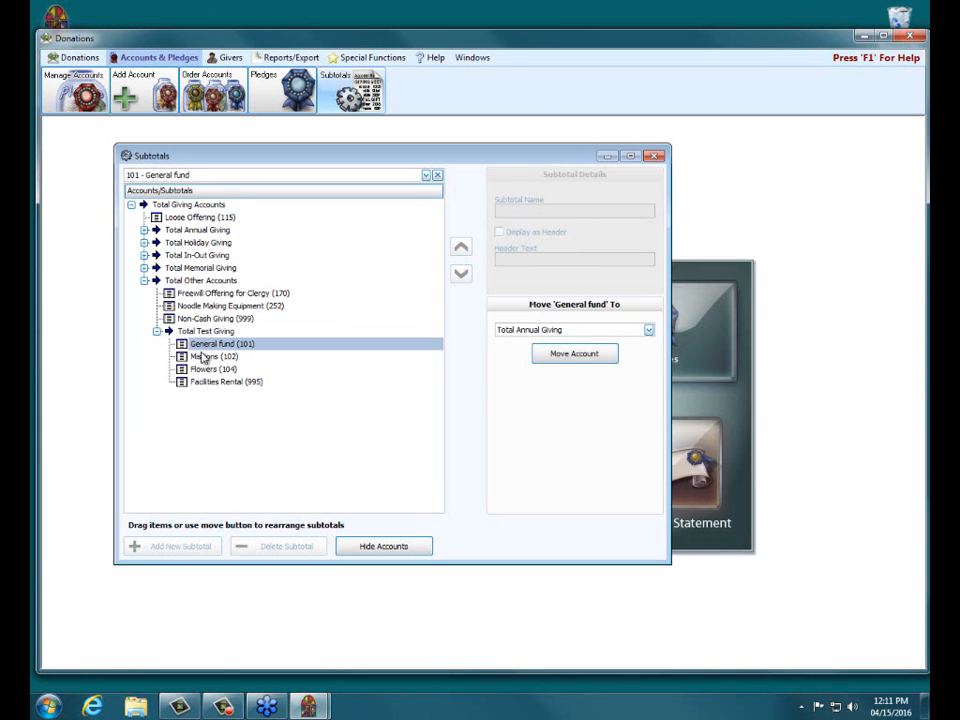
left_click(211, 356)
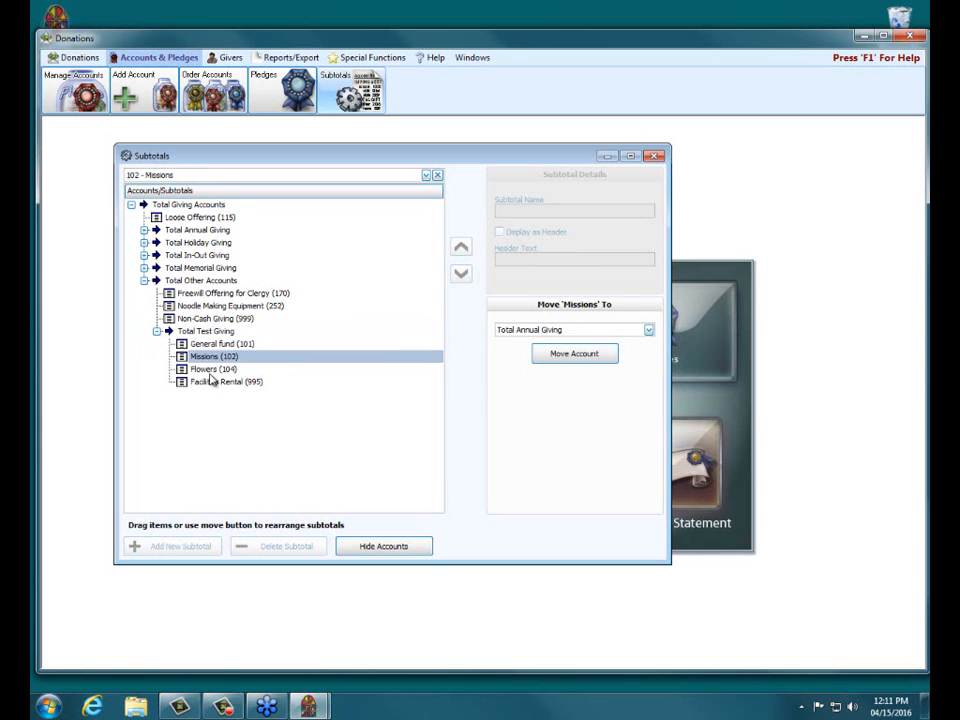
left_click(225, 381)
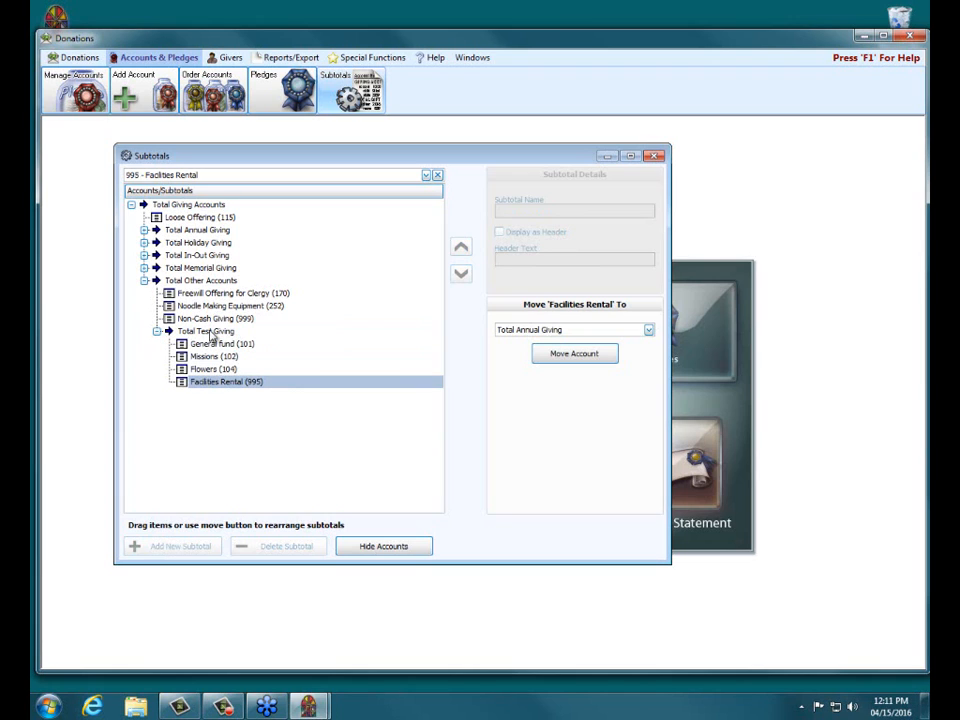
left_click(222, 343)
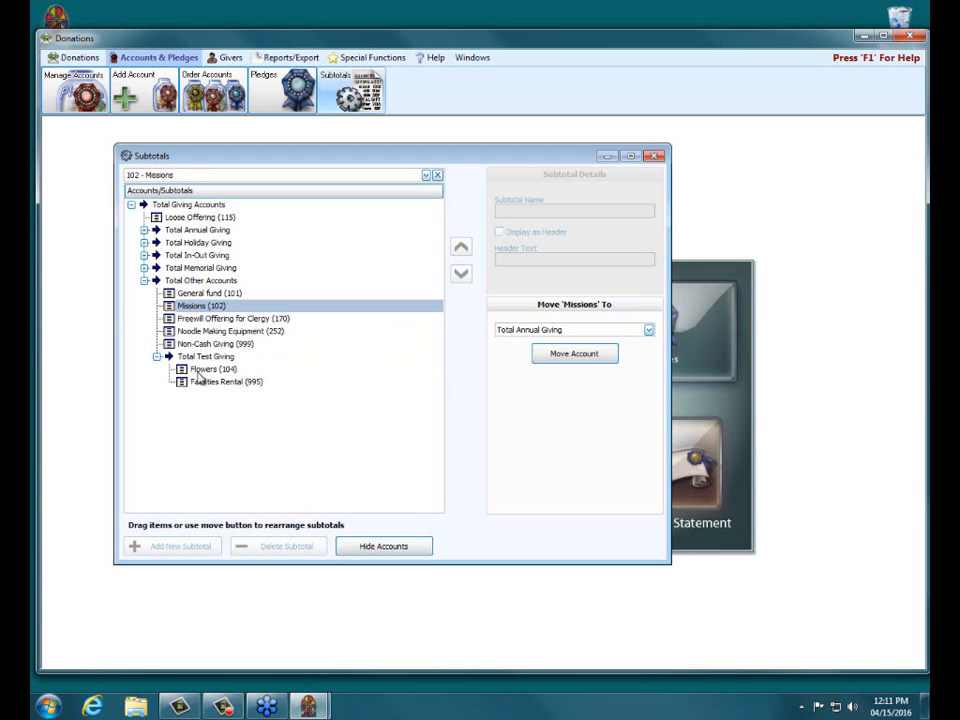
left_click(205, 369)
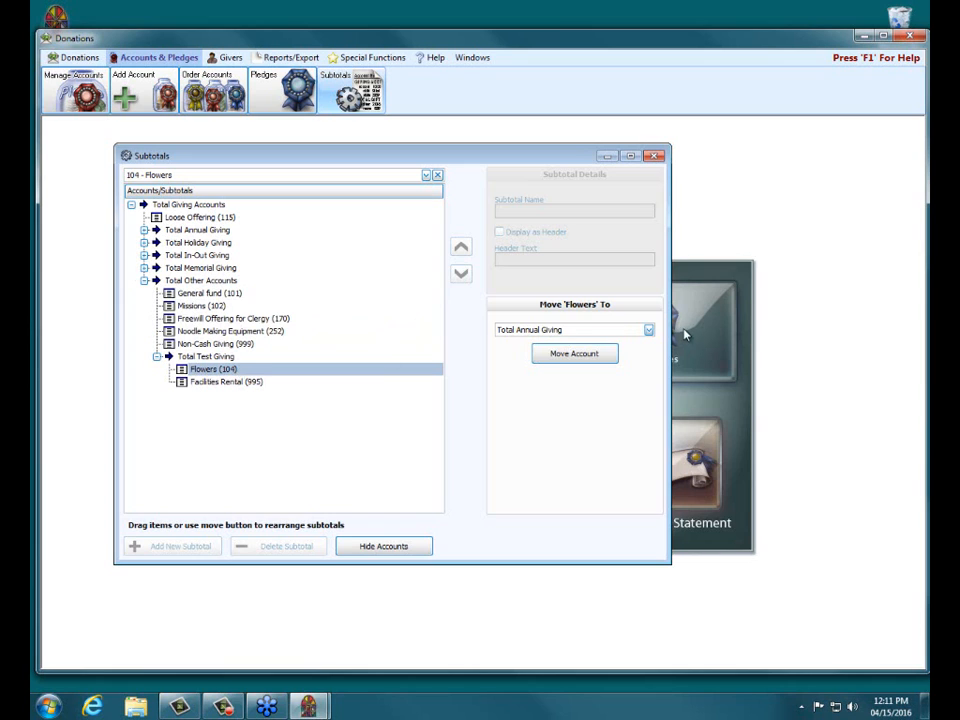
left_click(648, 329)
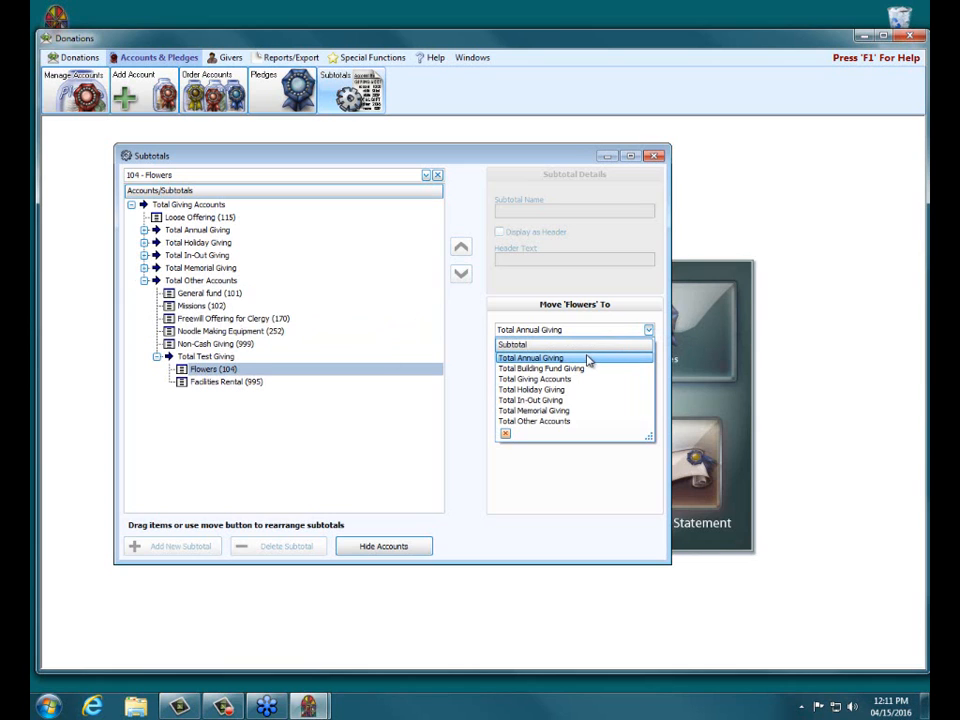
mouse_move(534, 379)
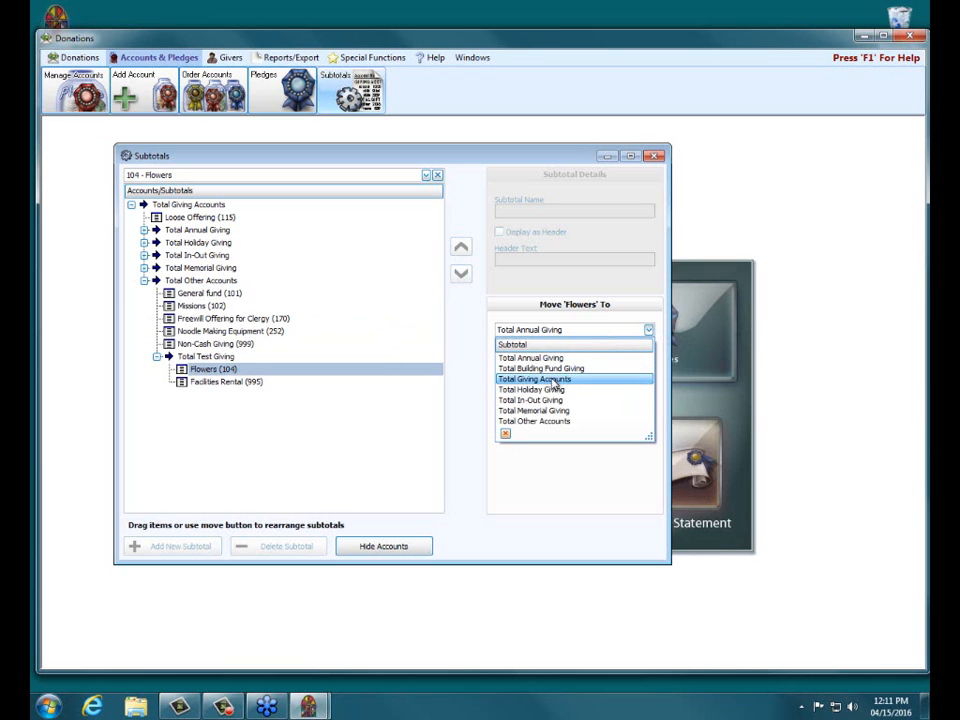
left_click(533, 378)
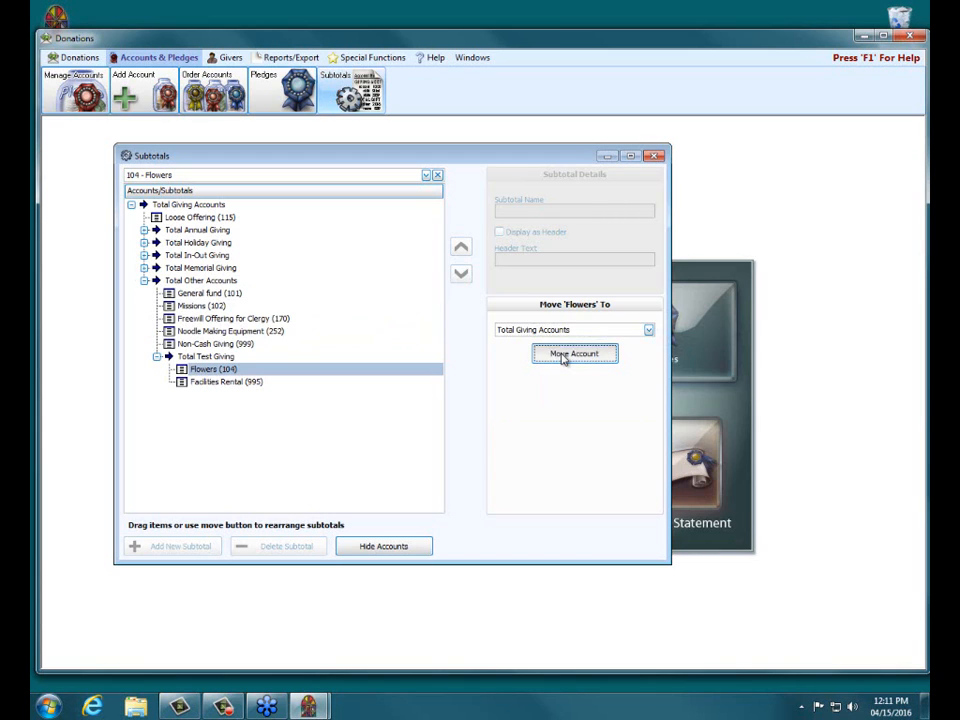
left_click(574, 353)
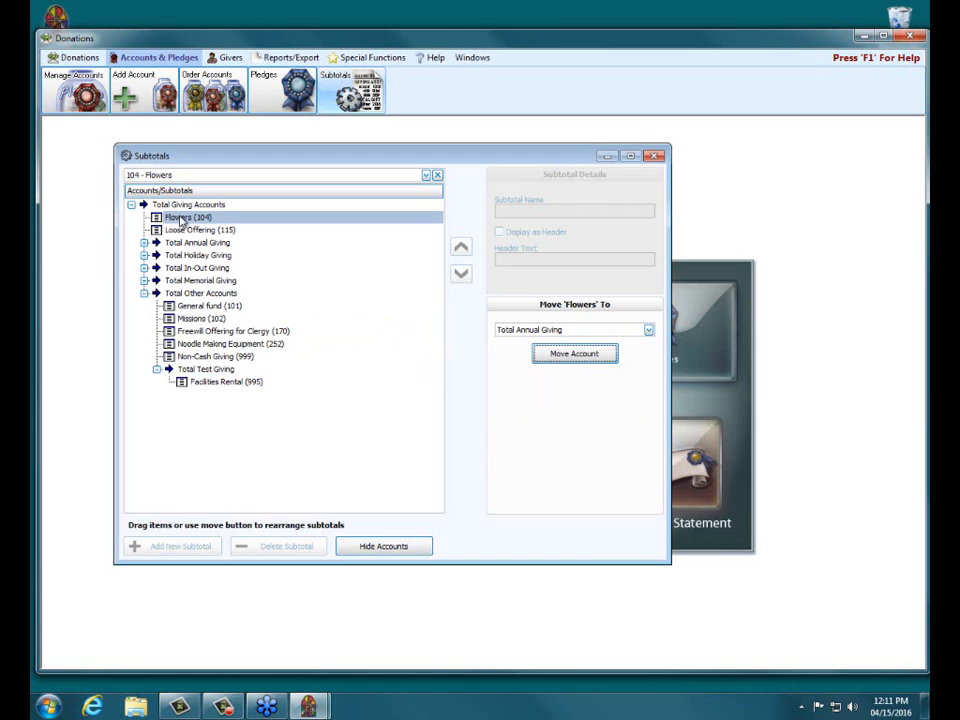
- Drag Facilities Rental (995) into Total Giving Accounts, leaving Total Test Giving empty
left_click(225, 381)
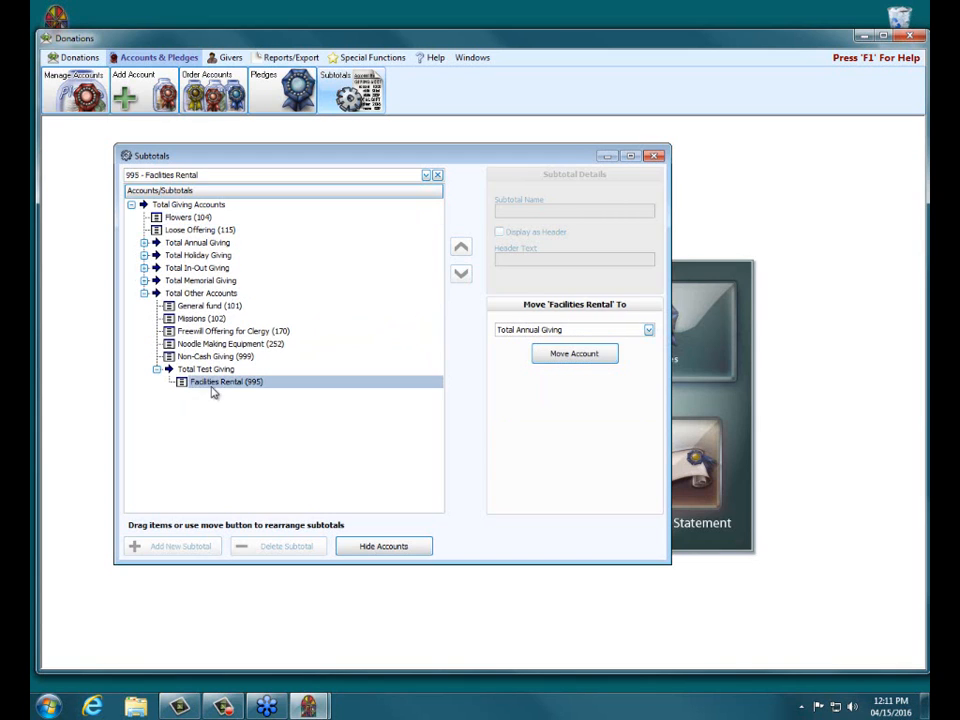
left_click_drag(225, 381, 260, 296)
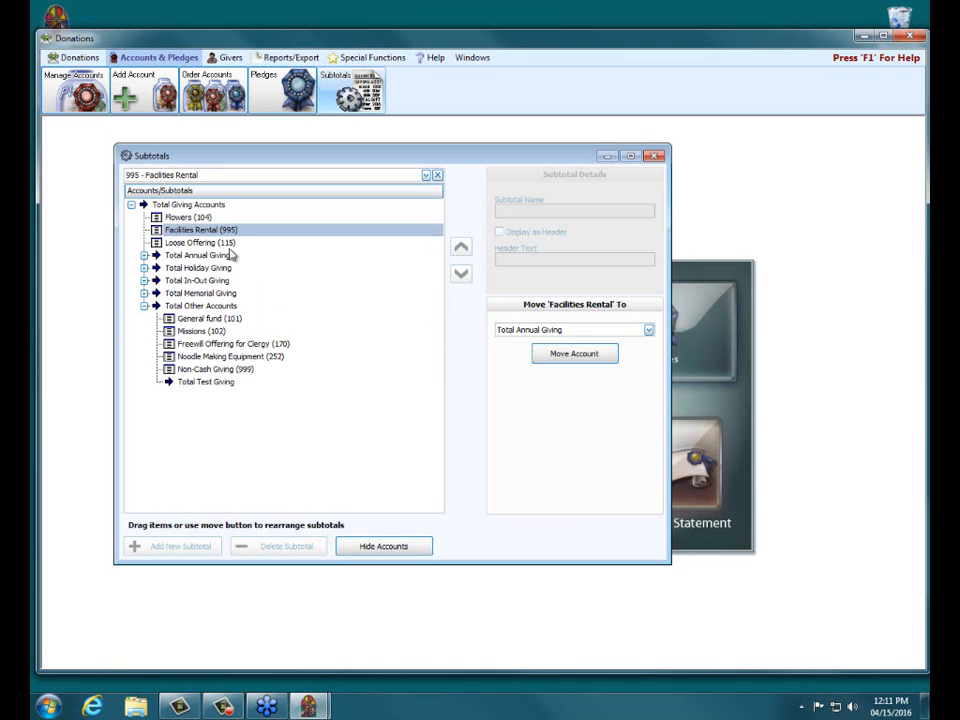
left_click(206, 382)
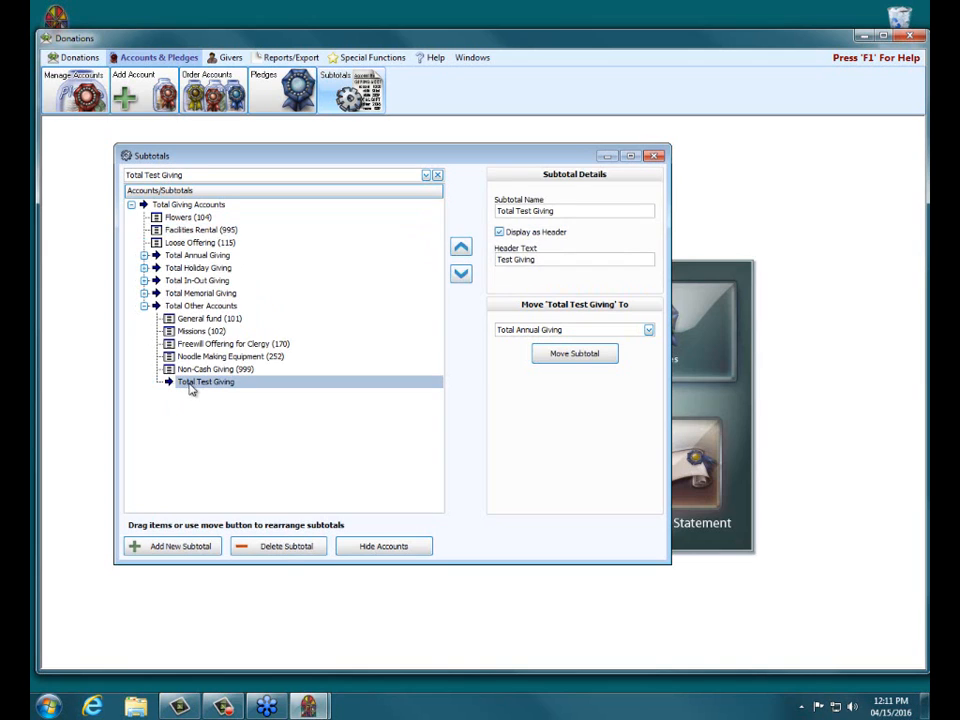
mouse_move(247, 541)
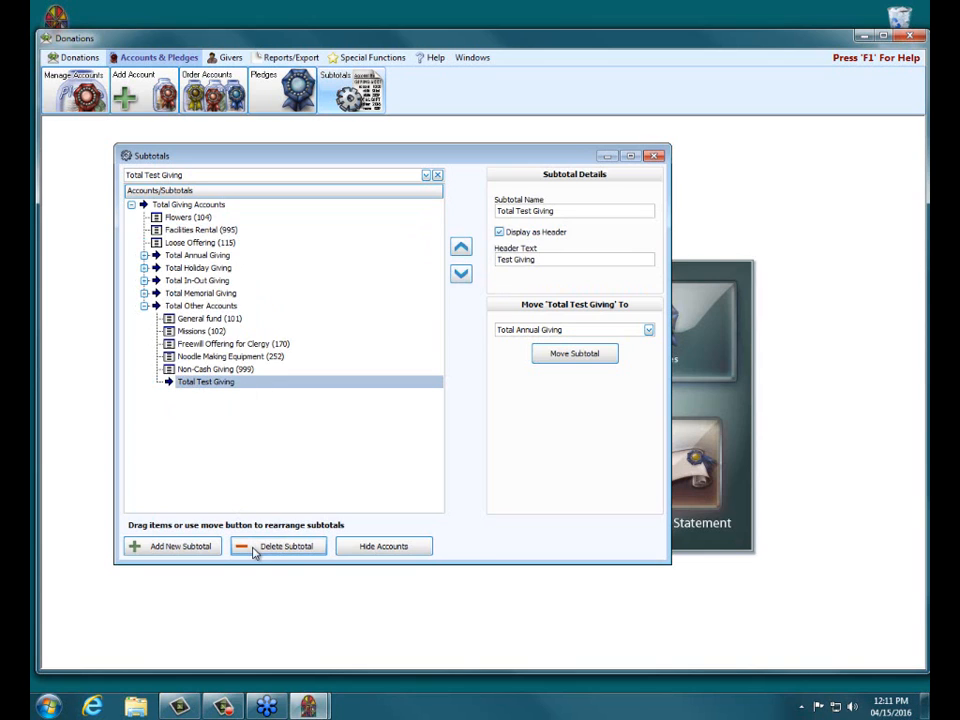
- Delete Total Test Giving, collapse the subtotal tree, and close the Subtotals window
left_click(277, 546)
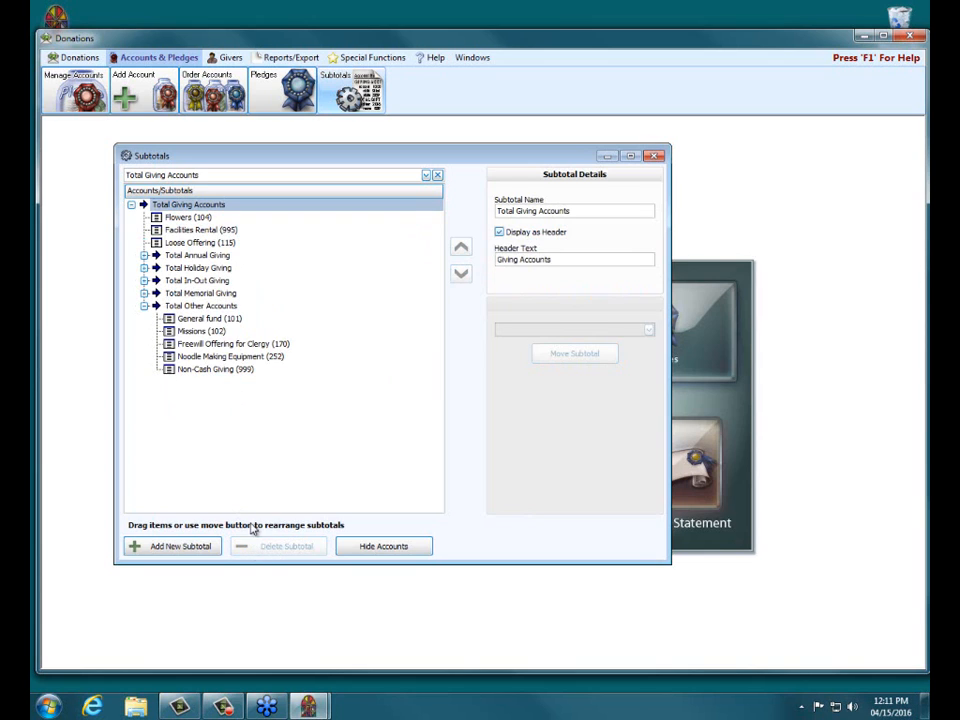
mouse_move(172, 380)
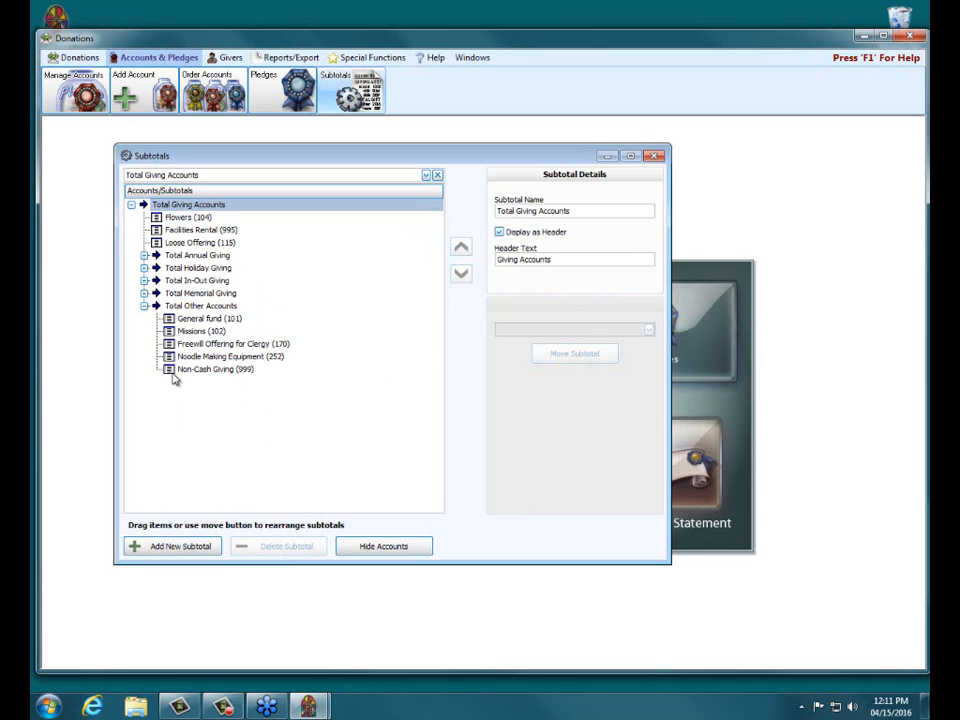
mouse_move(227, 378)
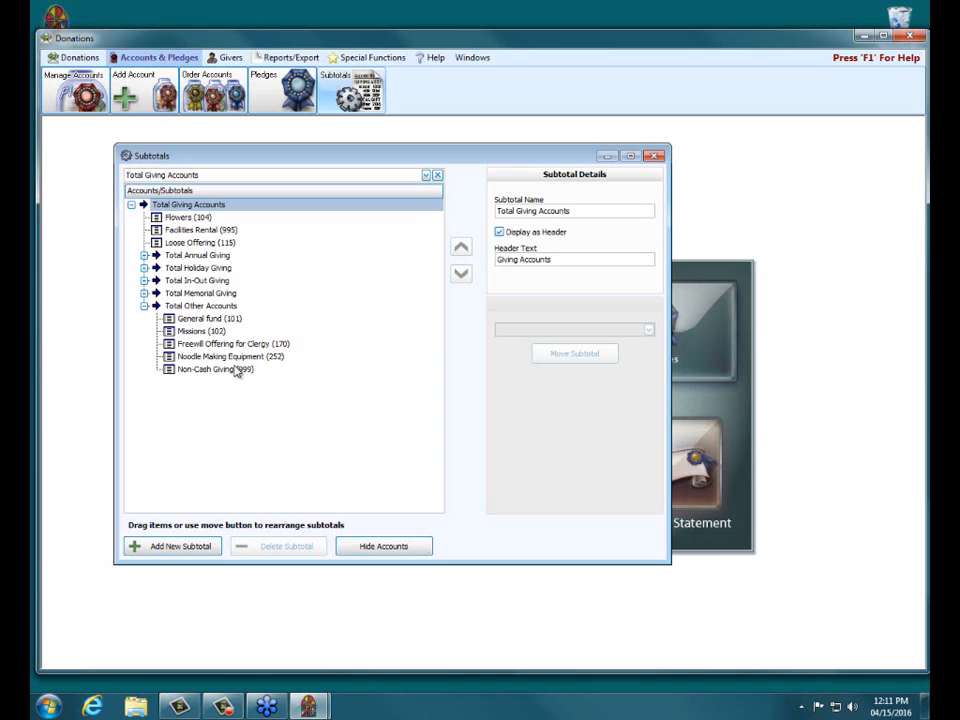
left_click(144, 306)
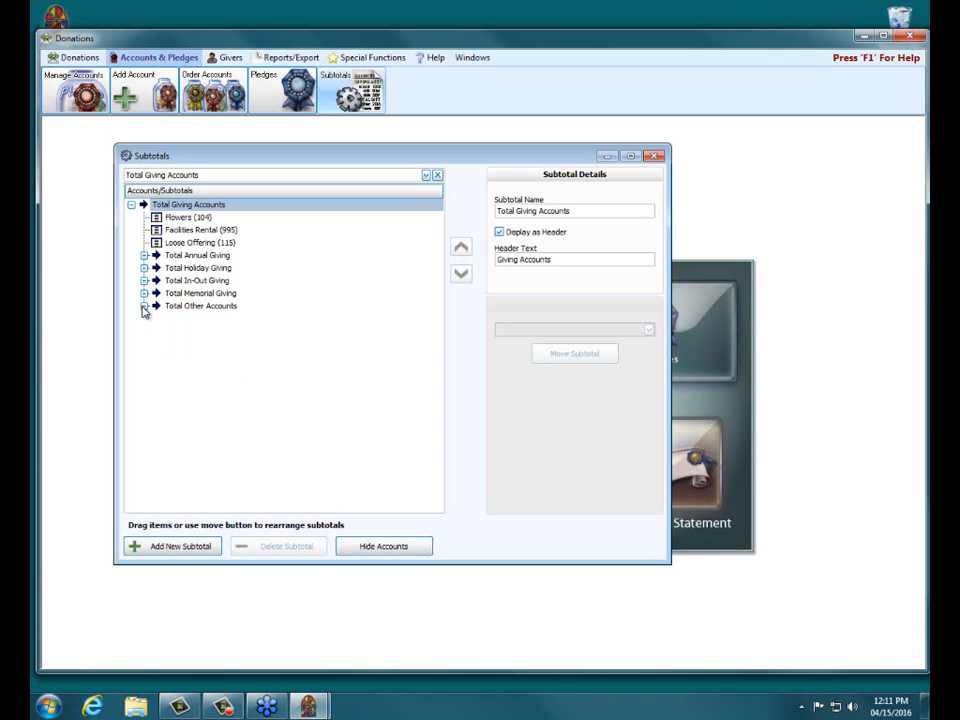
left_click(131, 204)
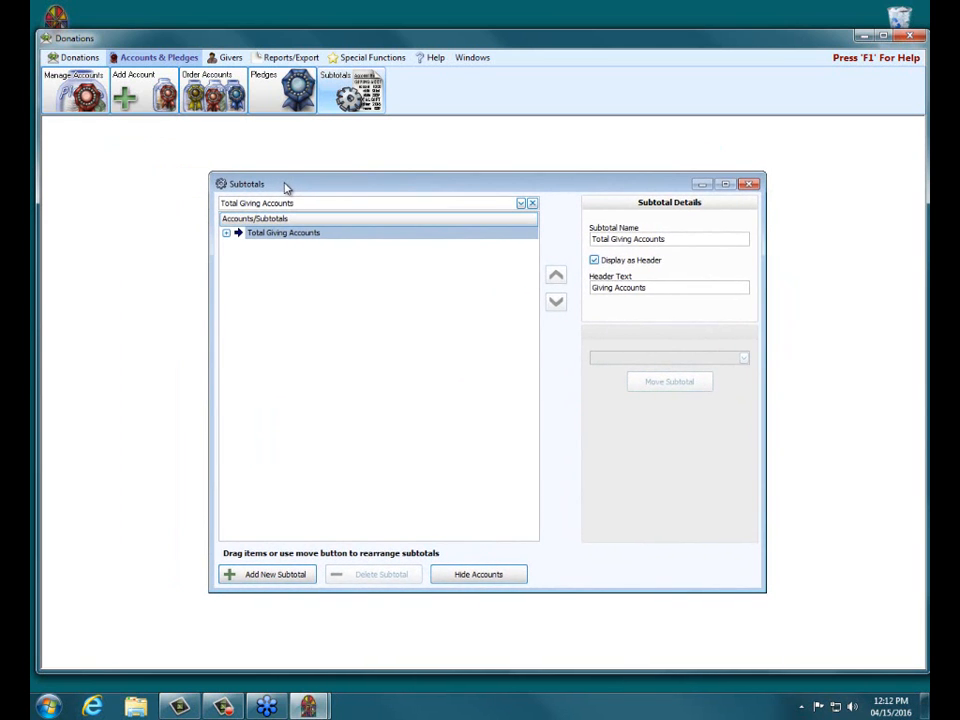
mouse_move(767, 240)
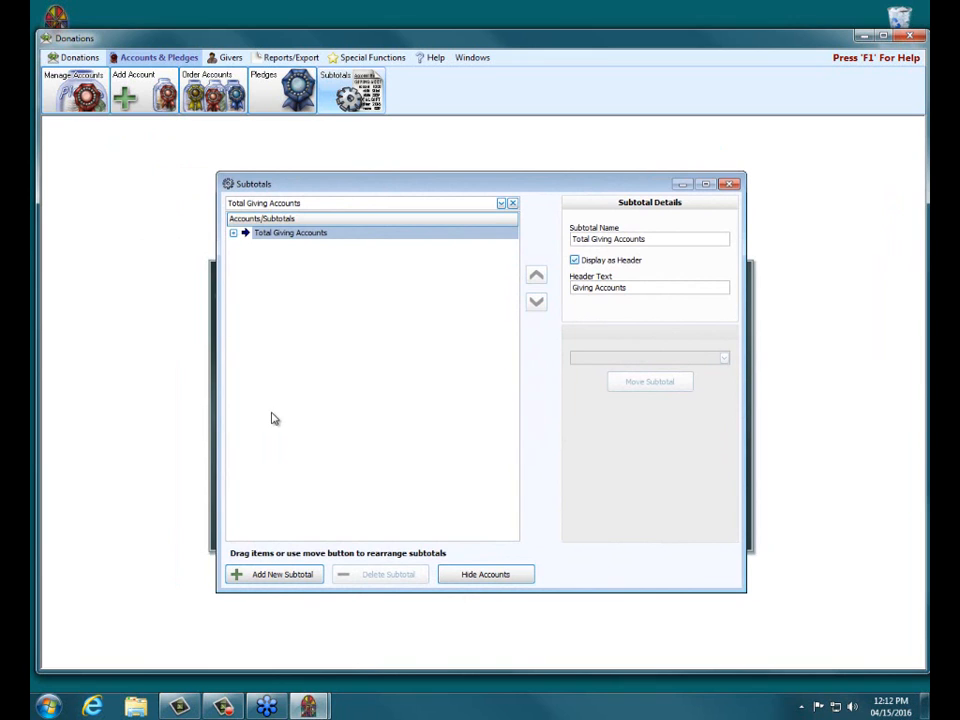
mouse_move(433, 600)
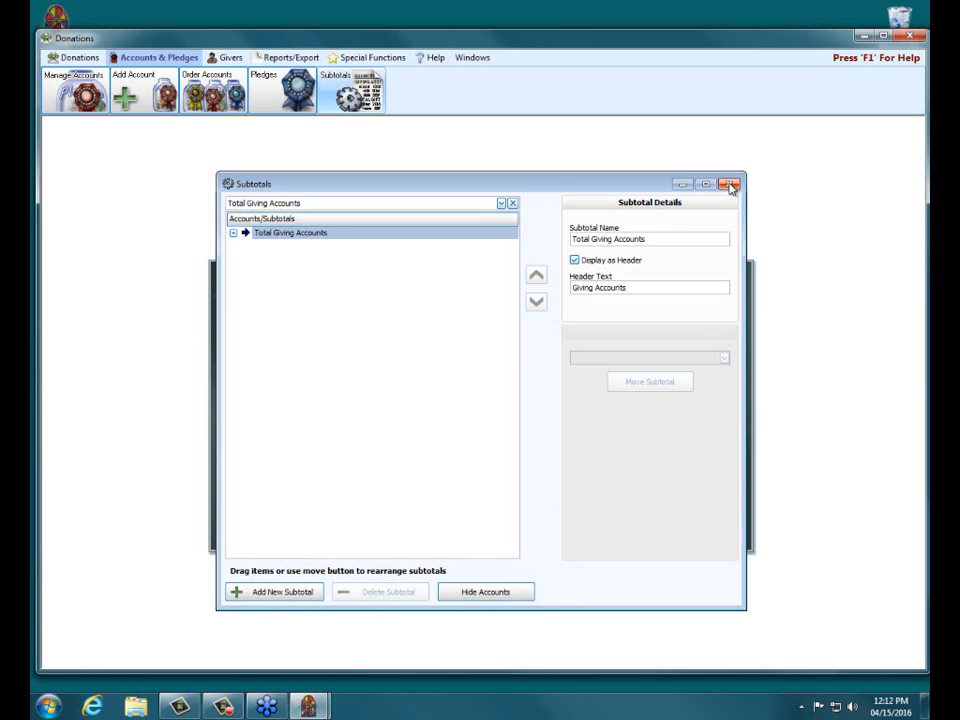
left_click(729, 184)
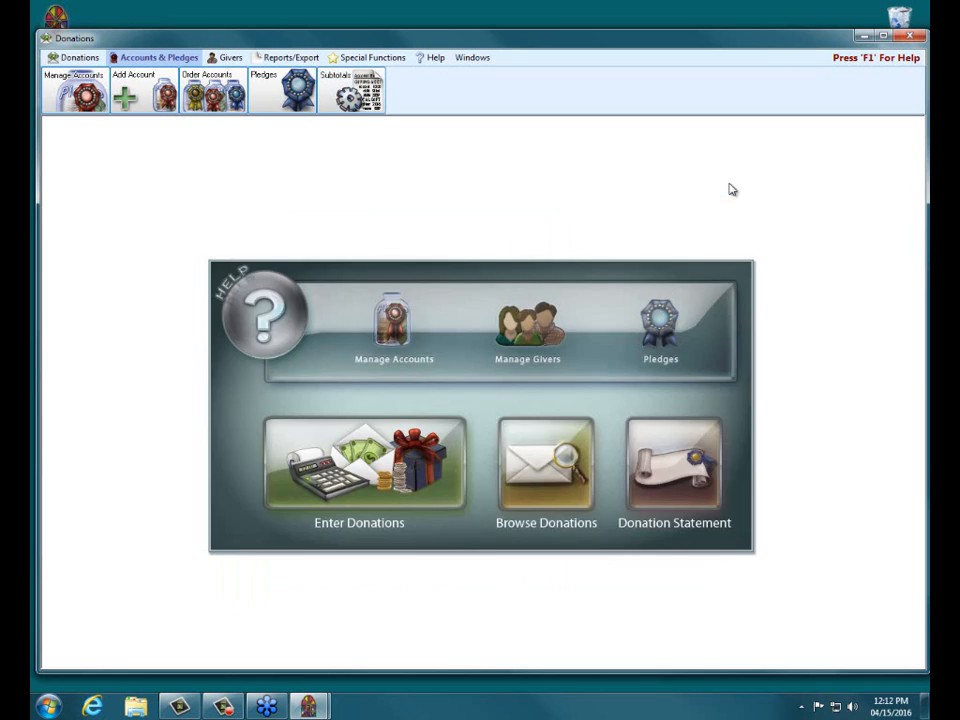
mouse_move(358, 128)
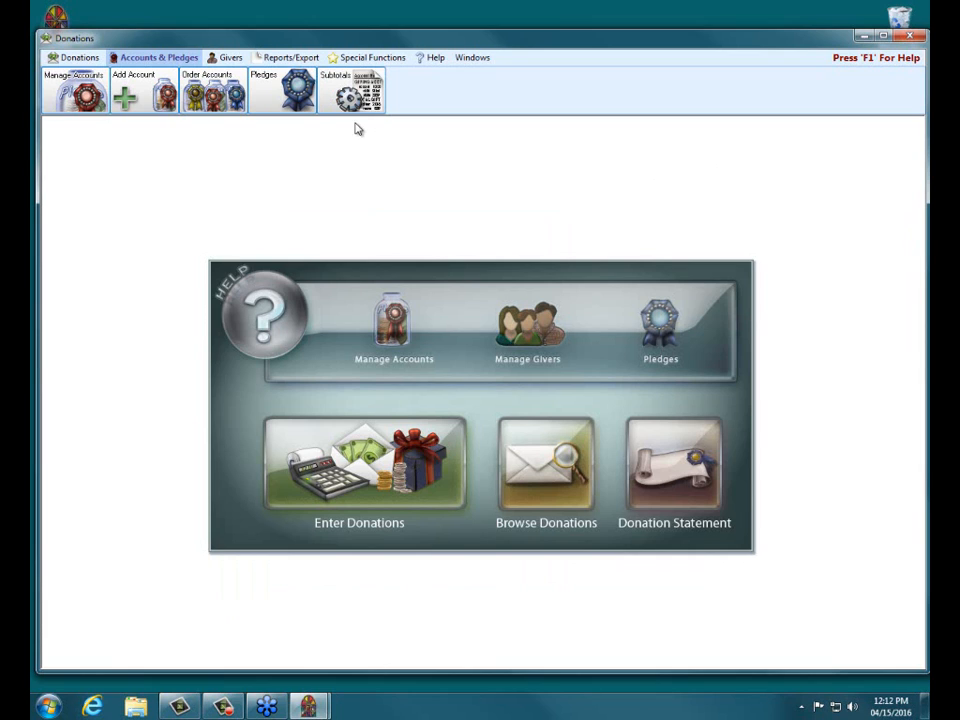
mouse_move(288, 57)
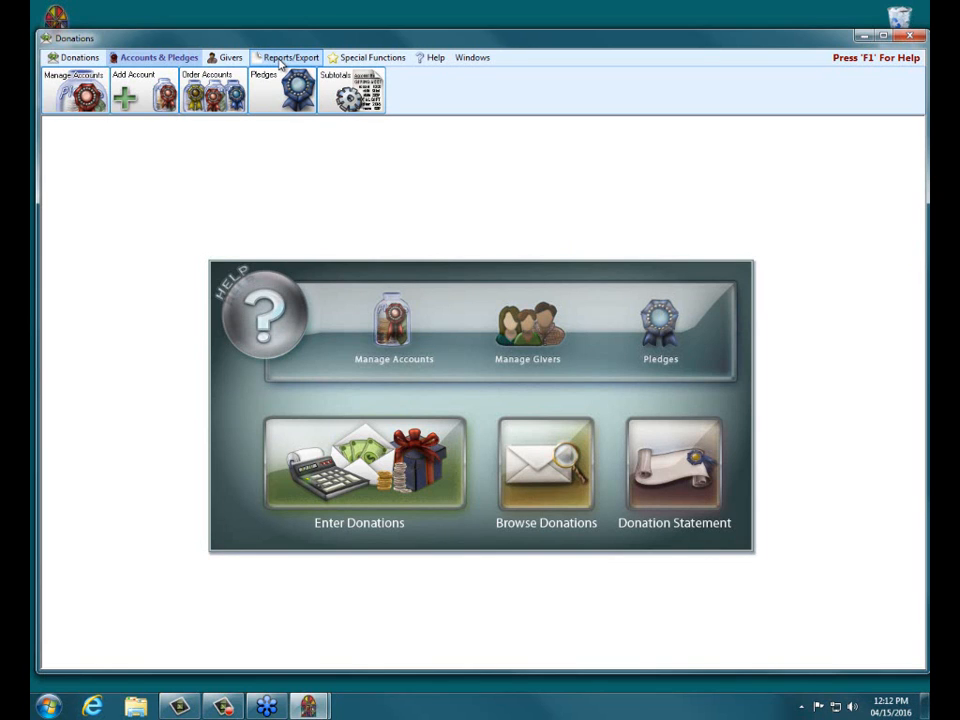
- Switch to the Reports/Export tools
left_click(292, 57)
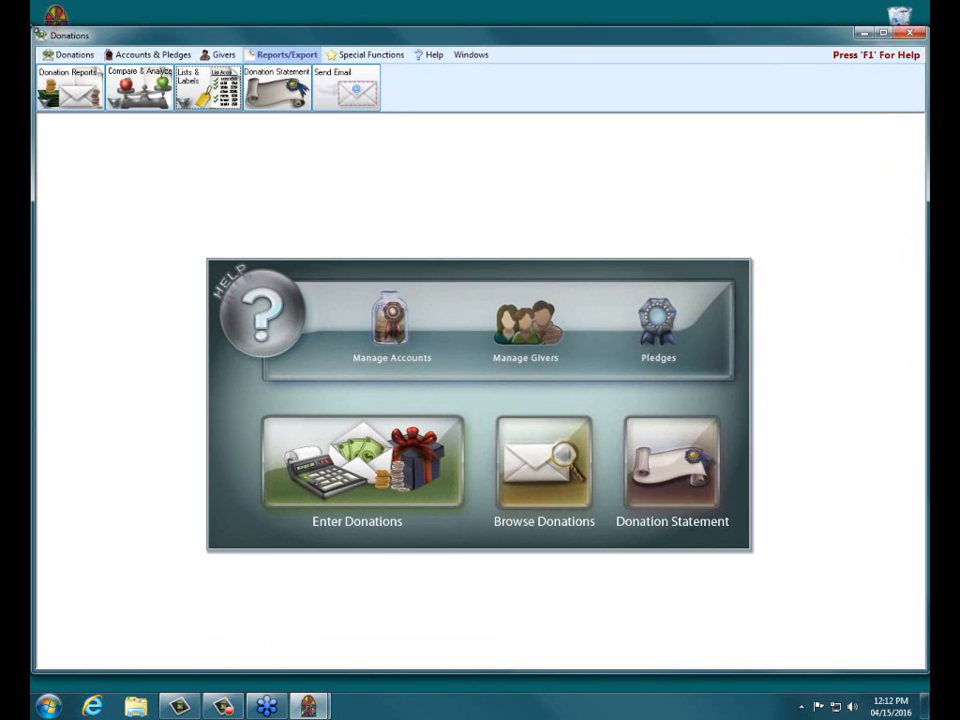
mouse_move(540, 393)
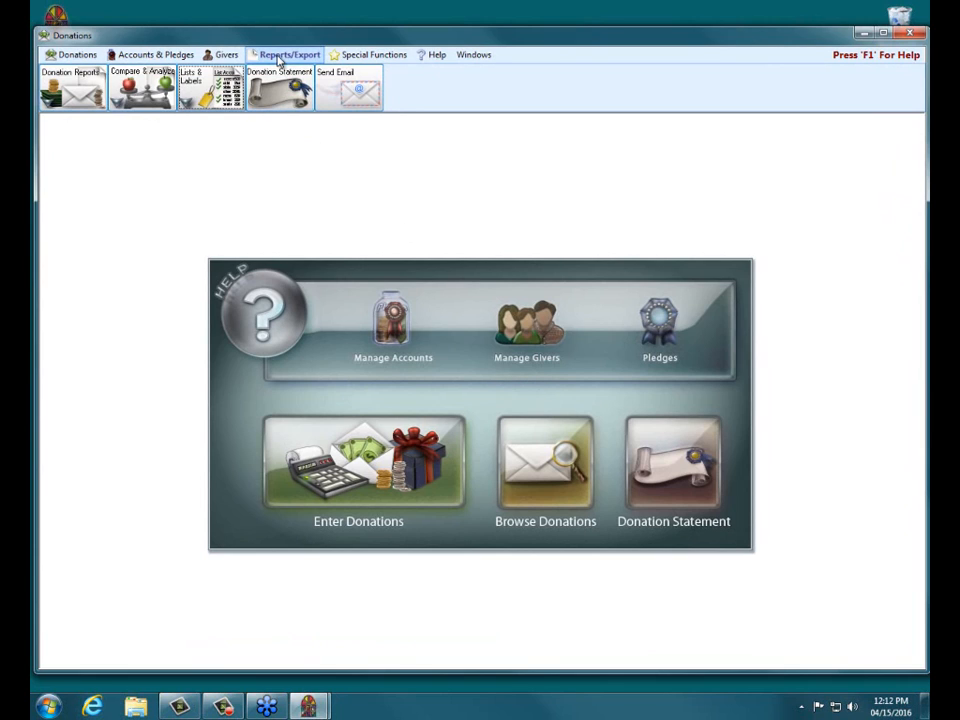
mouse_move(295, 50)
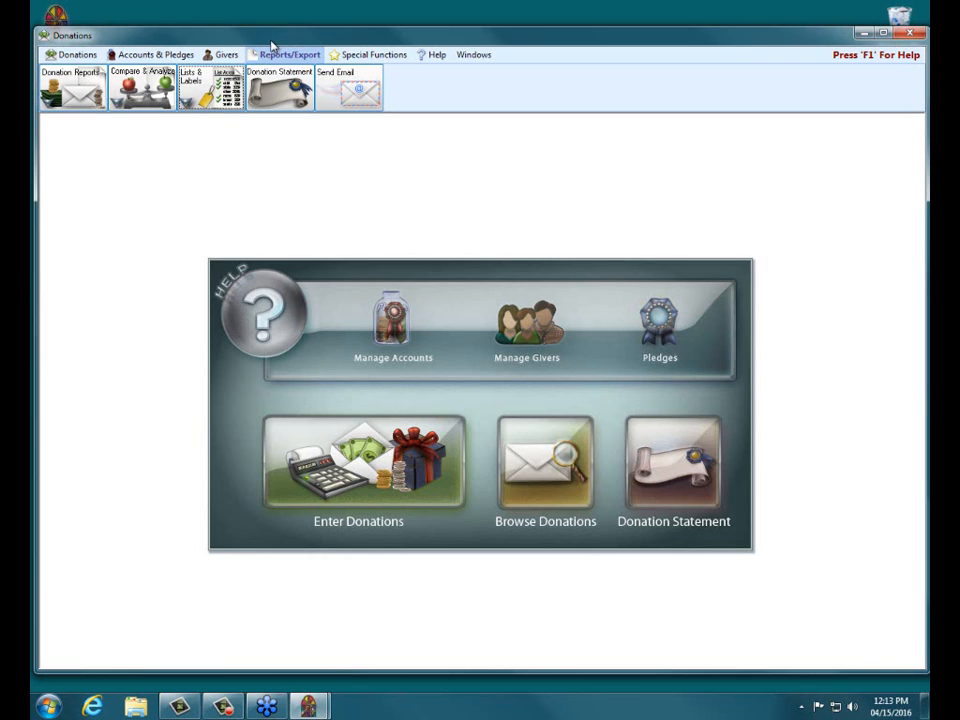
mouse_move(330, 86)
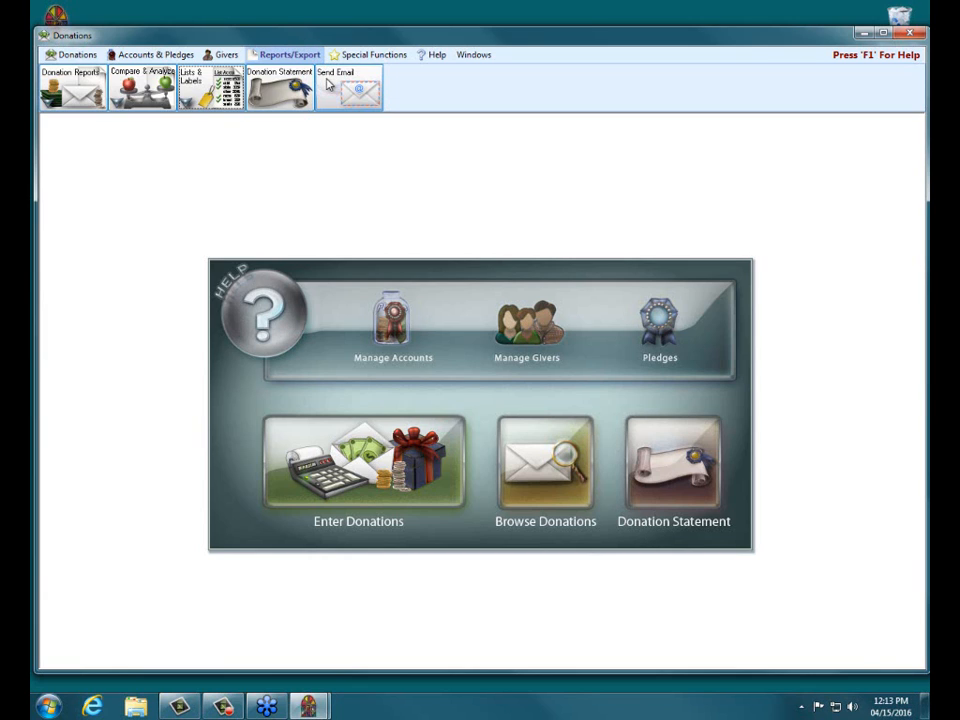
mouse_move(312, 203)
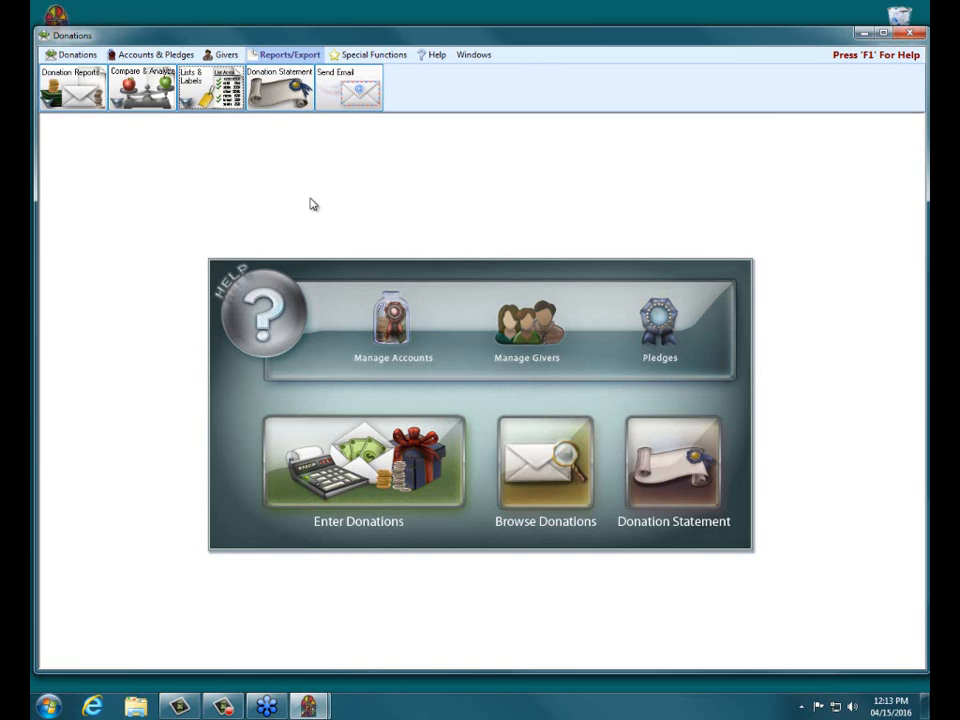
mouse_move(351, 204)
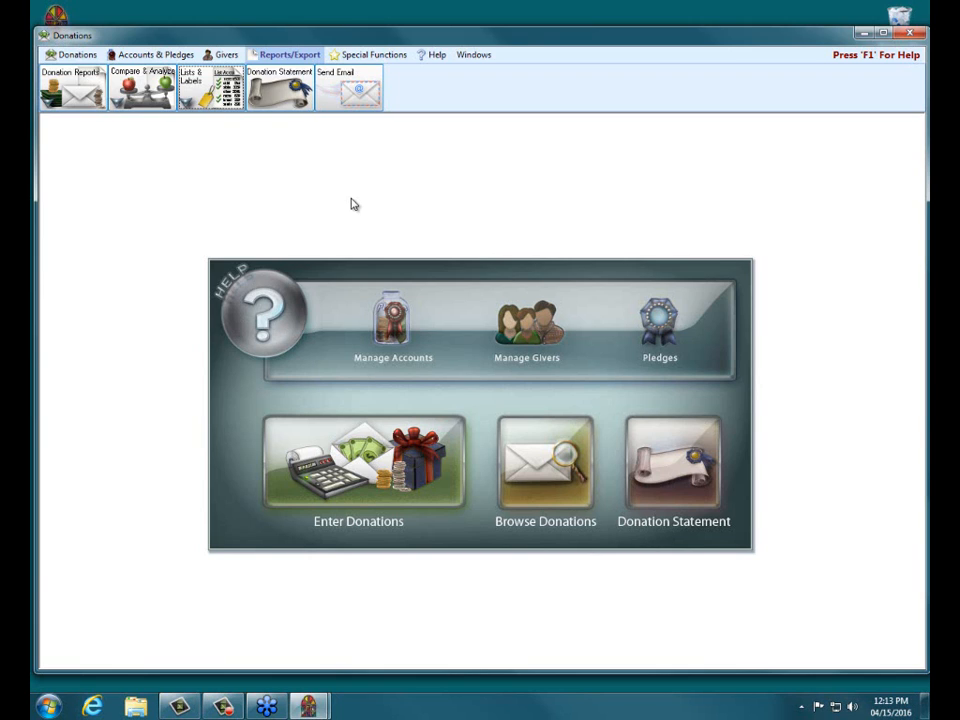
left_click(227, 54)
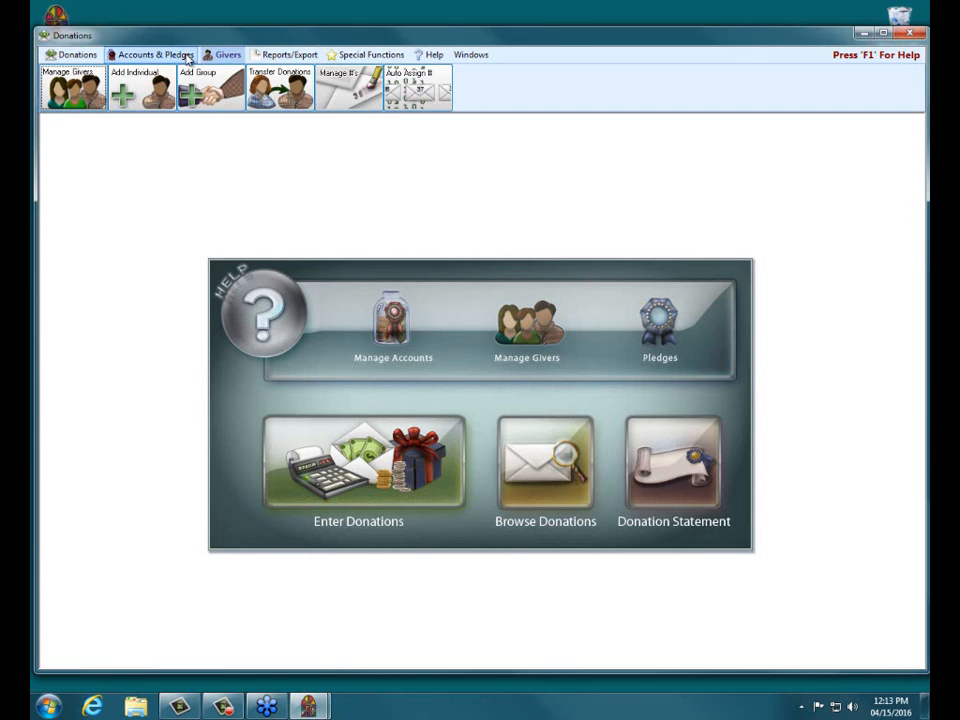
left_click(290, 54)
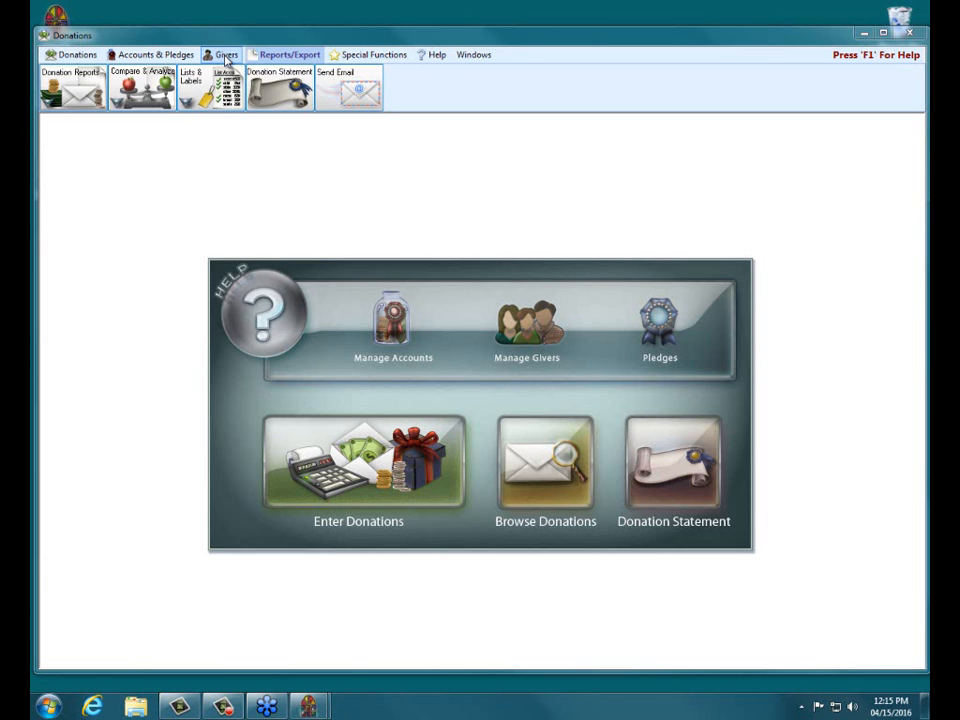
- Reopen Subtotals, expand Total Annual Giving to view Total Building Fund Giving, then close it
left_click(152, 54)
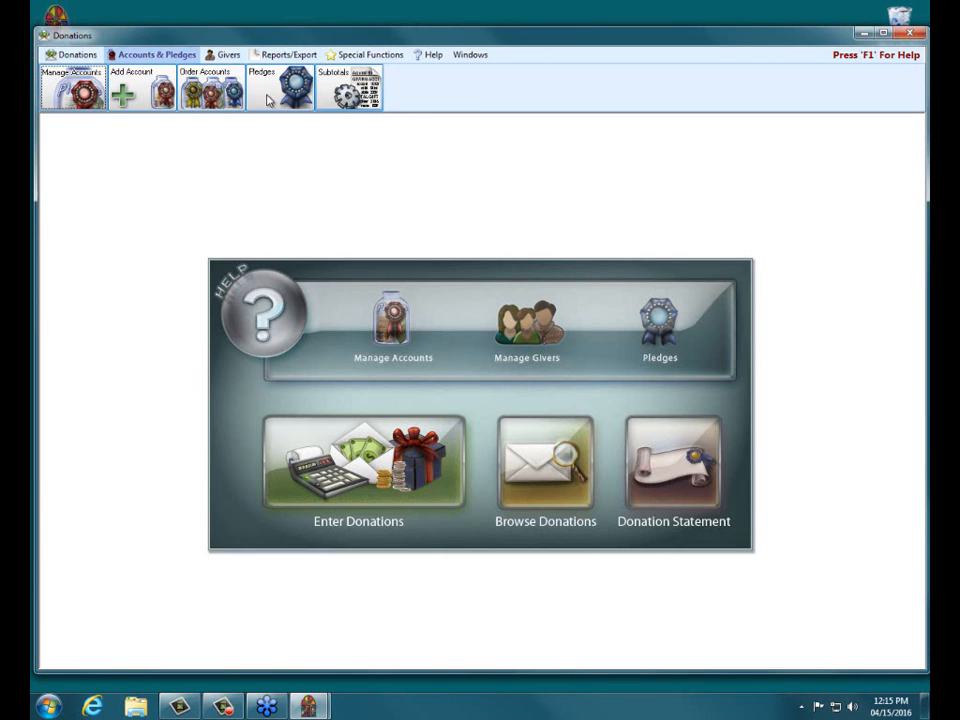
left_click(348, 88)
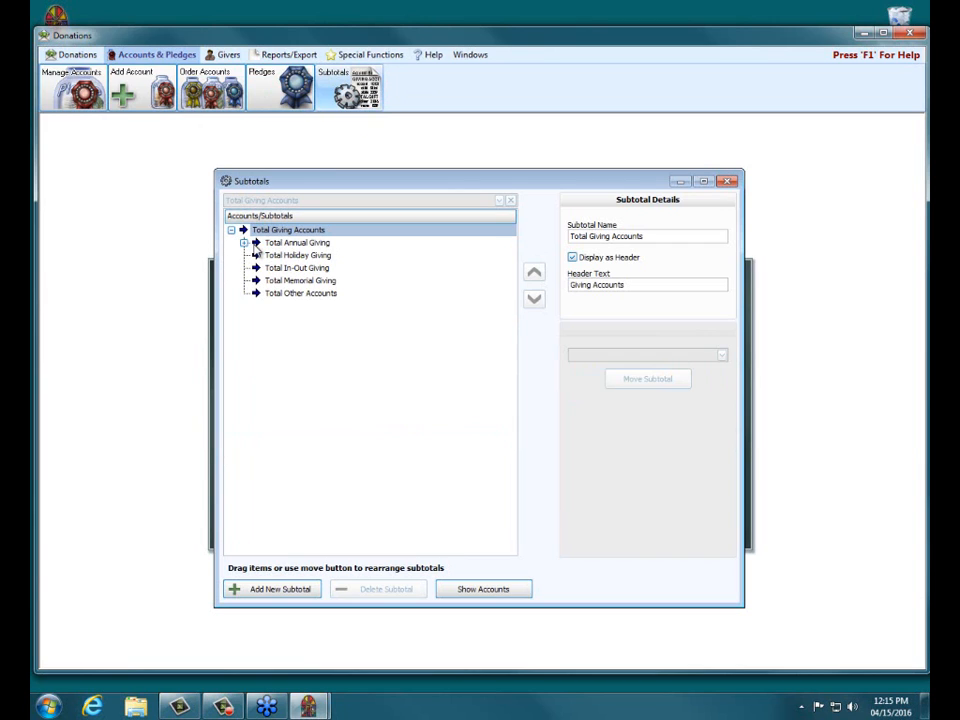
left_click(244, 242)
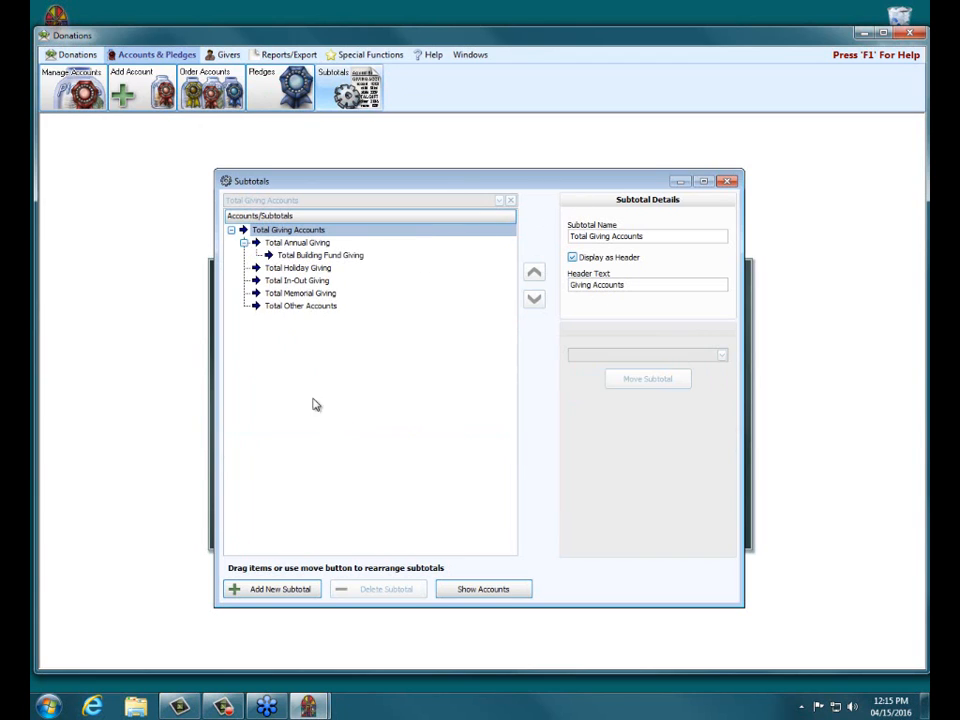
mouse_move(719, 225)
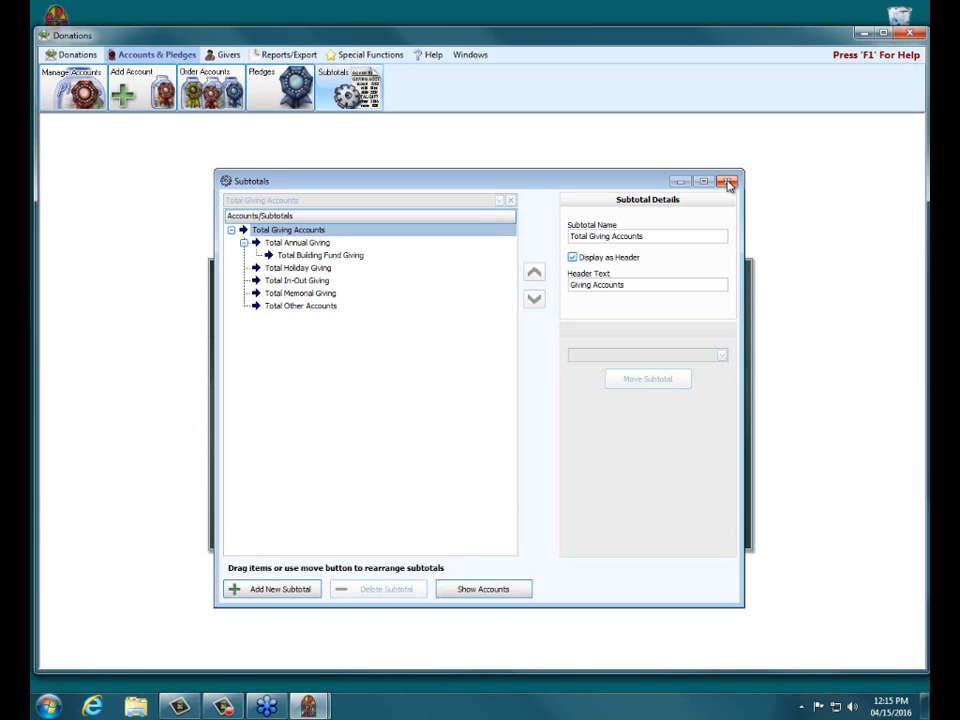
mouse_move(728, 182)
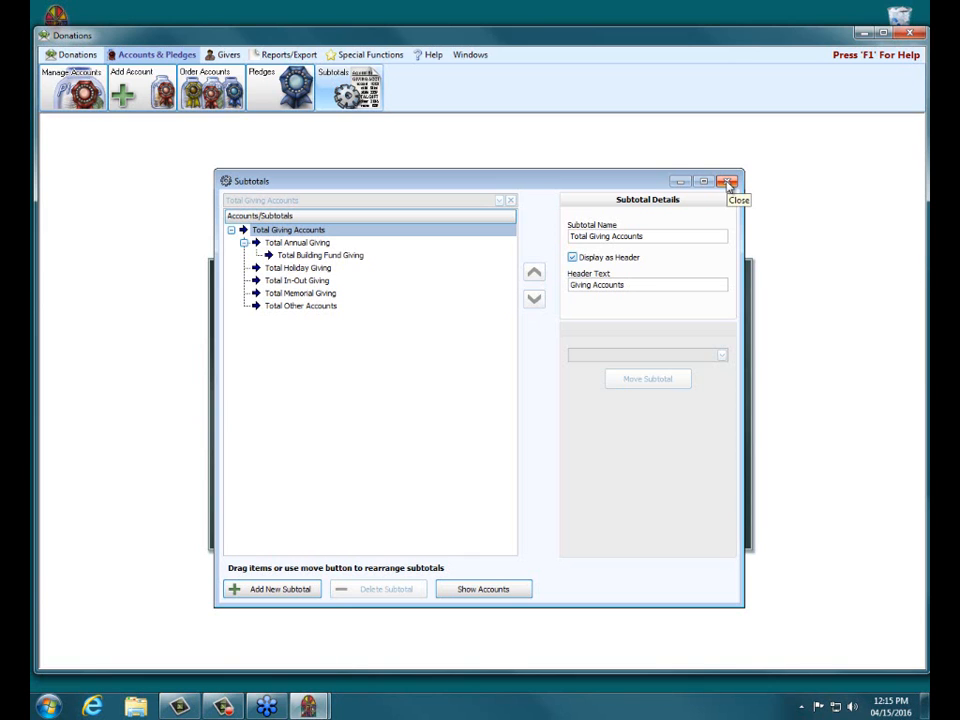
left_click(729, 181)
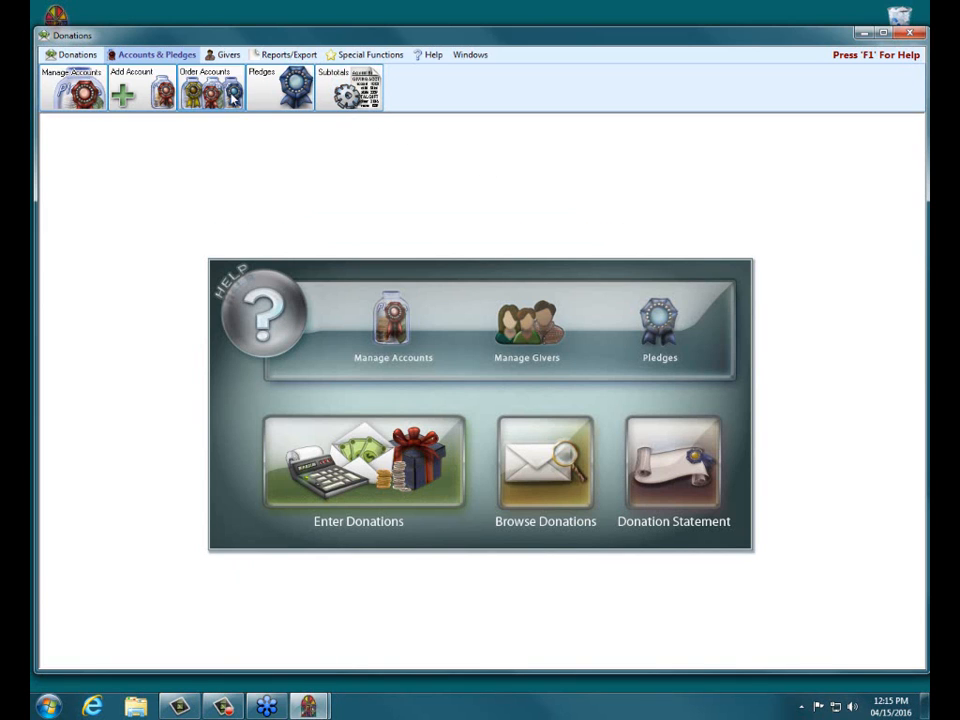
- Preview the 2016 List Account Balances report, then close the preview
left_click(290, 54)
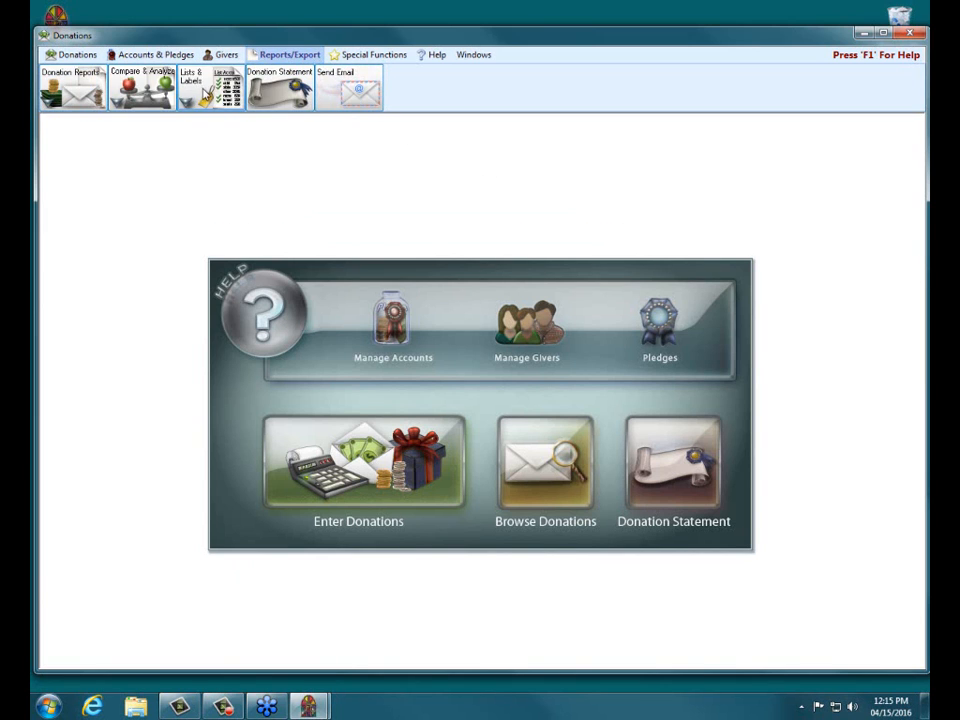
mouse_move(210, 124)
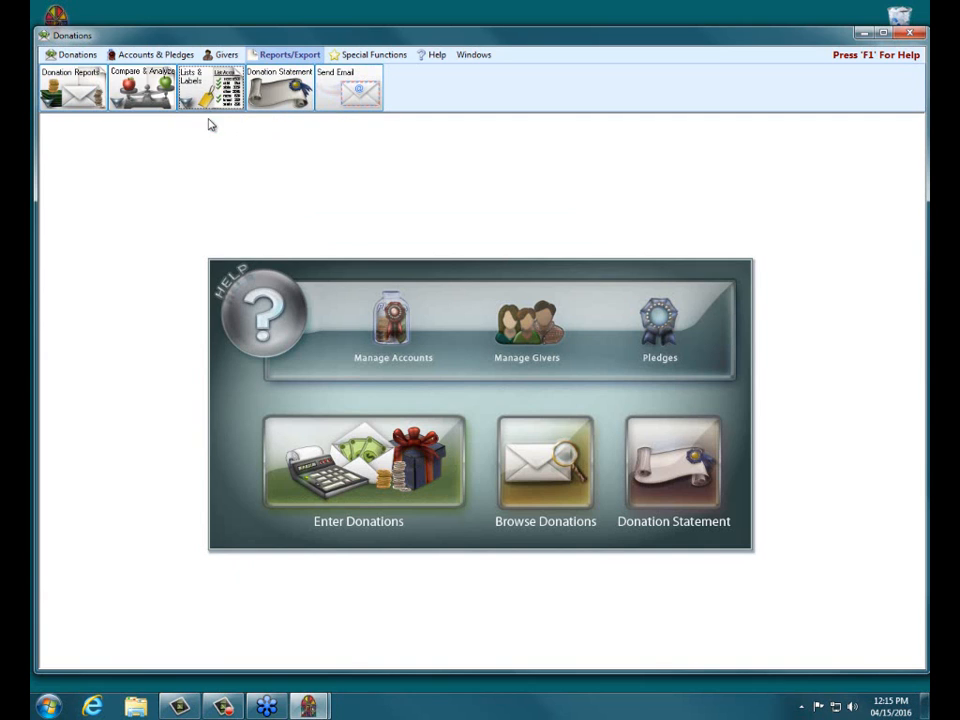
left_click(224, 87)
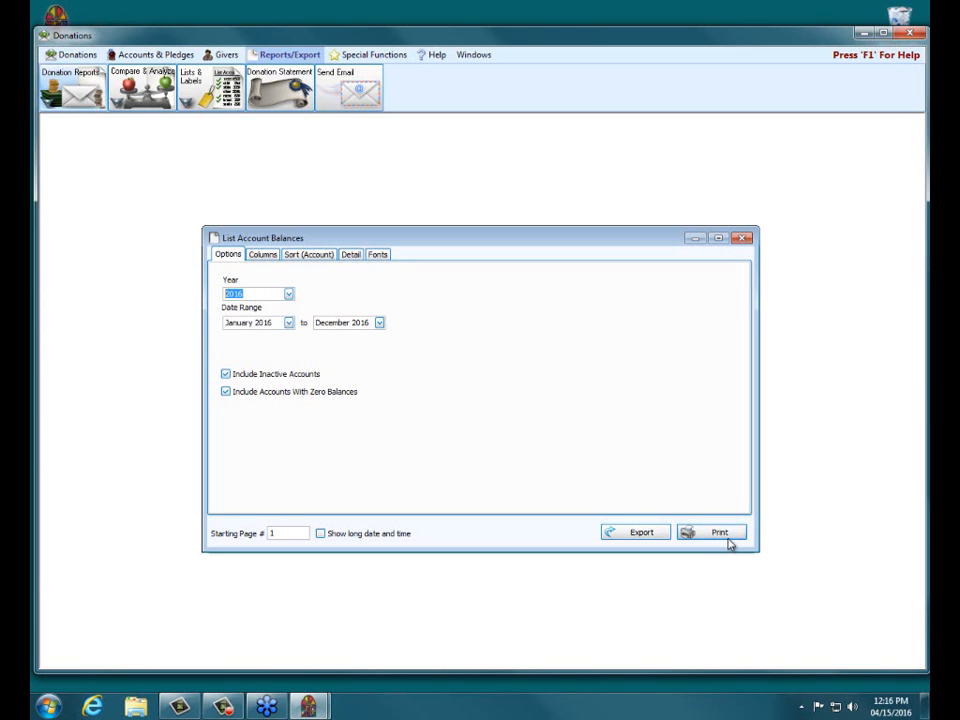
left_click(718, 532)
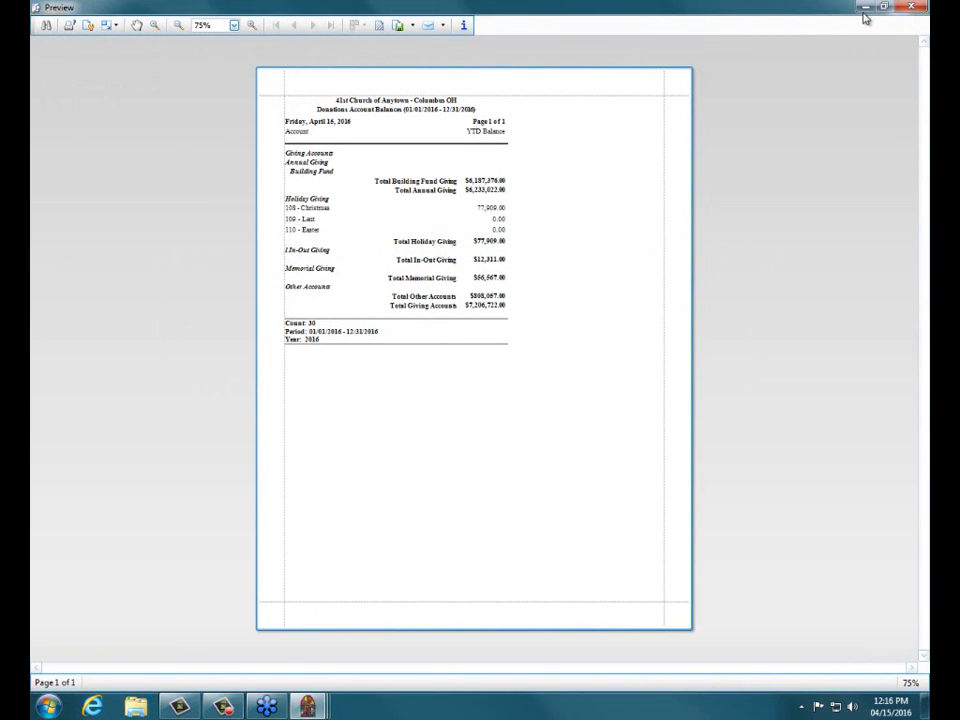
left_click(911, 7)
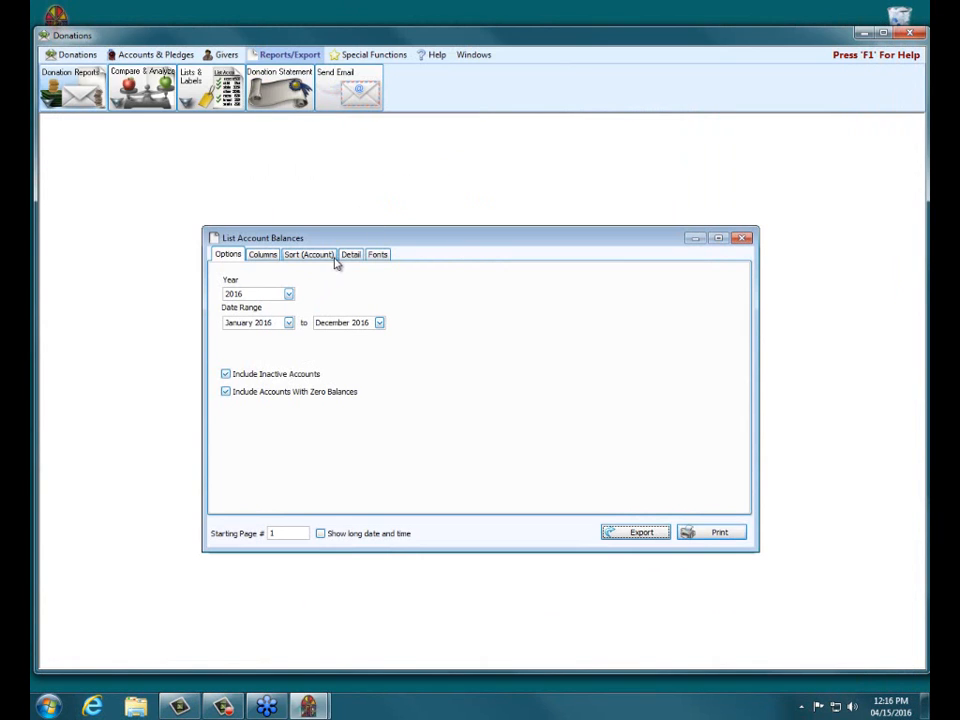
- Preview the account balances report for 2015, January–April, with full detail, then close it
left_click(289, 293)
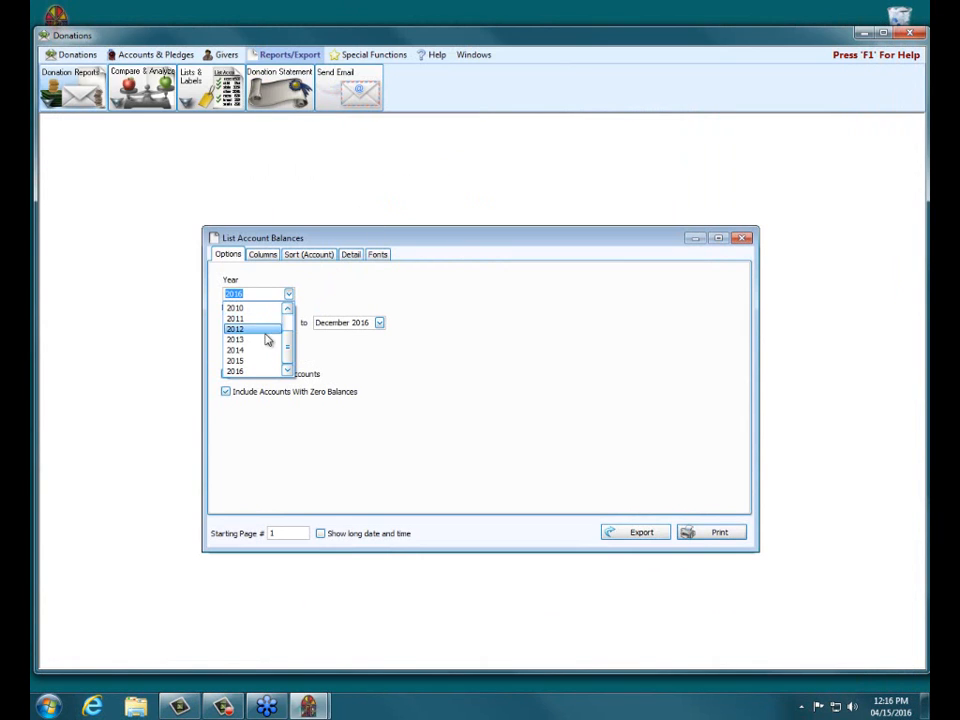
left_click(235, 360)
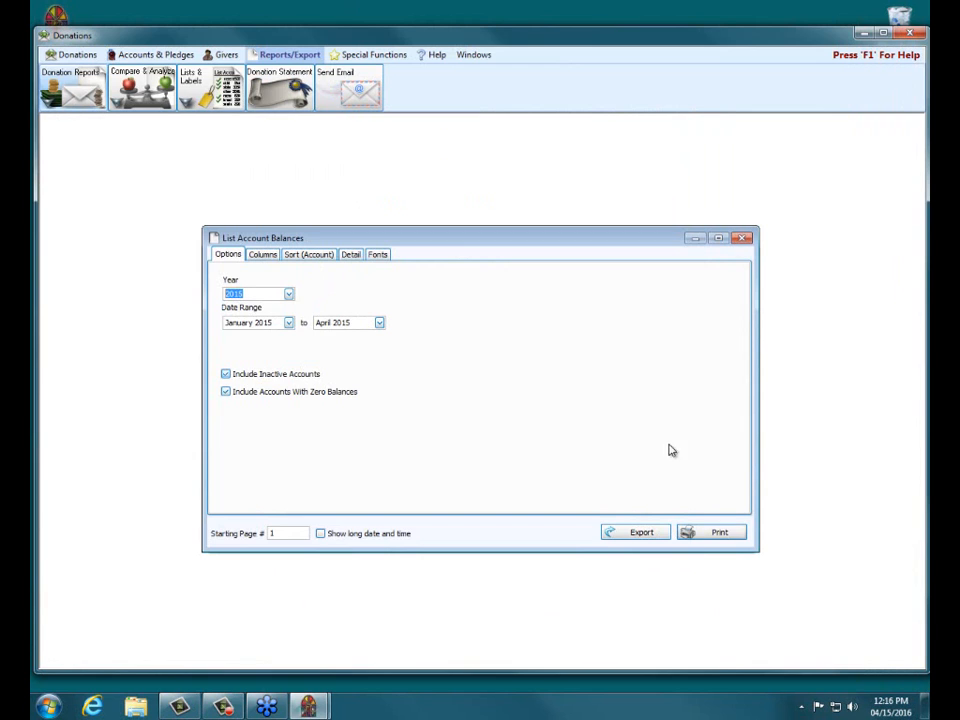
mouse_move(519, 380)
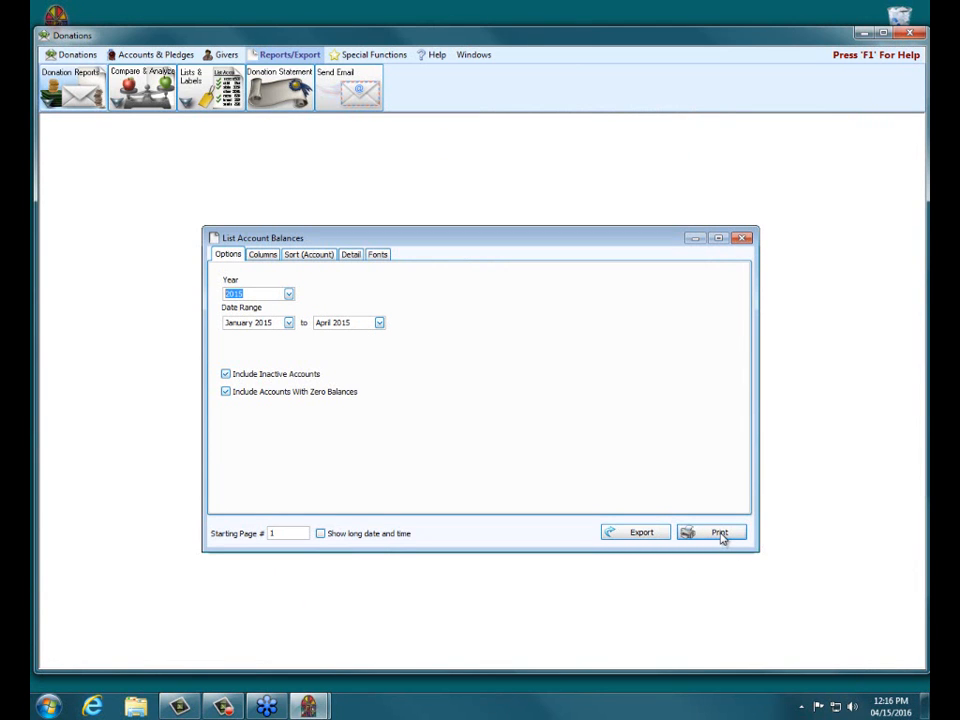
left_click(718, 532)
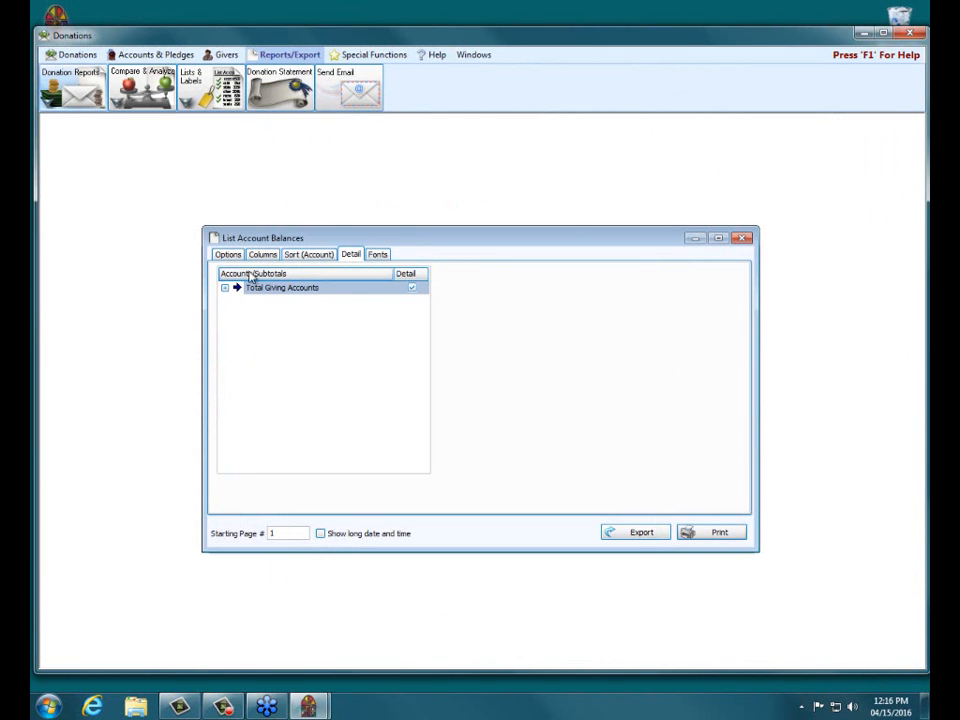
left_click(228, 254)
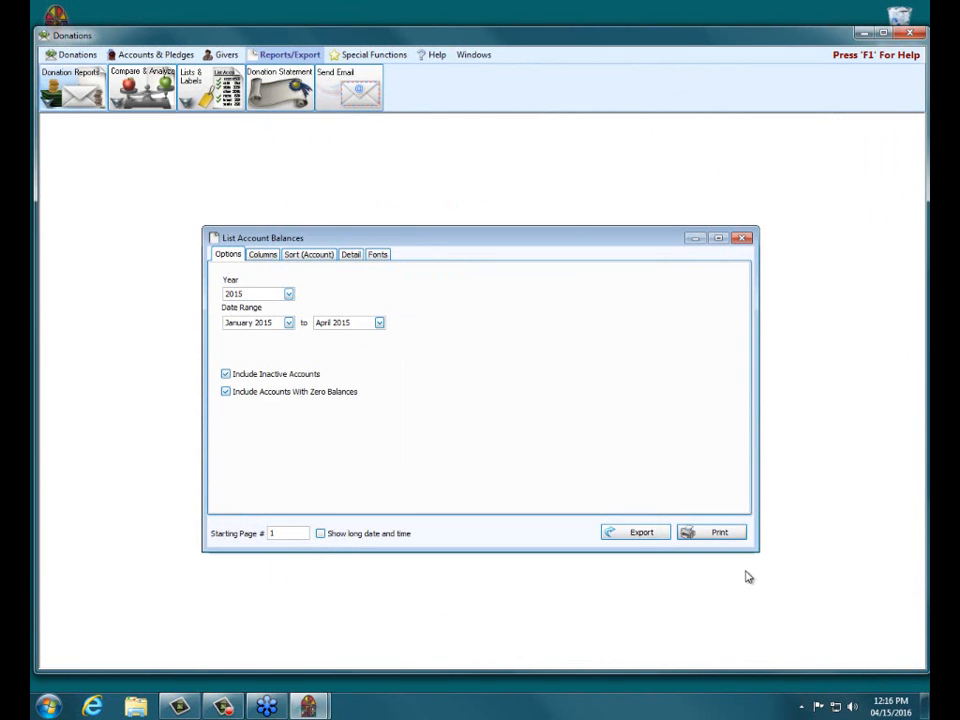
left_click(719, 532)
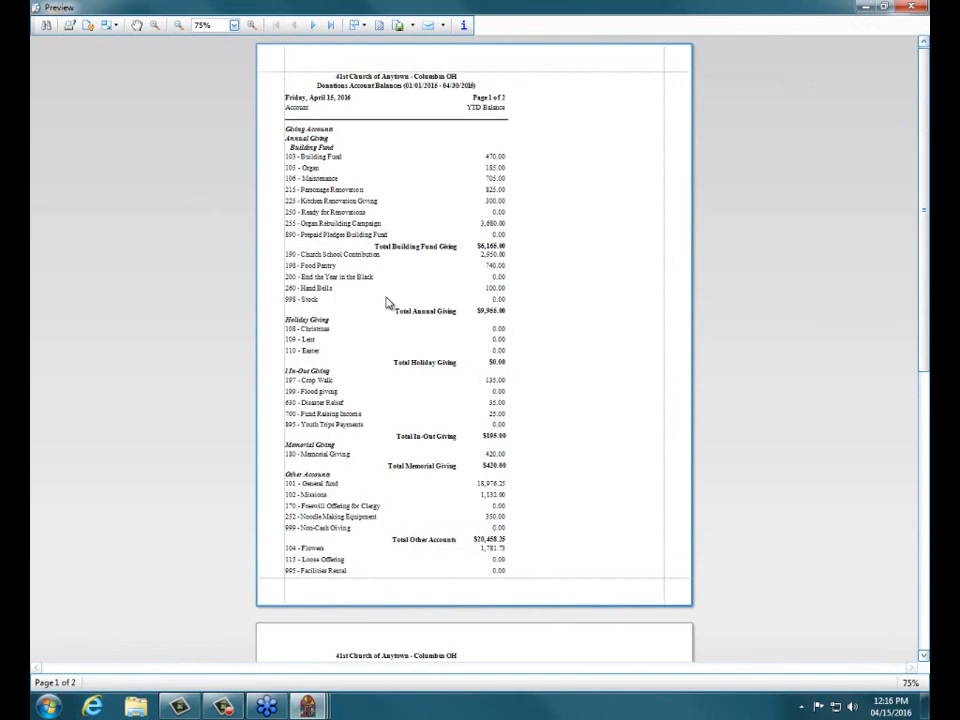
mouse_move(880, 20)
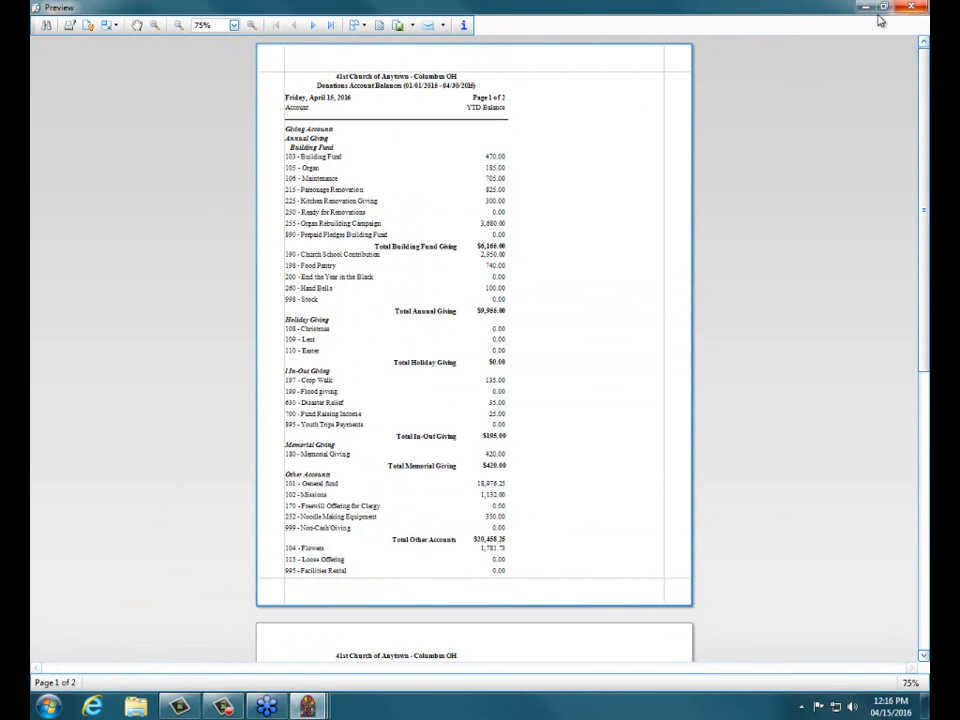
left_click(911, 7)
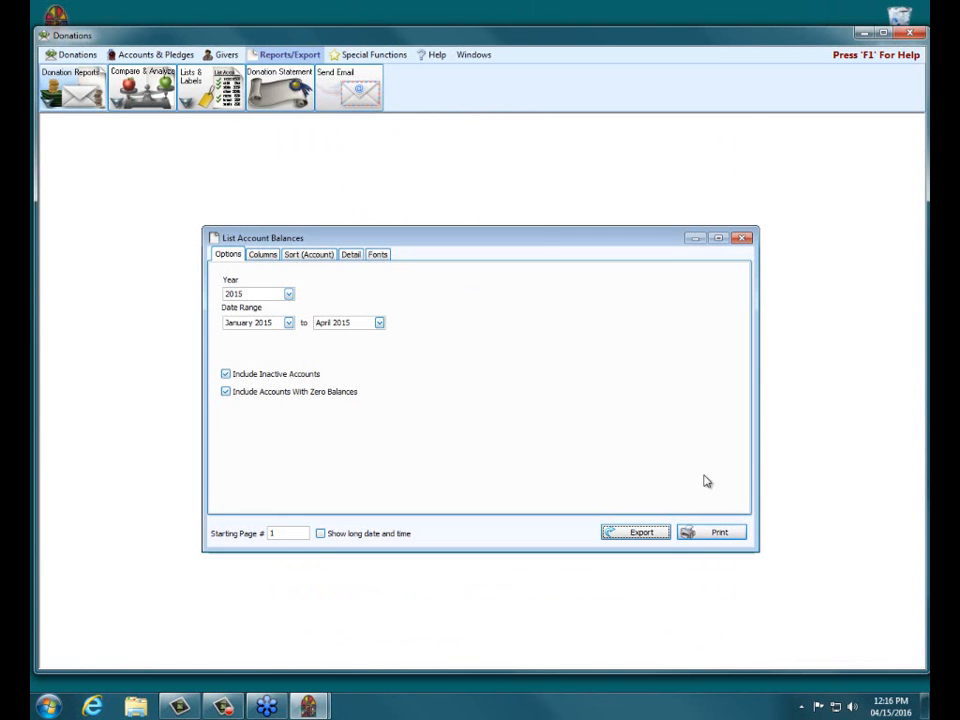
mouse_move(295, 277)
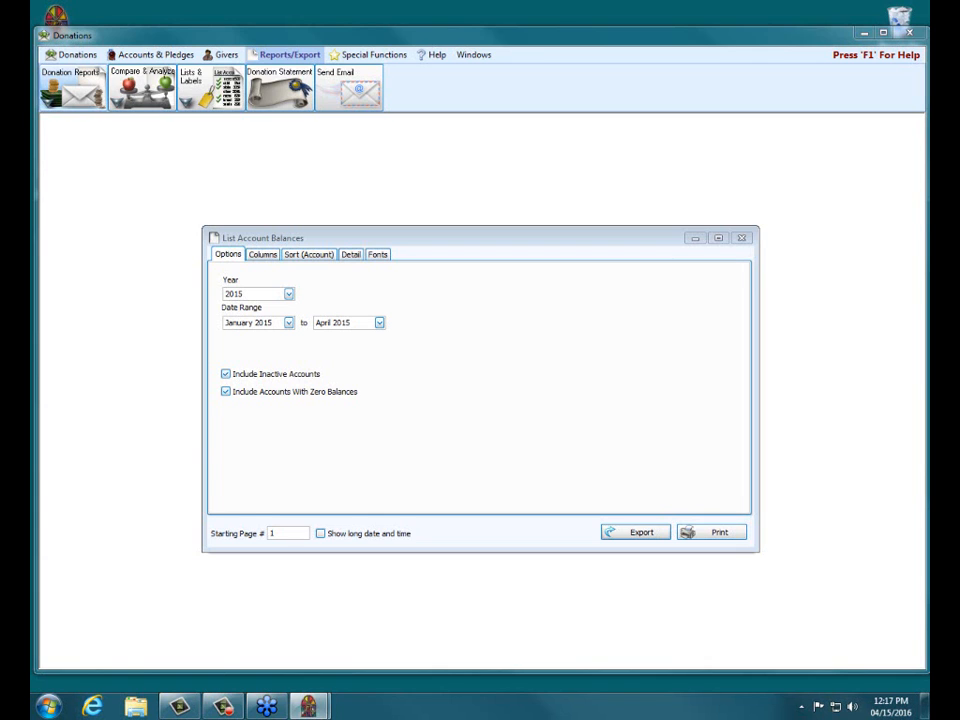
mouse_move(748, 245)
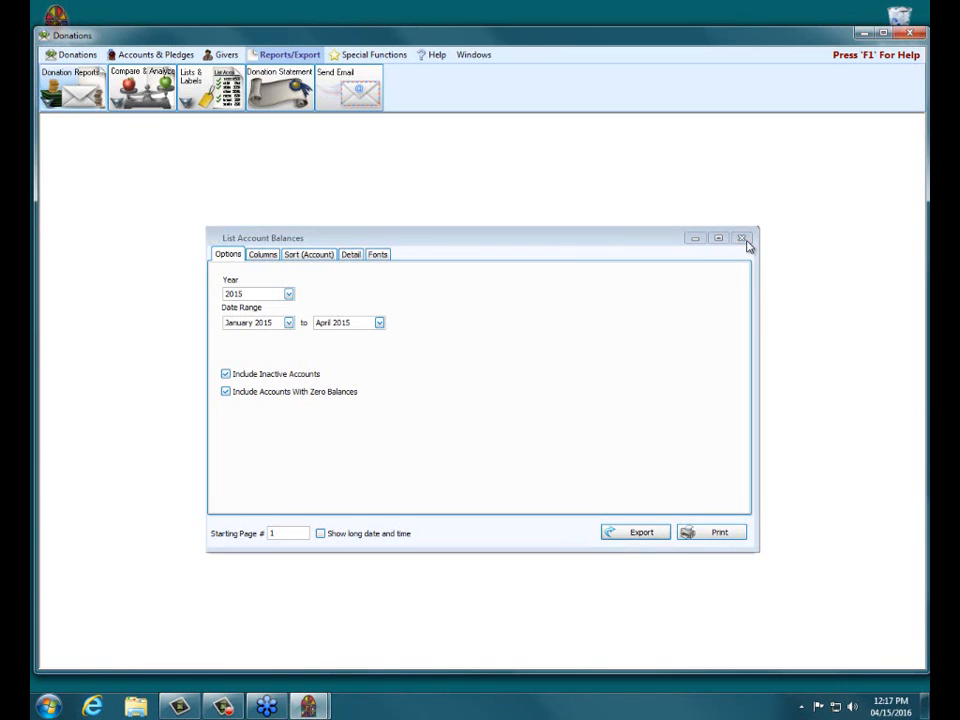
- Close List Account Balances and show the Compare & Analyze report list
left_click(742, 238)
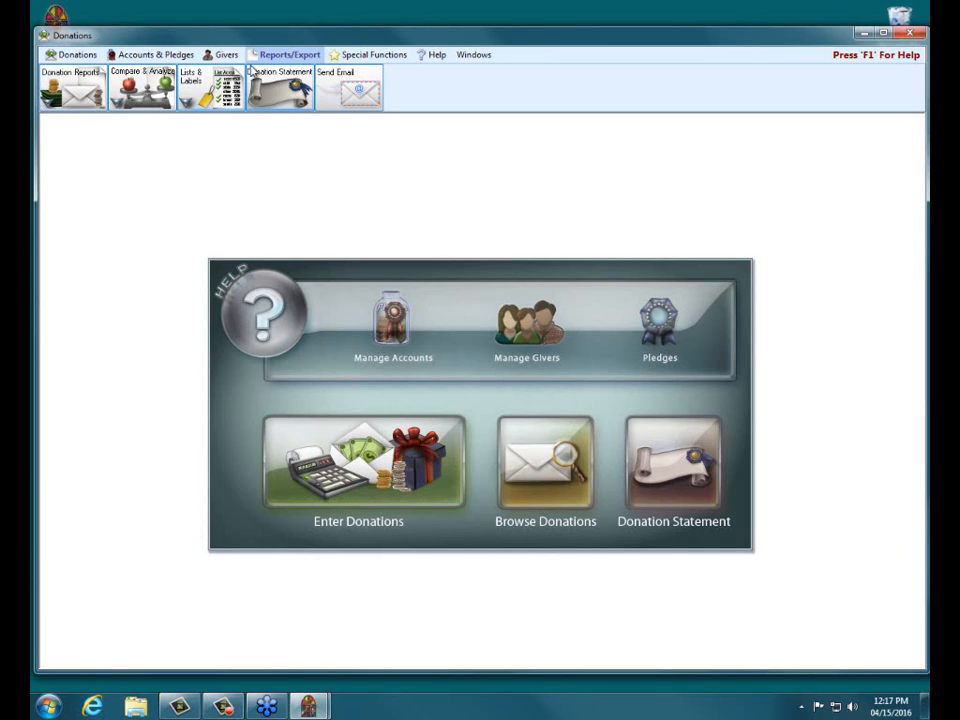
left_click(142, 88)
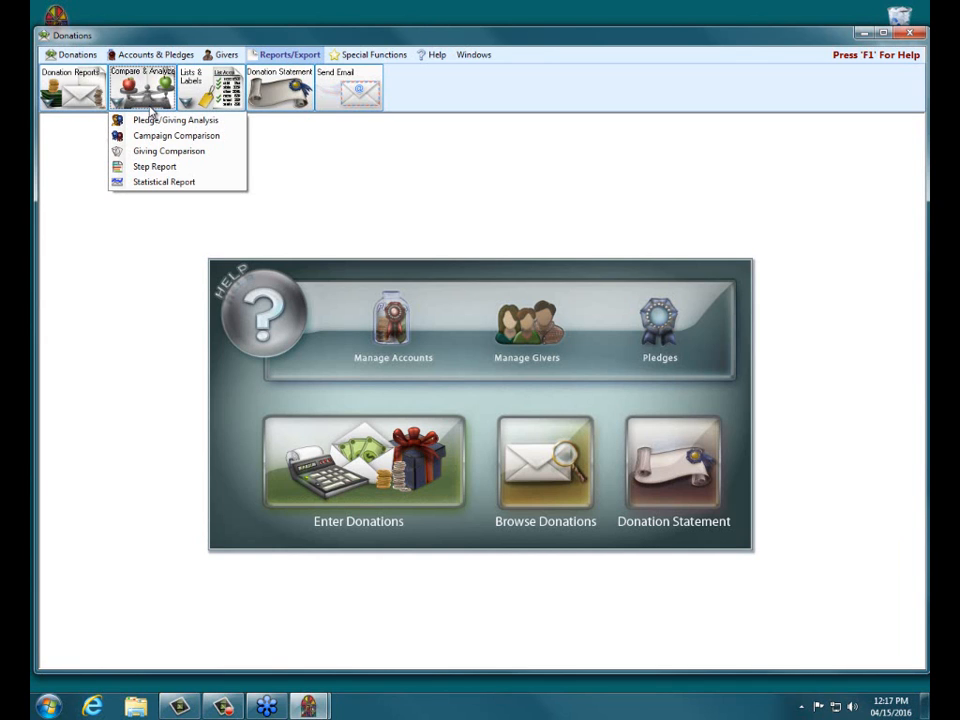
mouse_move(168, 150)
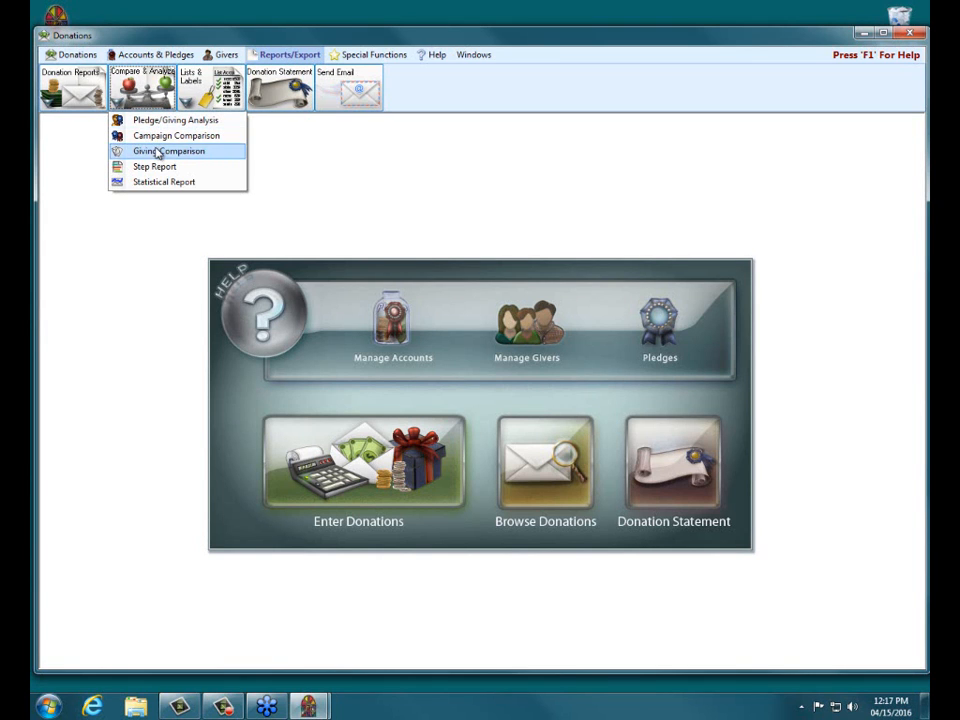
mouse_move(176, 135)
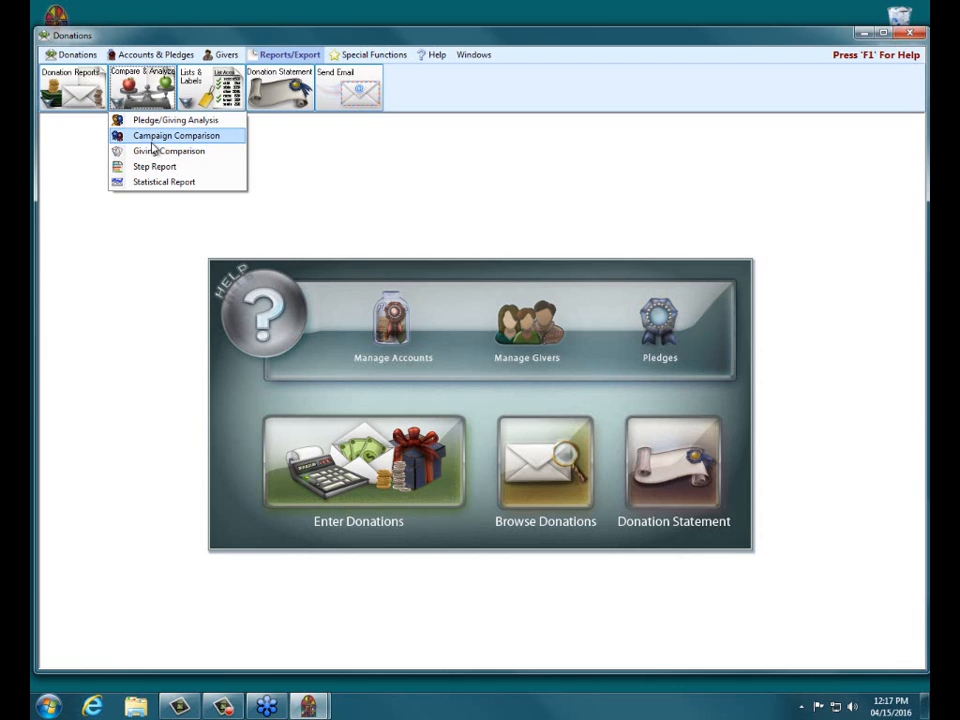
mouse_move(168, 150)
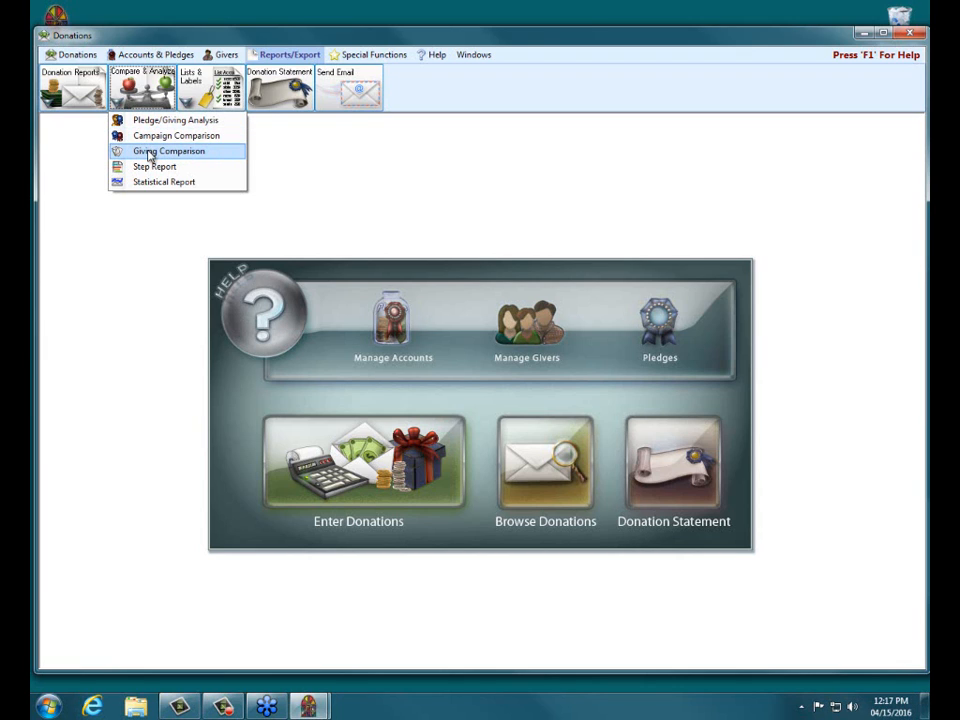
- Open Giving Comparison, review its Givers and Options sections, then close it
left_click(168, 150)
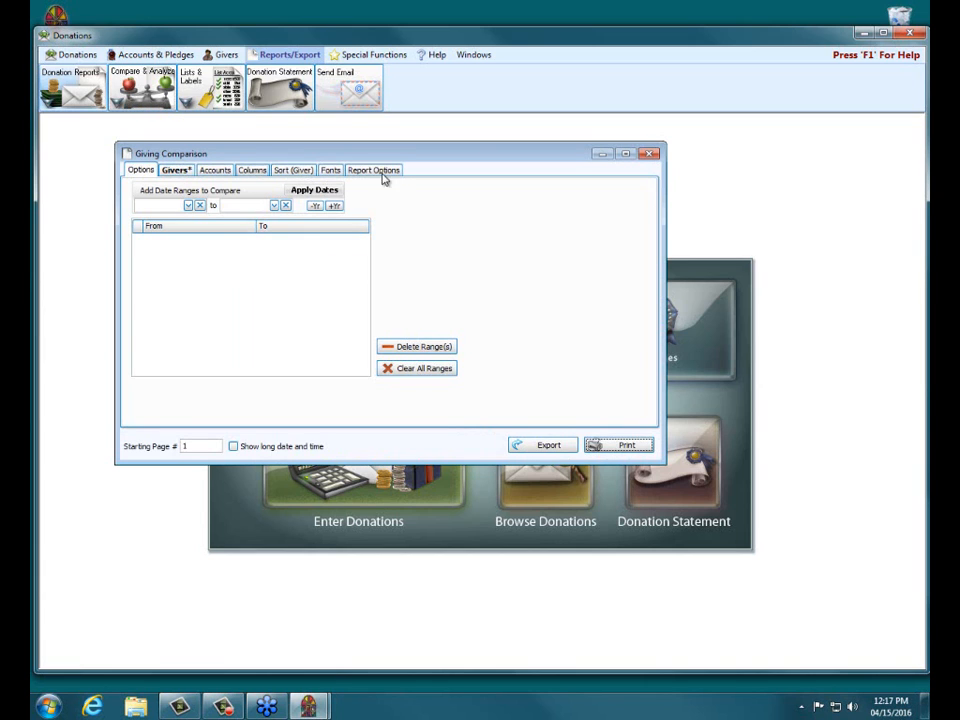
left_click(176, 169)
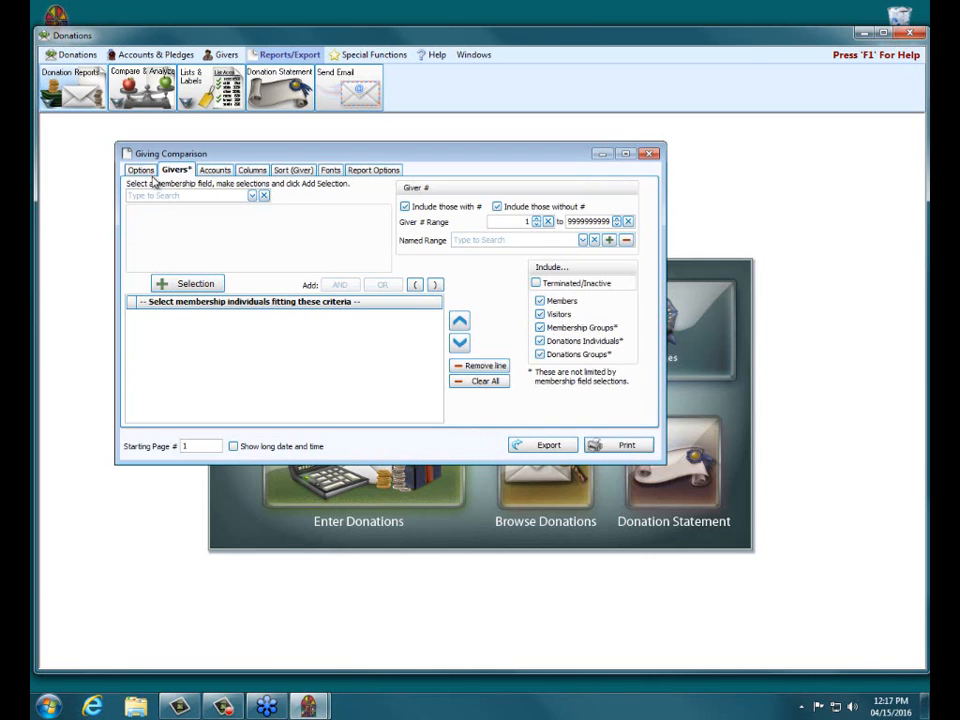
left_click(140, 169)
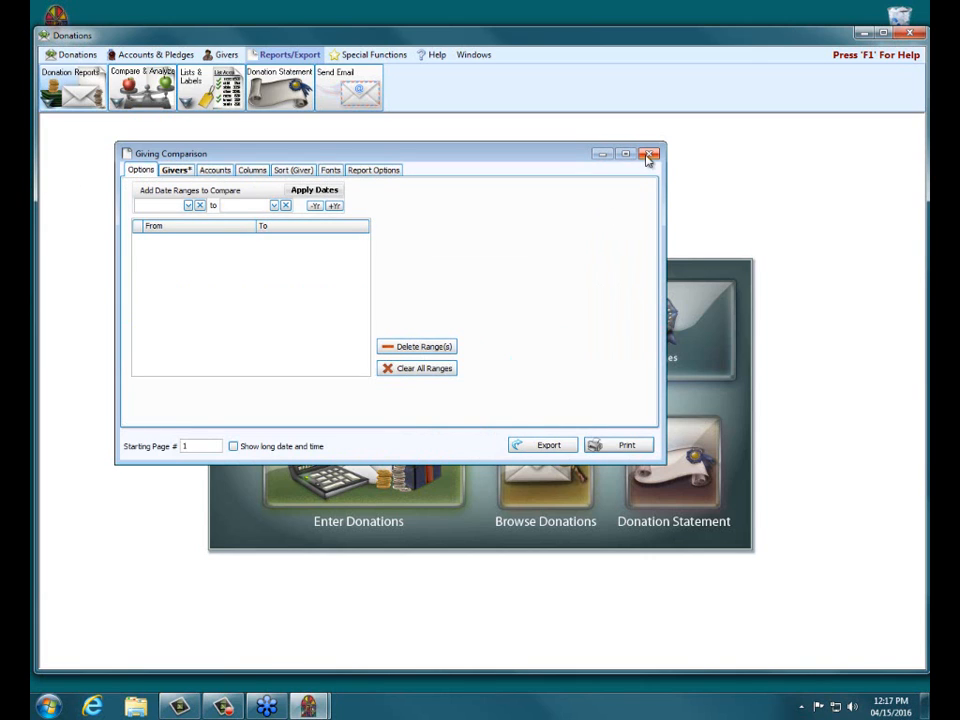
left_click(649, 153)
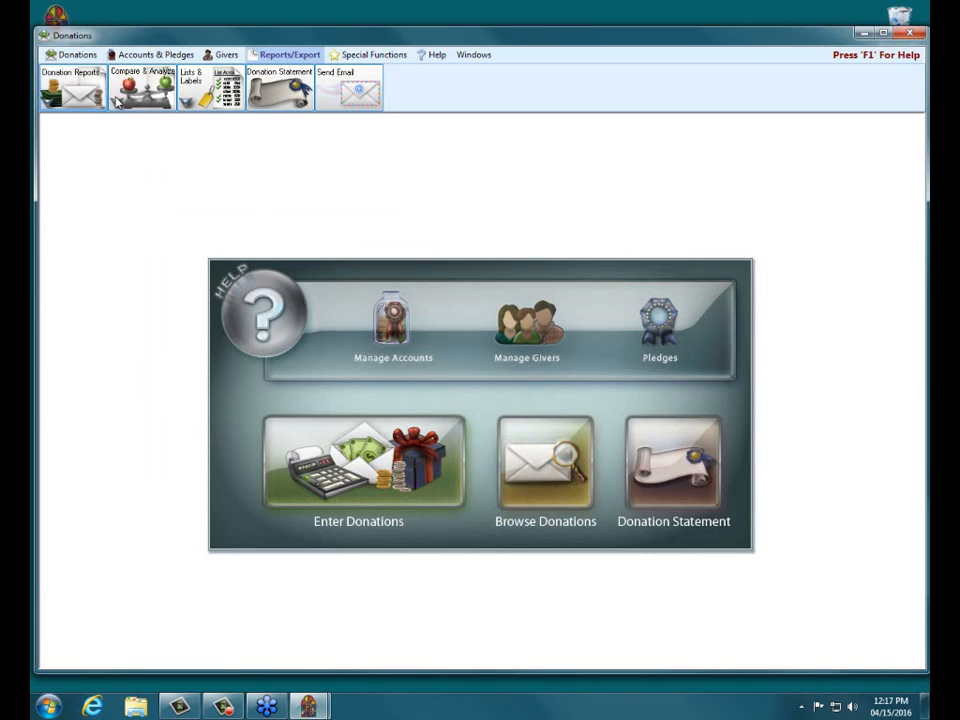
left_click(142, 88)
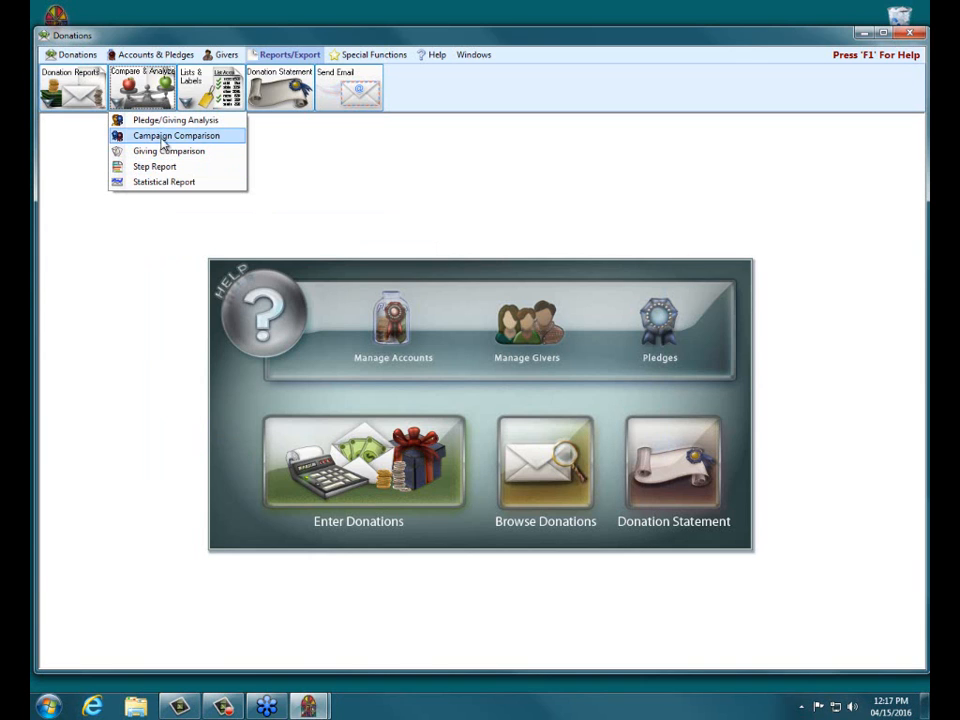
left_click(176, 135)
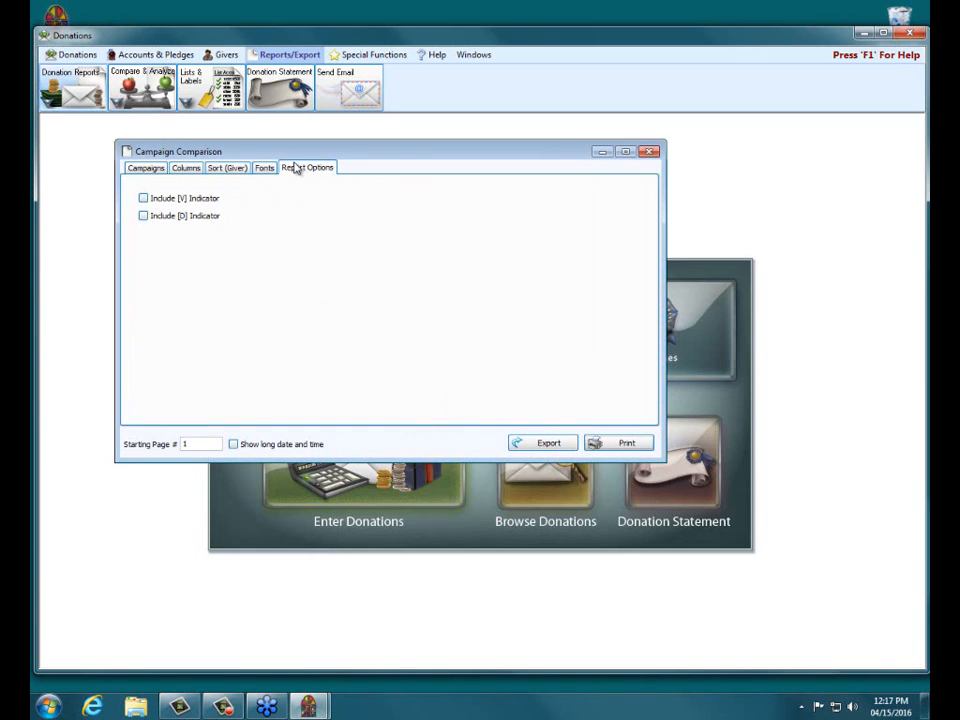
left_click(146, 167)
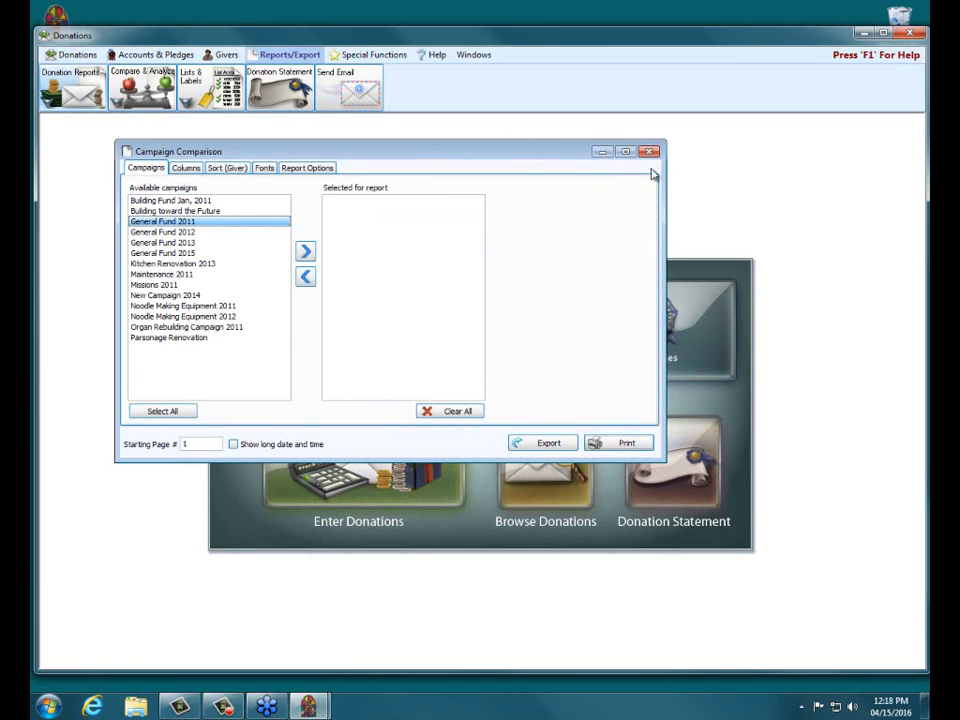
left_click(650, 151)
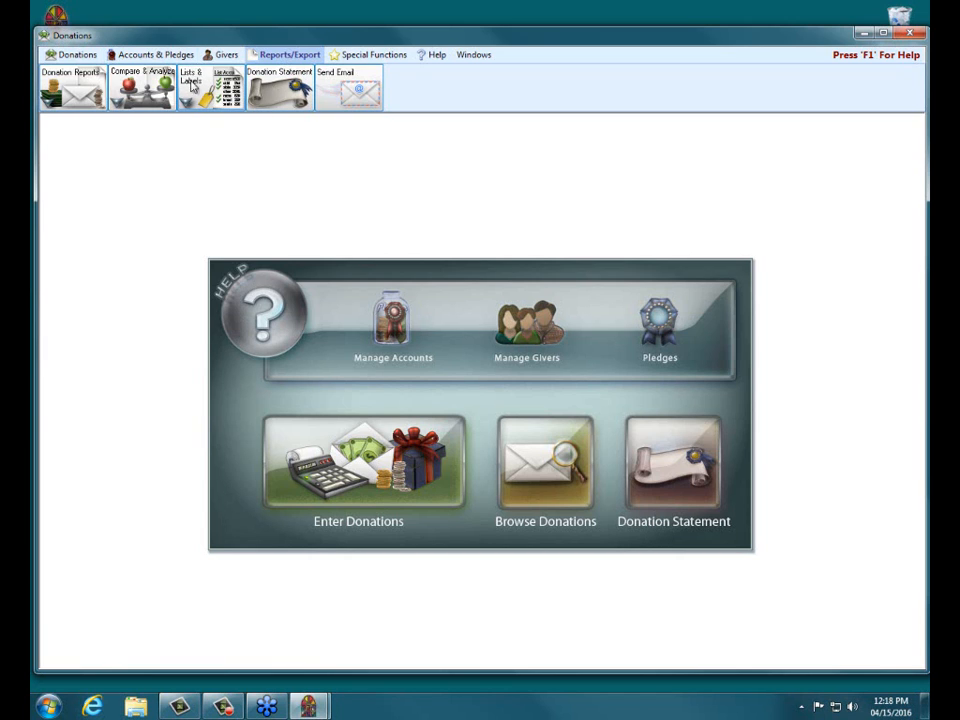
- Open List Account Balances and limit subtotal detail to Total Holiday Giving only
left_click(211, 88)
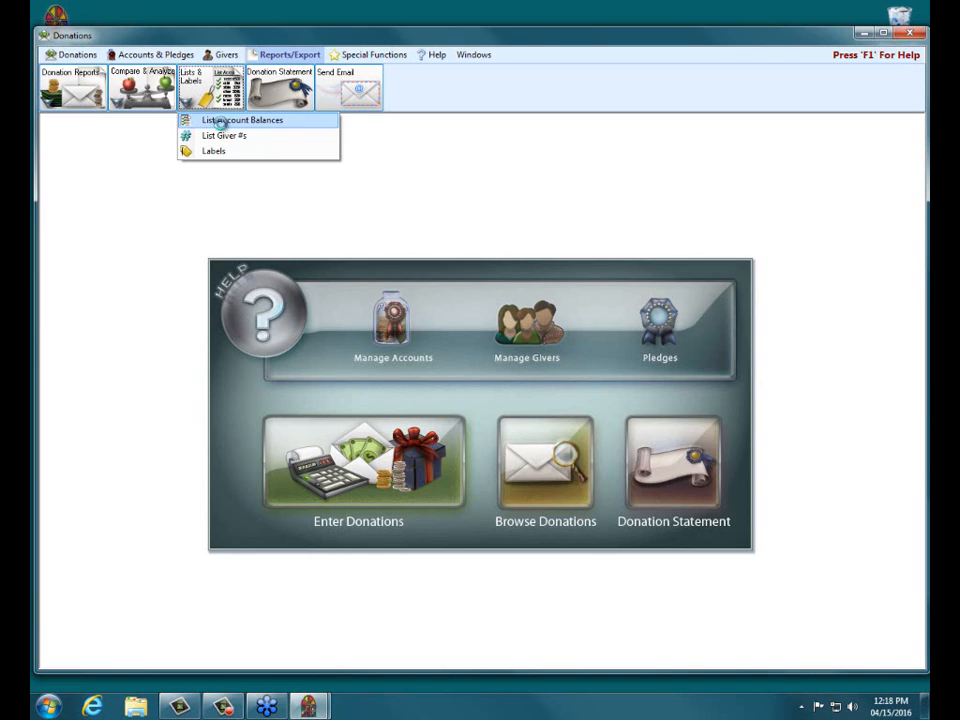
left_click(243, 120)
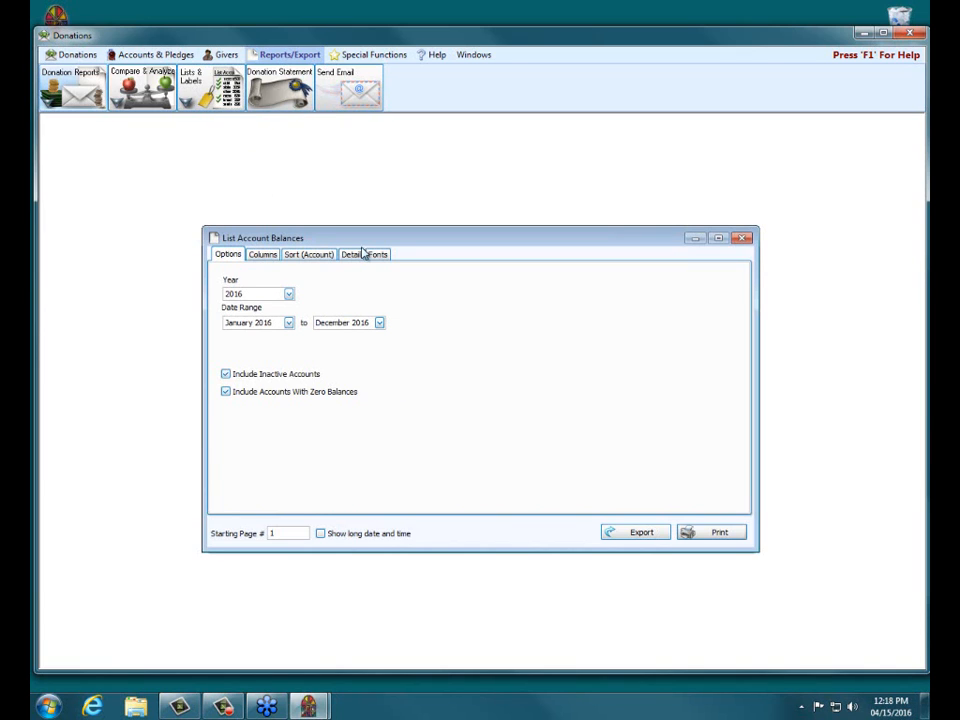
left_click(350, 254)
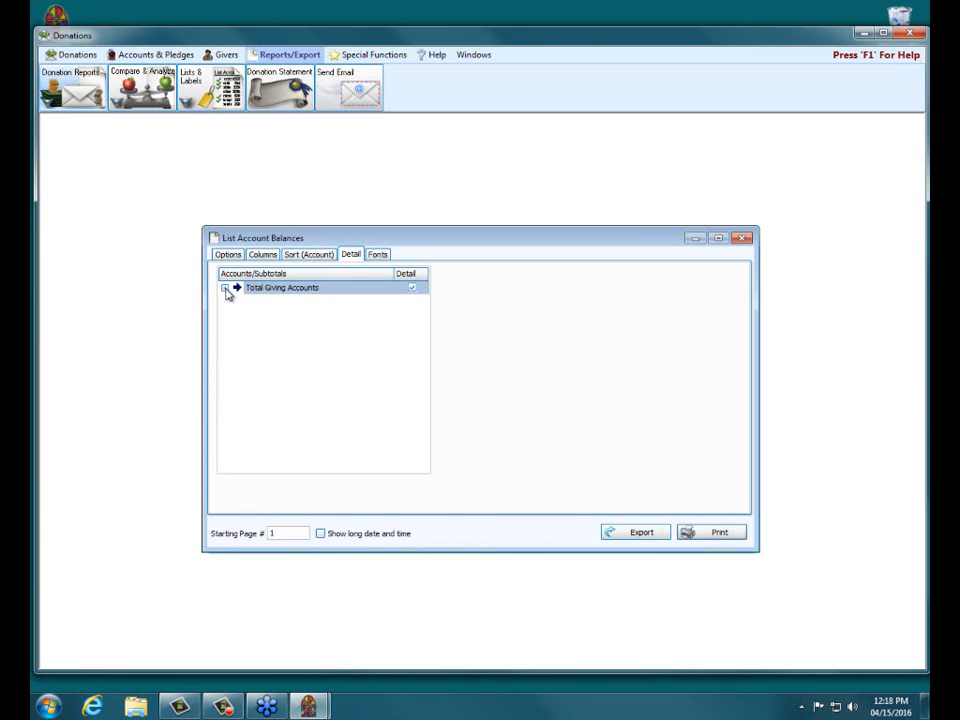
left_click(225, 288)
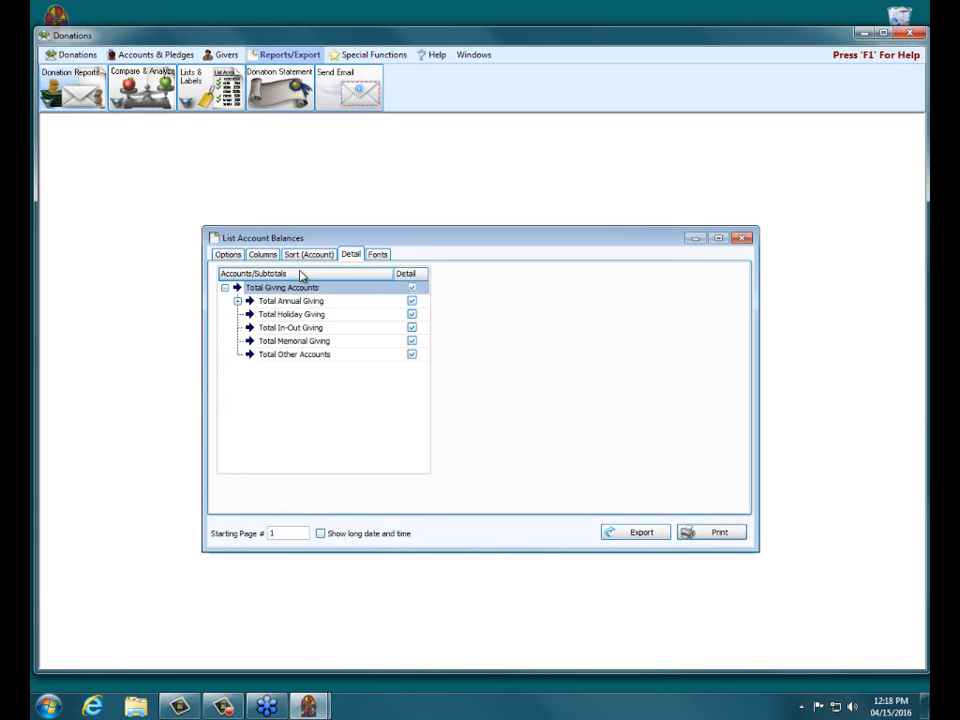
mouse_move(383, 285)
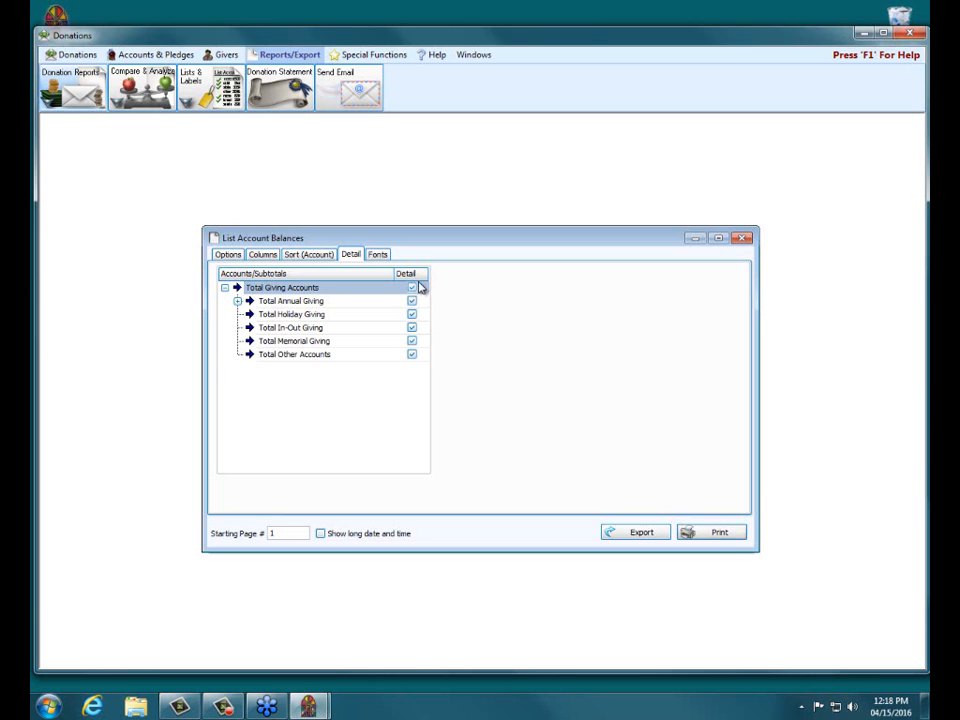
left_click(411, 287)
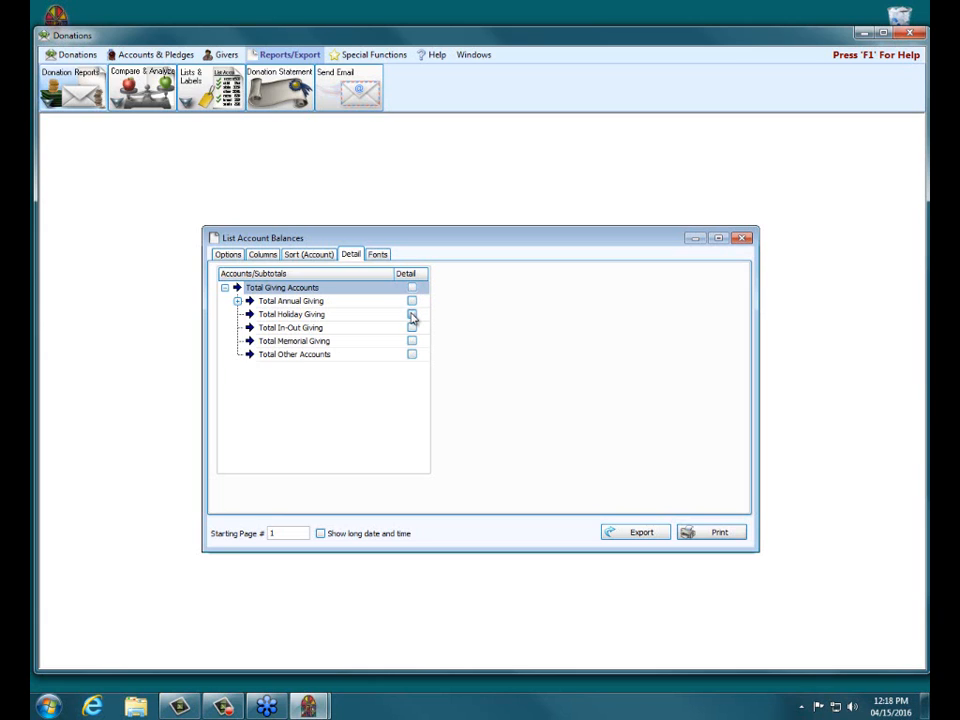
left_click(411, 314)
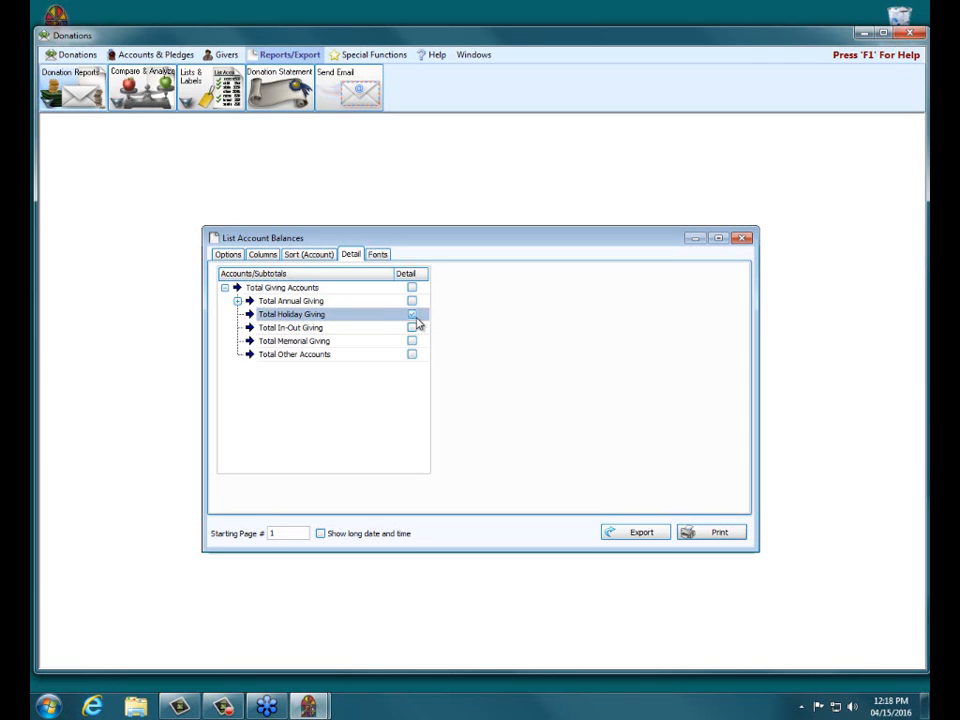
left_click(411, 314)
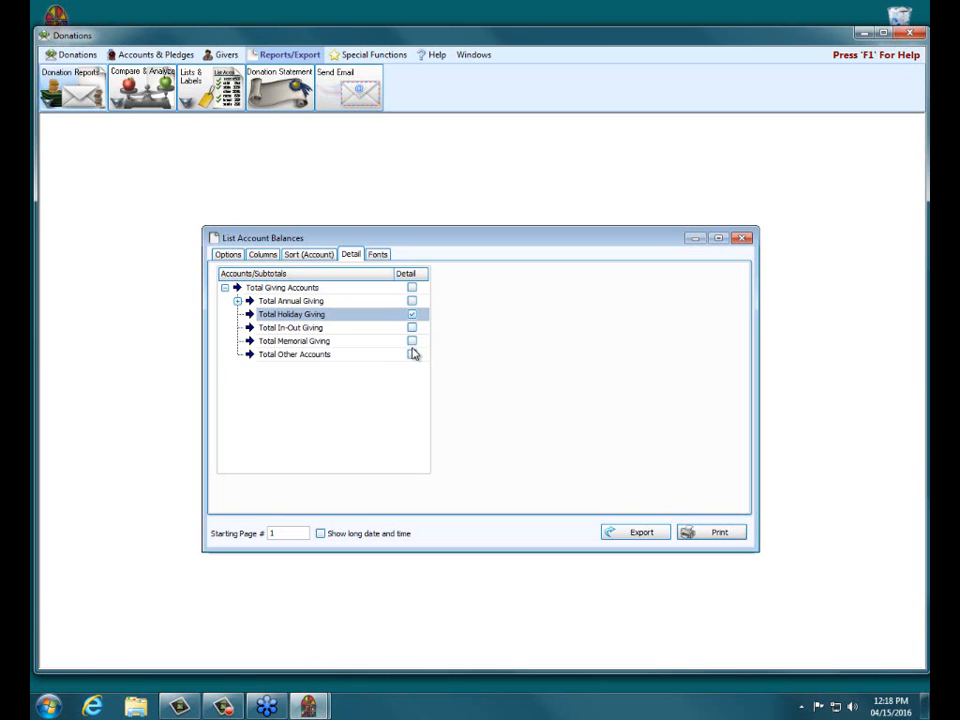
mouse_move(480, 337)
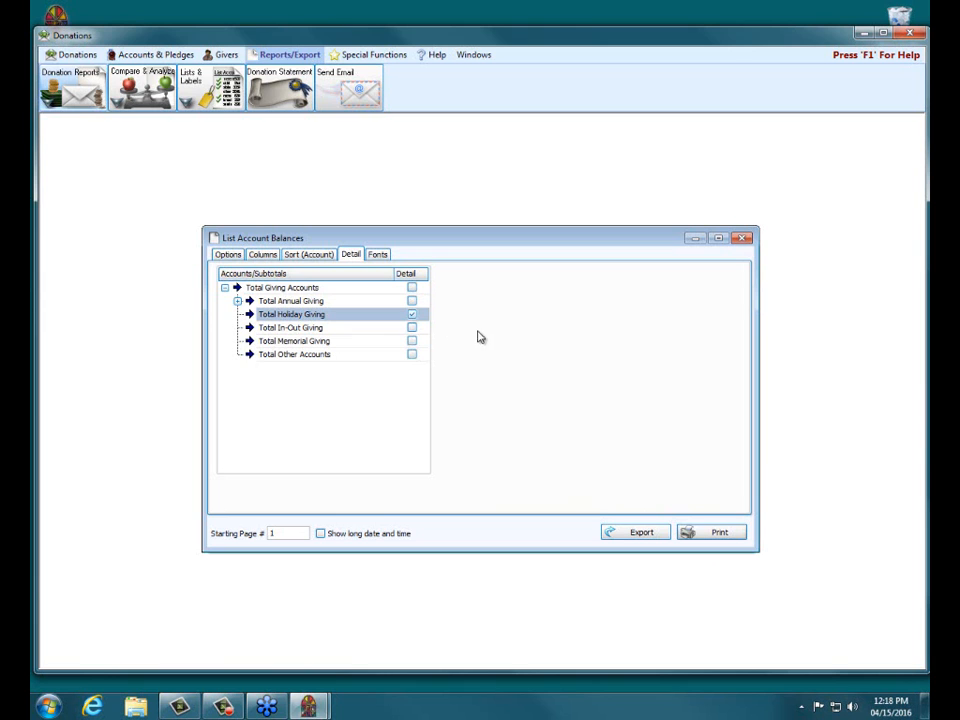
left_click(412, 314)
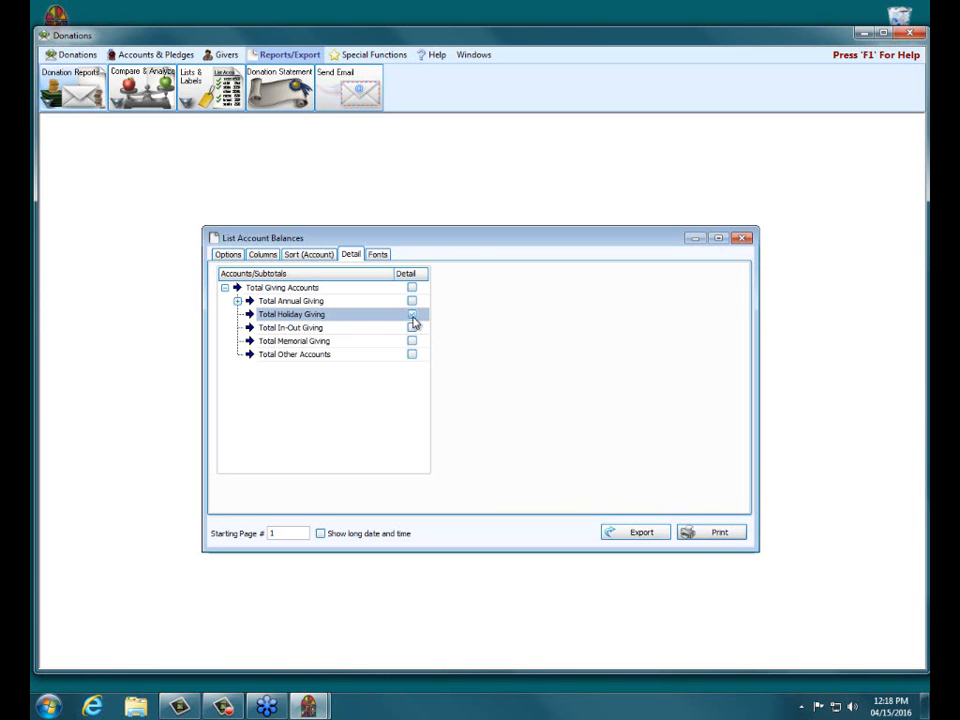
- Preview the Holiday-only account balance report, then close the preview
left_click(719, 531)
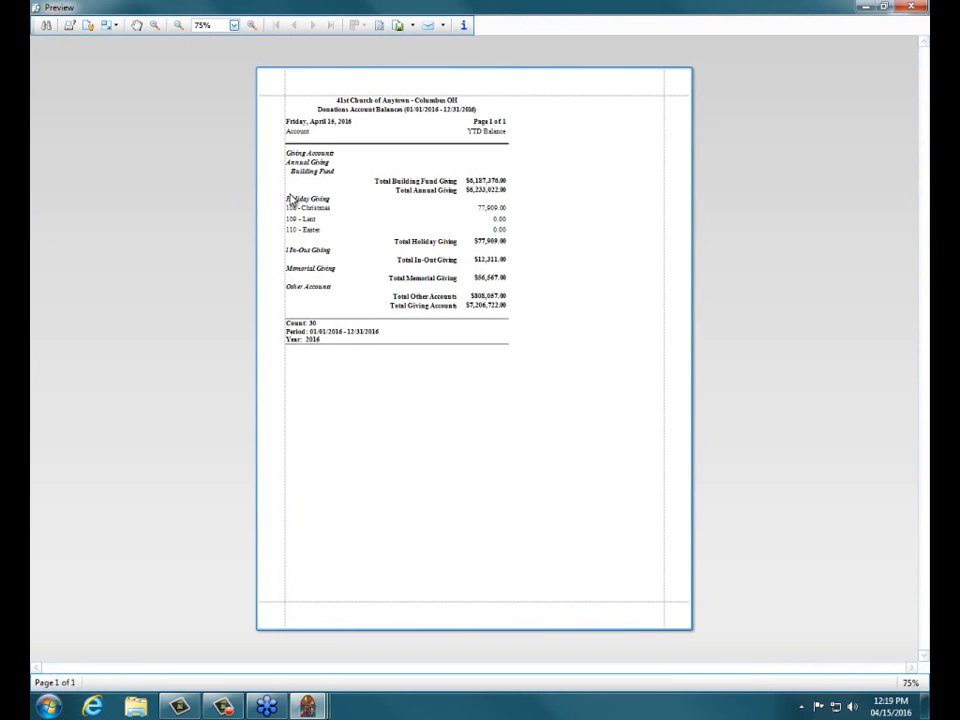
left_click_drag(290, 198, 560, 232)
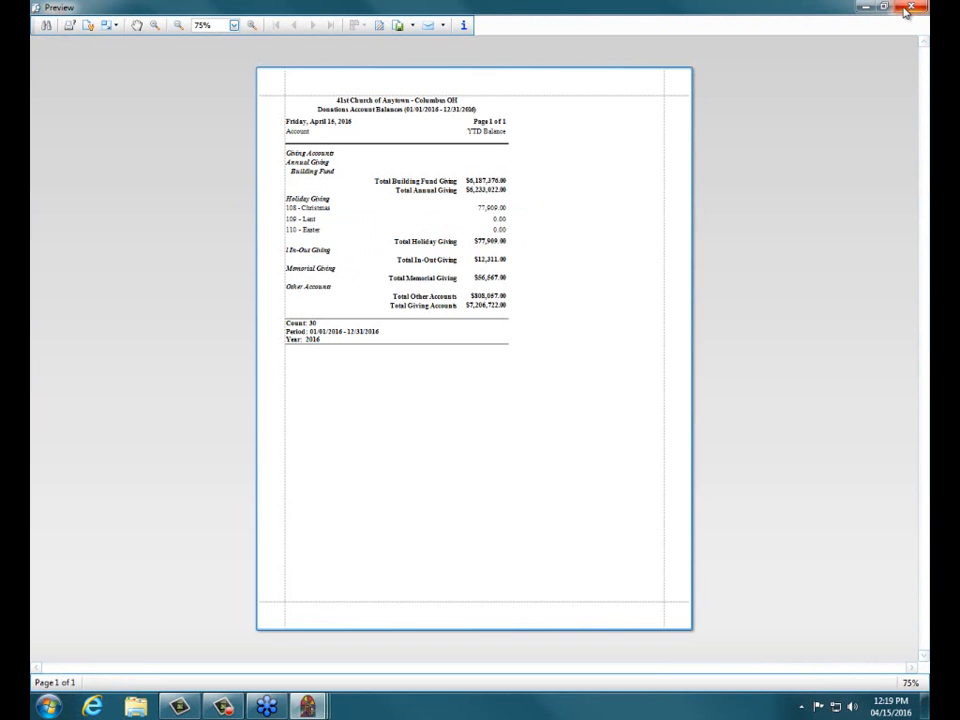
left_click(911, 8)
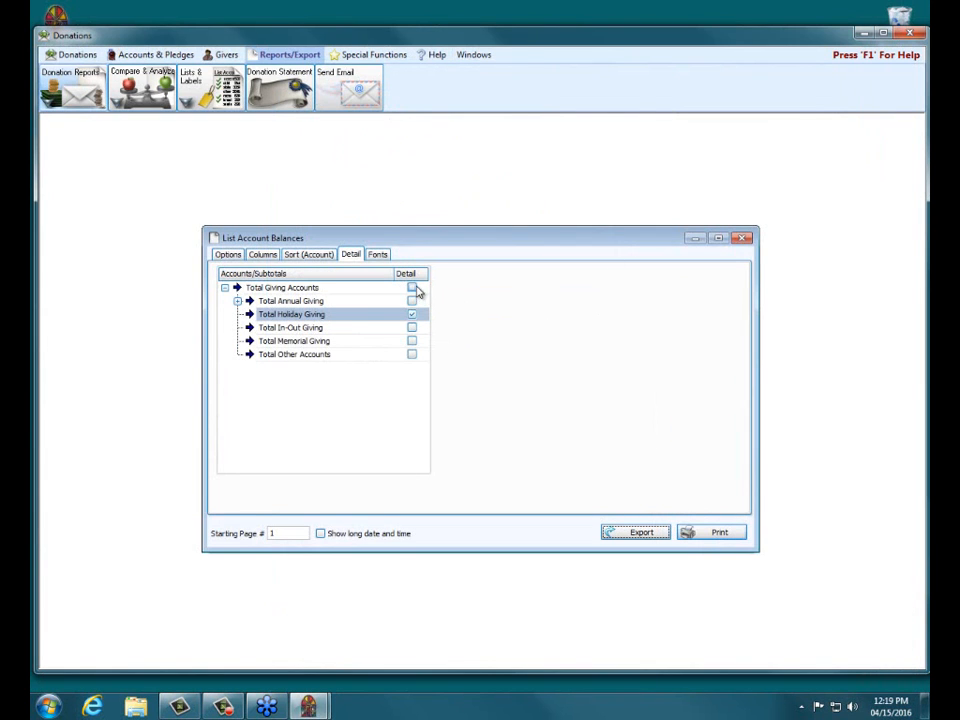
- Turn on detail for Total Memorial Giving and Total Other Accounts, and preview again
left_click(411, 340)
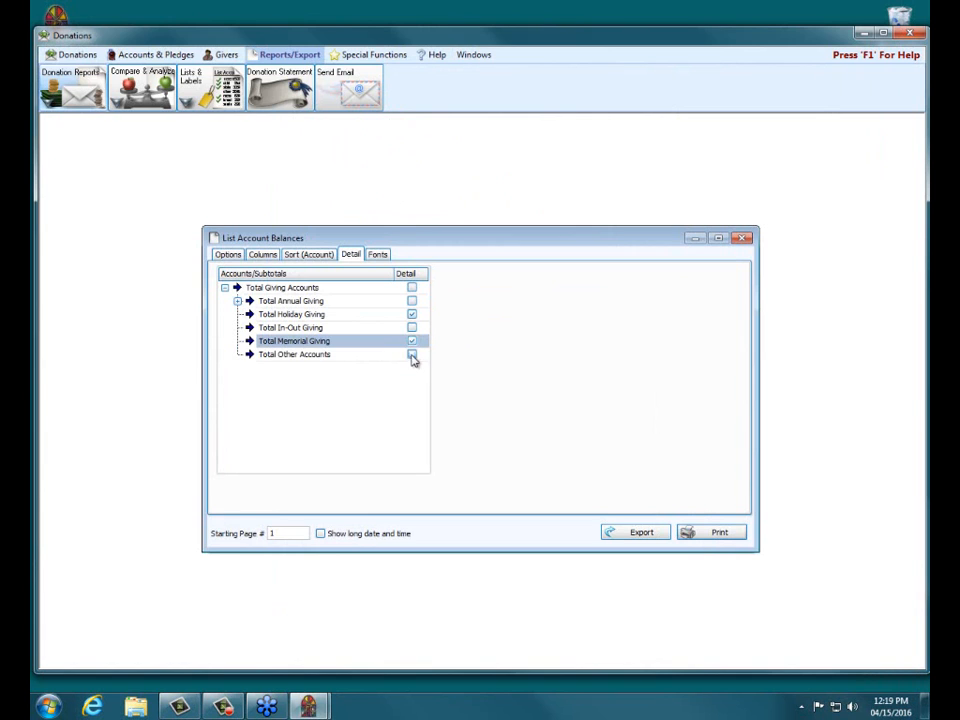
left_click(411, 354)
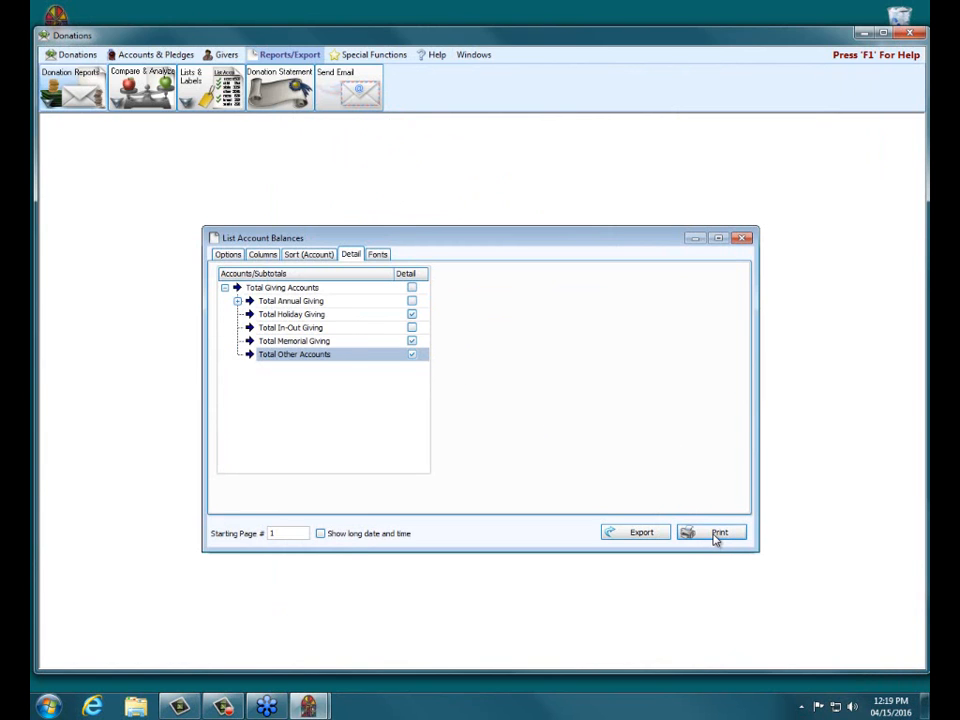
left_click(720, 531)
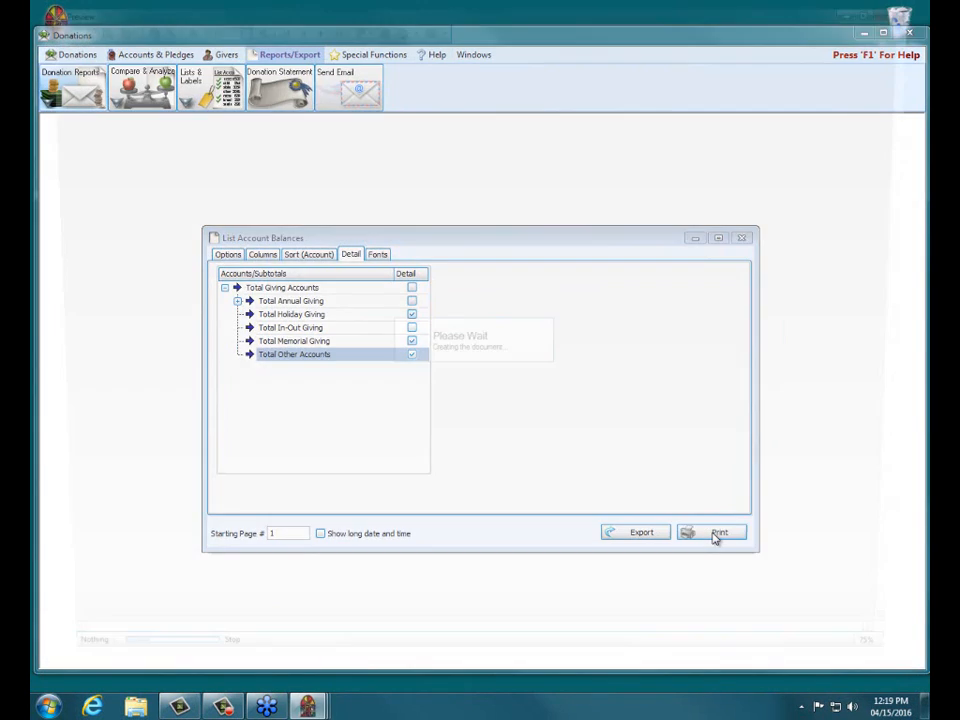
left_click(720, 532)
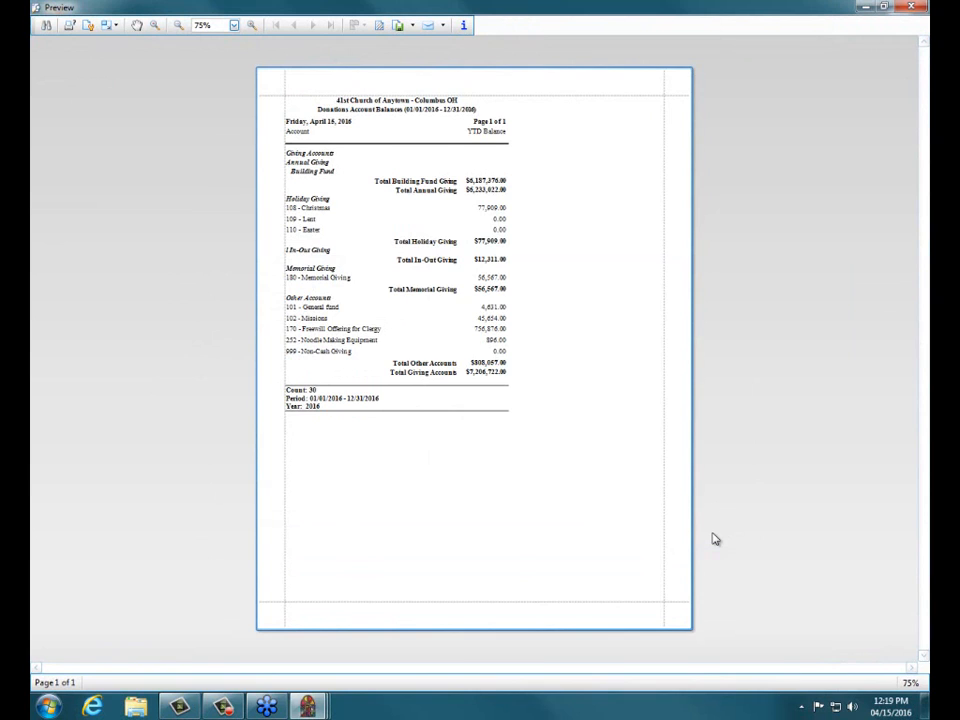
mouse_move(472, 211)
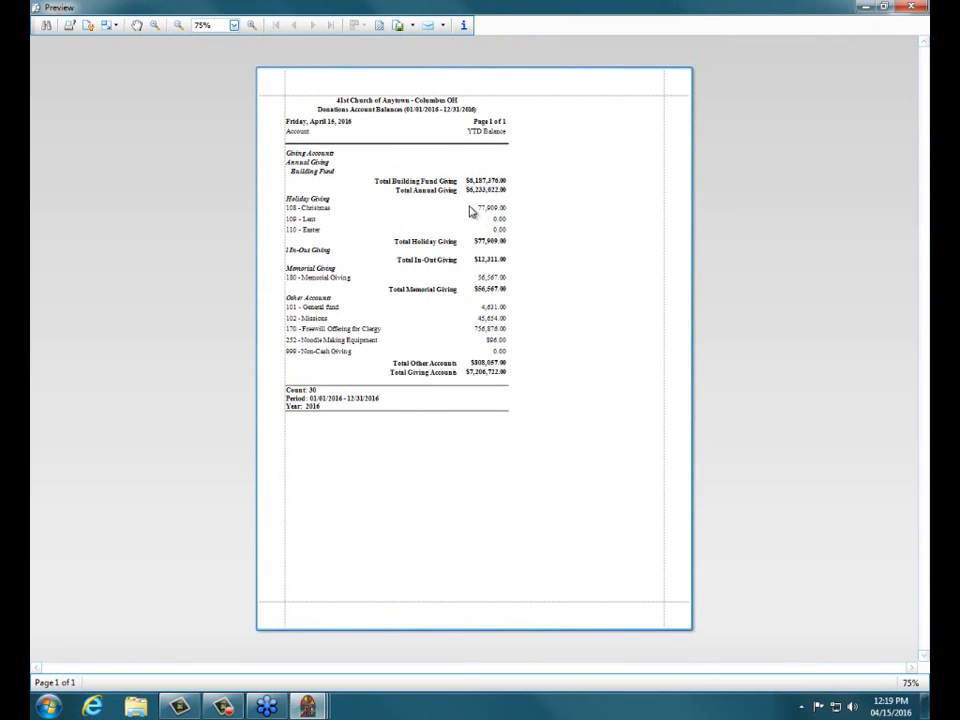
double_click(485, 277)
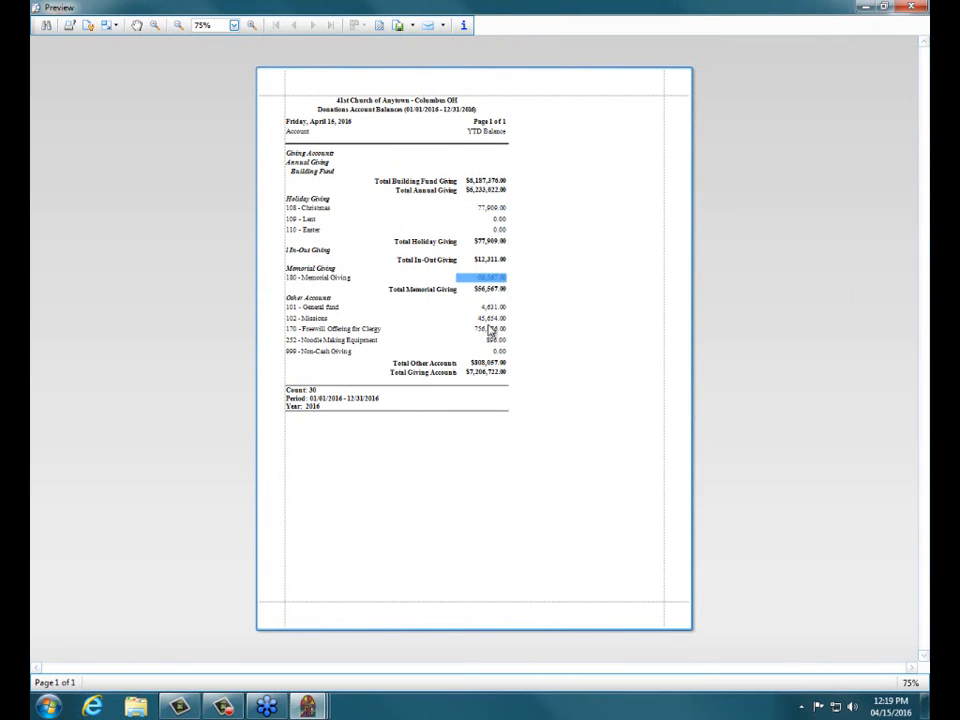
left_click_drag(310, 307, 490, 340)
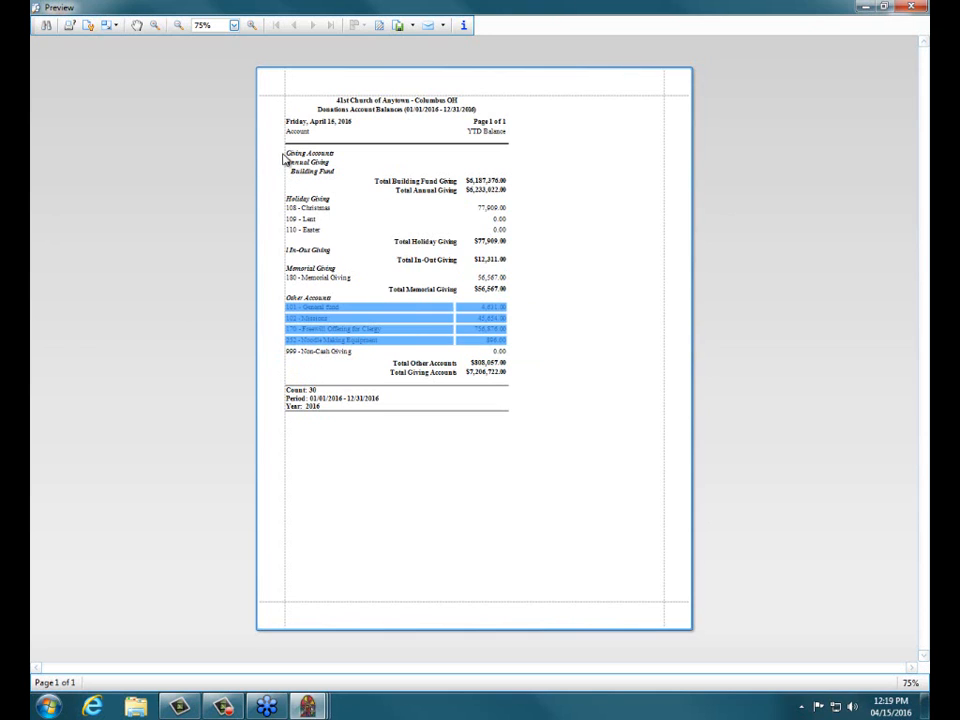
mouse_move(396, 163)
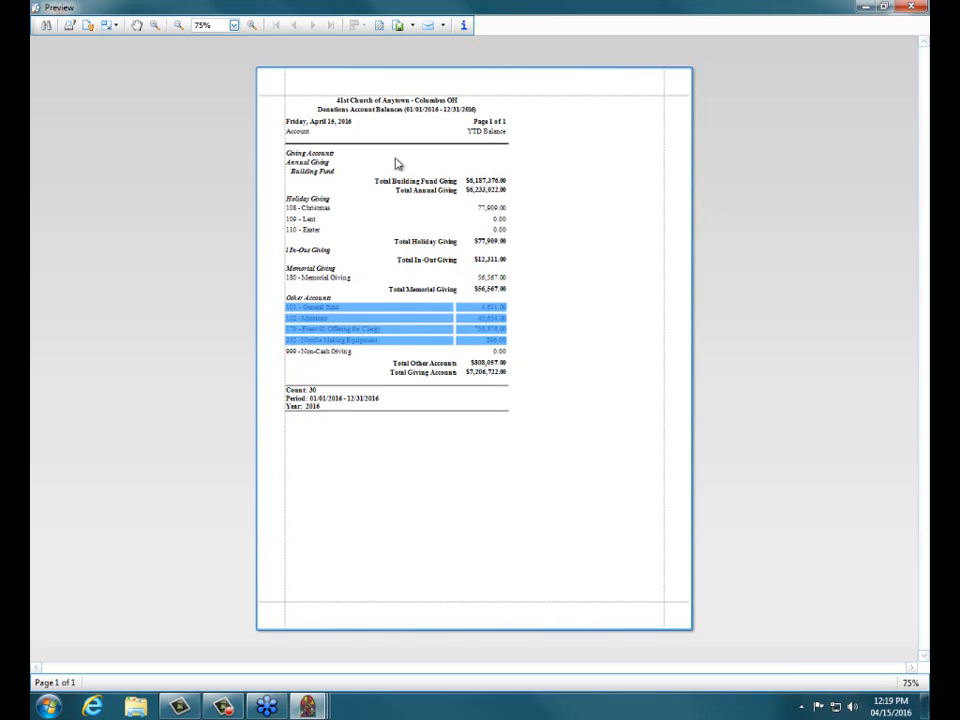
mouse_move(535, 304)
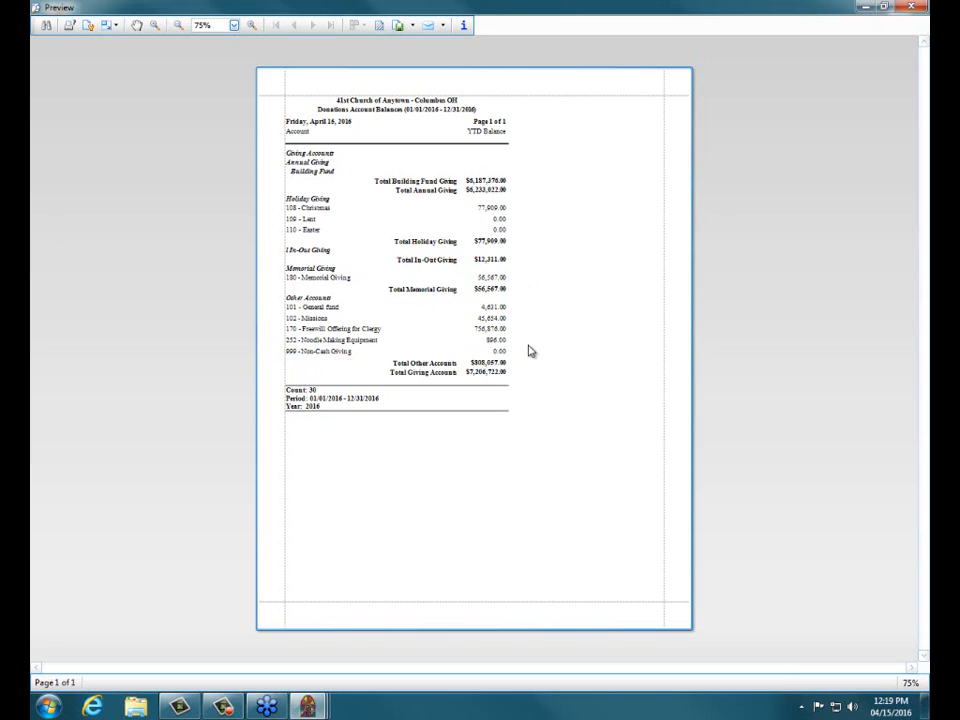
mouse_move(272, 217)
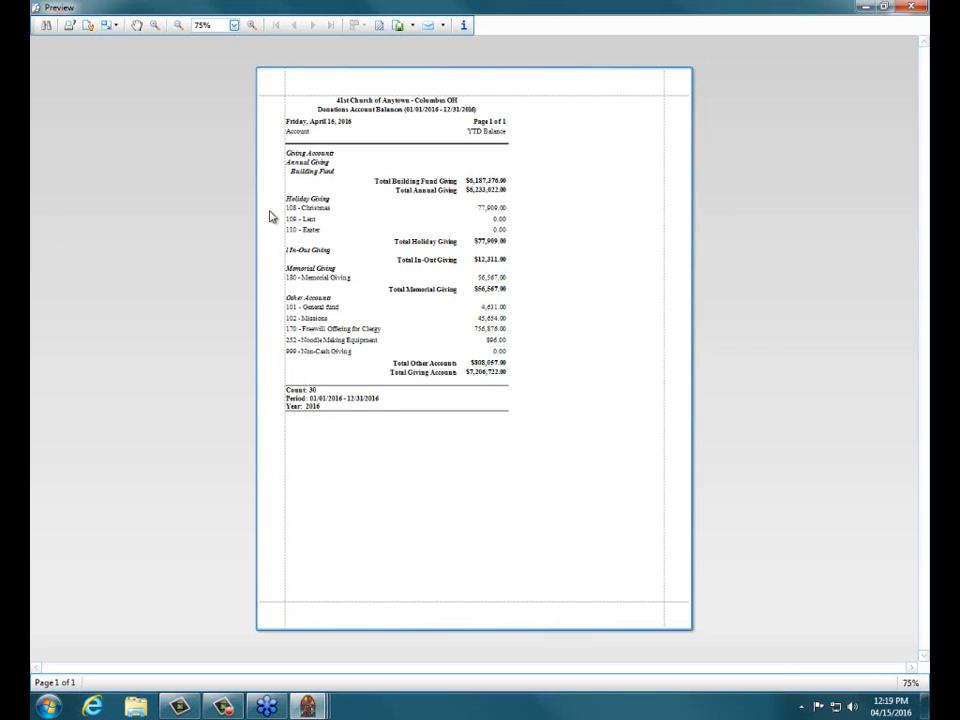
mouse_move(540, 236)
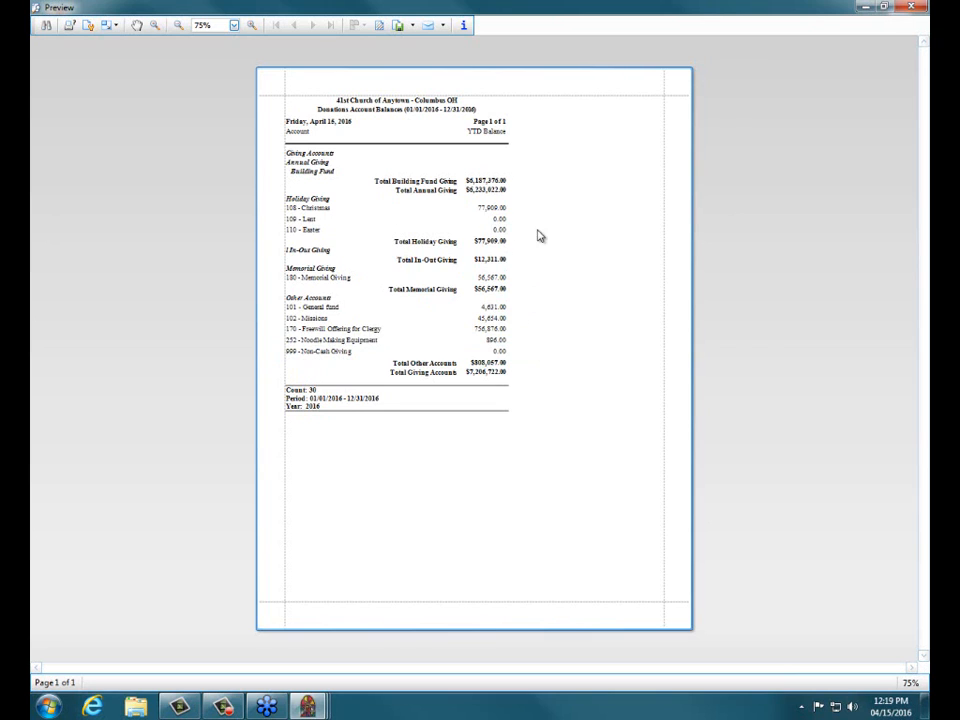
mouse_move(452, 239)
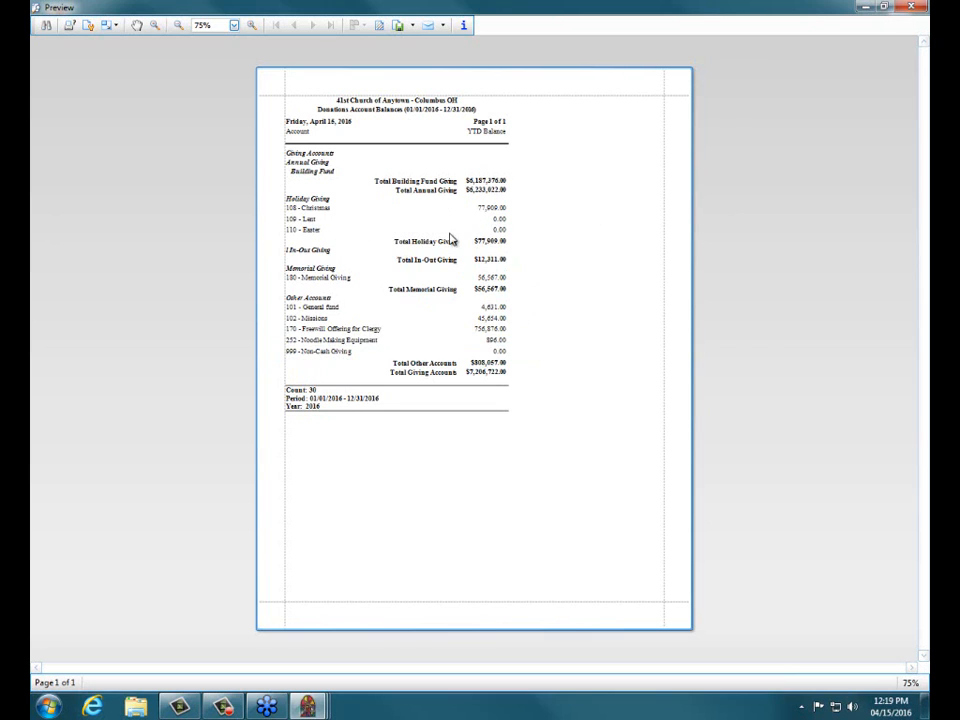
mouse_move(495, 248)
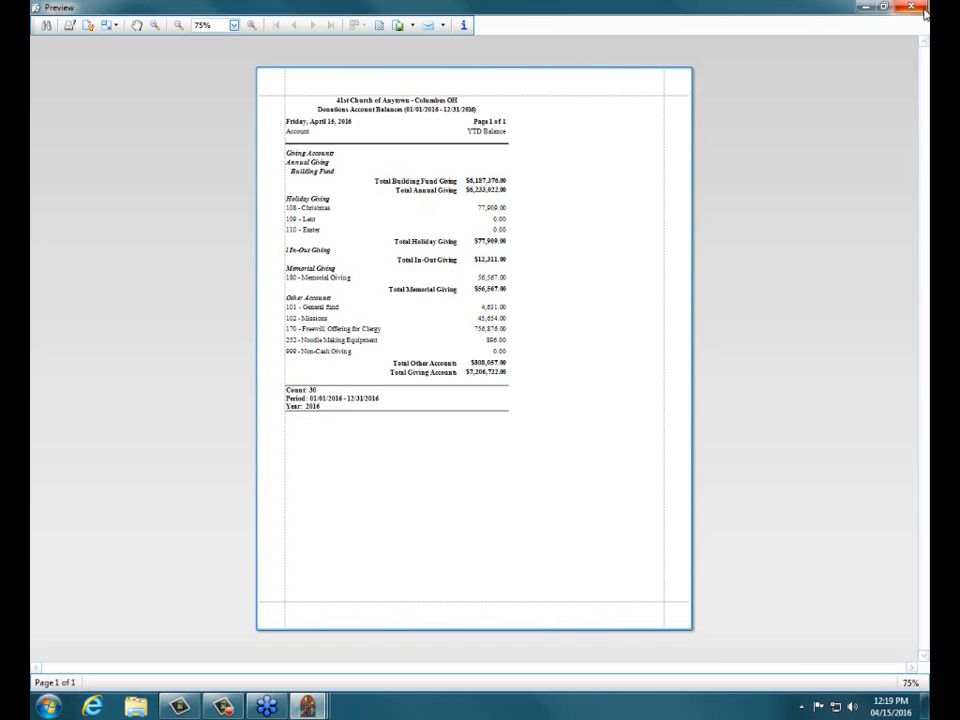
left_click(911, 7)
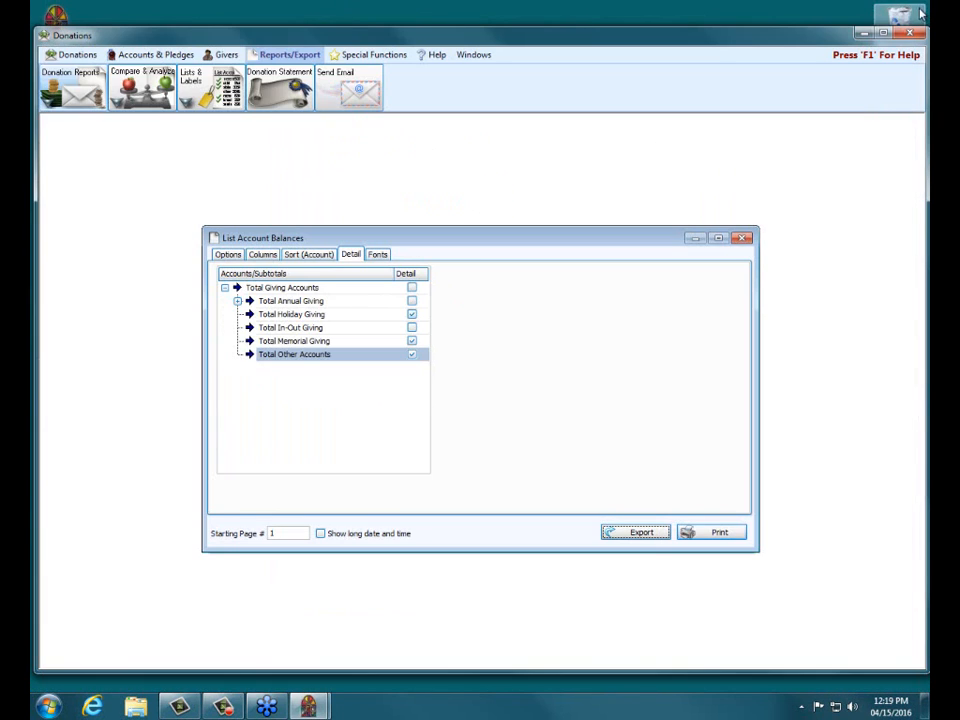
- Glance at the report columns, then return to the 2016 January–December options
left_click(263, 254)
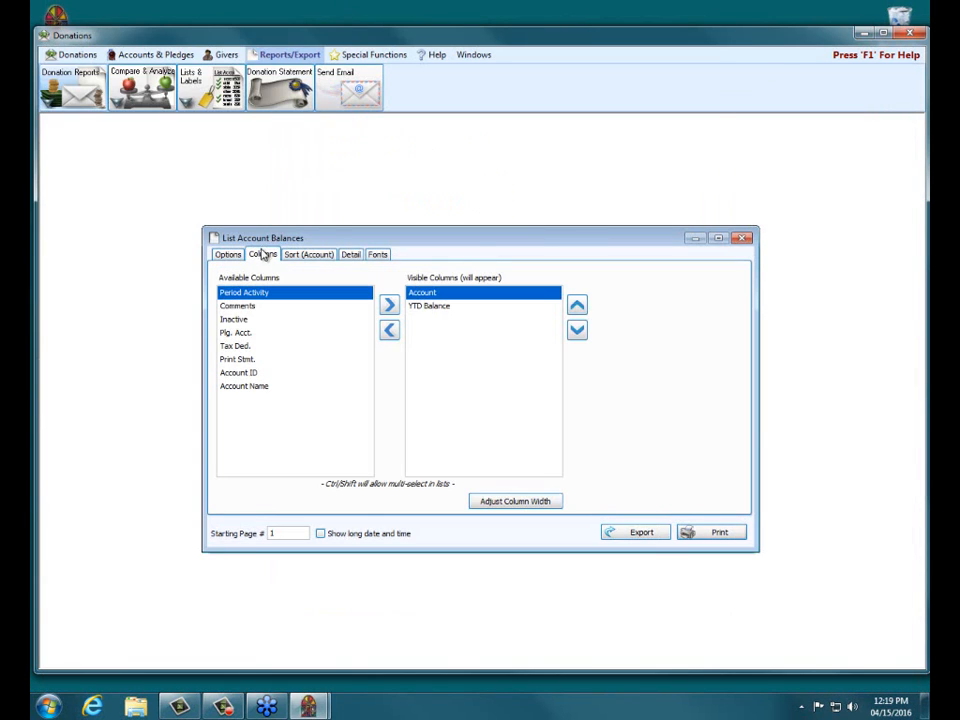
left_click(227, 254)
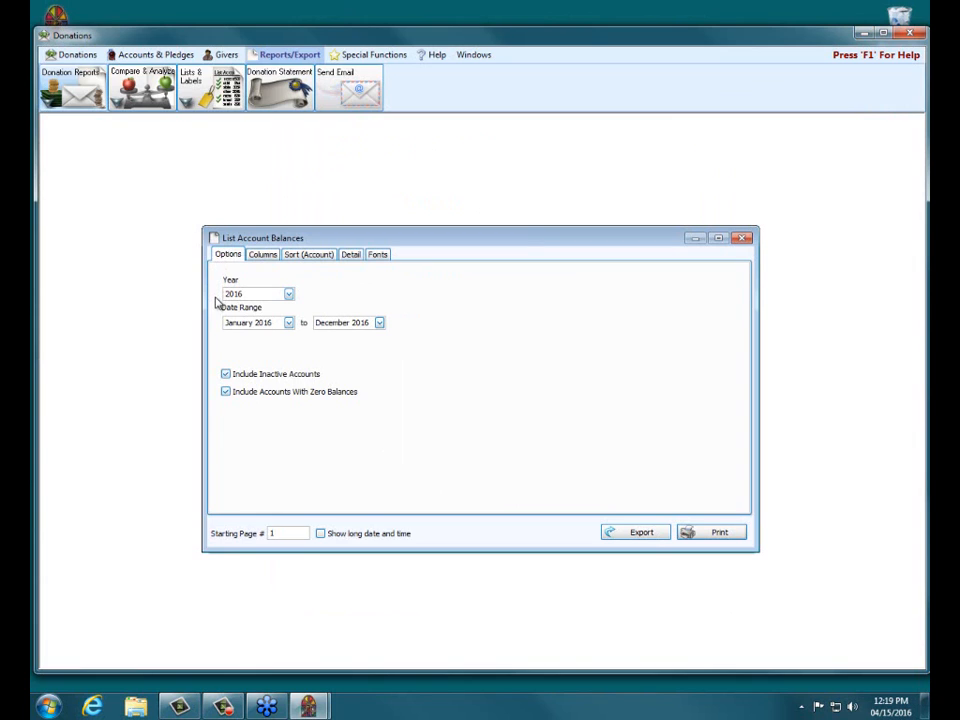
mouse_move(518, 436)
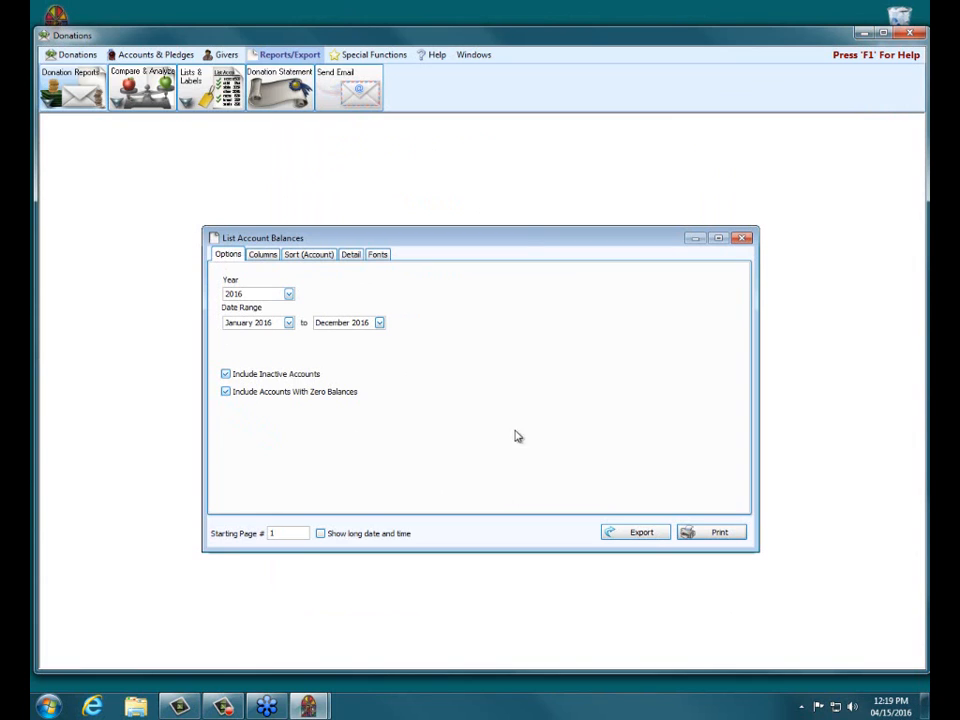